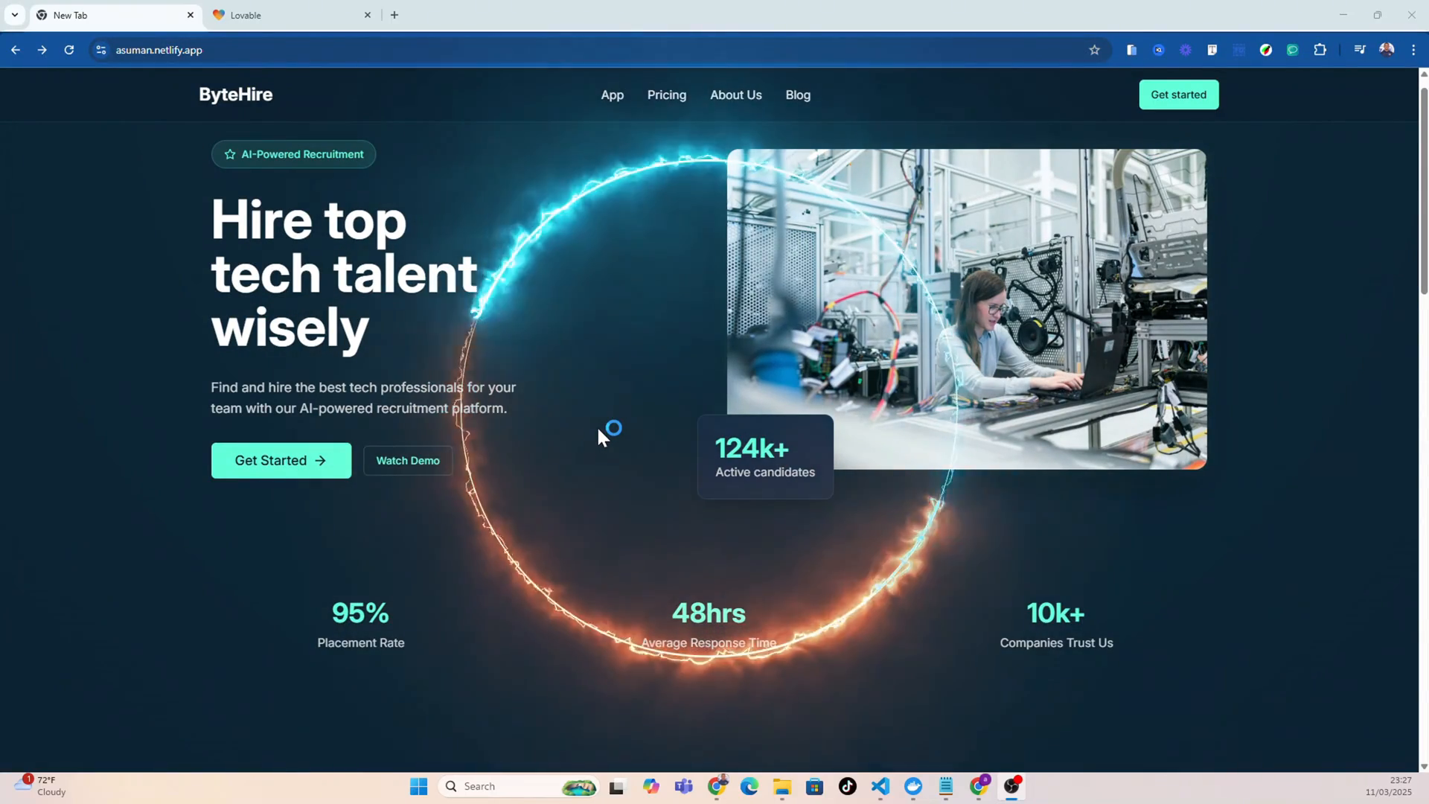
Find GitHub, complete the signup form with email, password and username, and continue to the launch code.
scroll("down", 3)
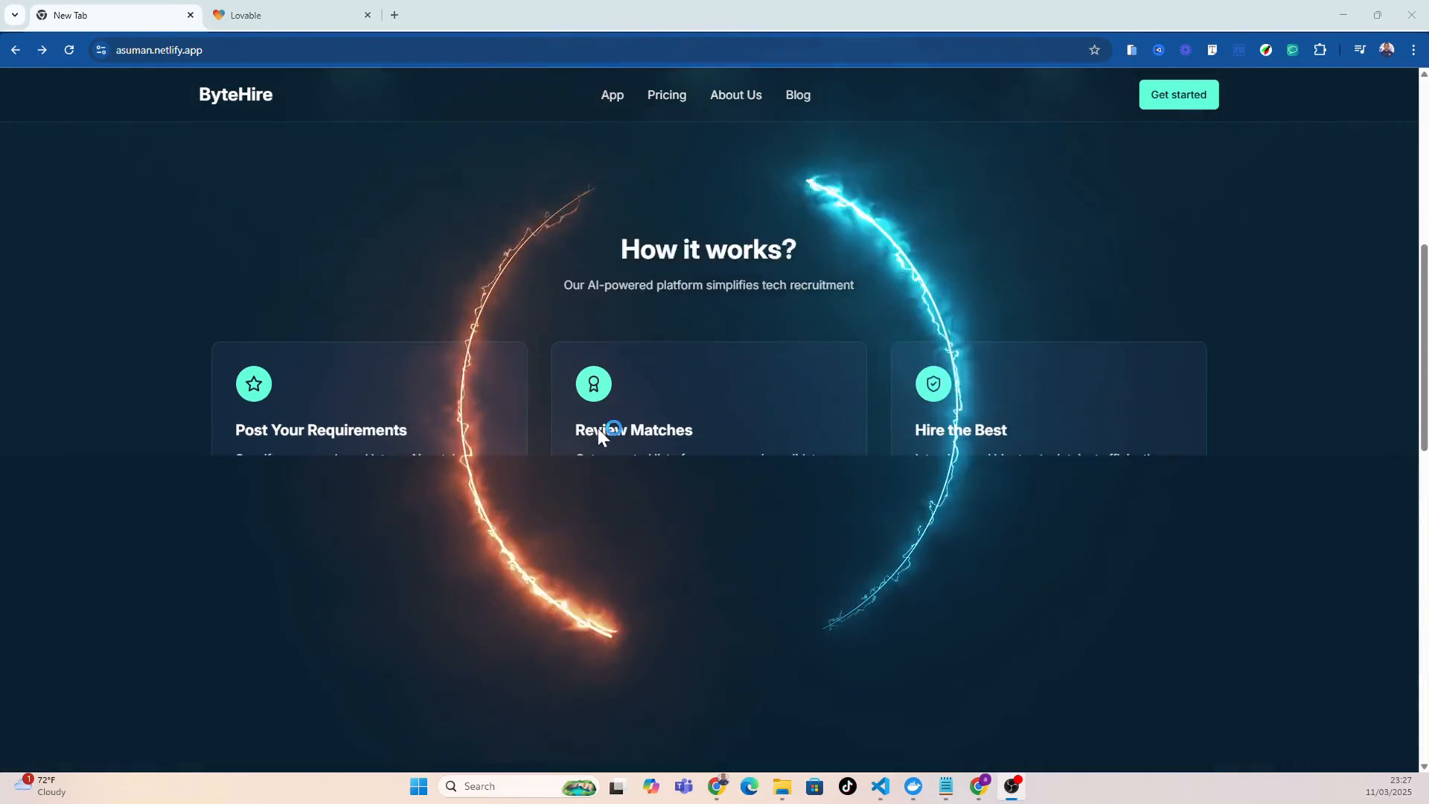
scroll("down", 3)
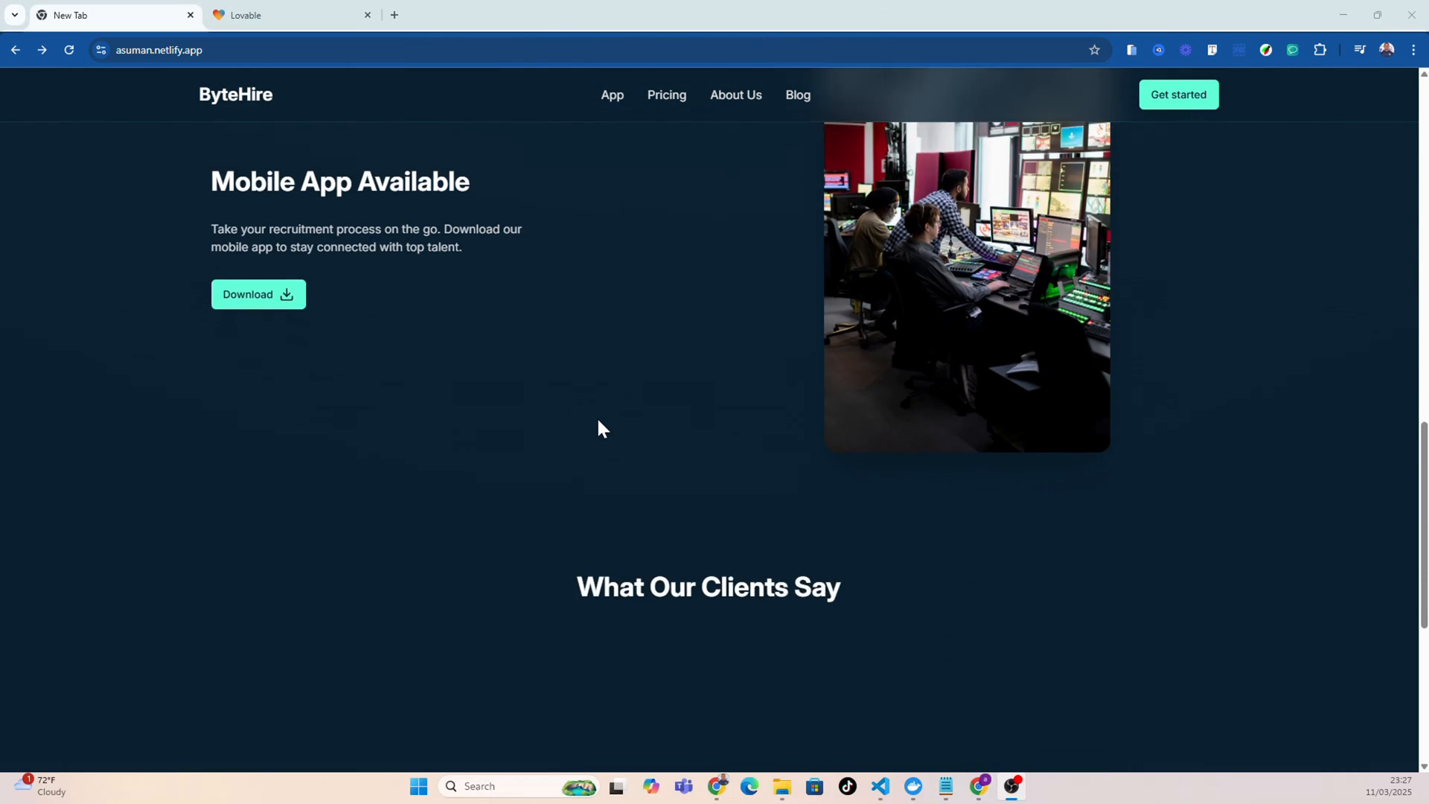
scroll("down", 3)
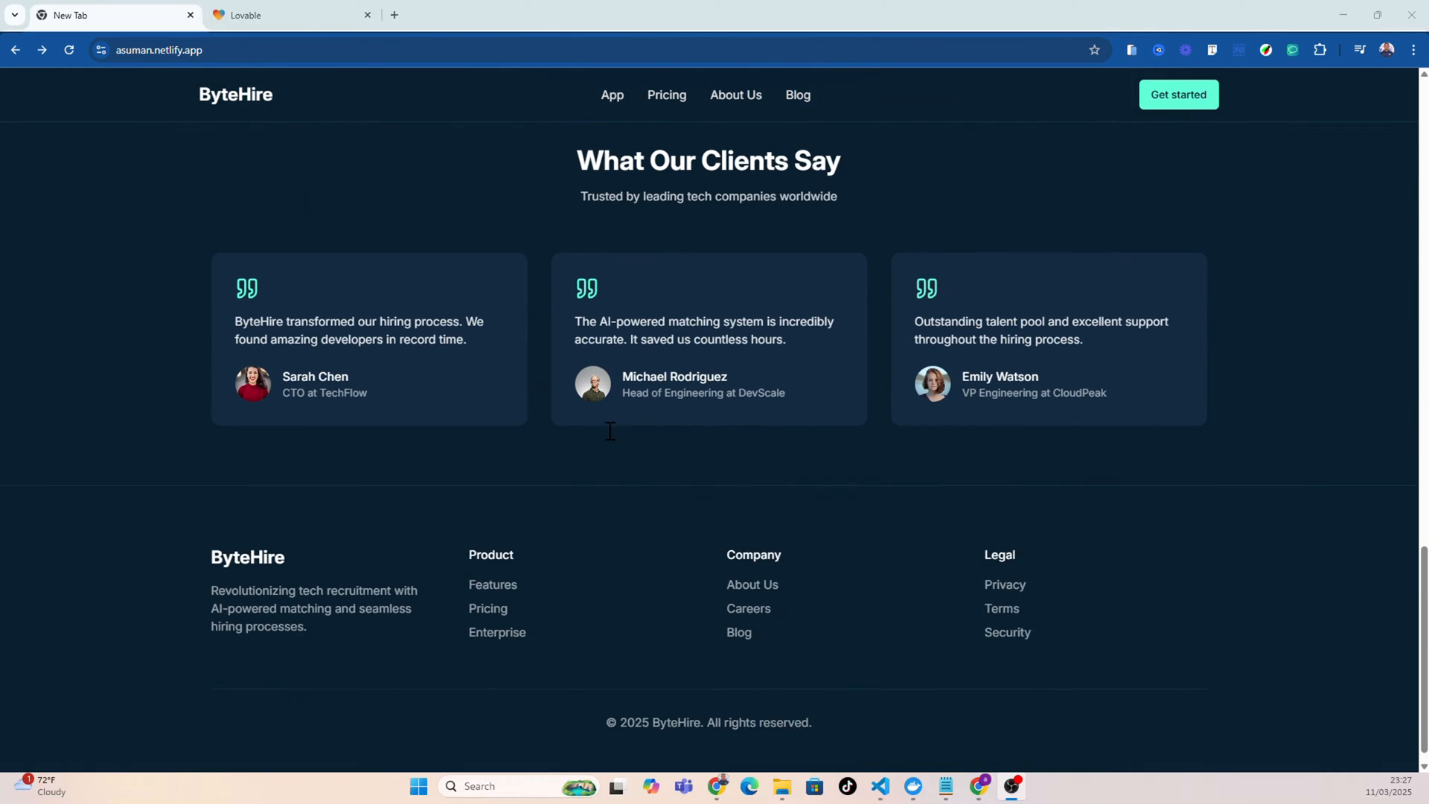
scroll("up", 3)
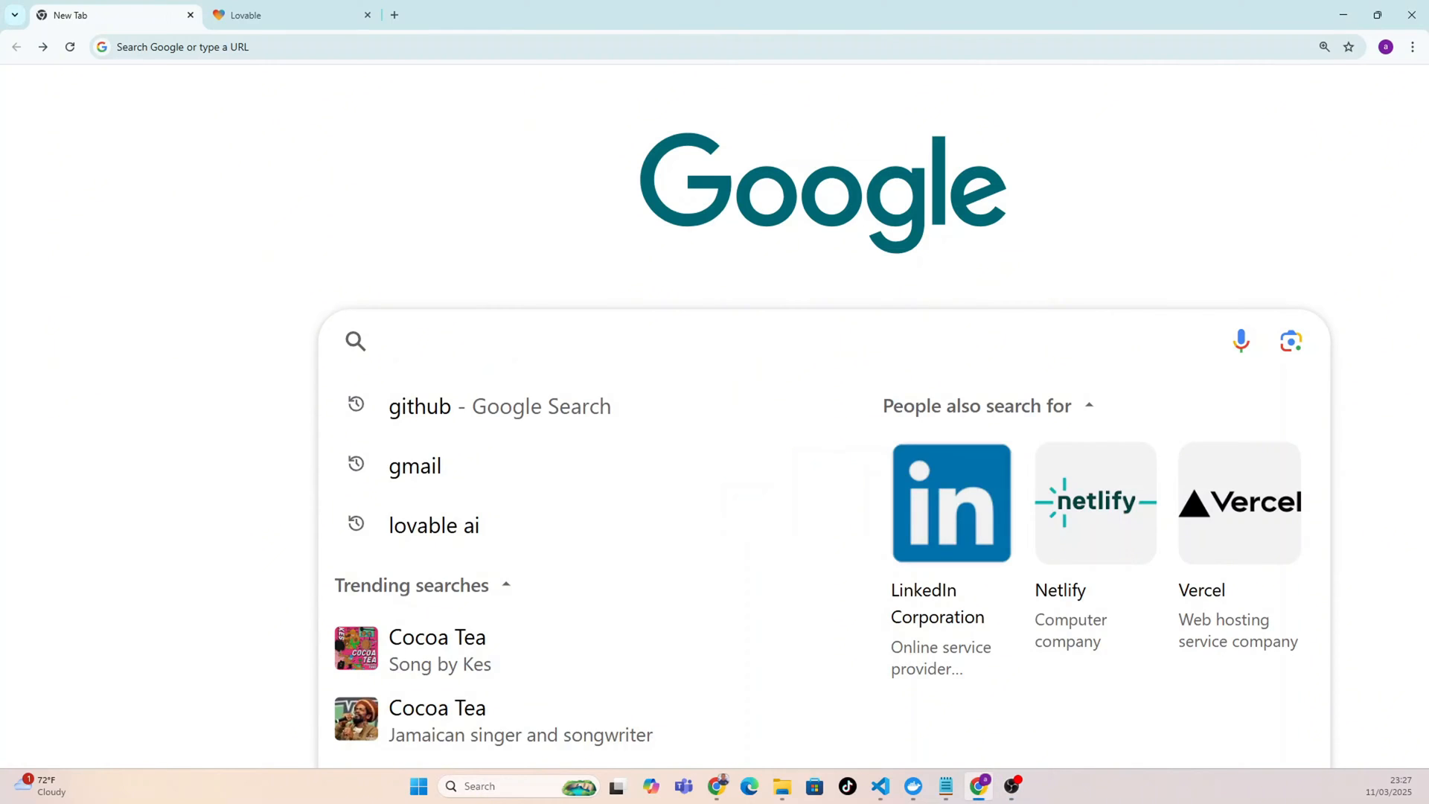
type("github.com/signup")
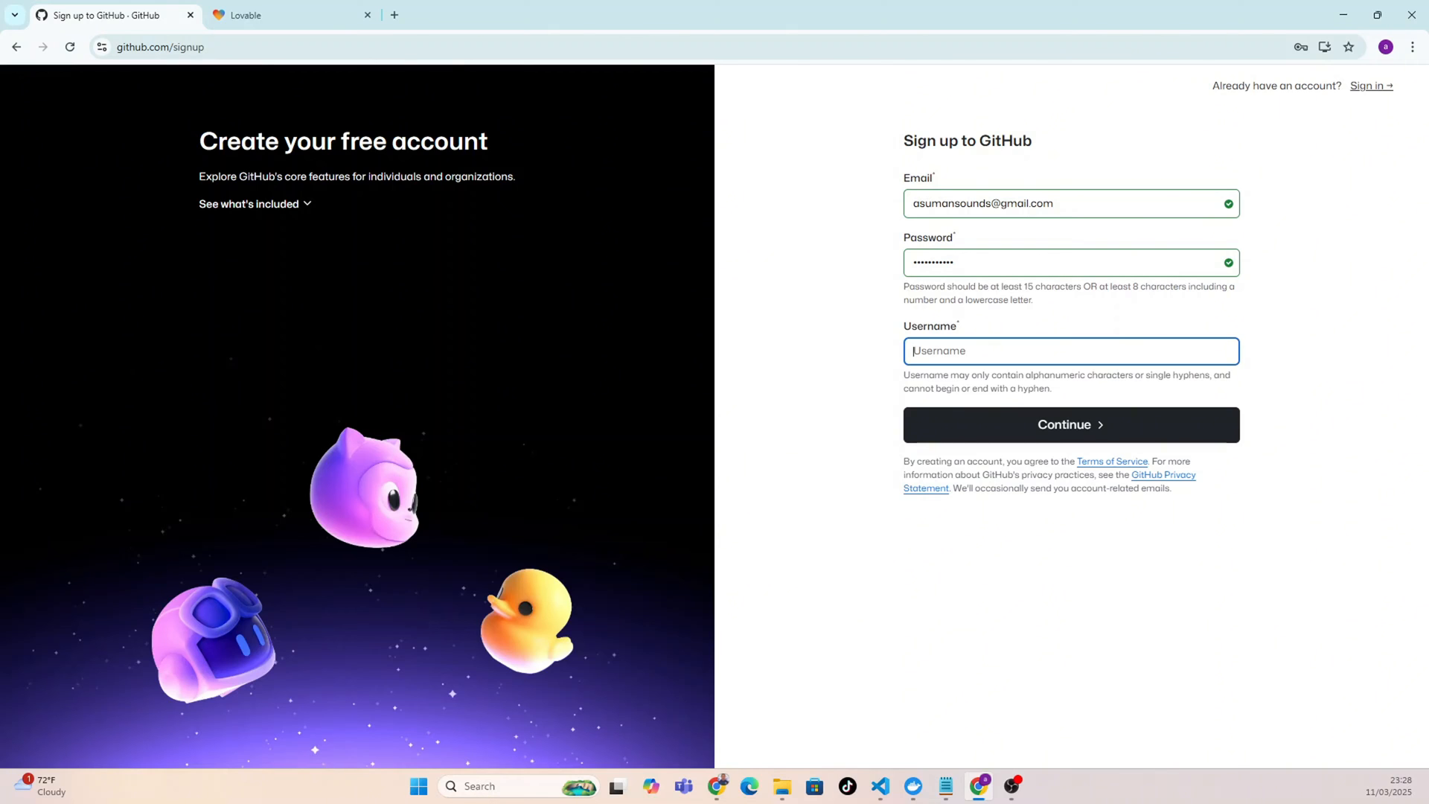
left_click(1071, 425)
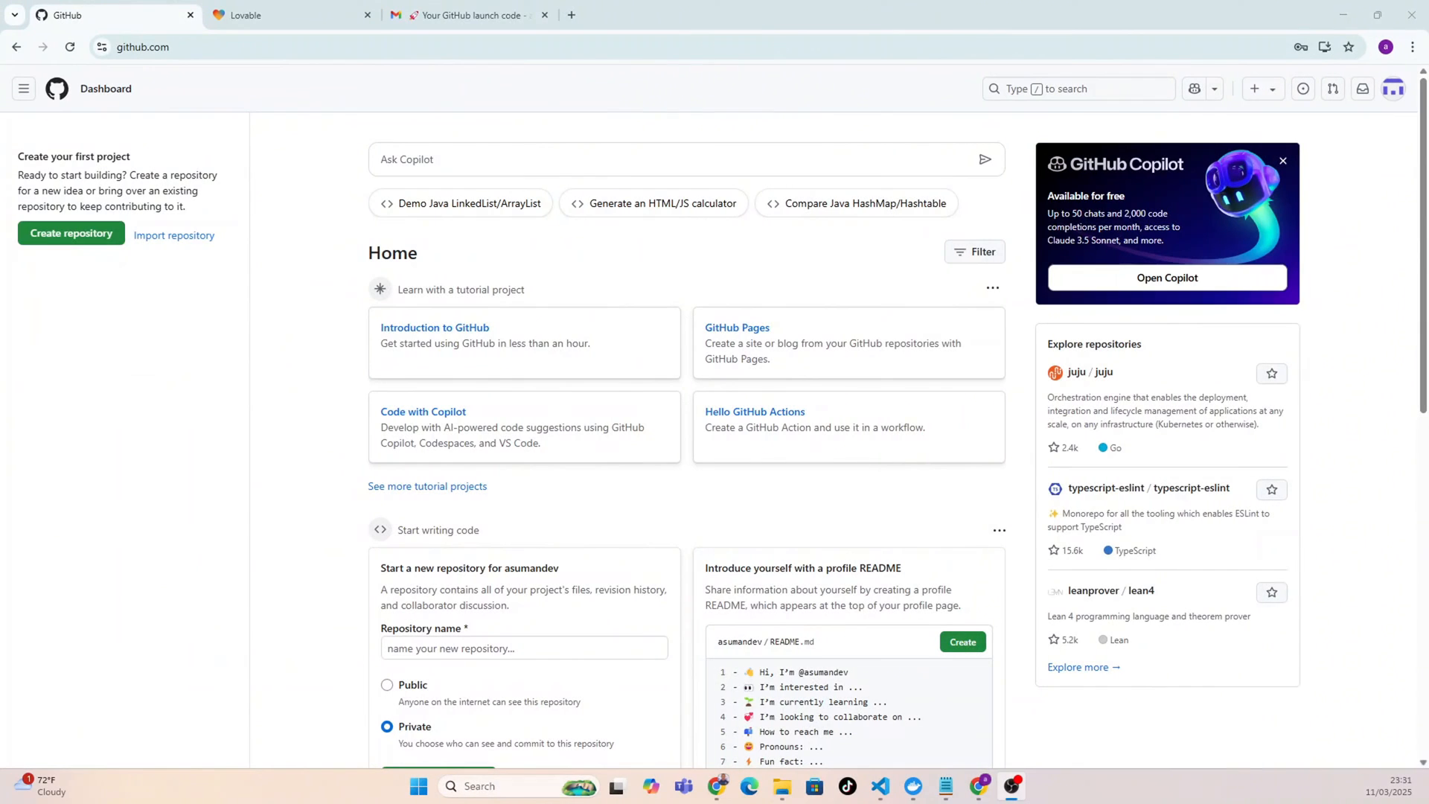
mouse_move(314, 575)
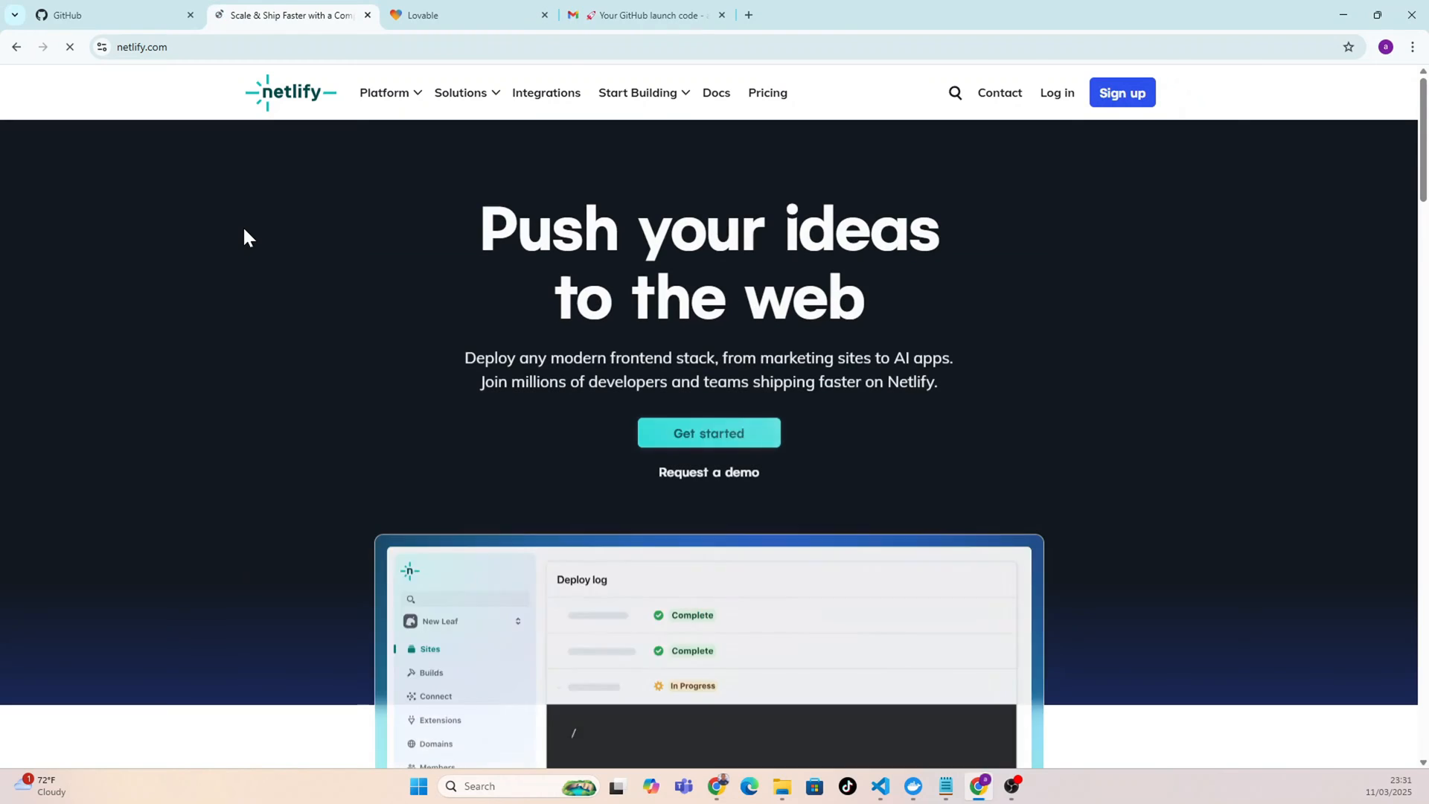
mouse_move(446, 411)
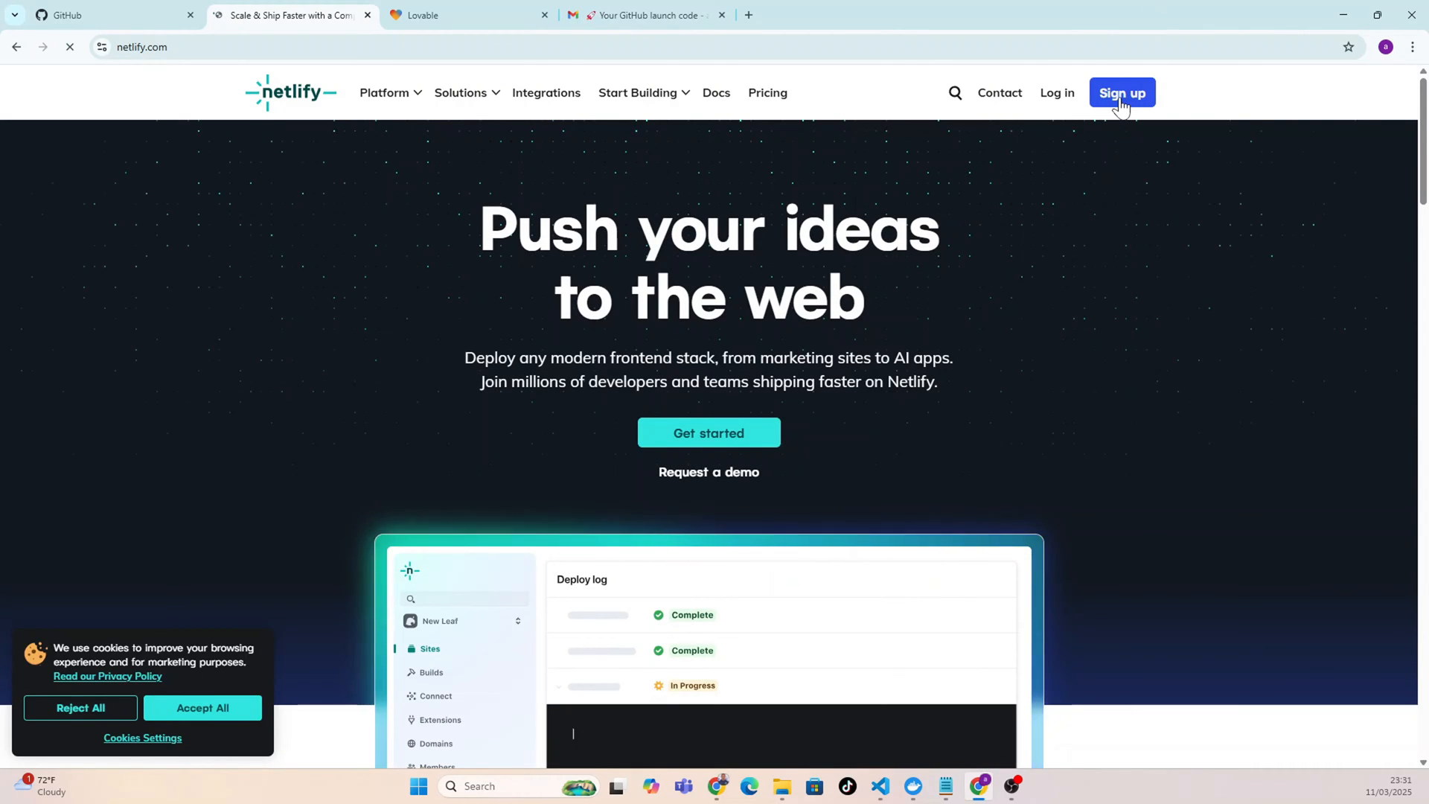
Start a Netlify signup and choose to register with an email address.
left_click(1122, 92)
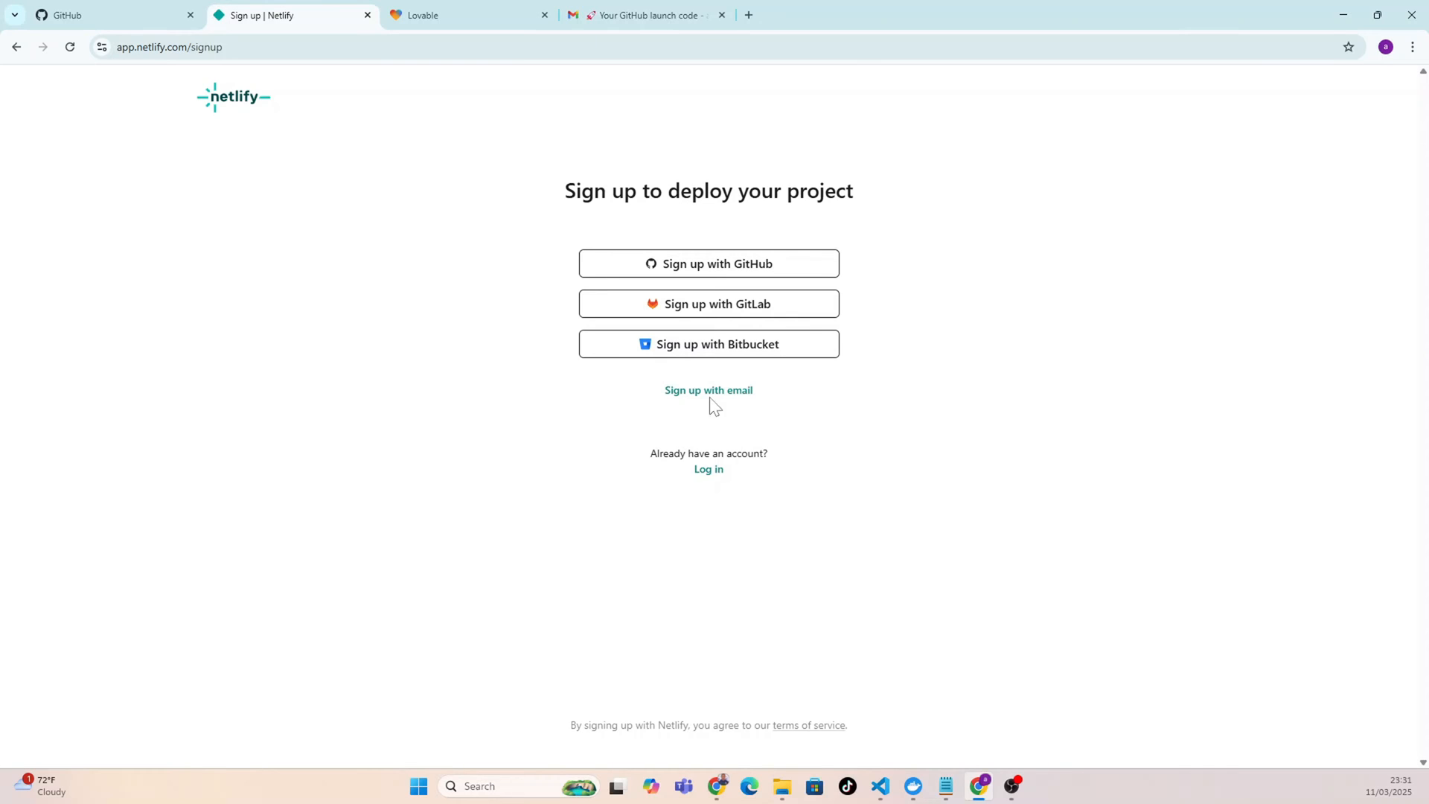
left_click(709, 390)
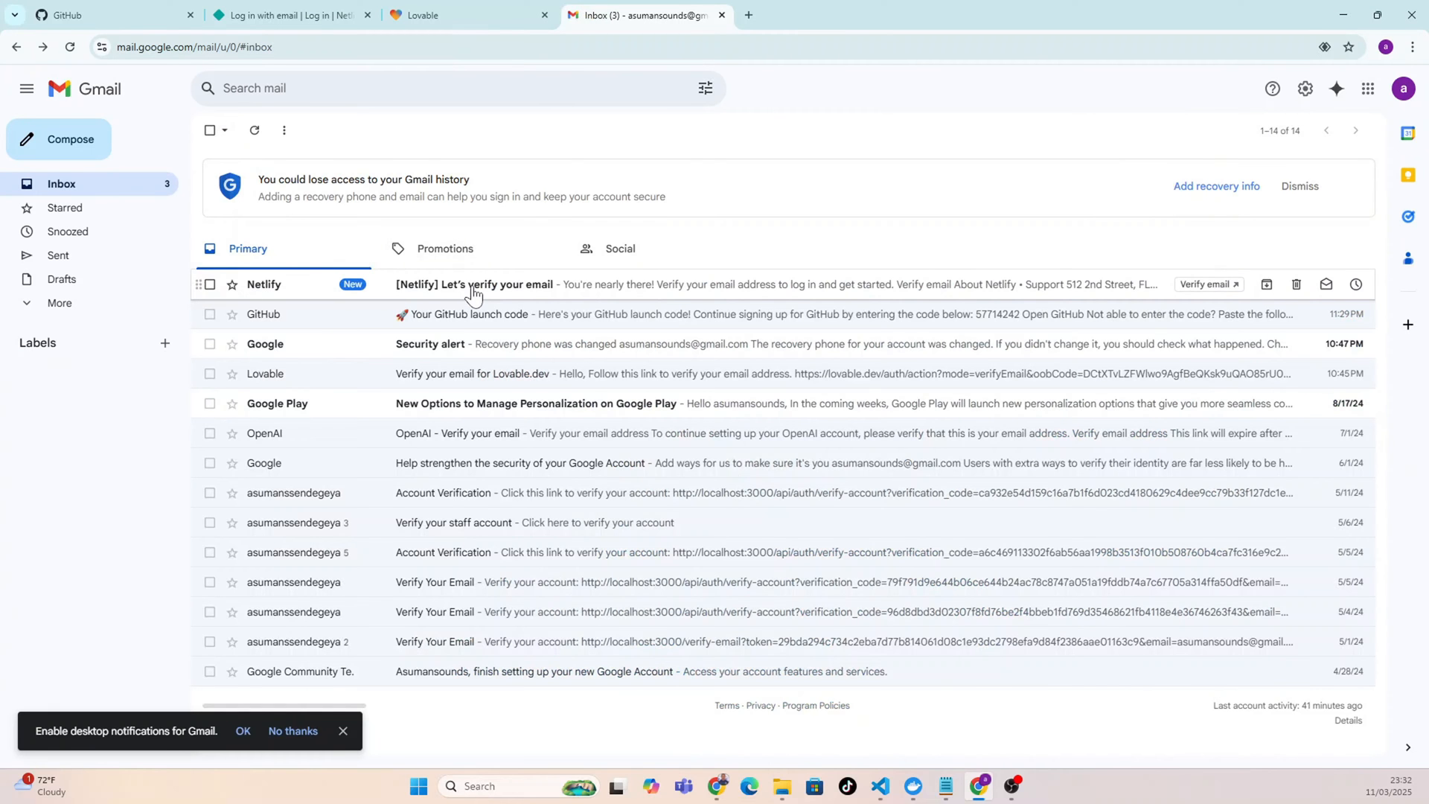
Confirm the Netlify email address from the '[Netlify] Let's verify your email' message.
left_click(489, 285)
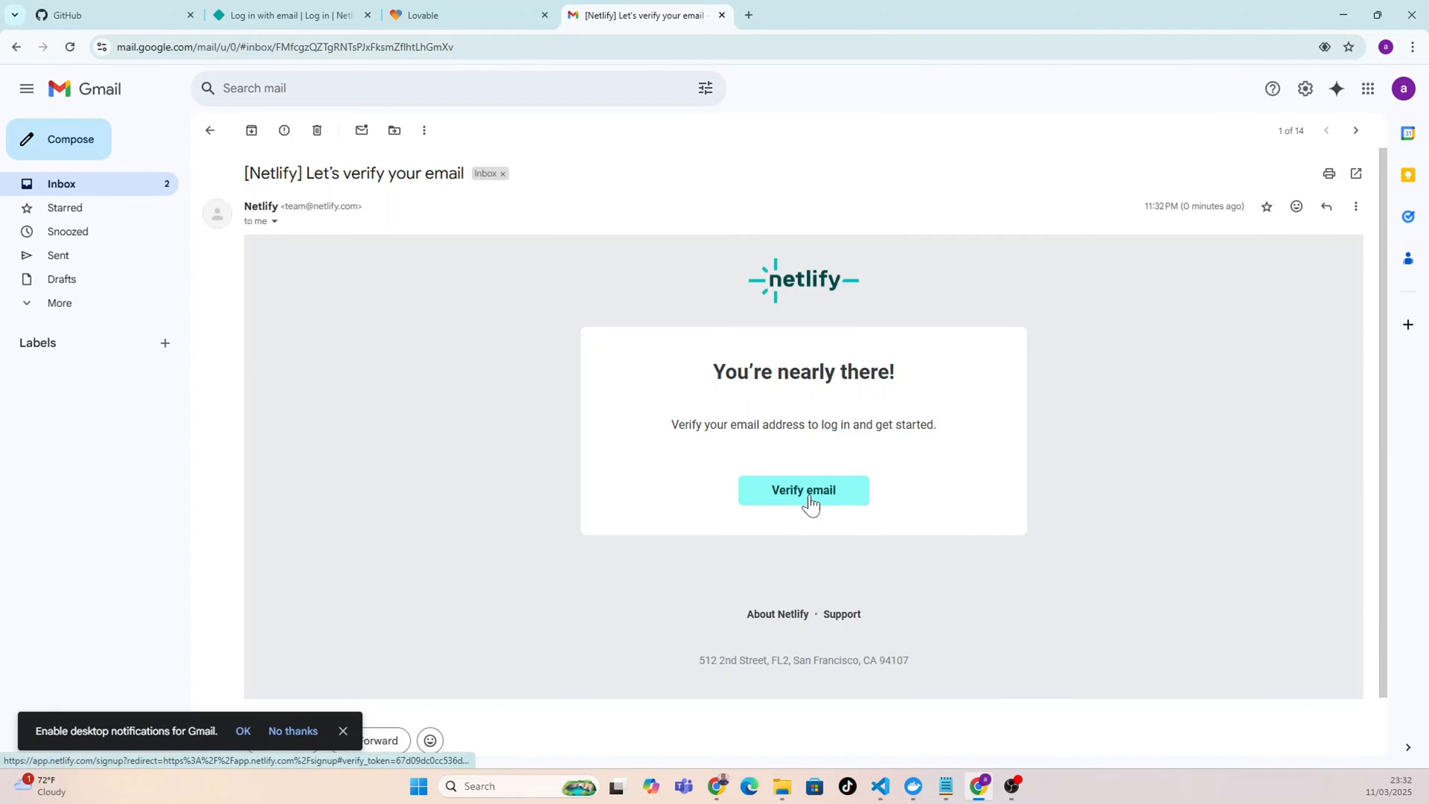
left_click(804, 490)
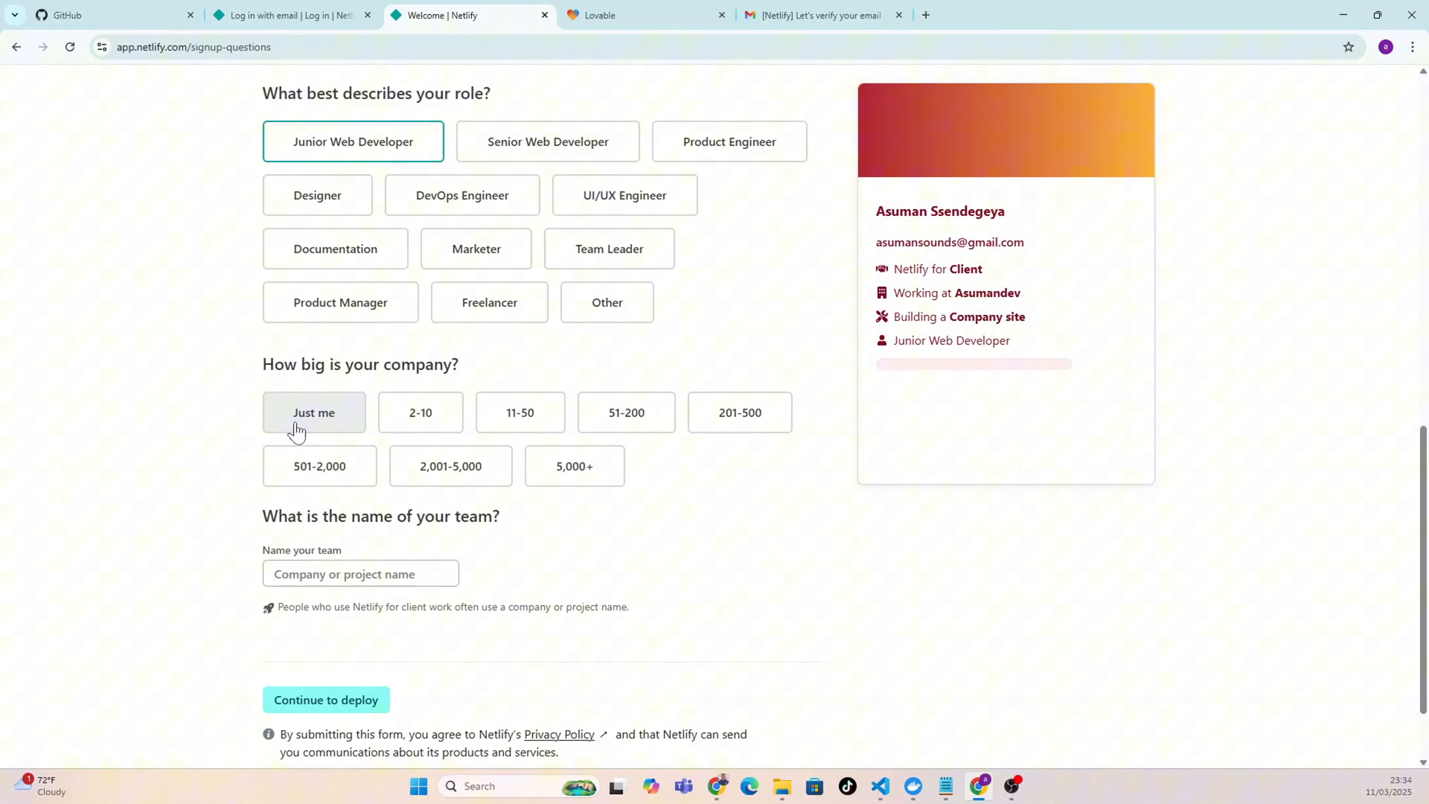
Answer the onboarding as a one-person company, skip the first deploy, and head to Lovable.
left_click(326, 700)
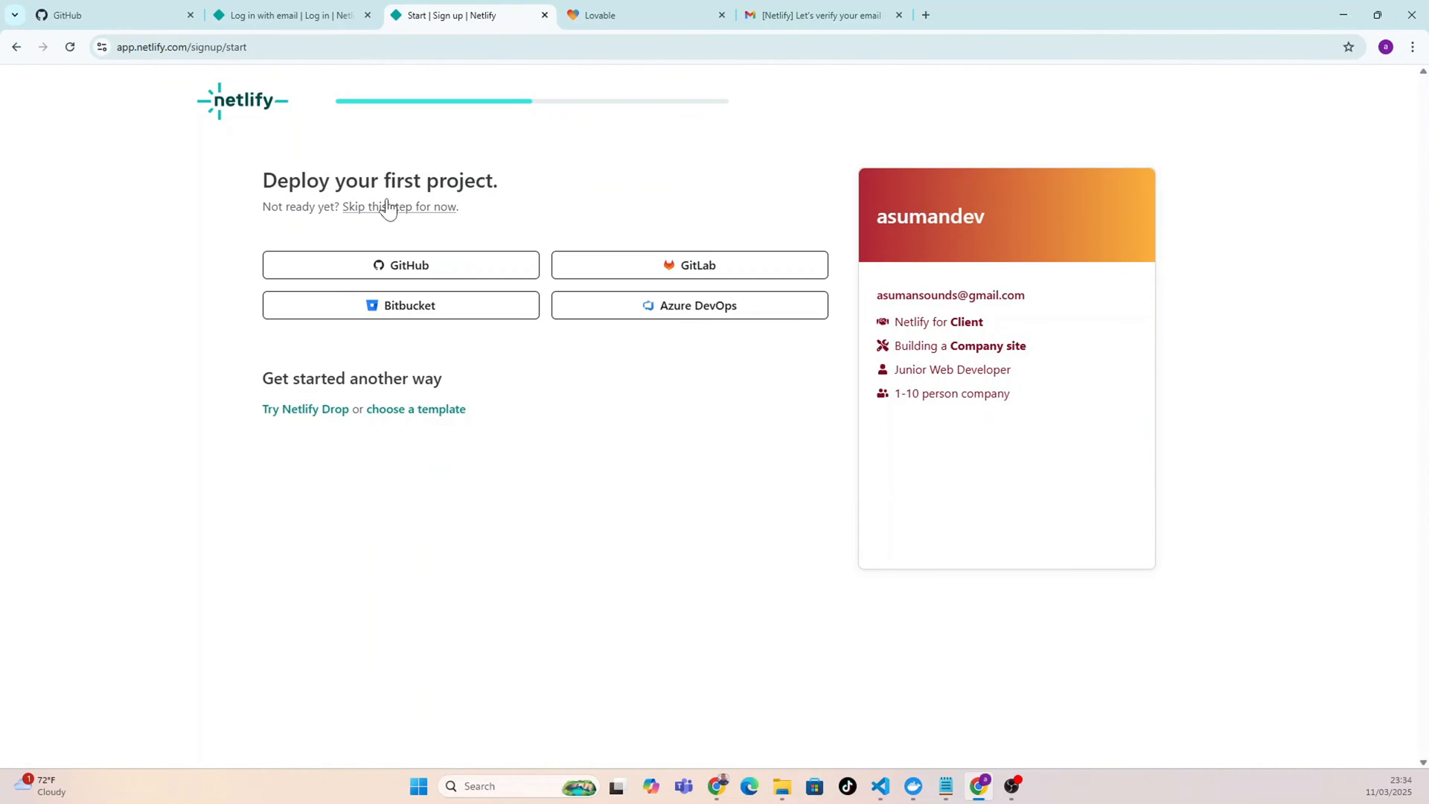
mouse_move(395, 214)
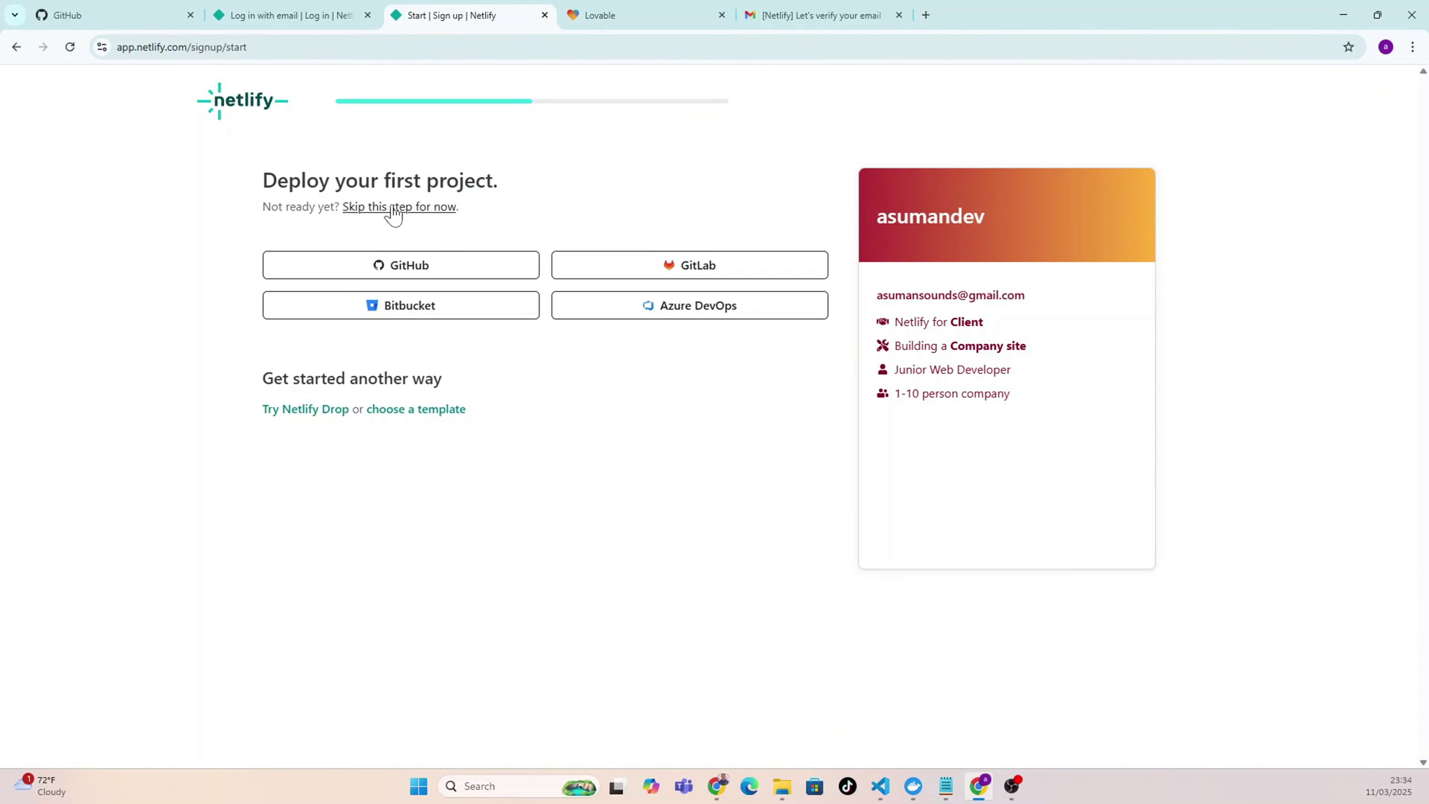
left_click(399, 206)
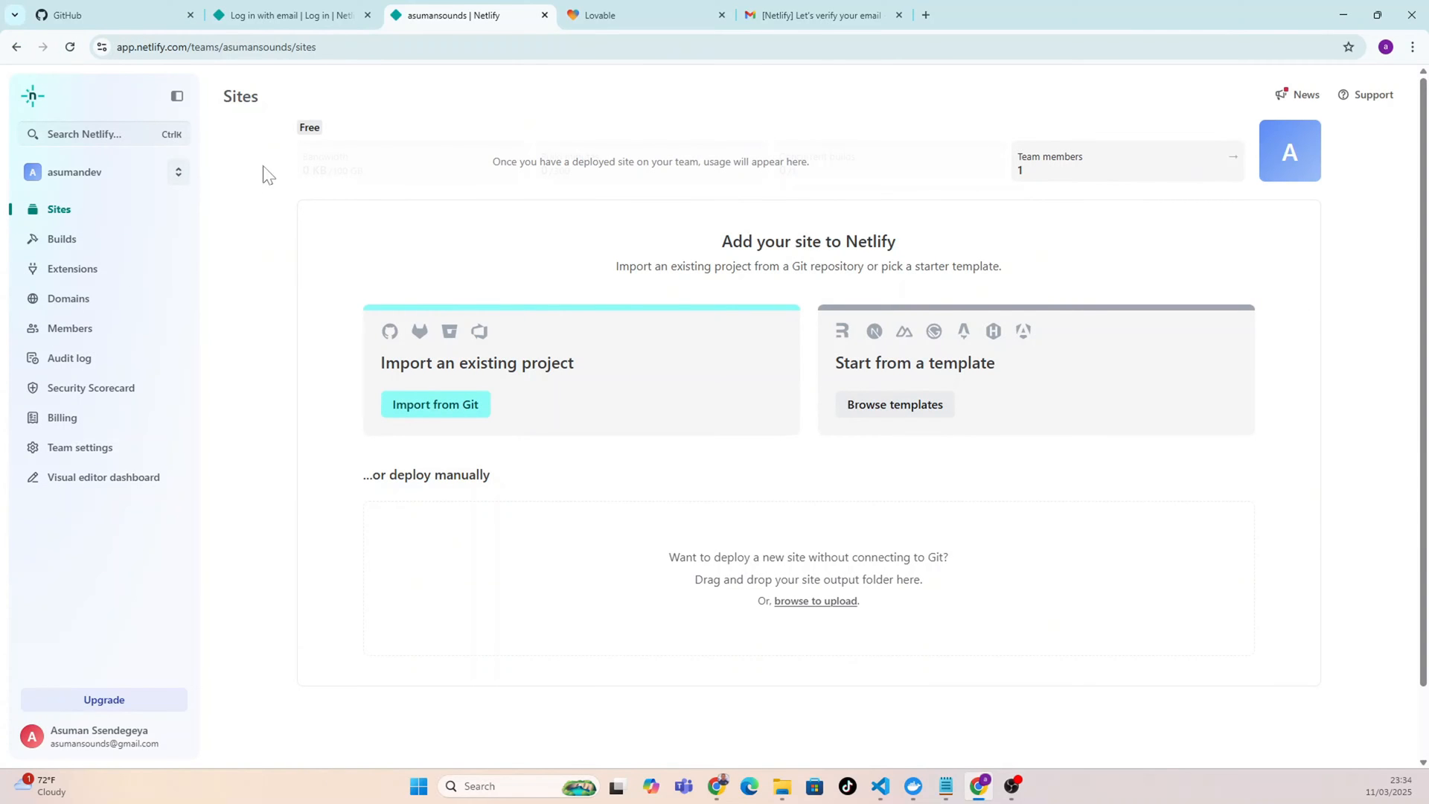
mouse_move(651, 500)
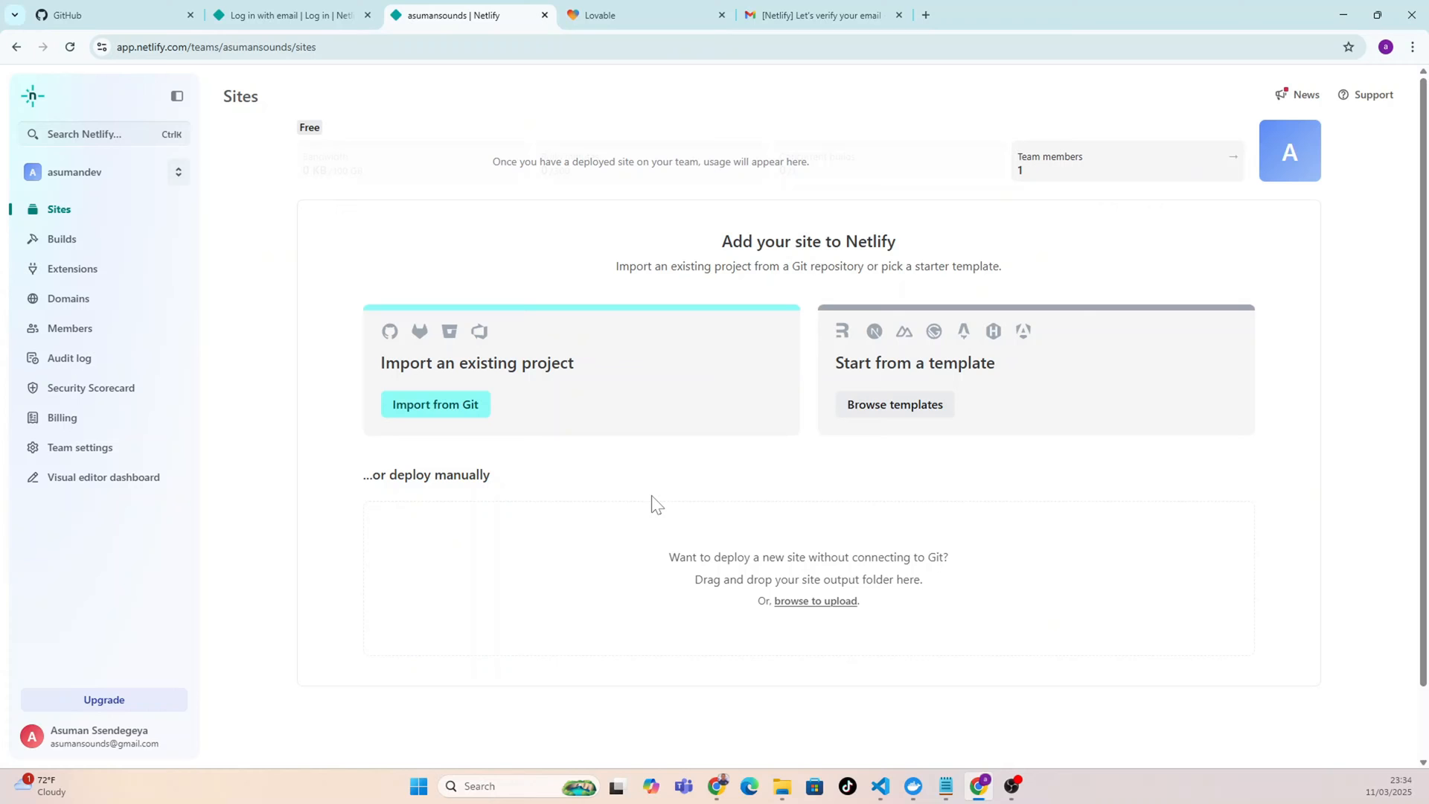
mouse_move(391, 128)
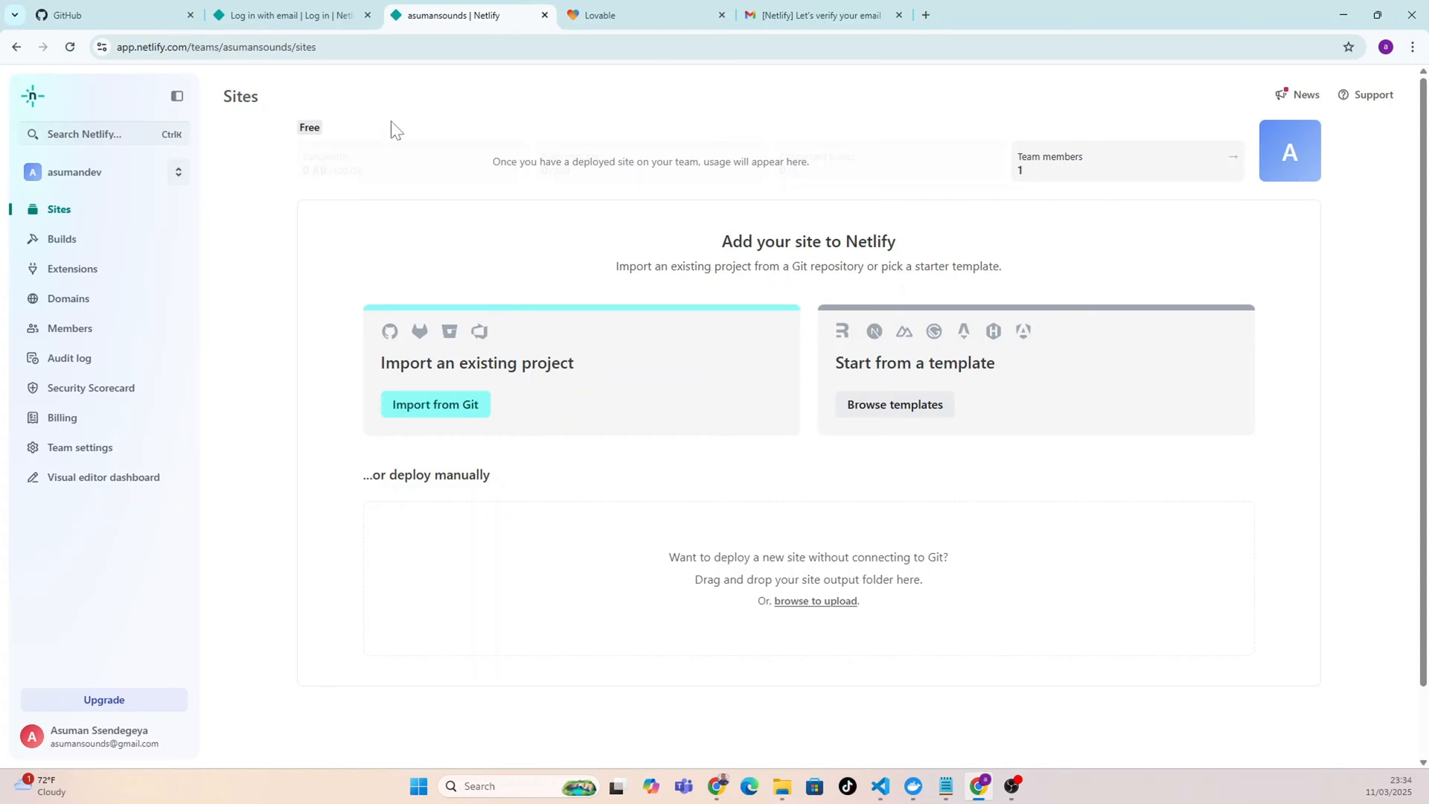
left_click(606, 15)
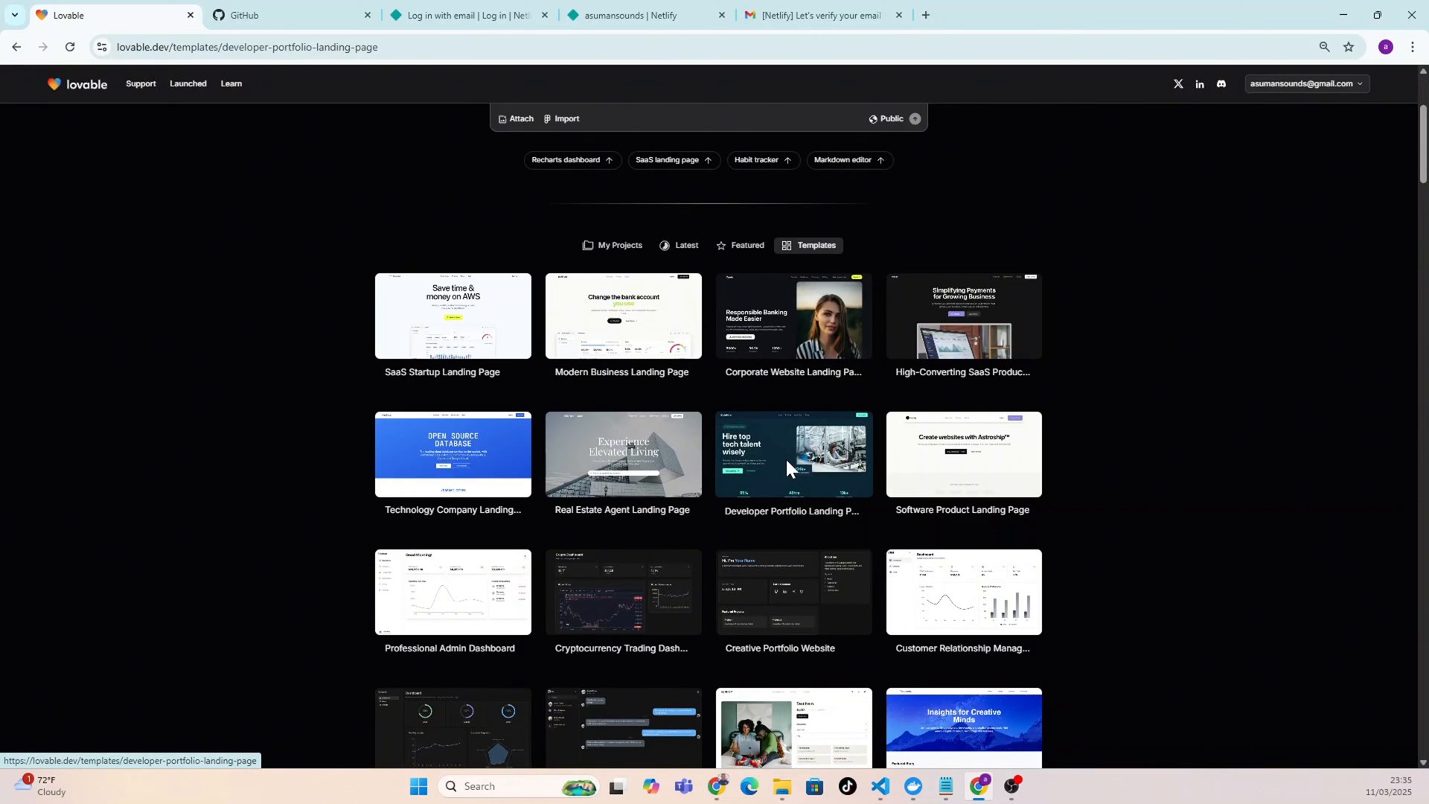
Start building from the Developer Portfolio Landing Page template to get the ByteHire preview.
left_click(792, 454)
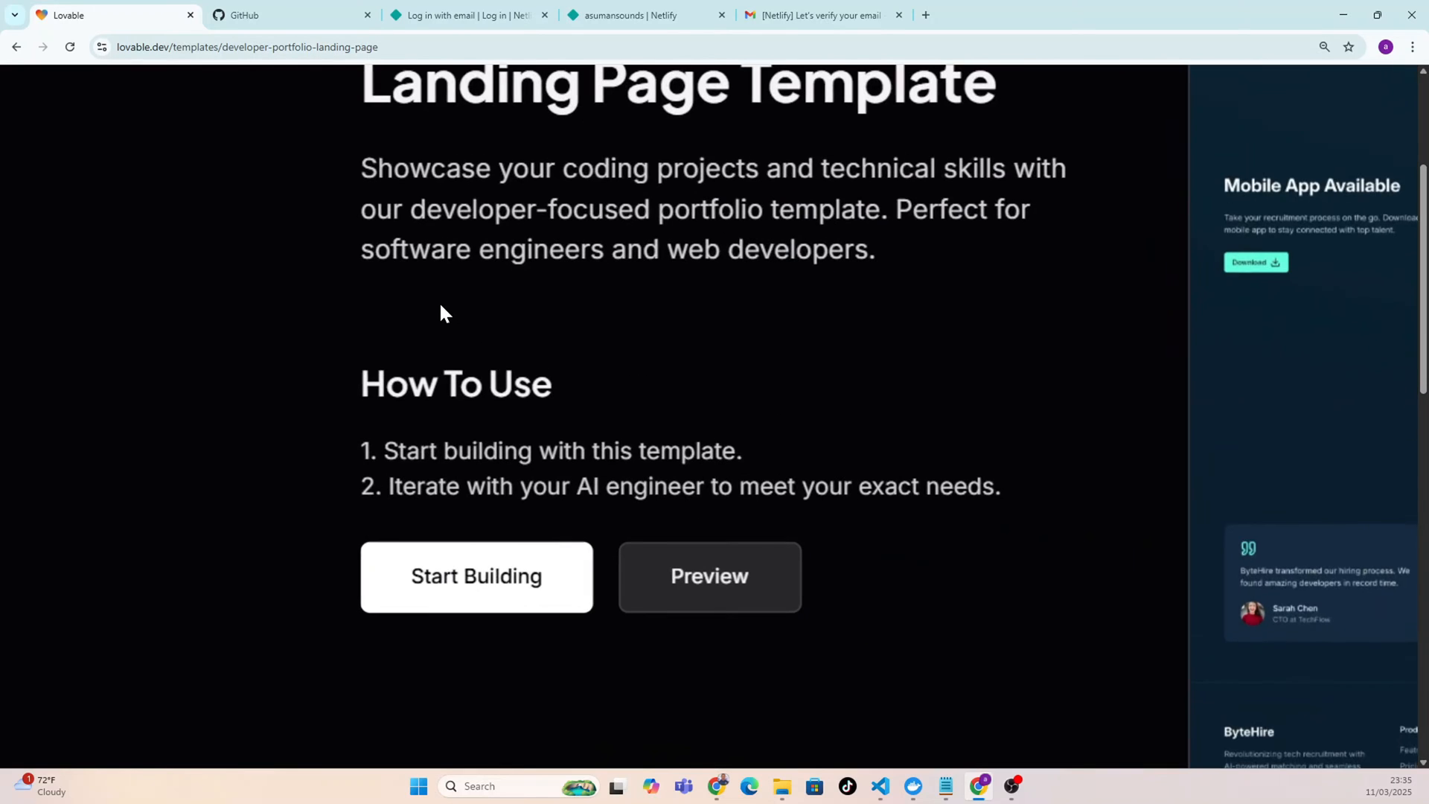
mouse_move(468, 588)
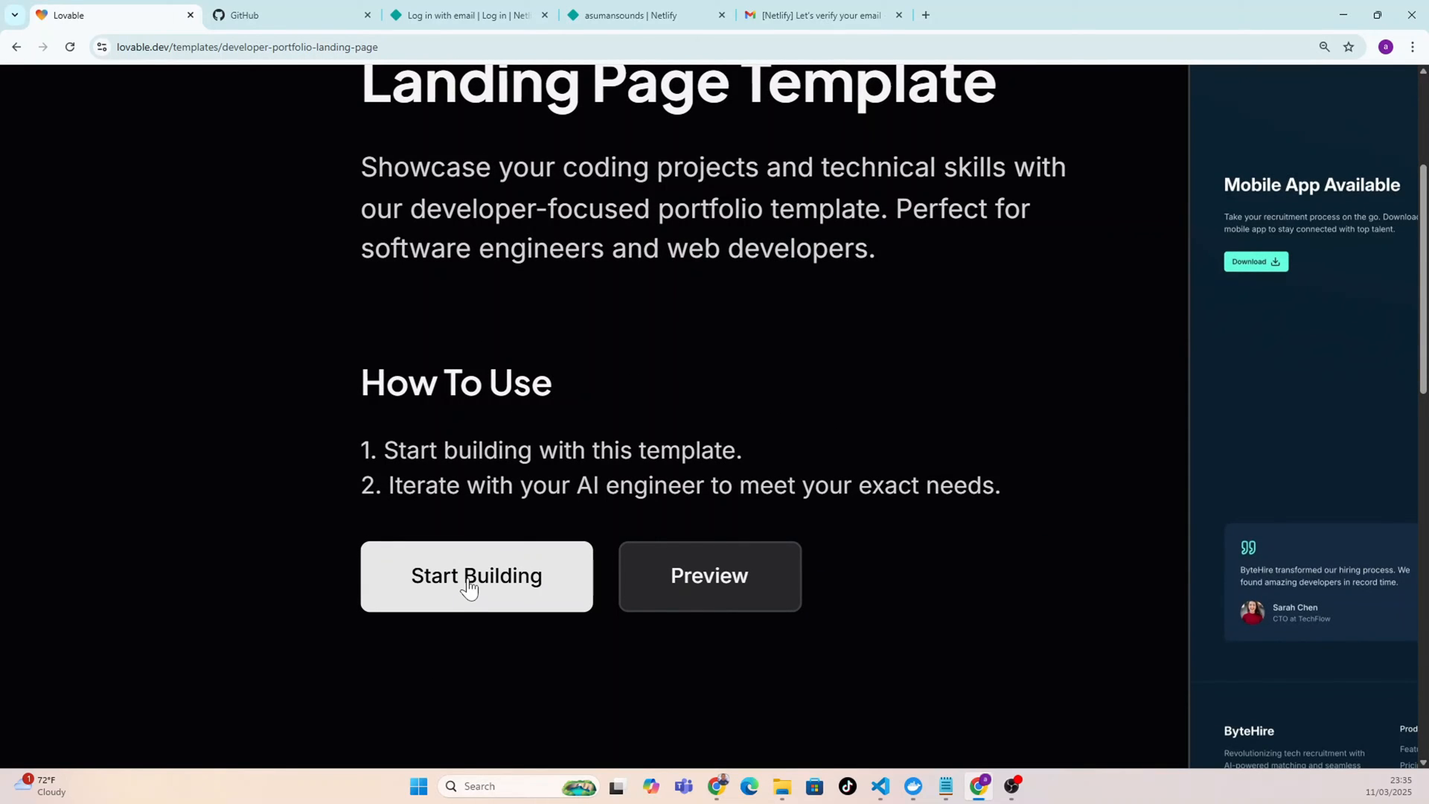
left_click(476, 576)
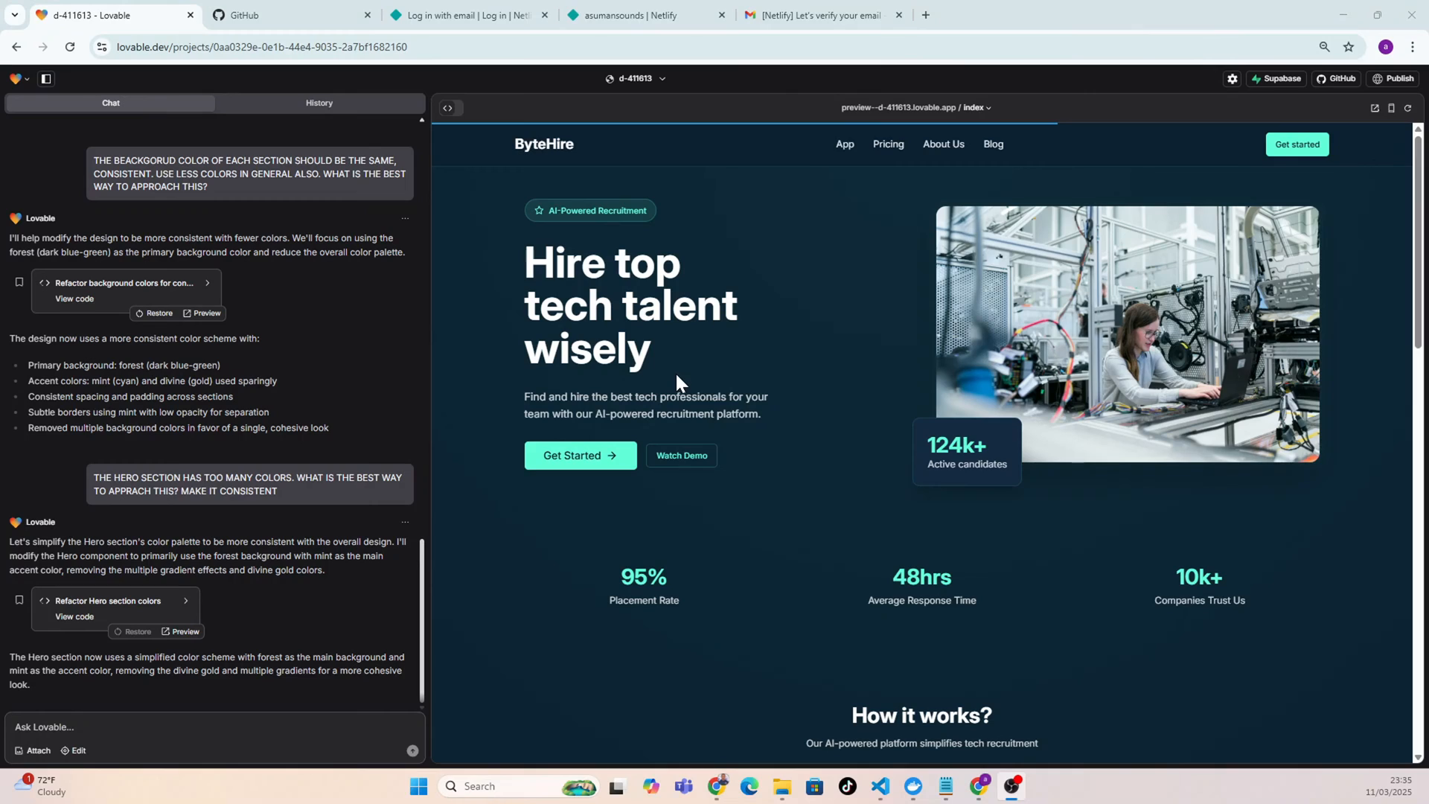
mouse_move(742, 507)
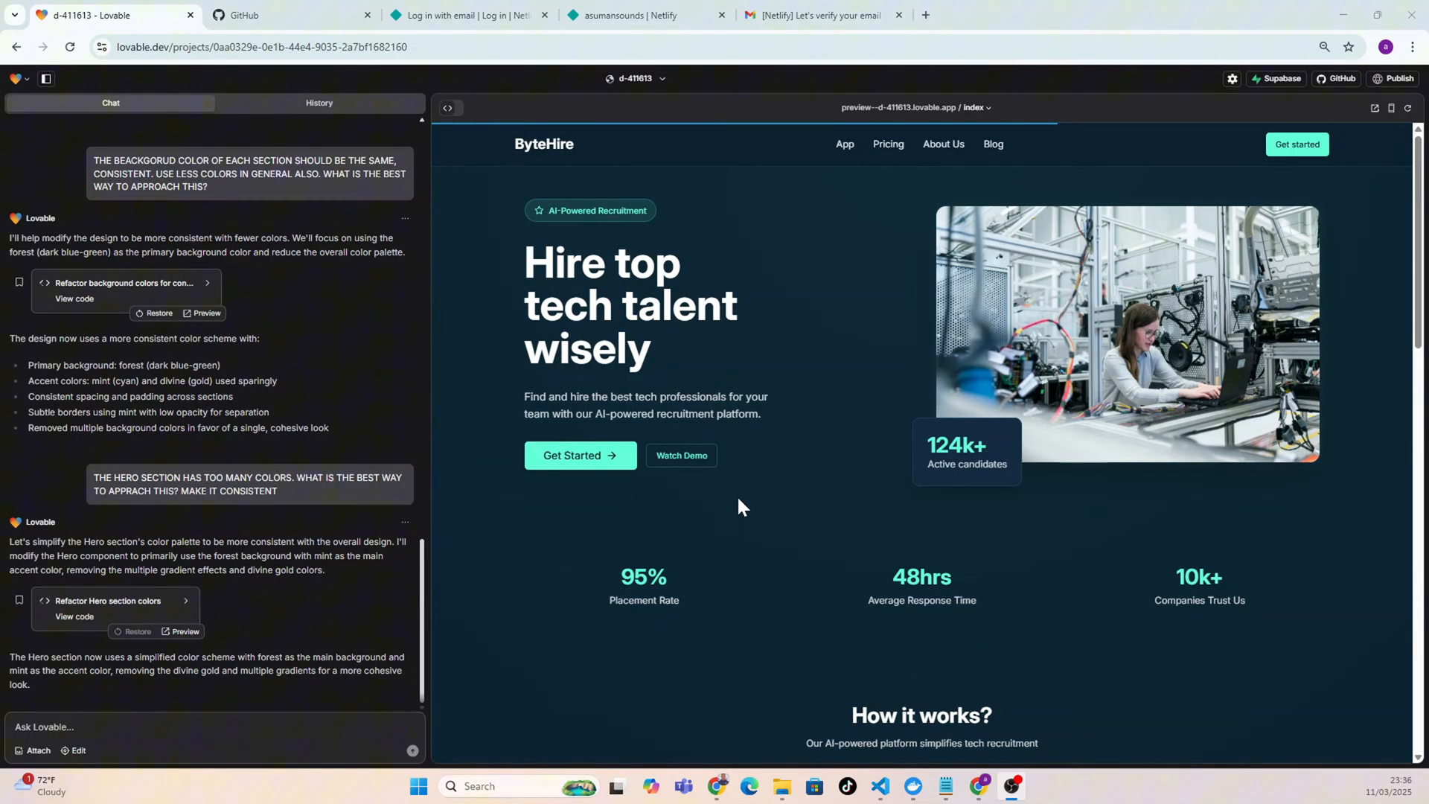
mouse_move(1048, 298)
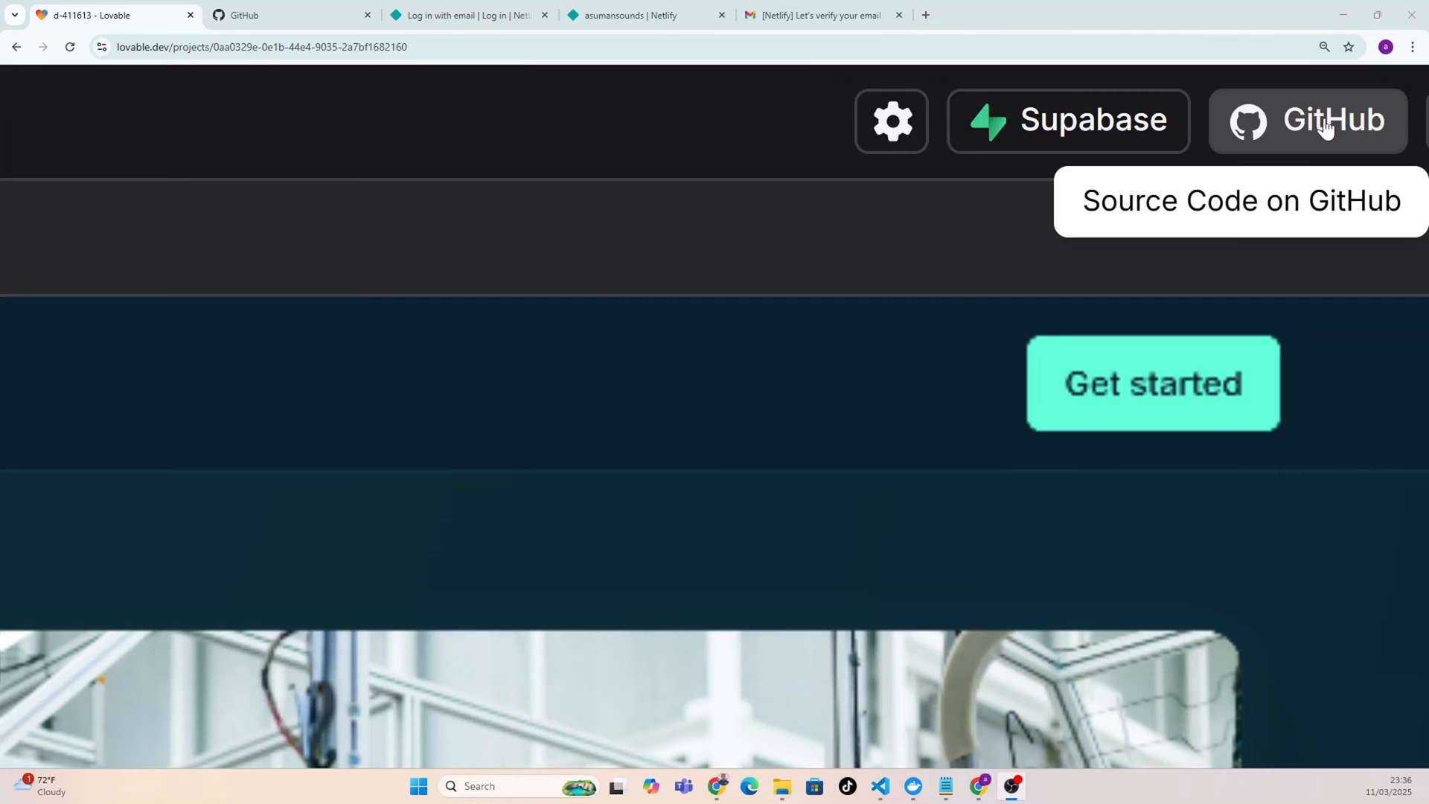
Link the project to GitHub and grant Lovable access to all repositories.
left_click(1325, 120)
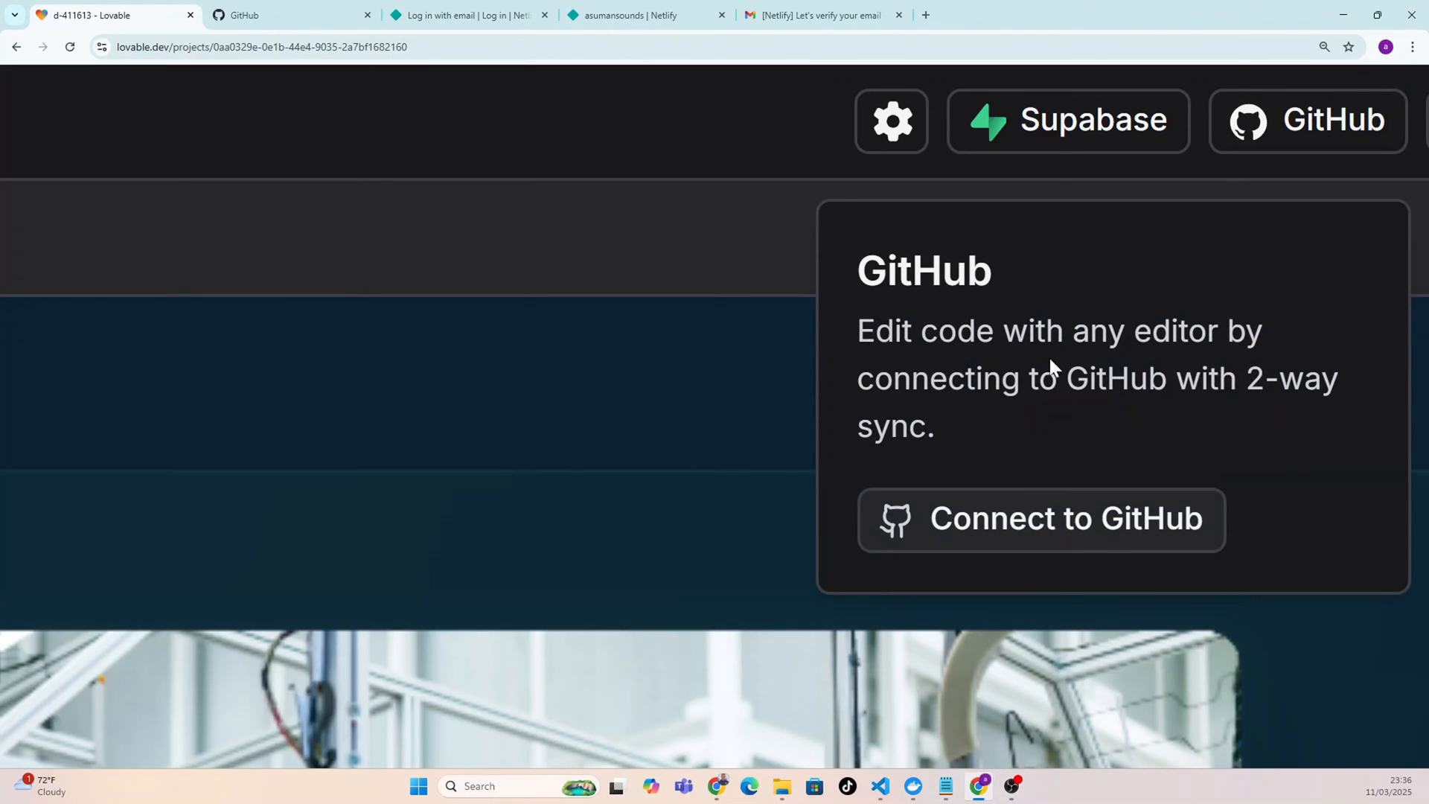
mouse_move(995, 533)
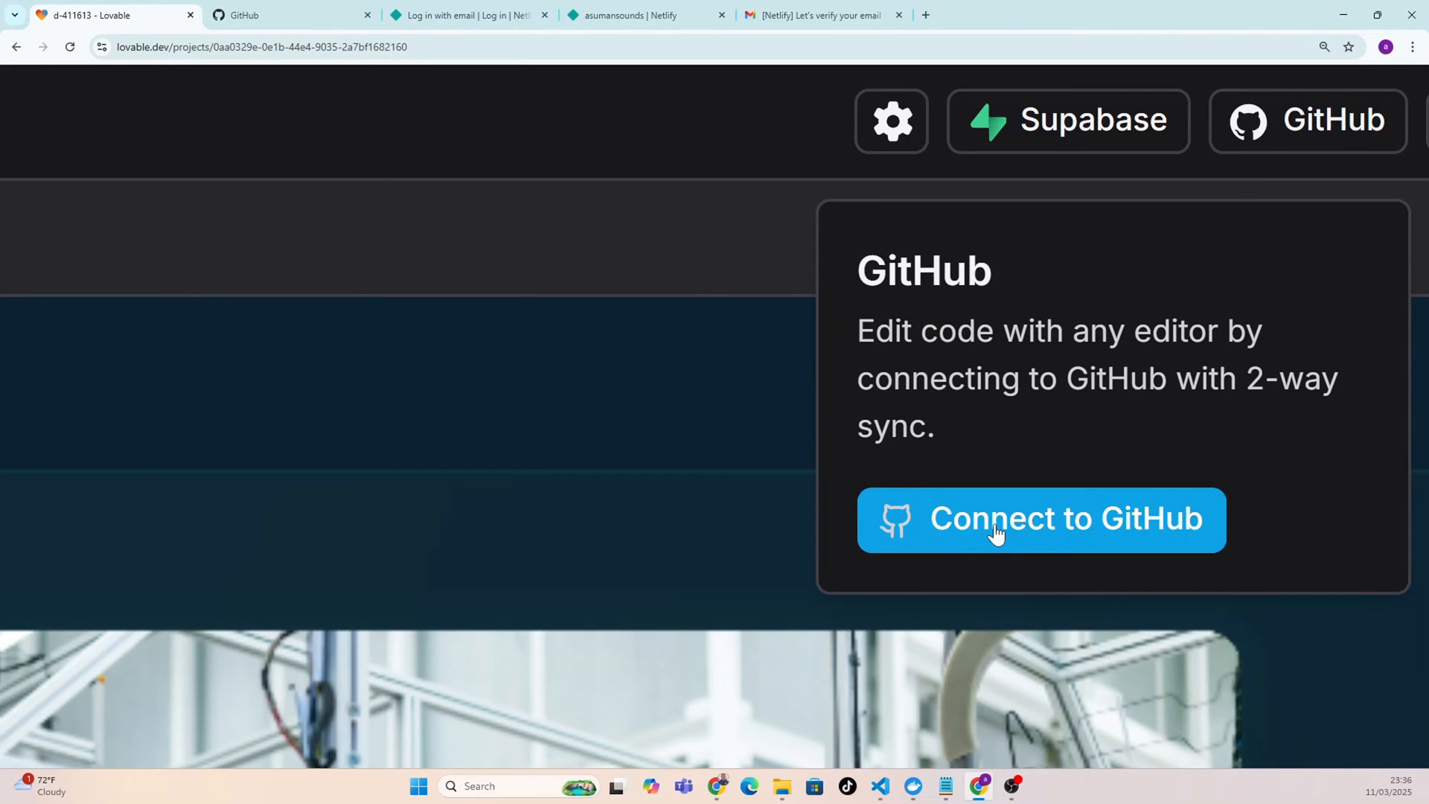
mouse_move(1031, 524)
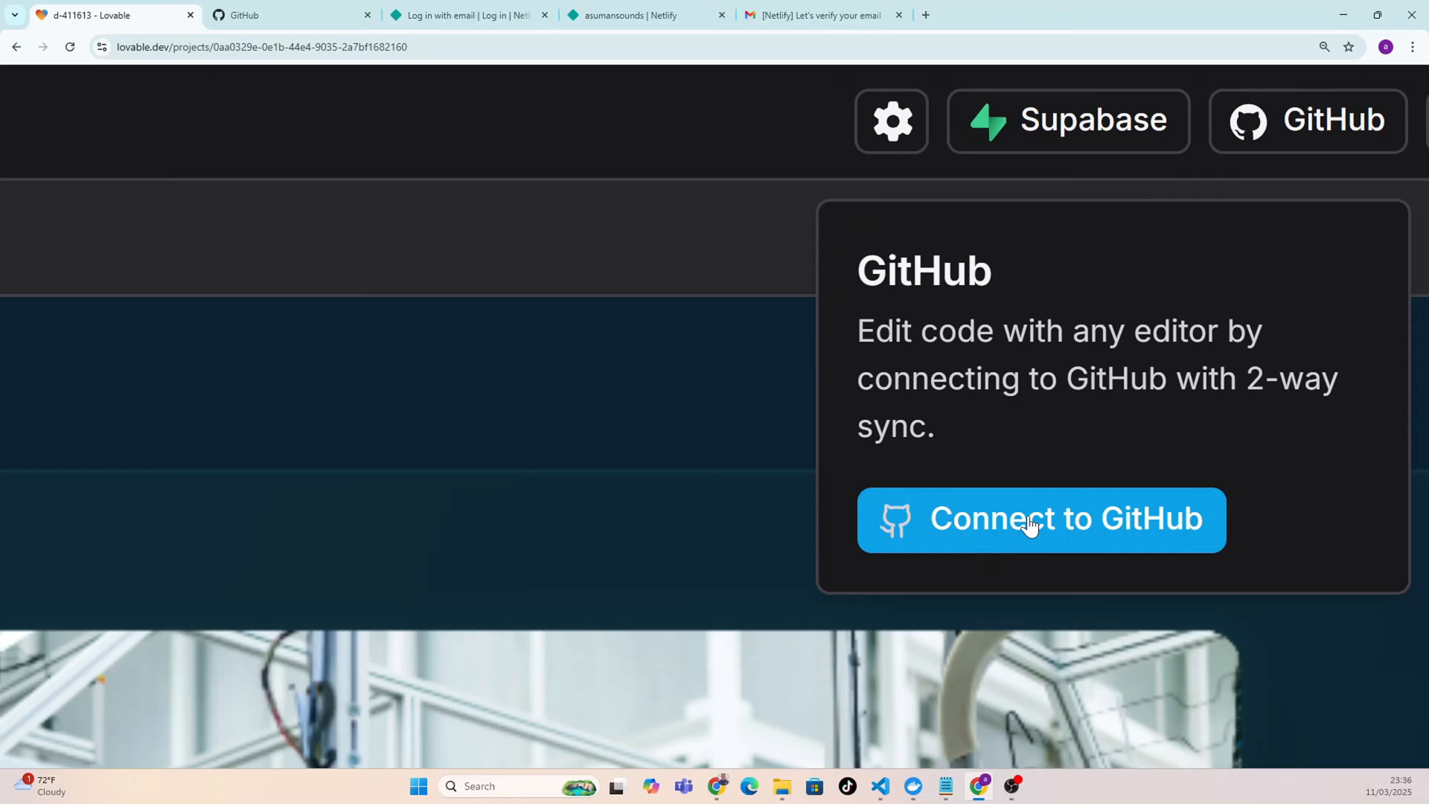
left_click(1042, 519)
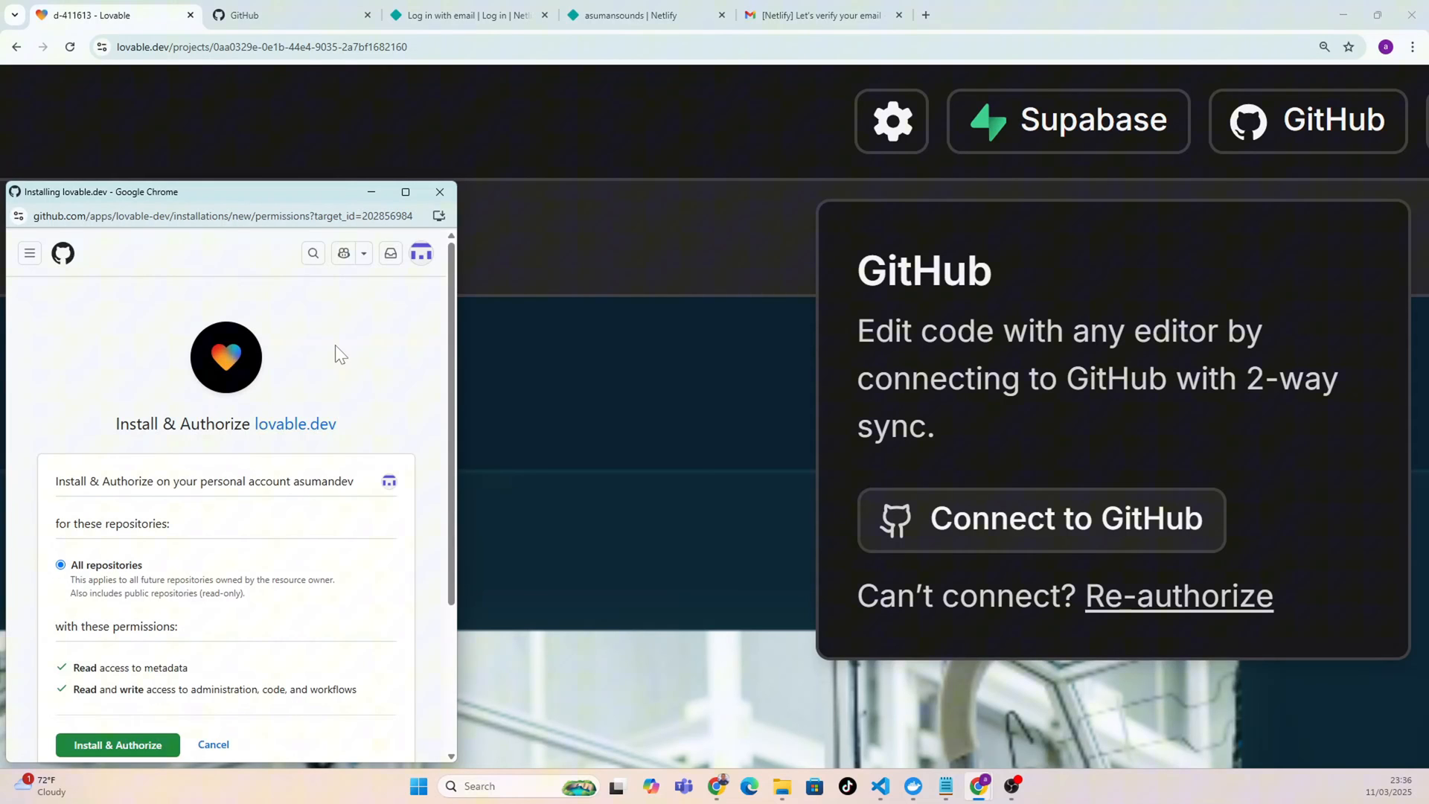
scroll("down", 3)
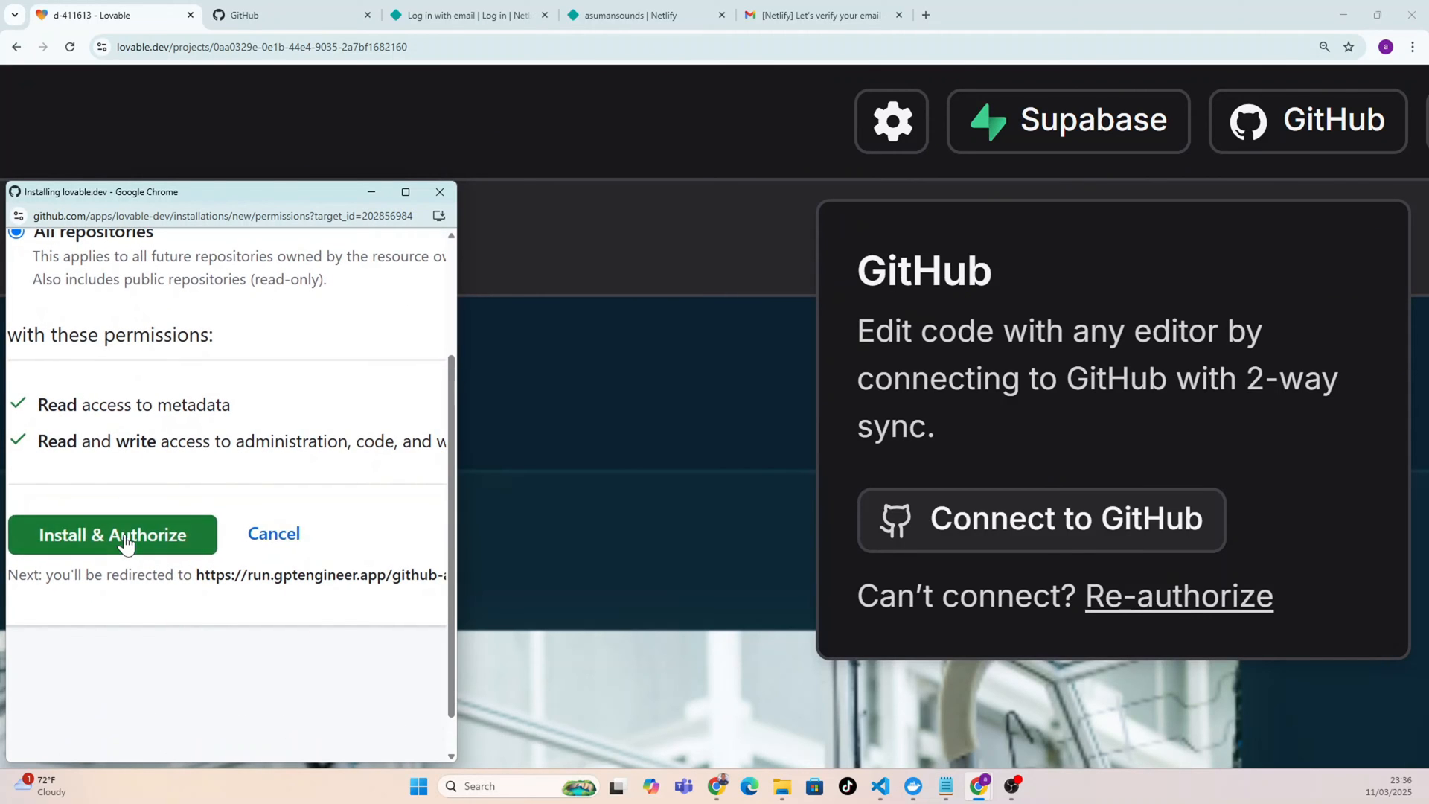
left_click(112, 534)
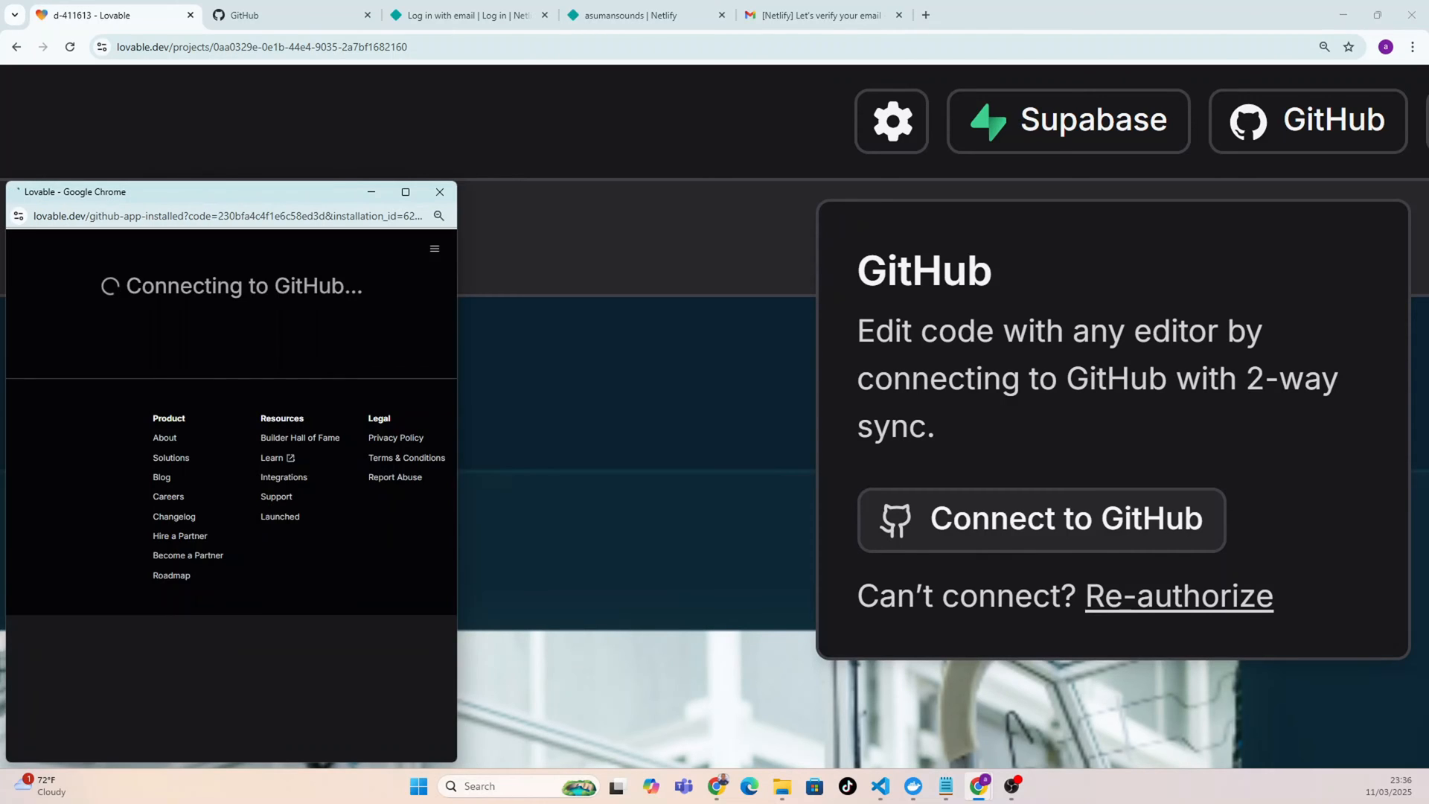
Create the project's repository under the personal GitHub account with two-way sync.
left_click(440, 192)
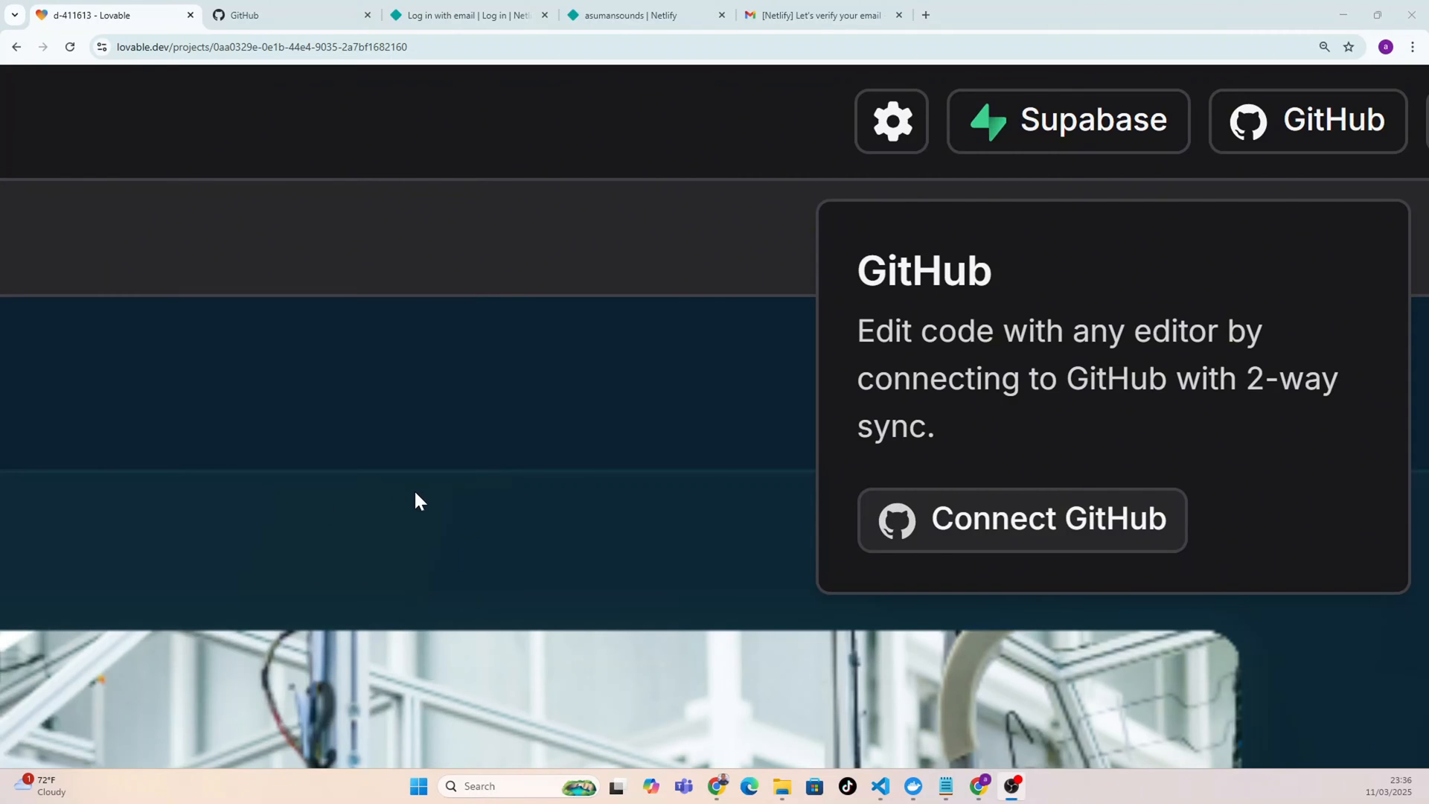
left_click(1022, 519)
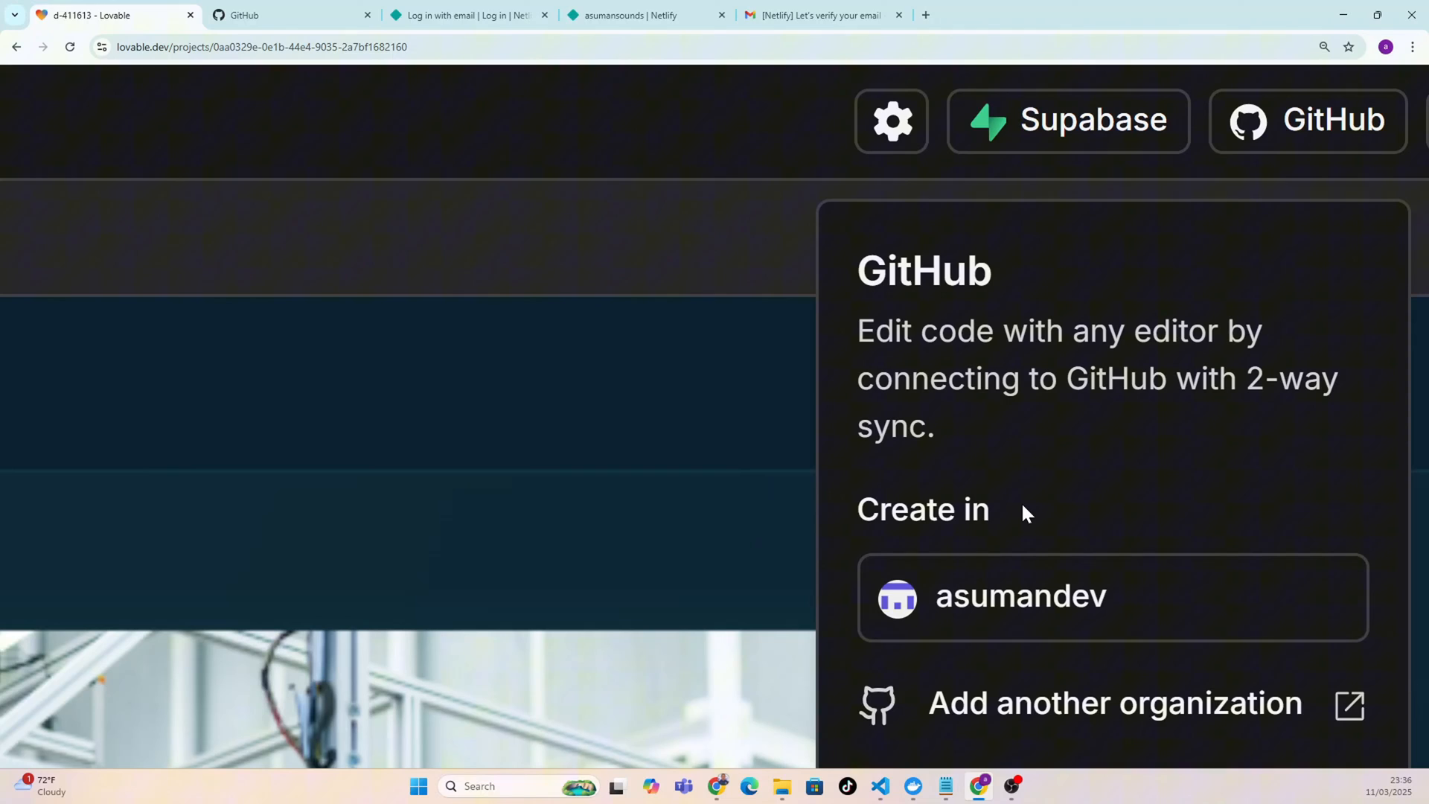
mouse_move(998, 614)
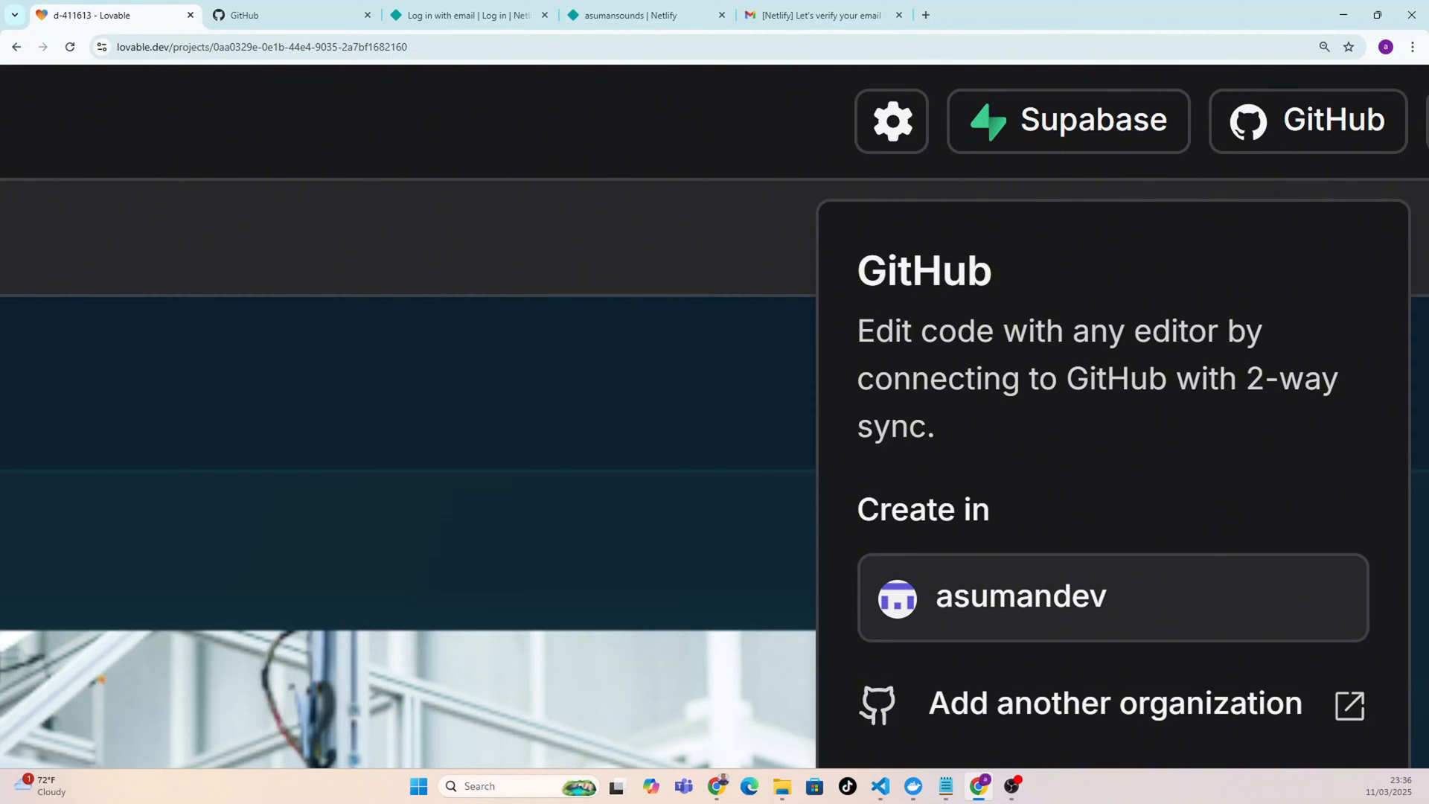
double_click(1021, 596)
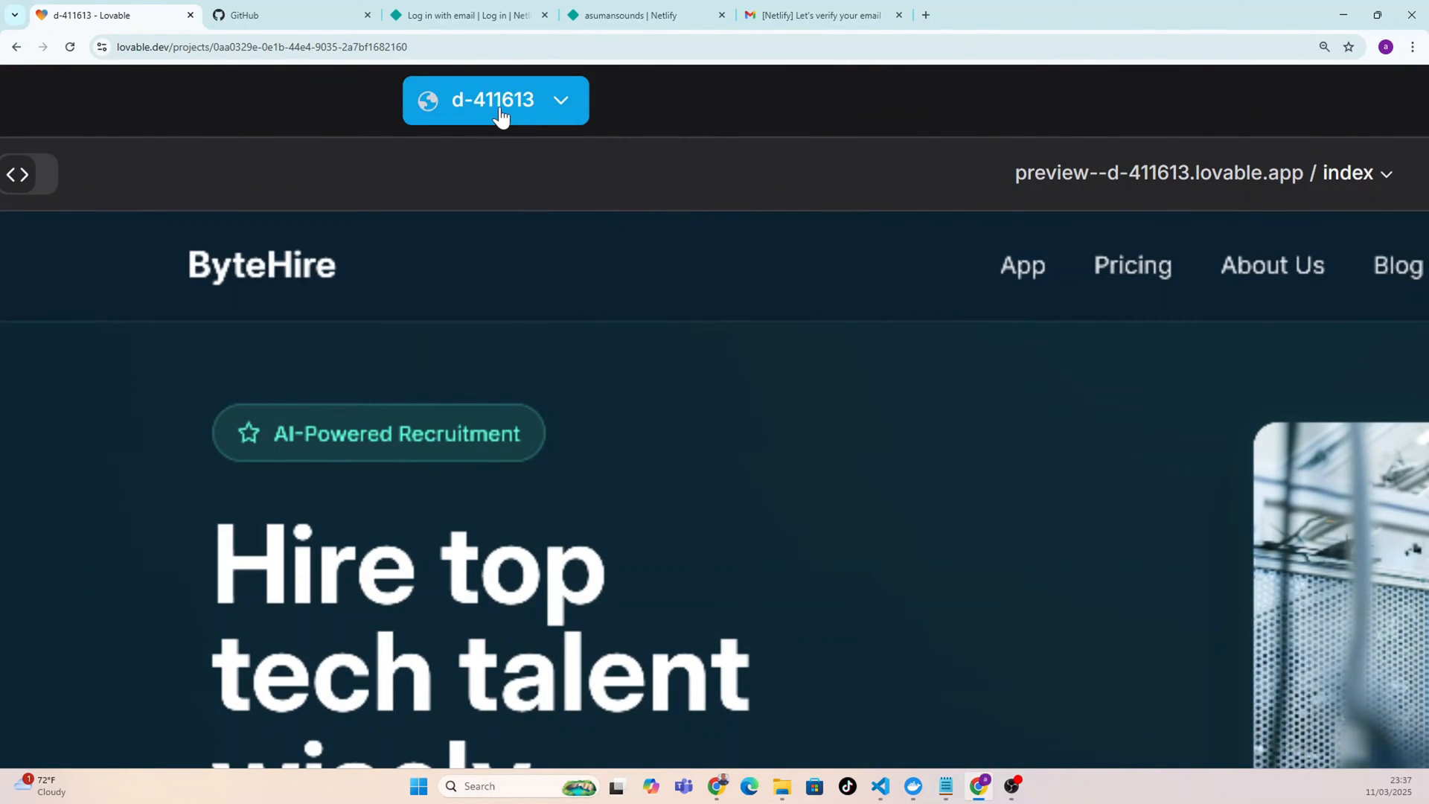
Rename the project to 'asuman', also renaming its GitHub repository.
left_click(495, 101)
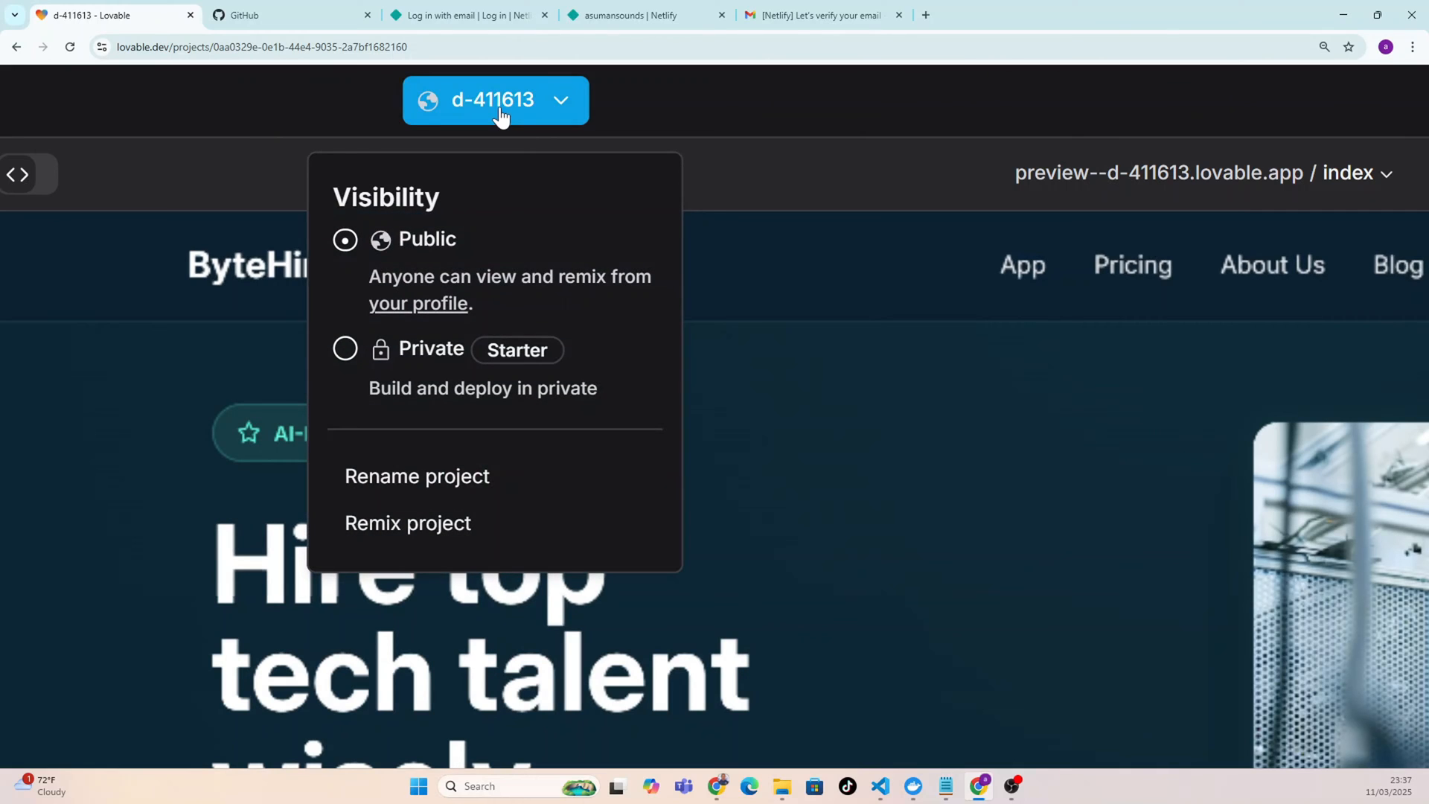
mouse_move(430, 484)
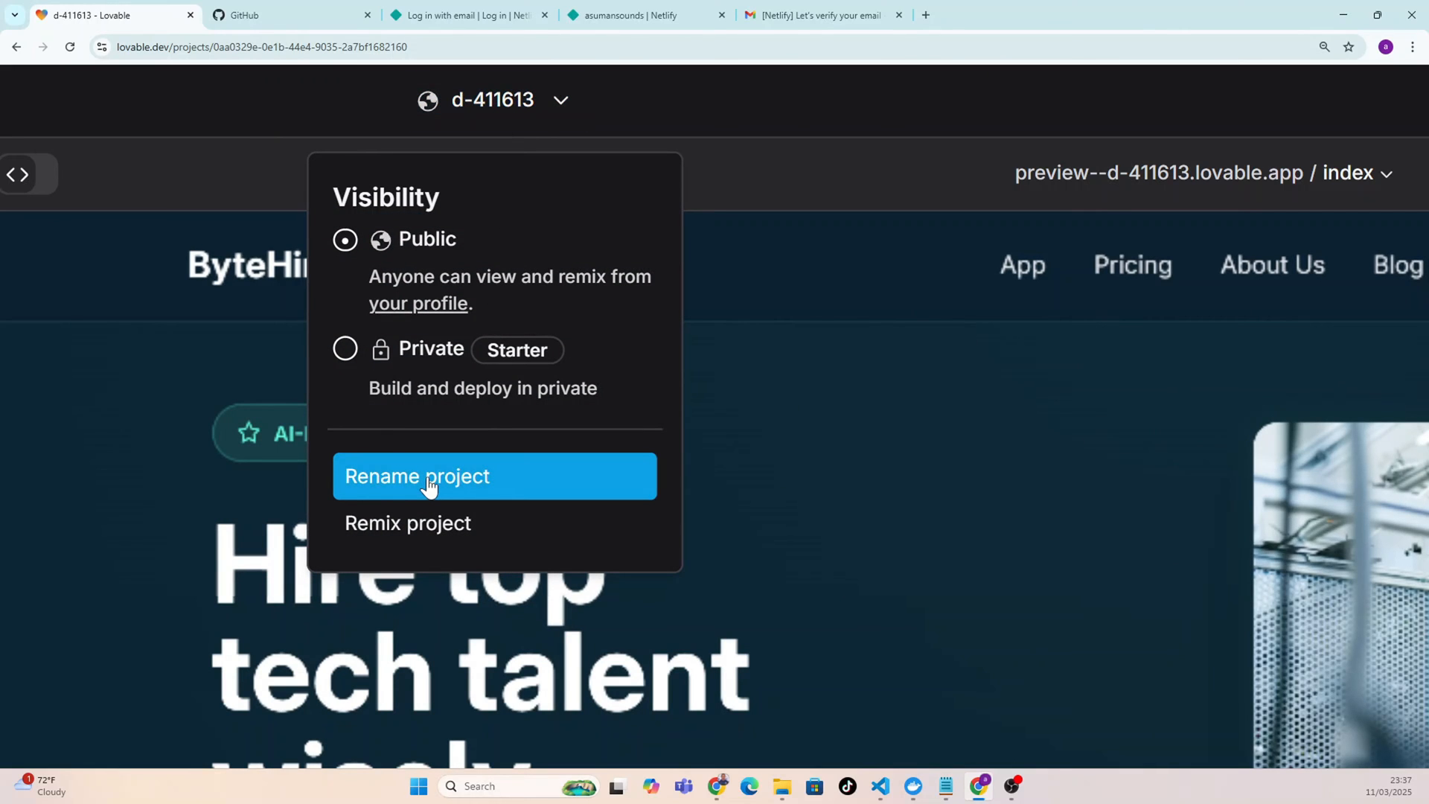
left_click(429, 476)
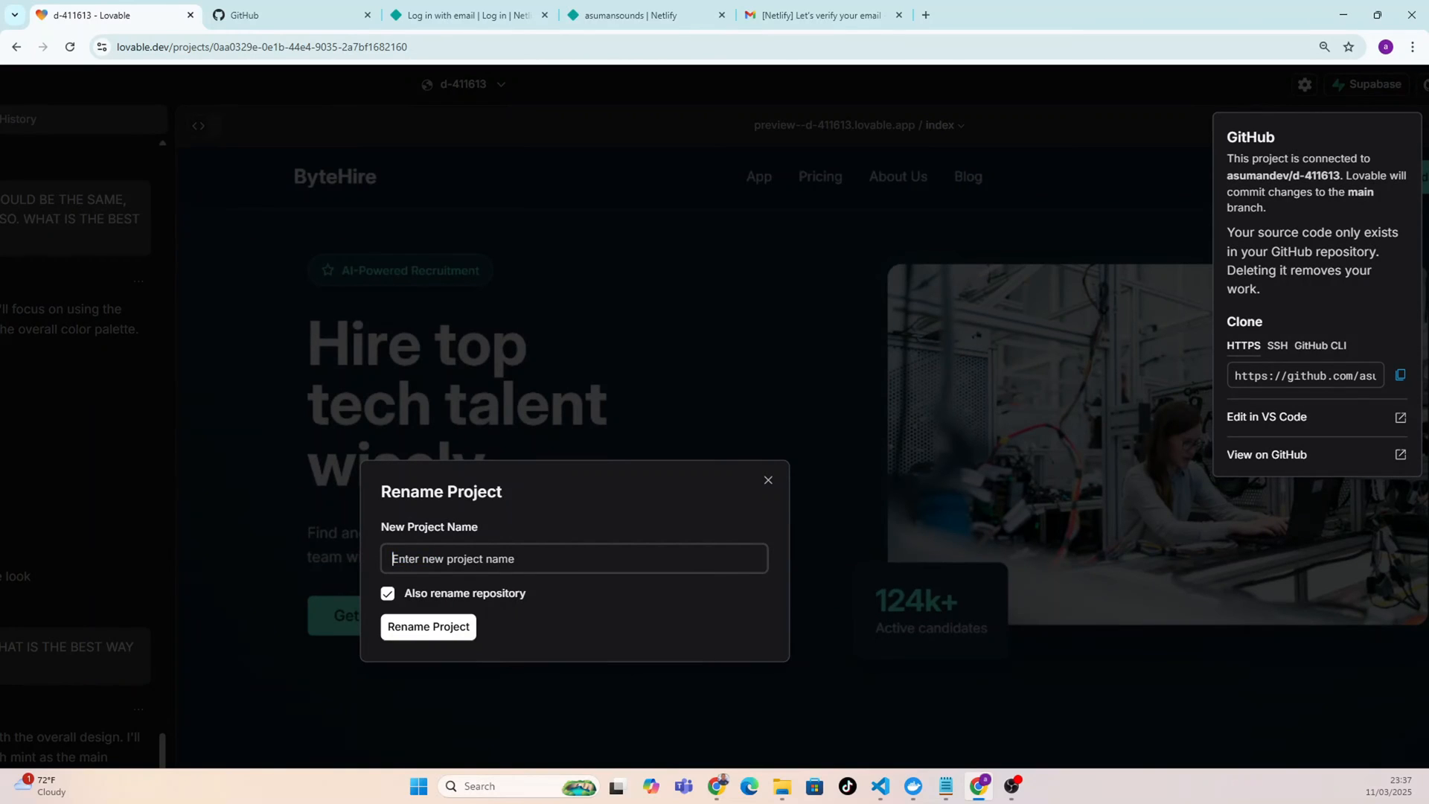
type("asuman")
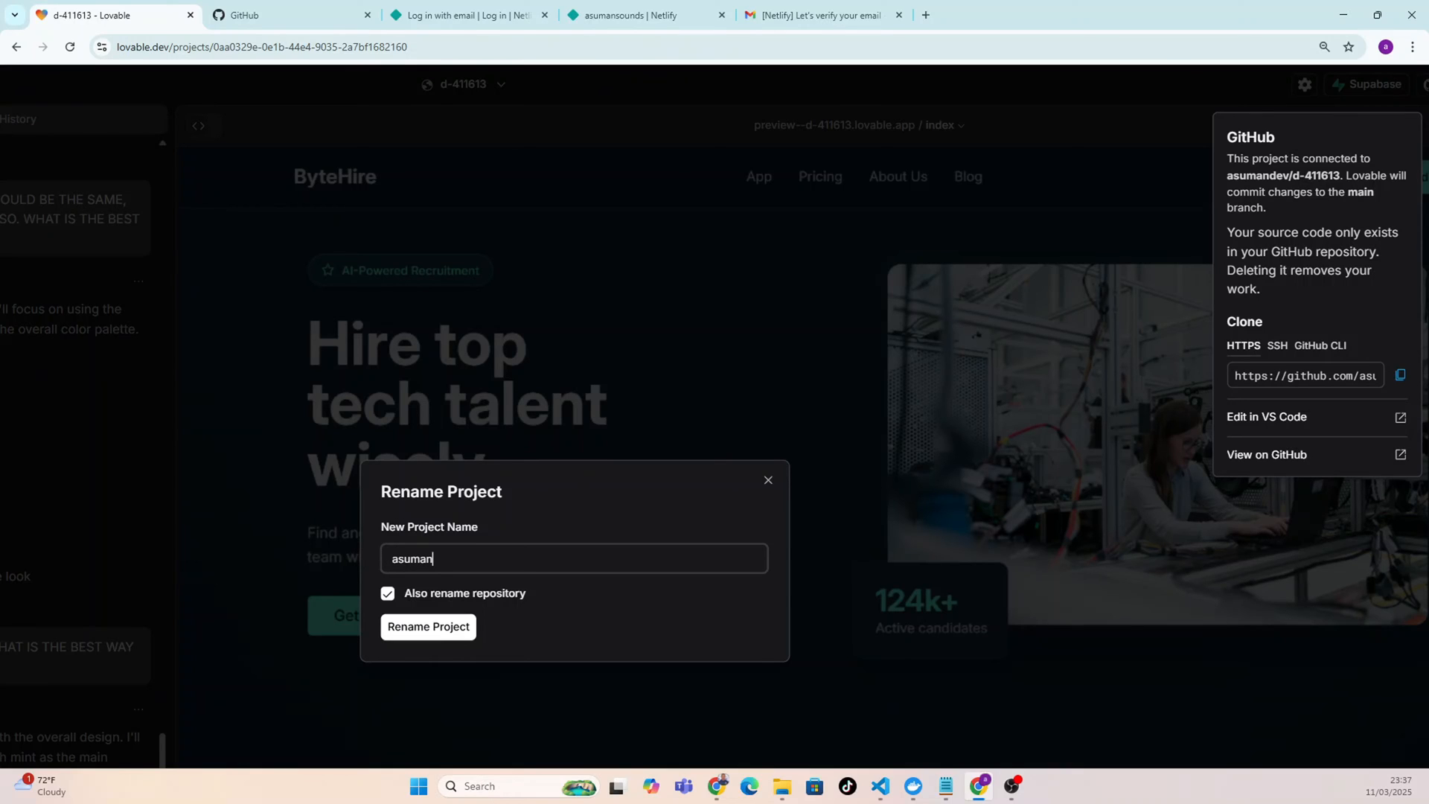
type("-d")
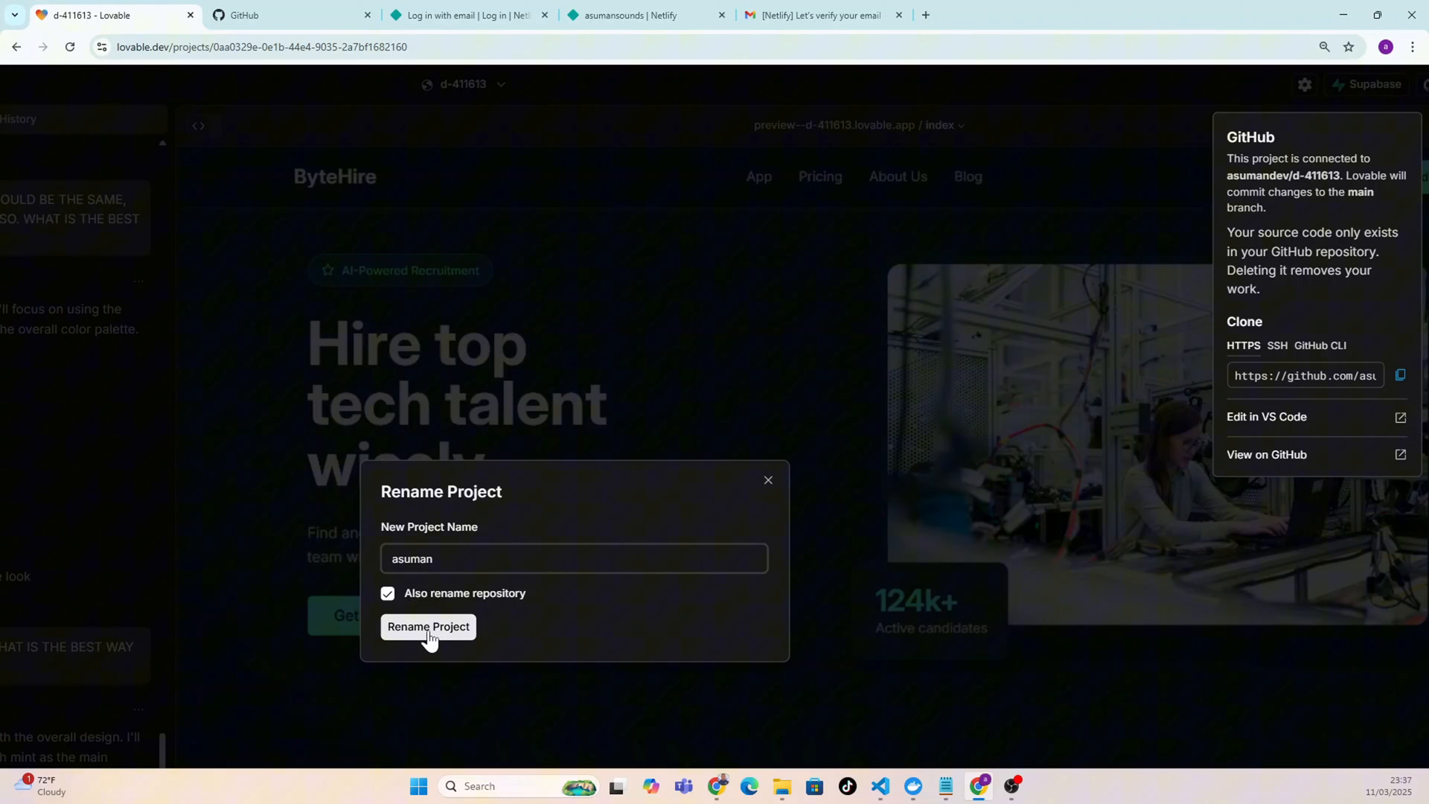
left_click(428, 627)
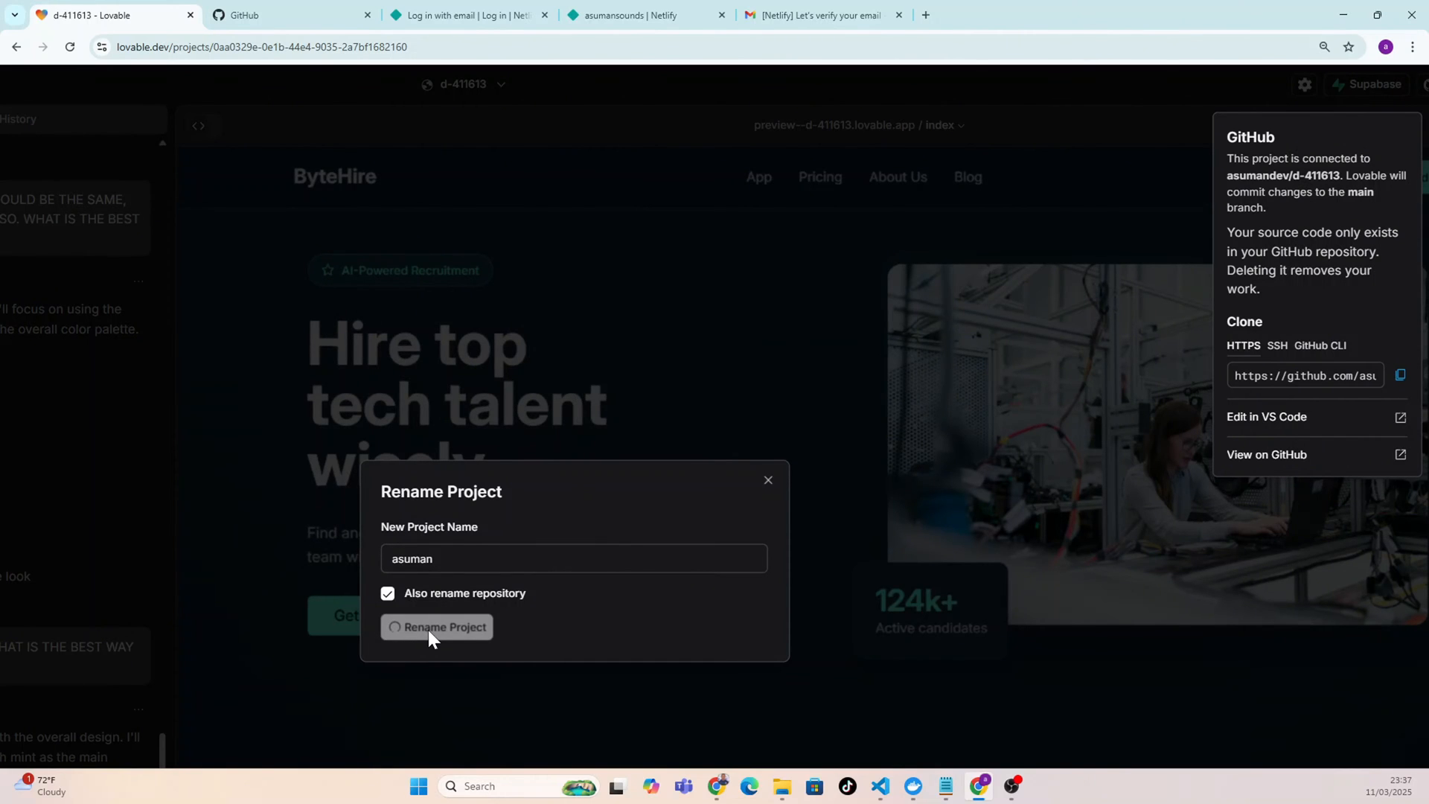
left_click(438, 627)
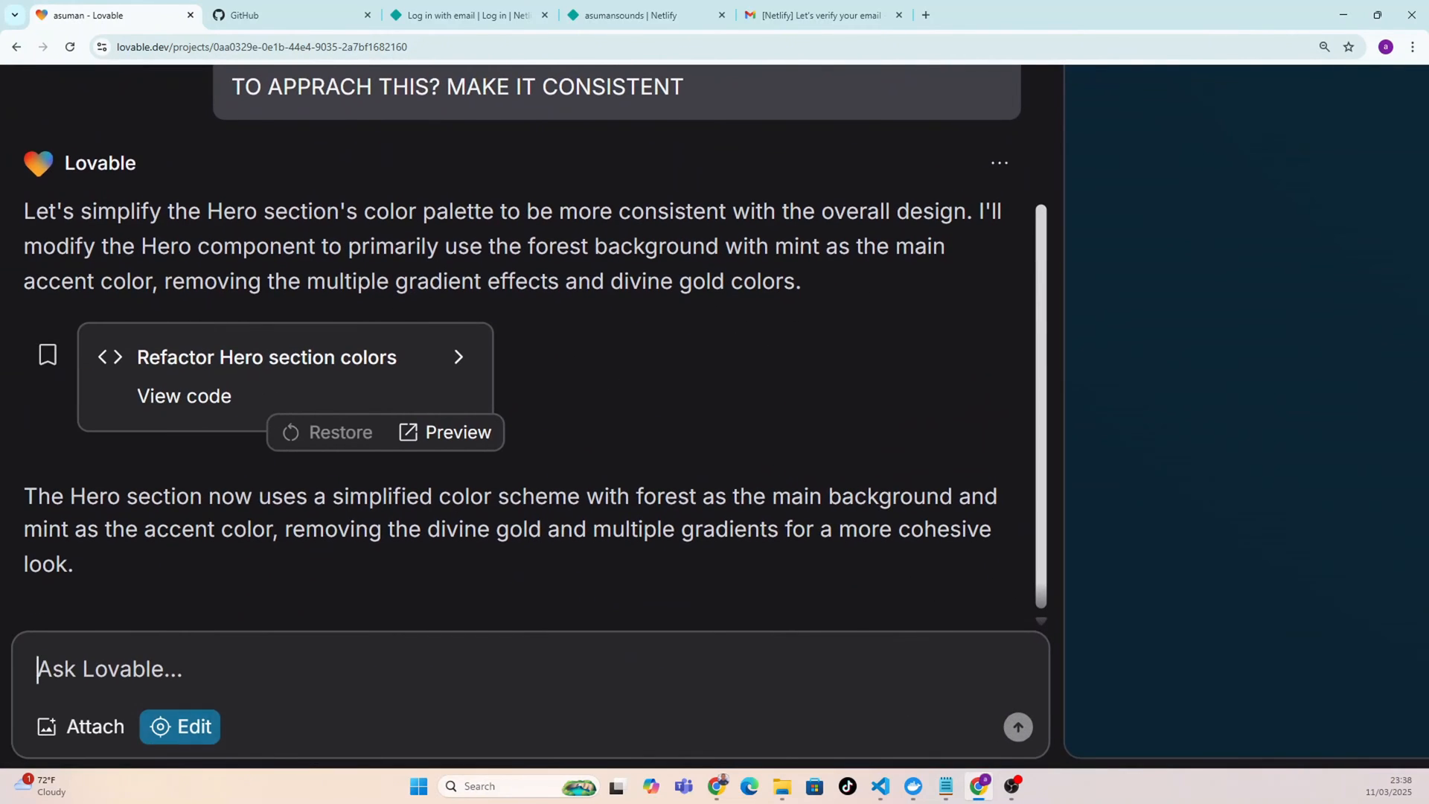
Write 'Create a netlify.toml file with the following content' plus the build and redirects config in the chat box.
type("Create a")
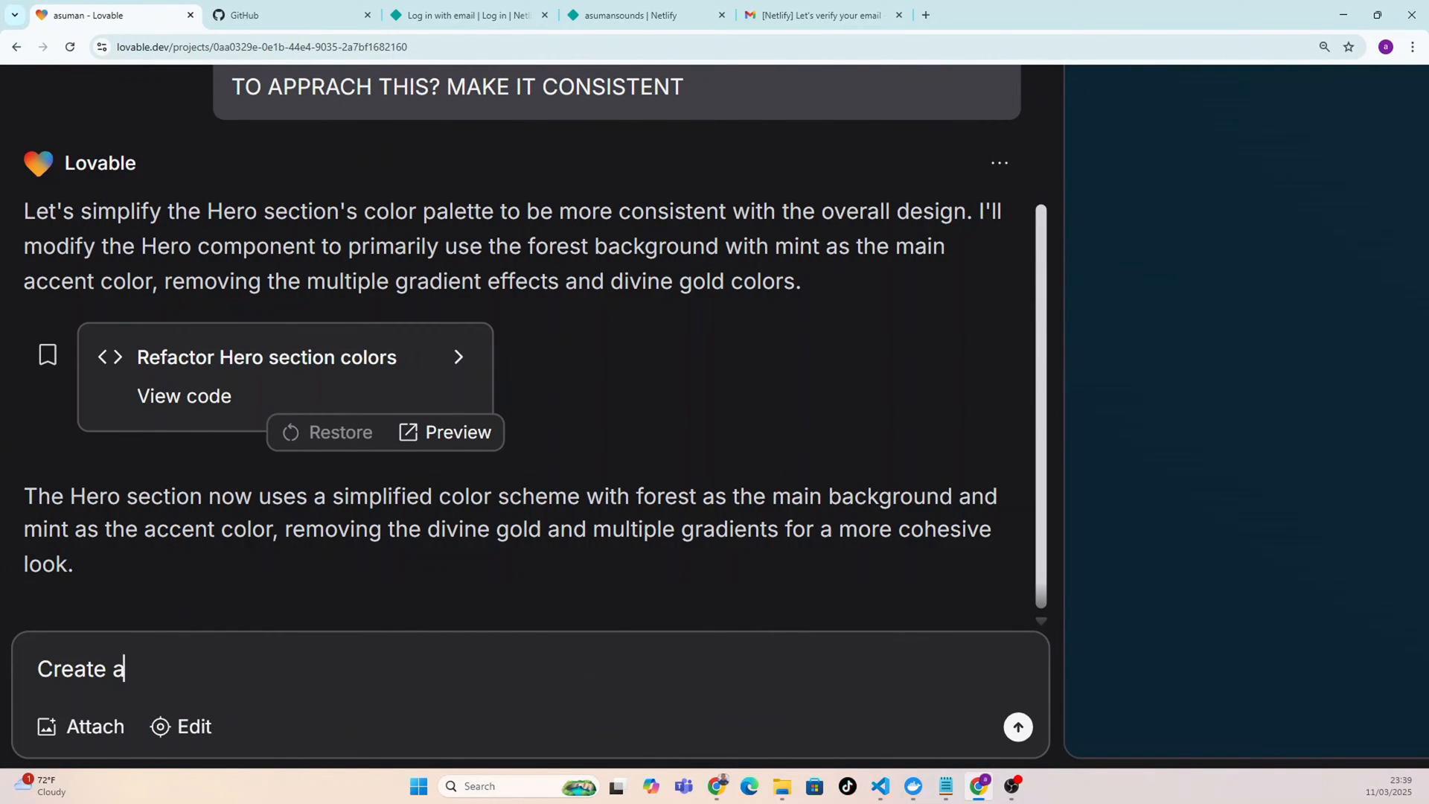
type("n")
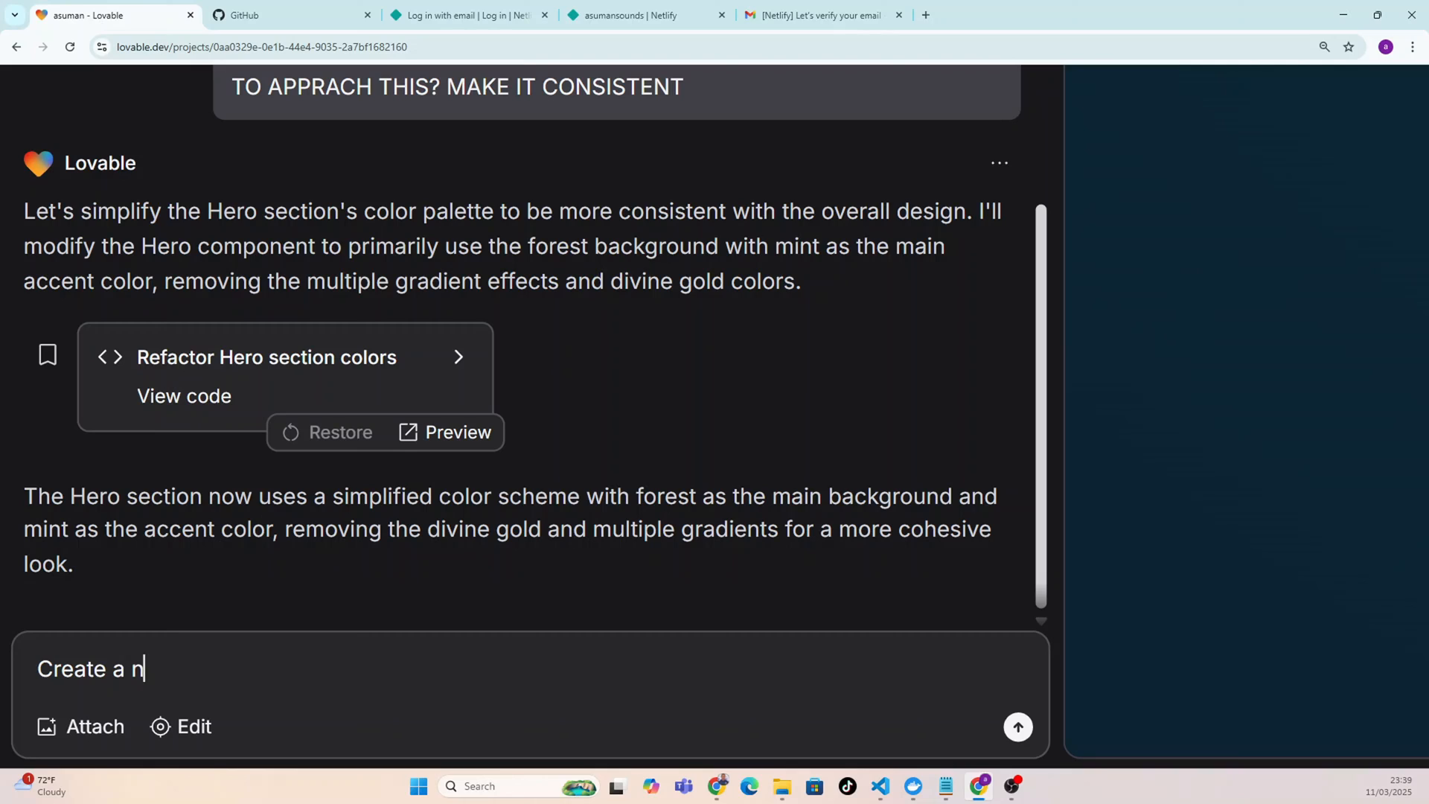
type("et")
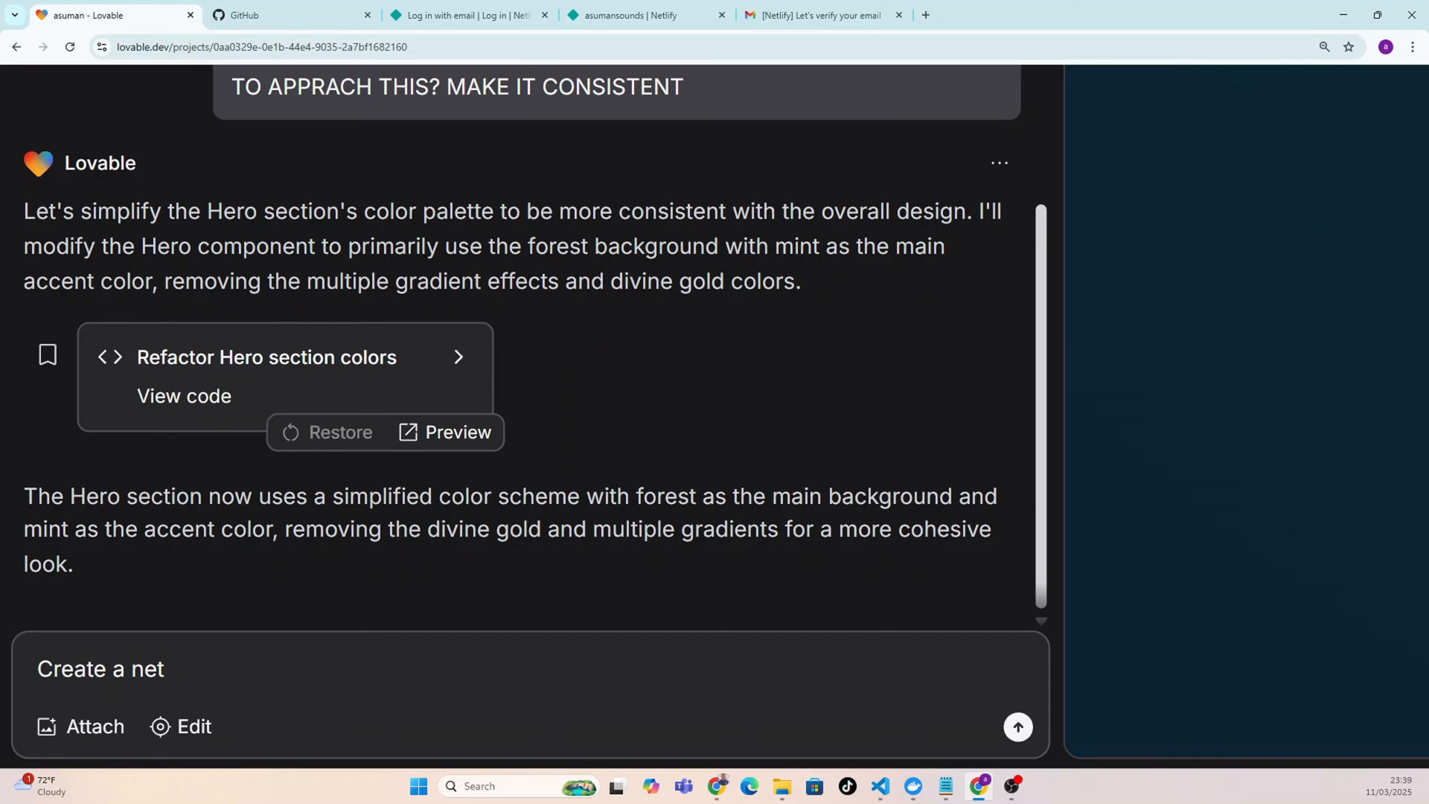
type("lify")
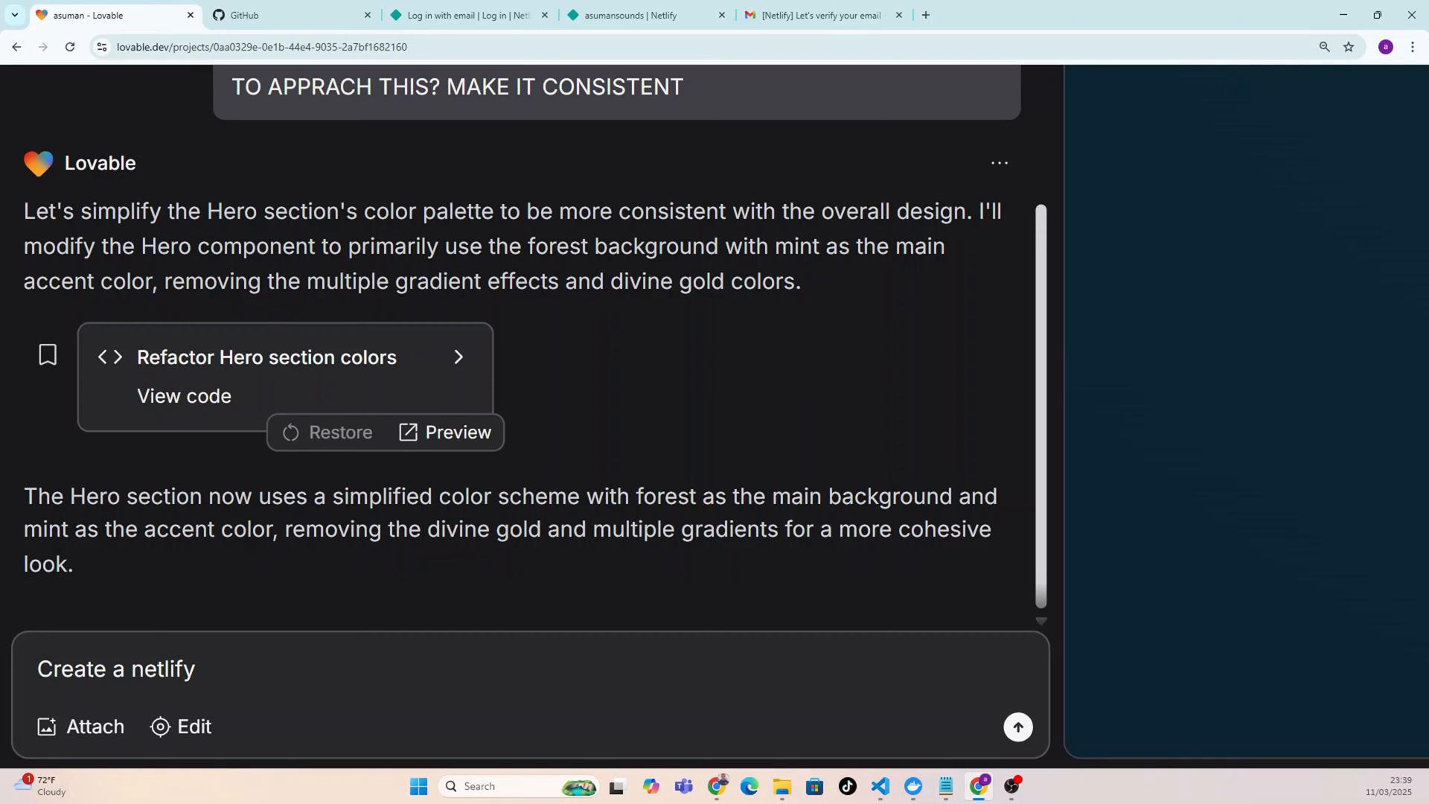
type(".tom")
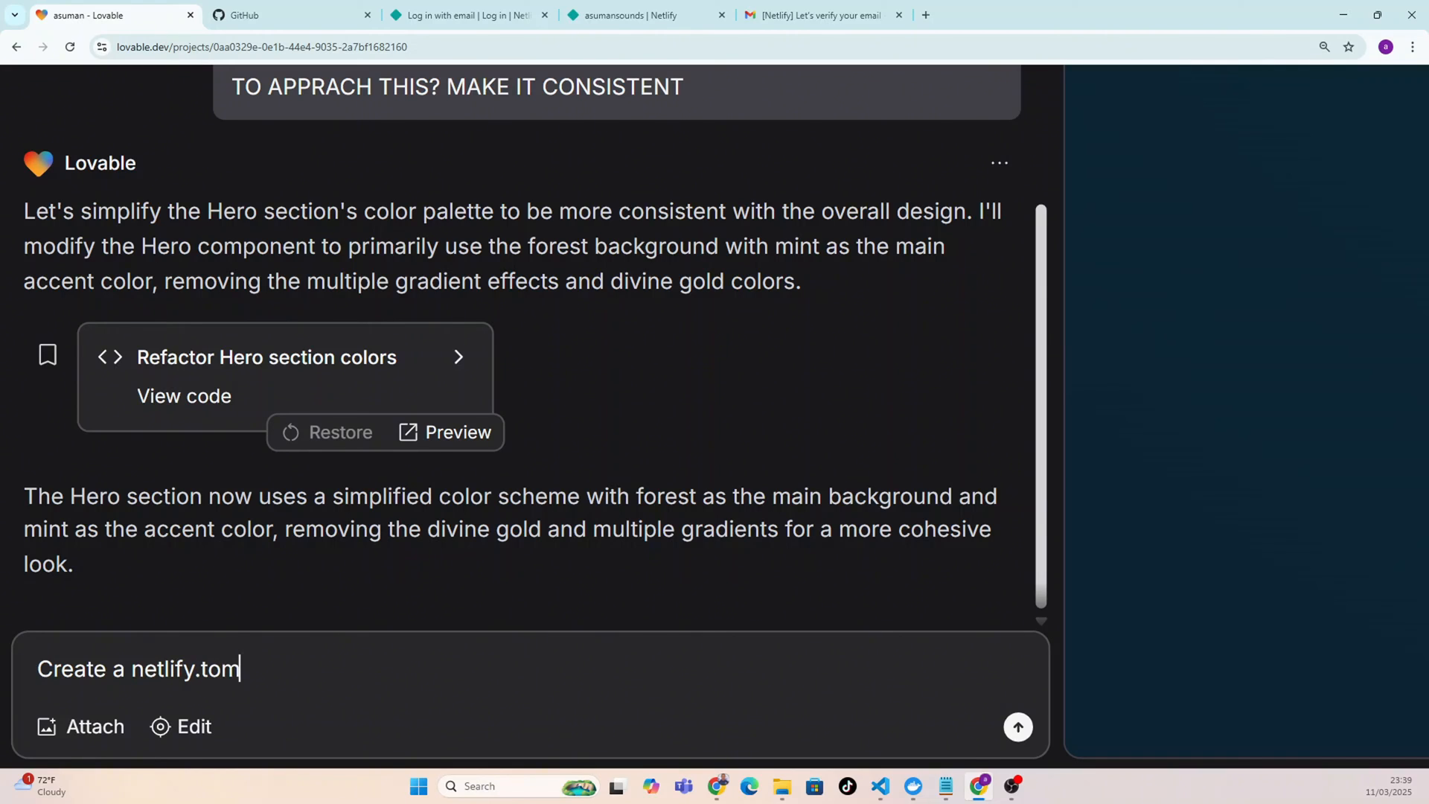
type("l")
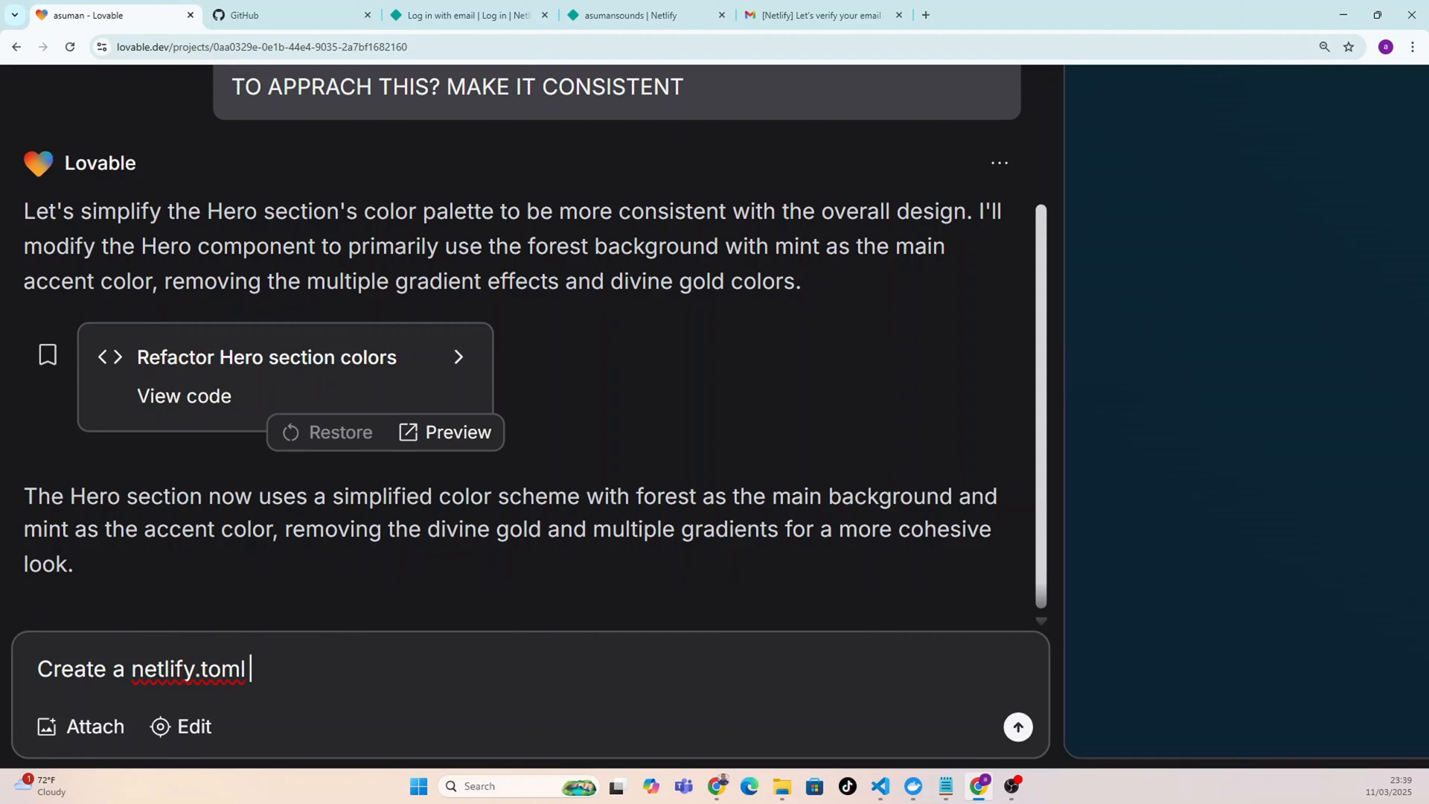
type("file with the")
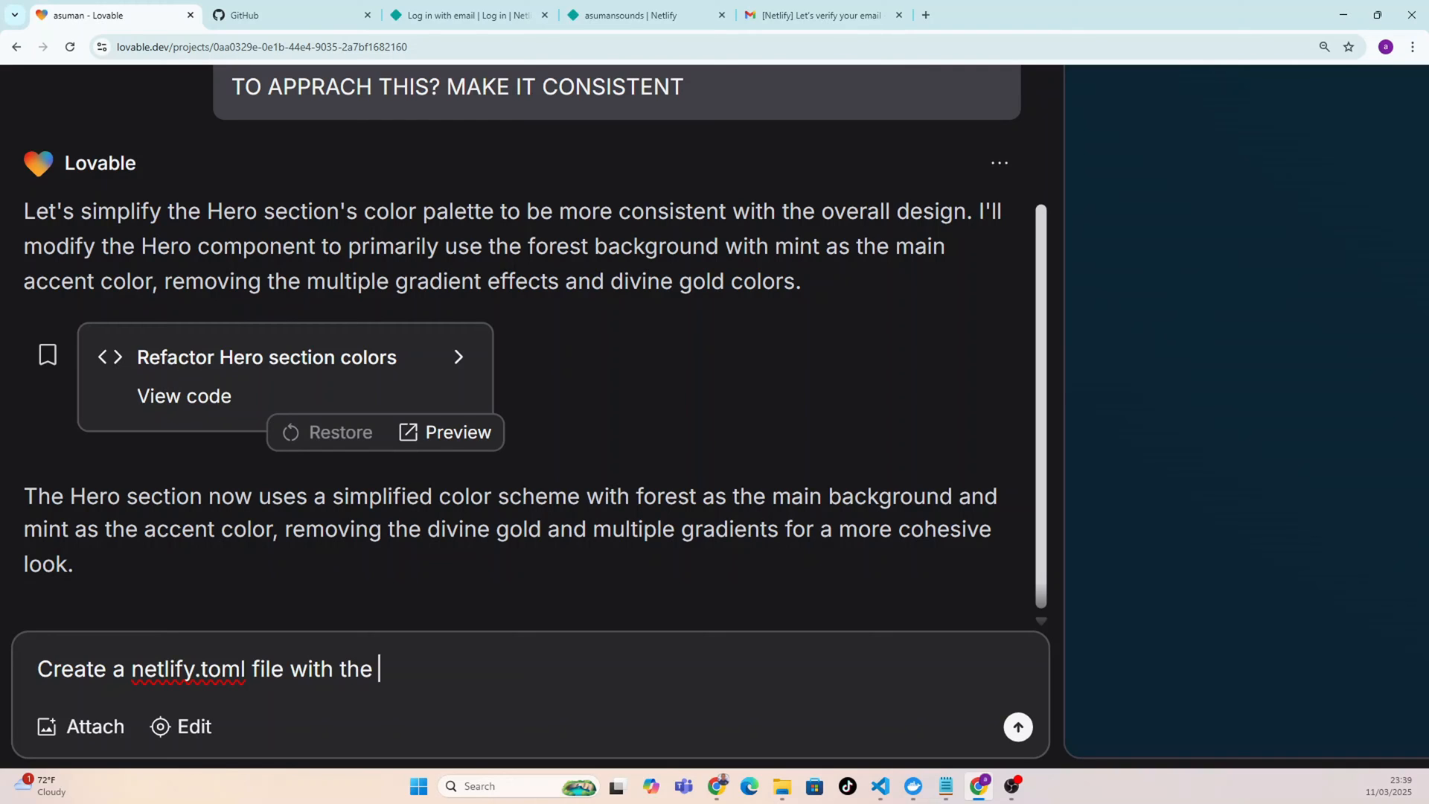
type("followi")
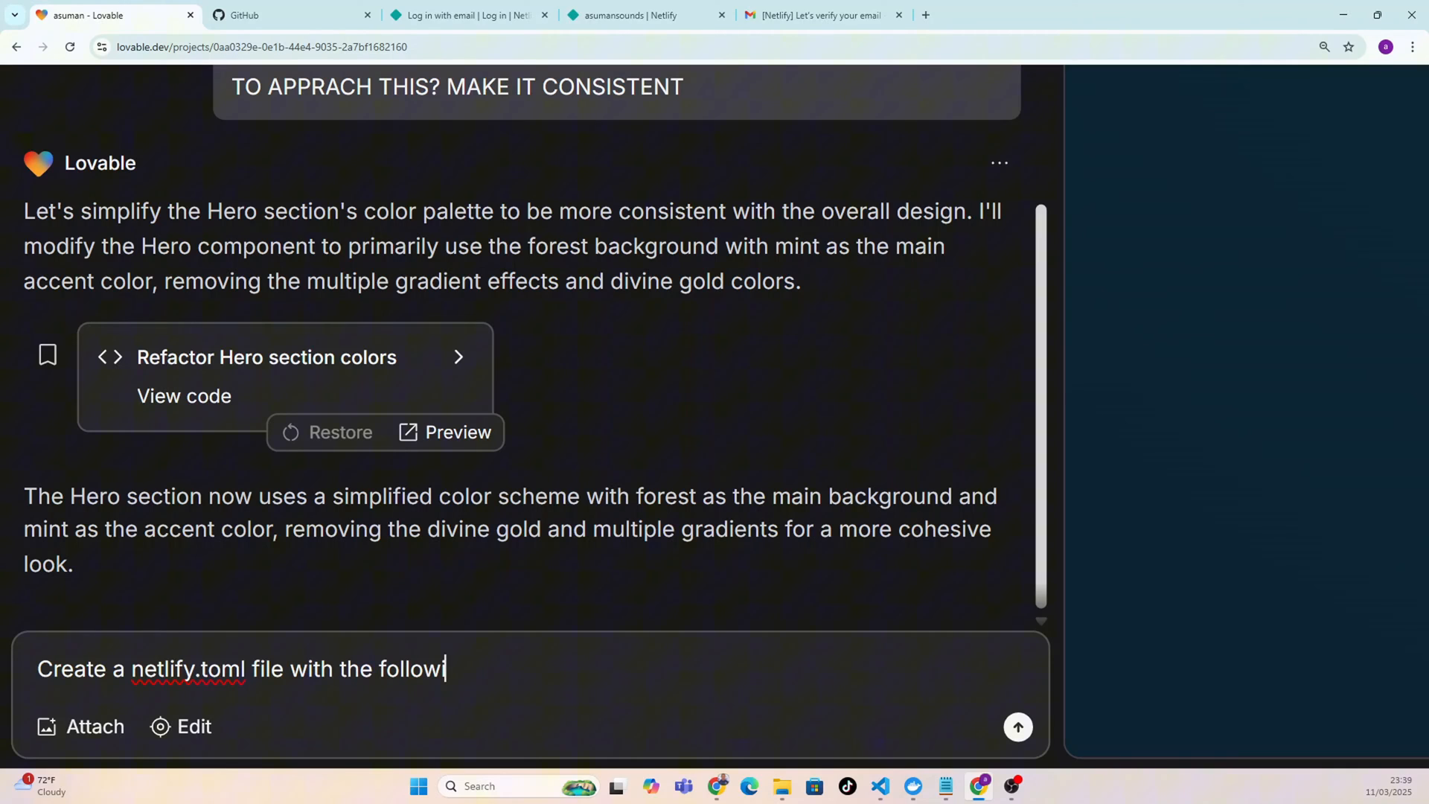
type("ng con")
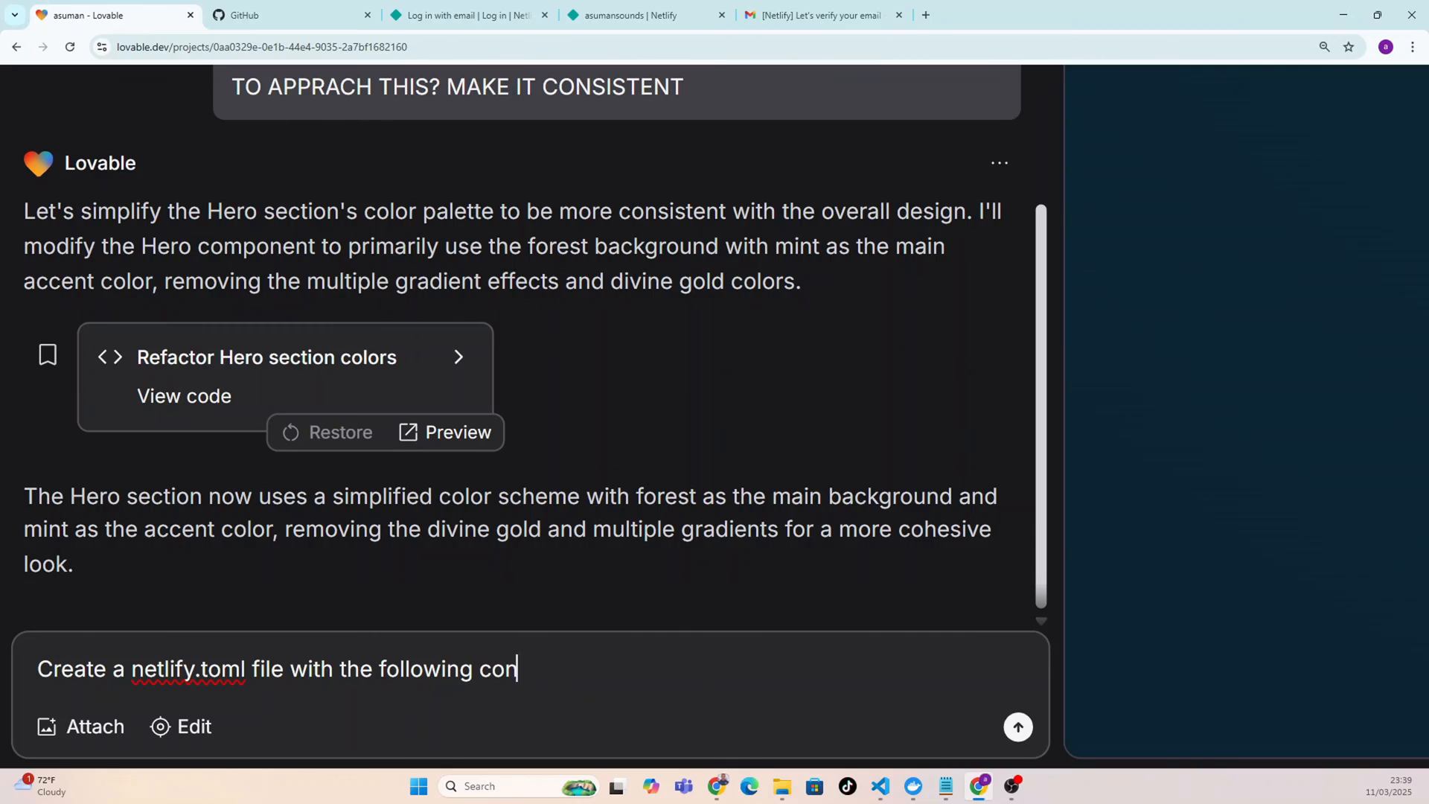
type("tent")
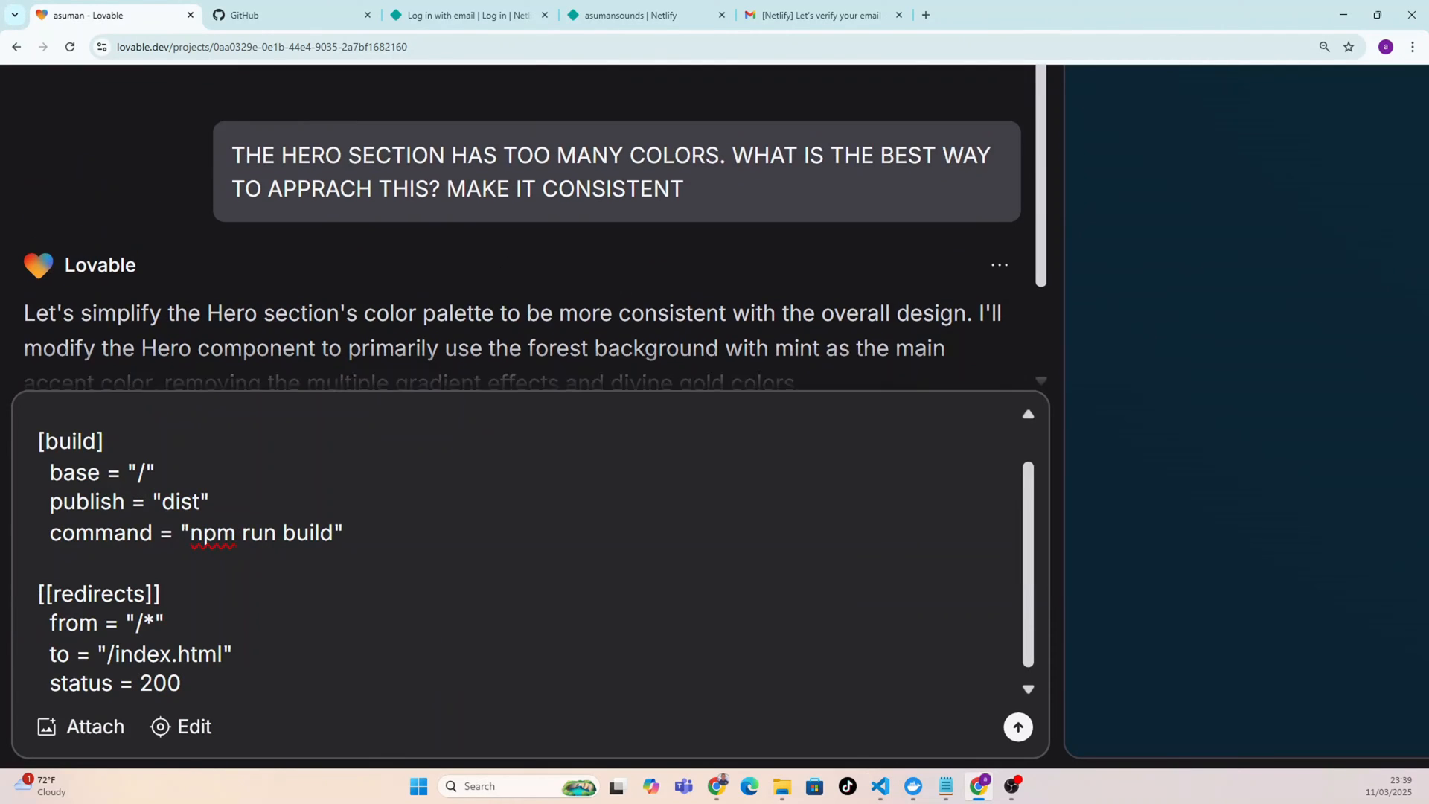
scroll("down", 3)
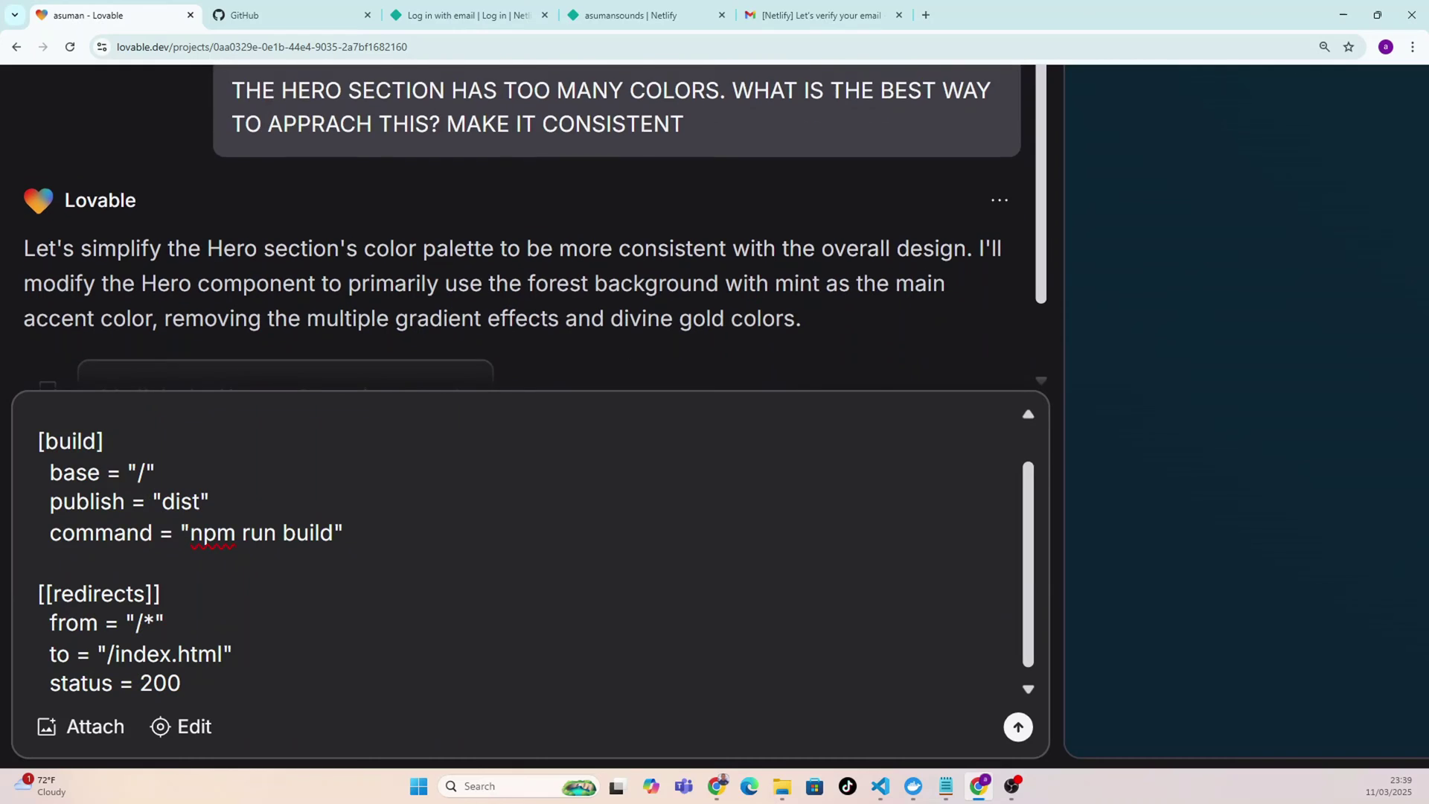
scroll("up", 3)
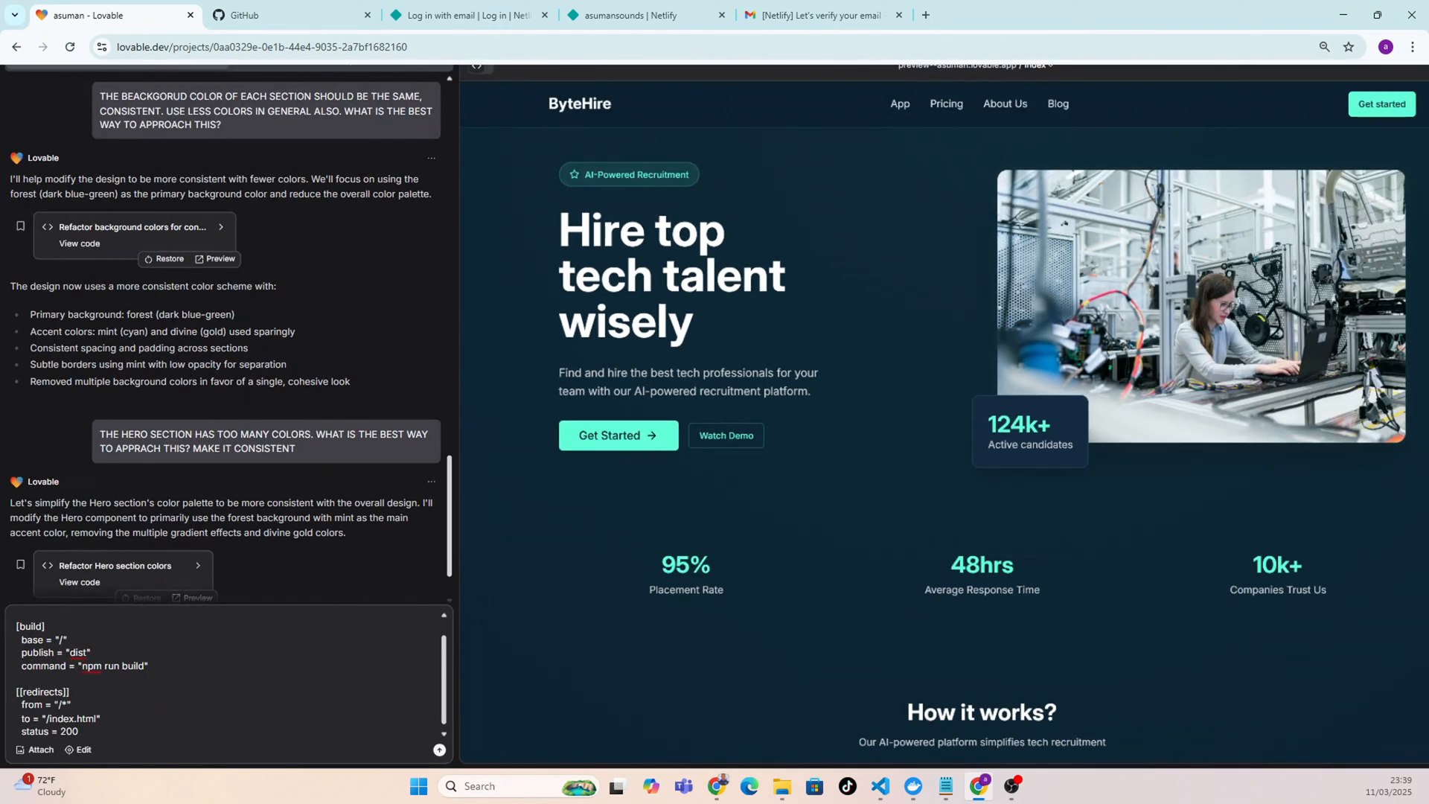
Send the prompt so Lovable adds netlify.toml to the project's source files.
scroll("down", 3)
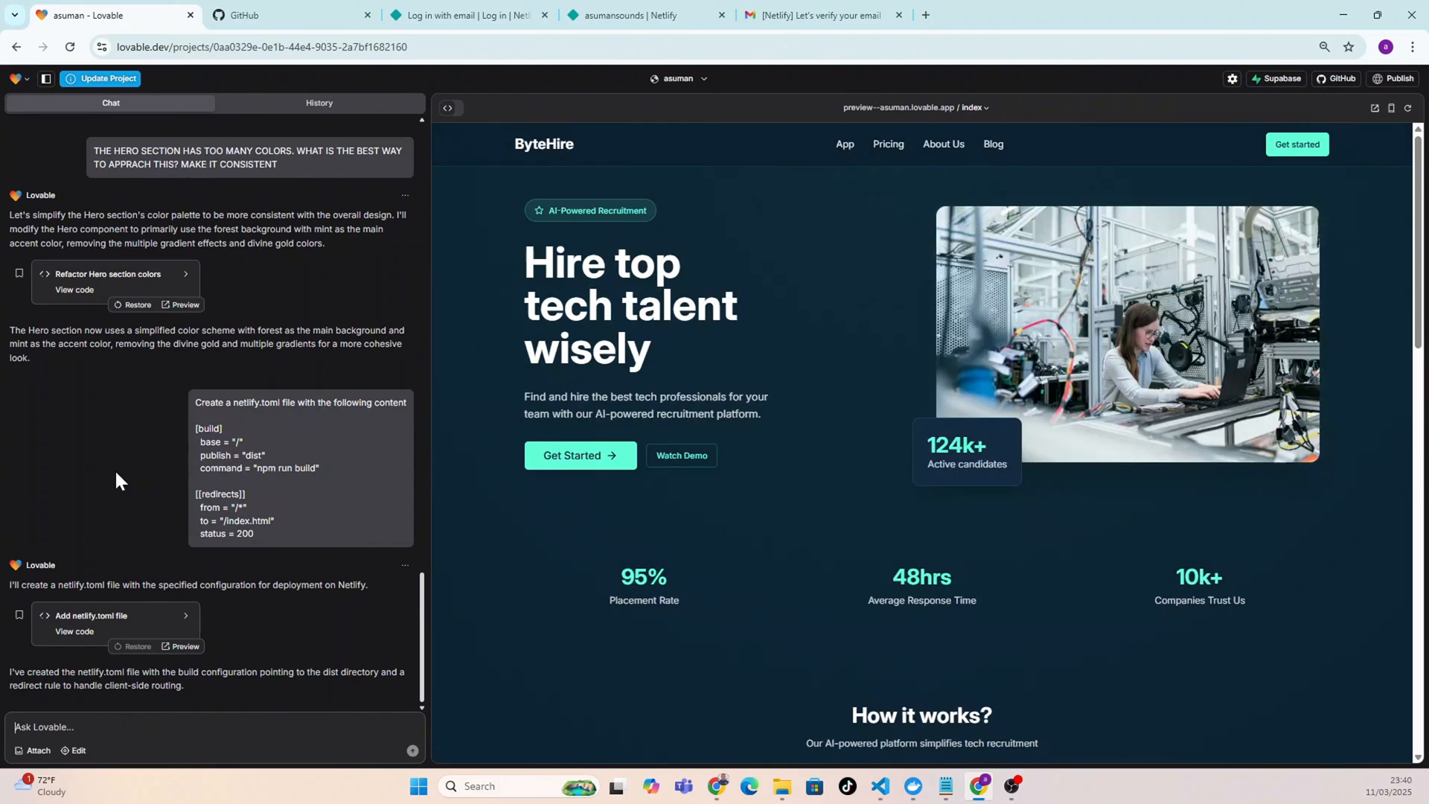
mouse_move(448, 108)
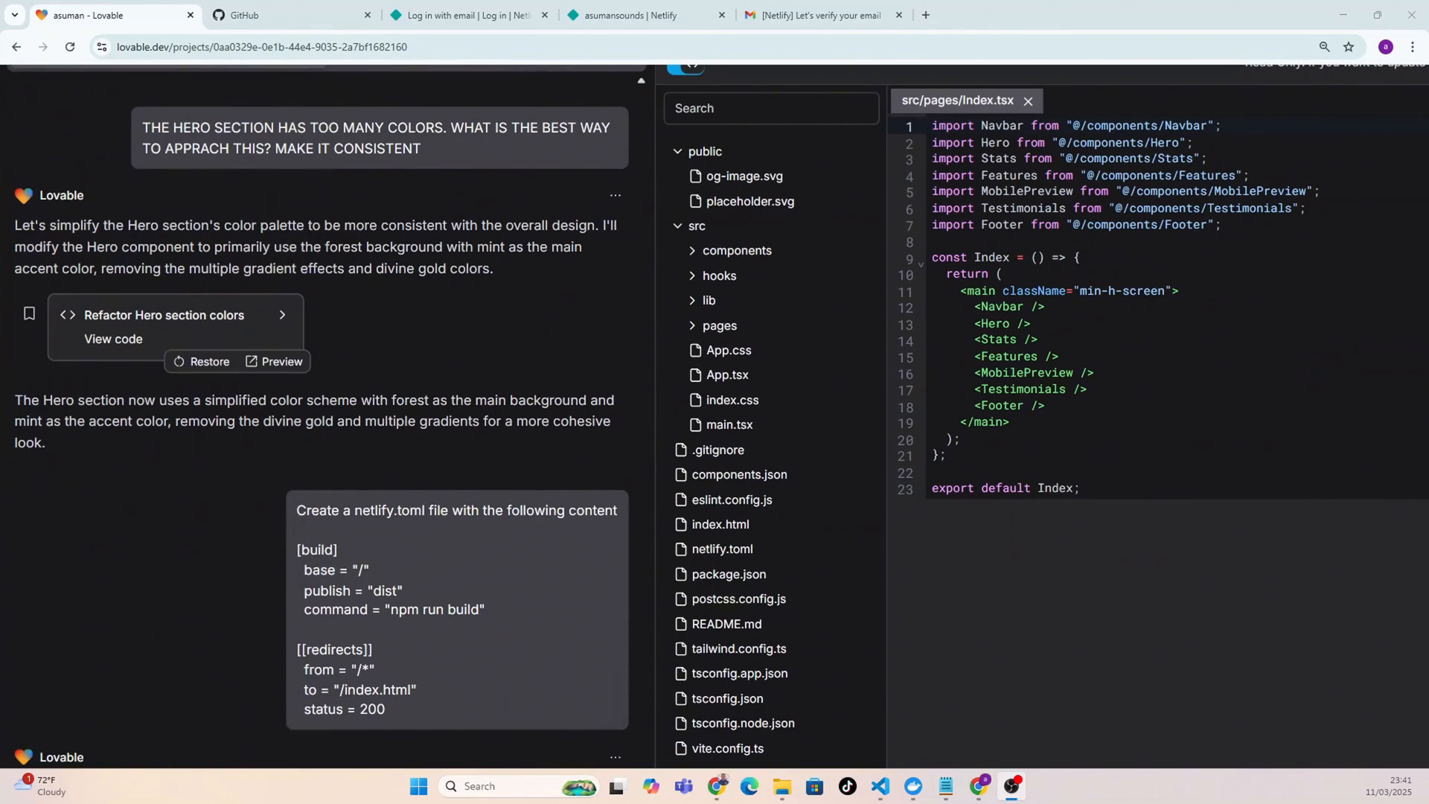
left_click(722, 550)
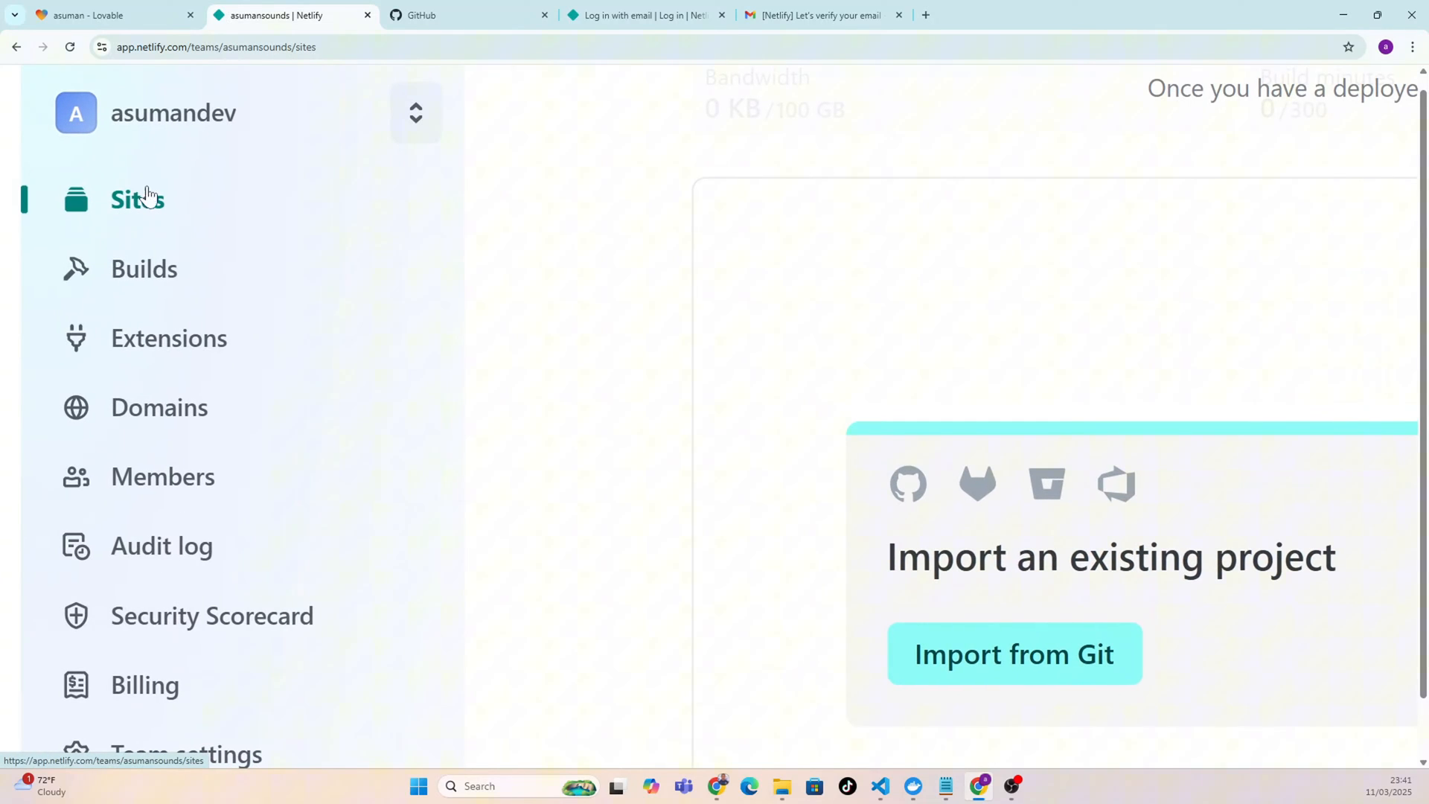
mouse_move(490, 309)
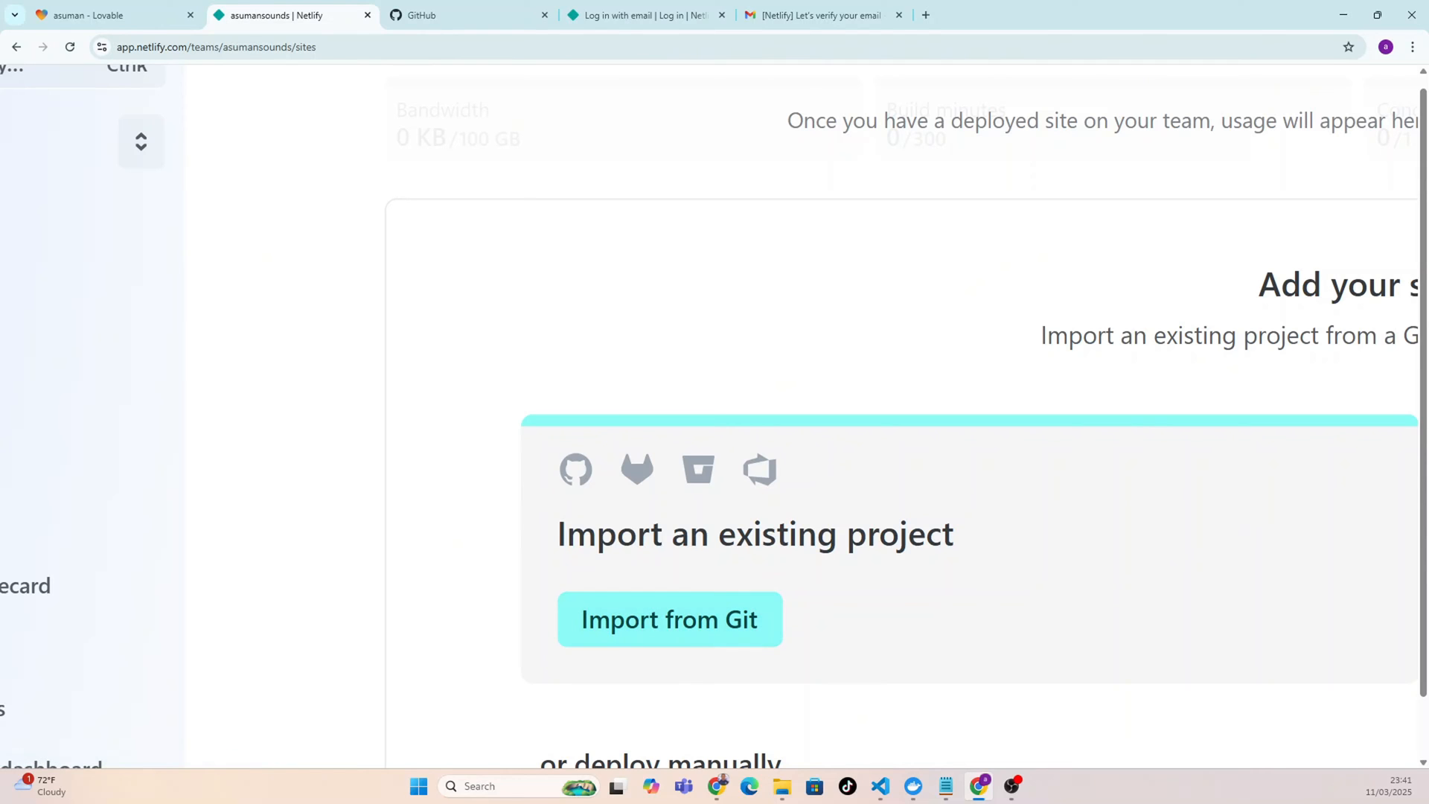
mouse_move(641, 632)
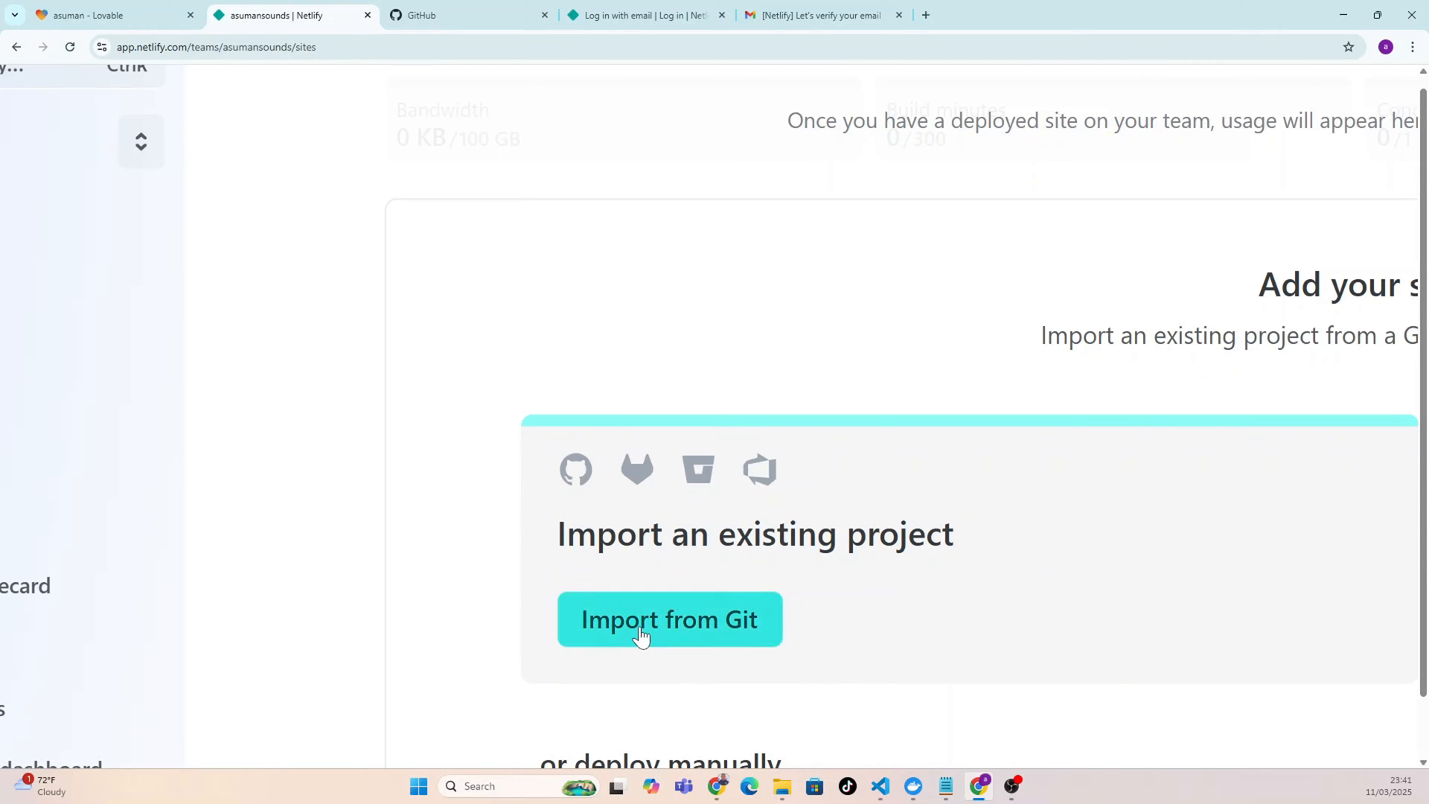
Begin importing an existing project from Git, reaching the GitHub/GitLab/Bitbucket provider choice.
left_click(669, 620)
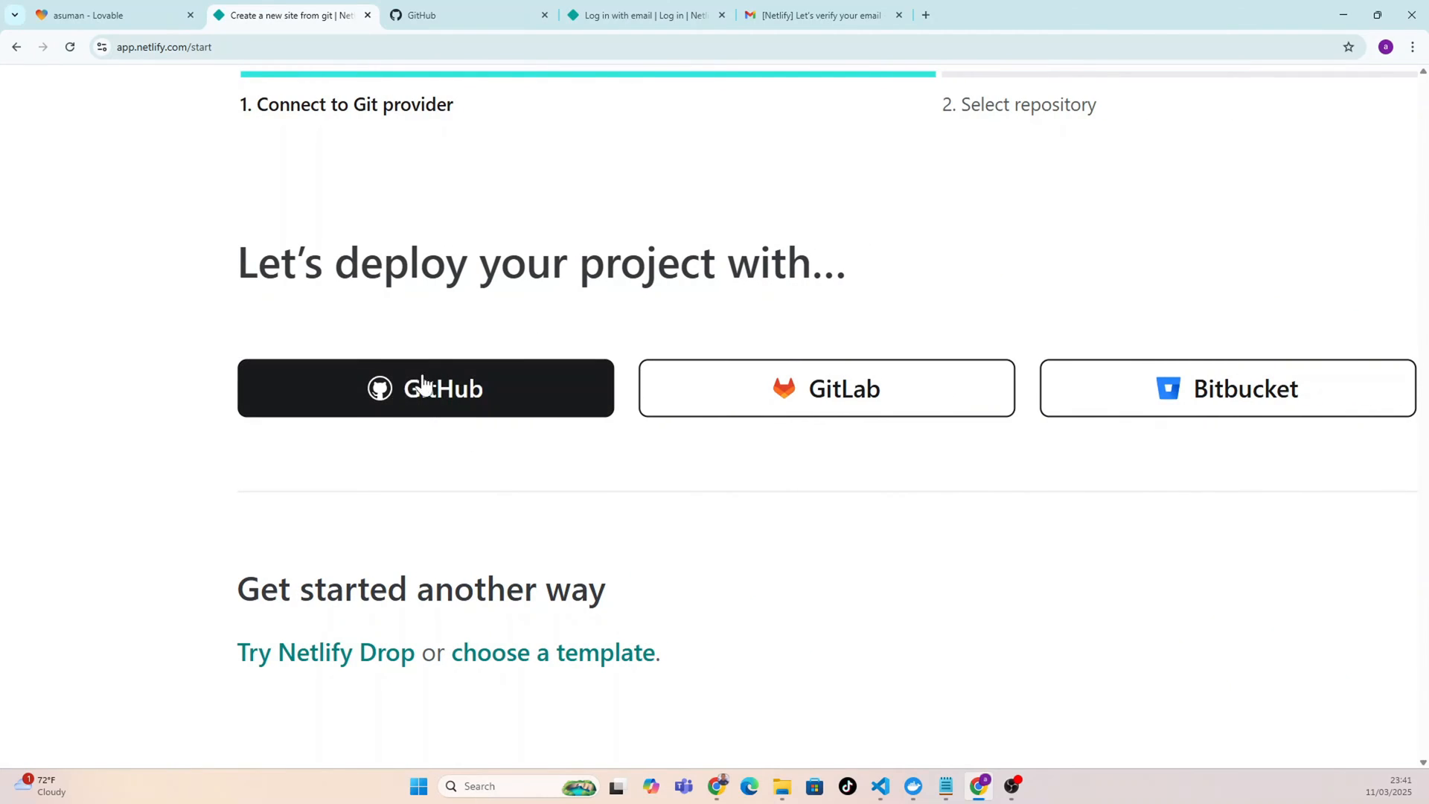
mouse_move(377, 425)
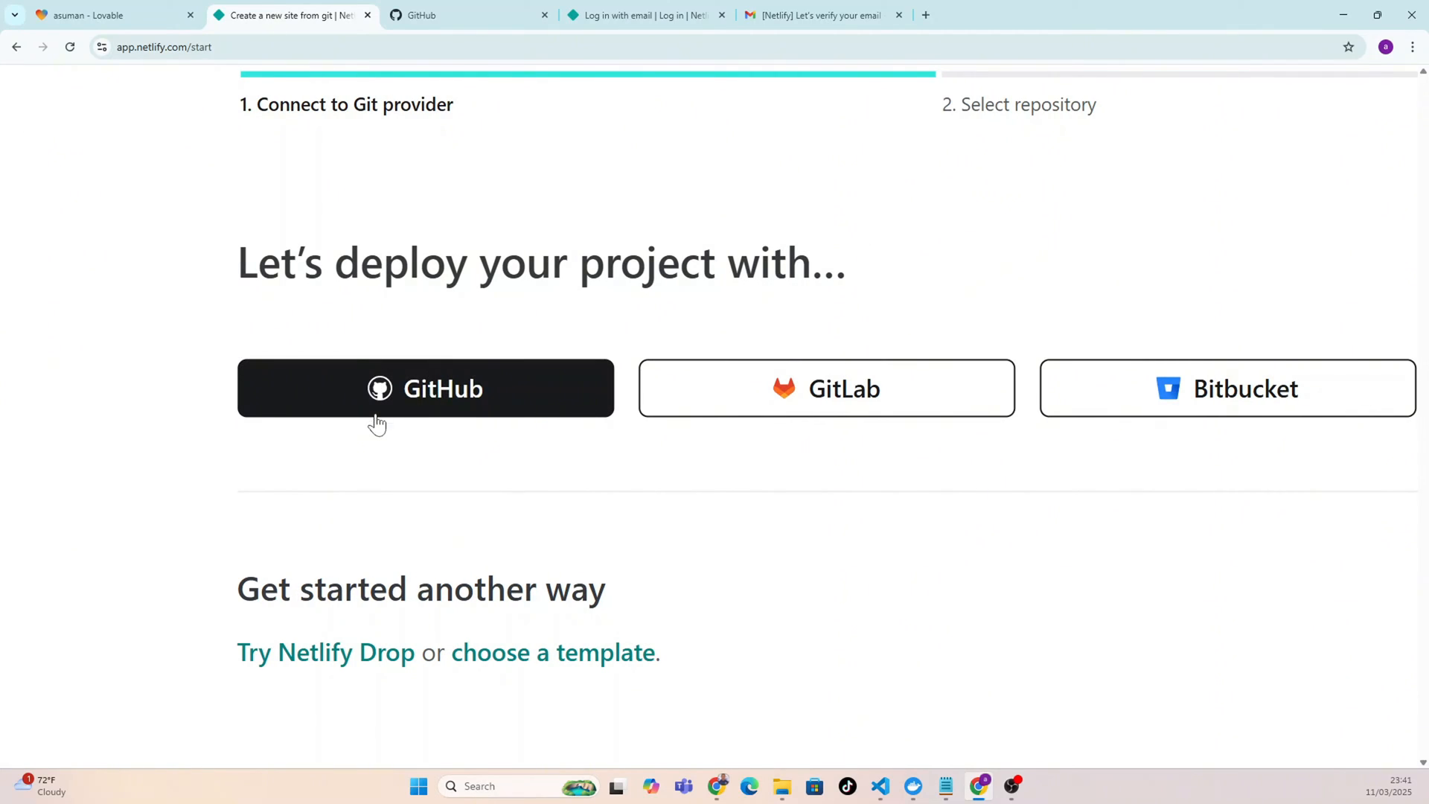
Authorize Netlify on GitHub and install it for all repositories on the account.
left_click(426, 389)
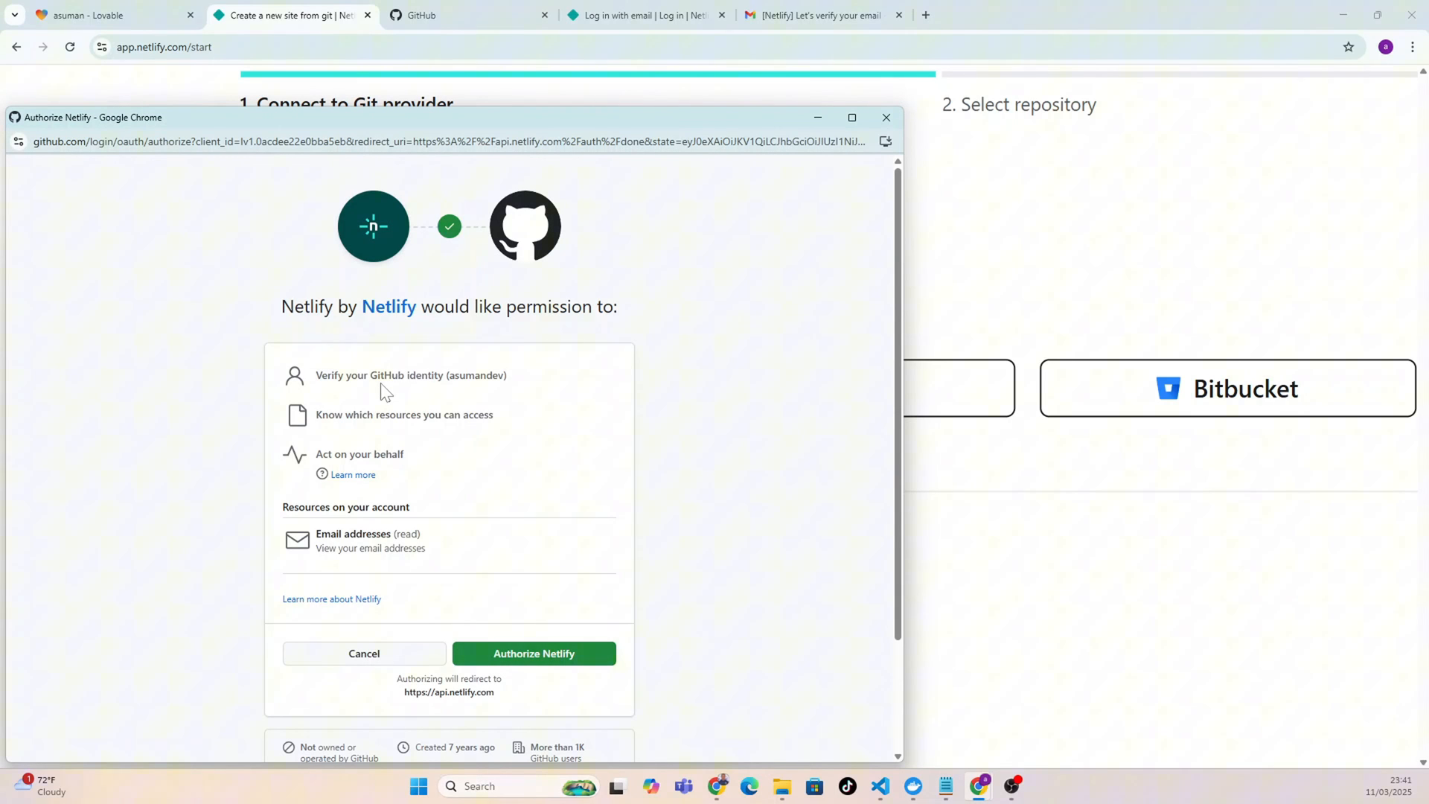
mouse_move(444, 565)
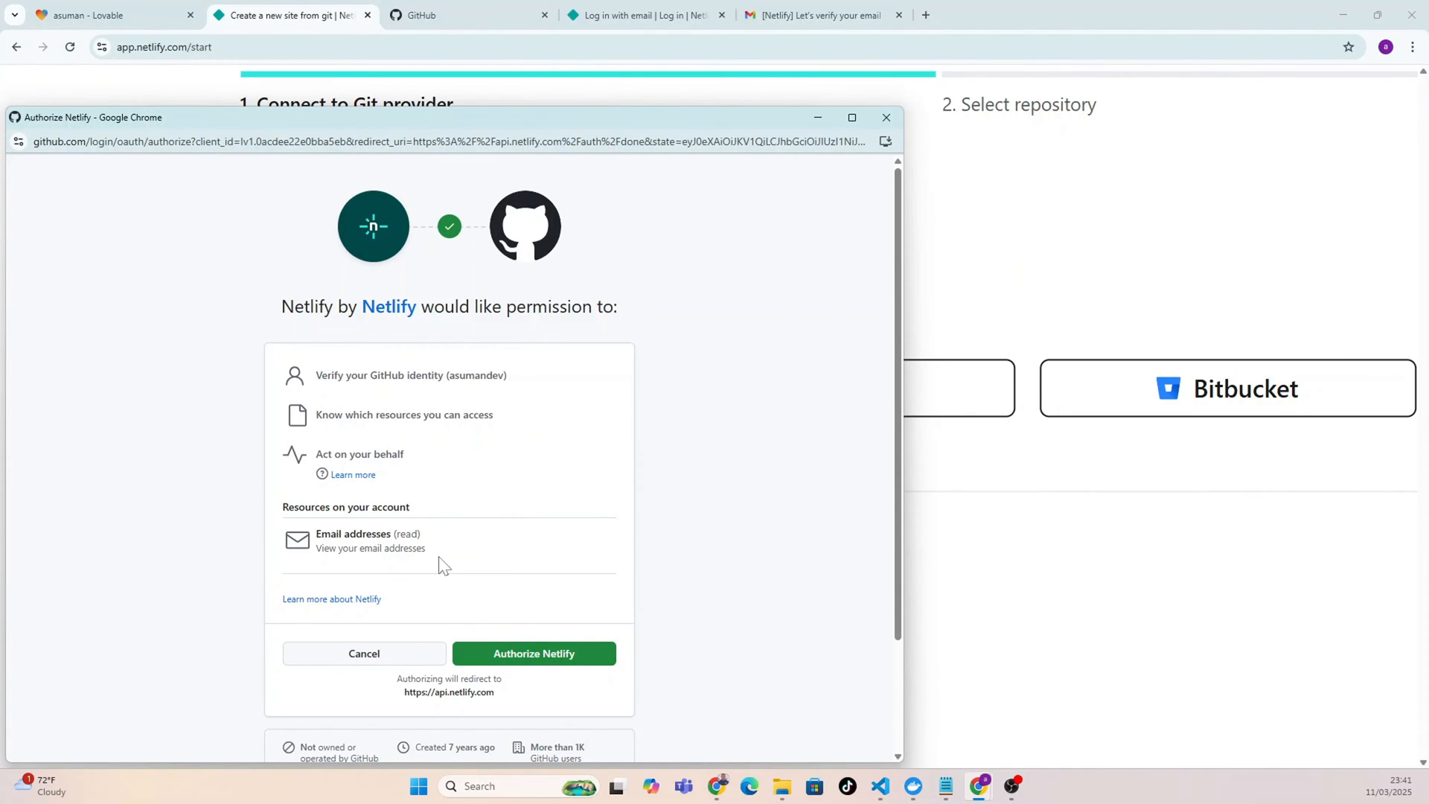
scroll("down", 3)
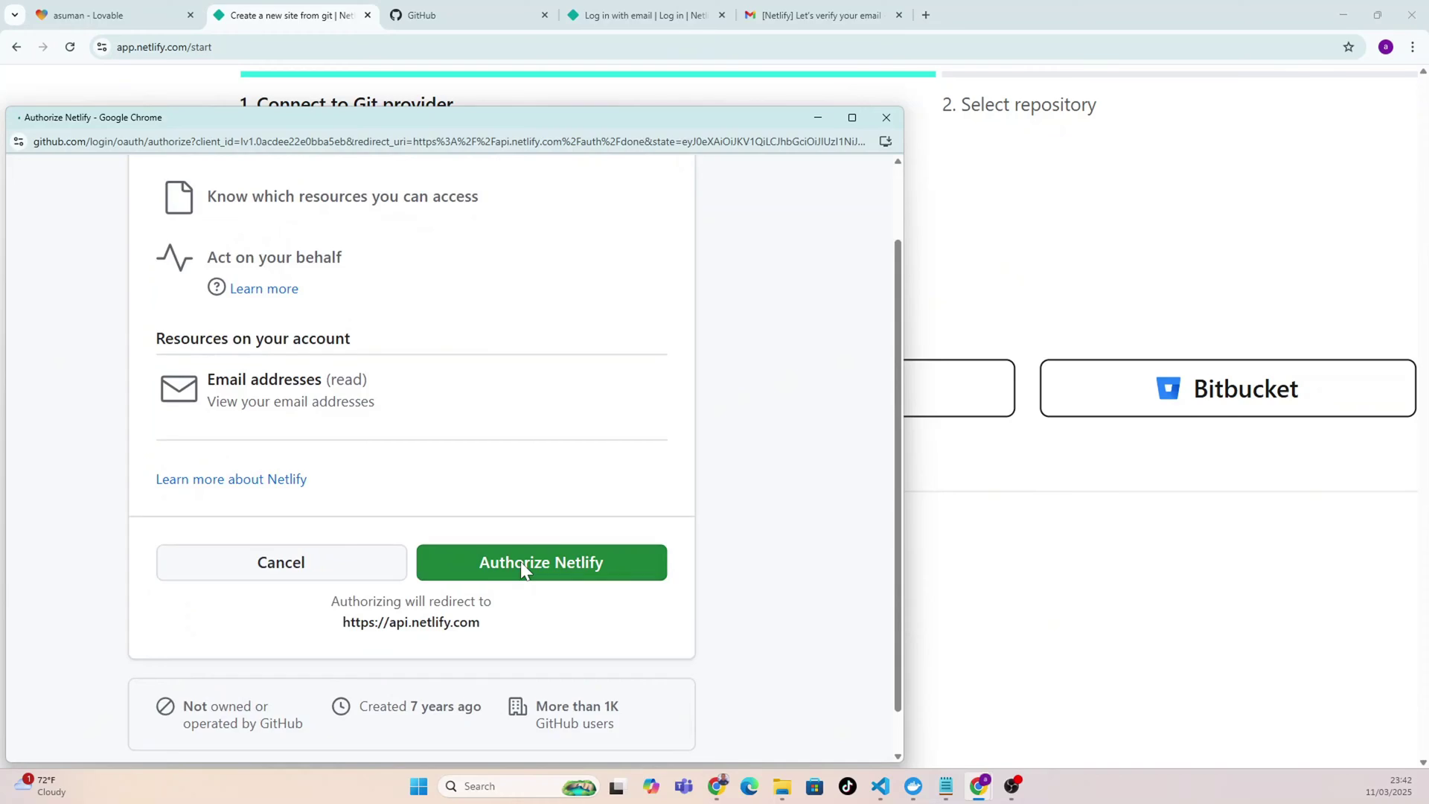
left_click(541, 563)
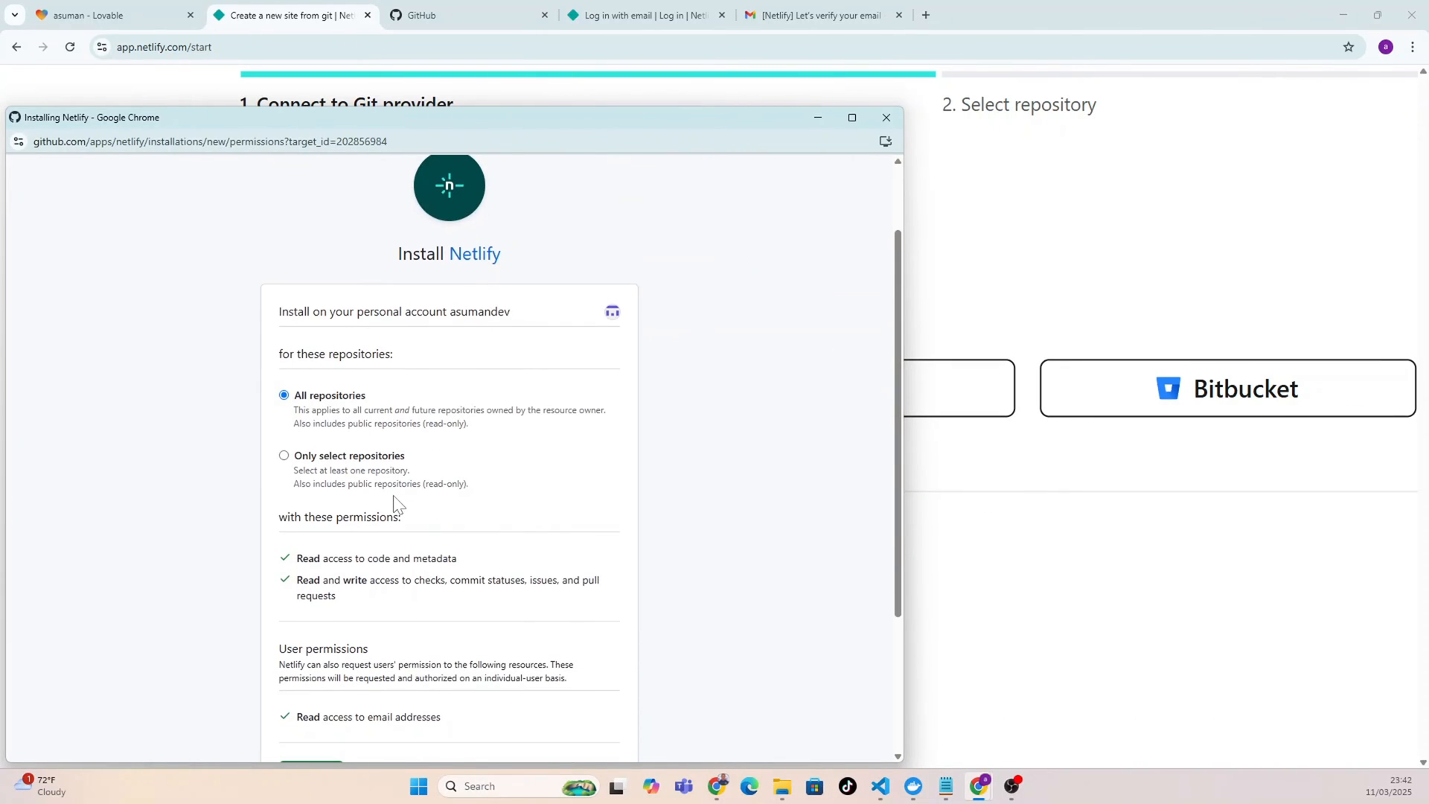
mouse_move(417, 522)
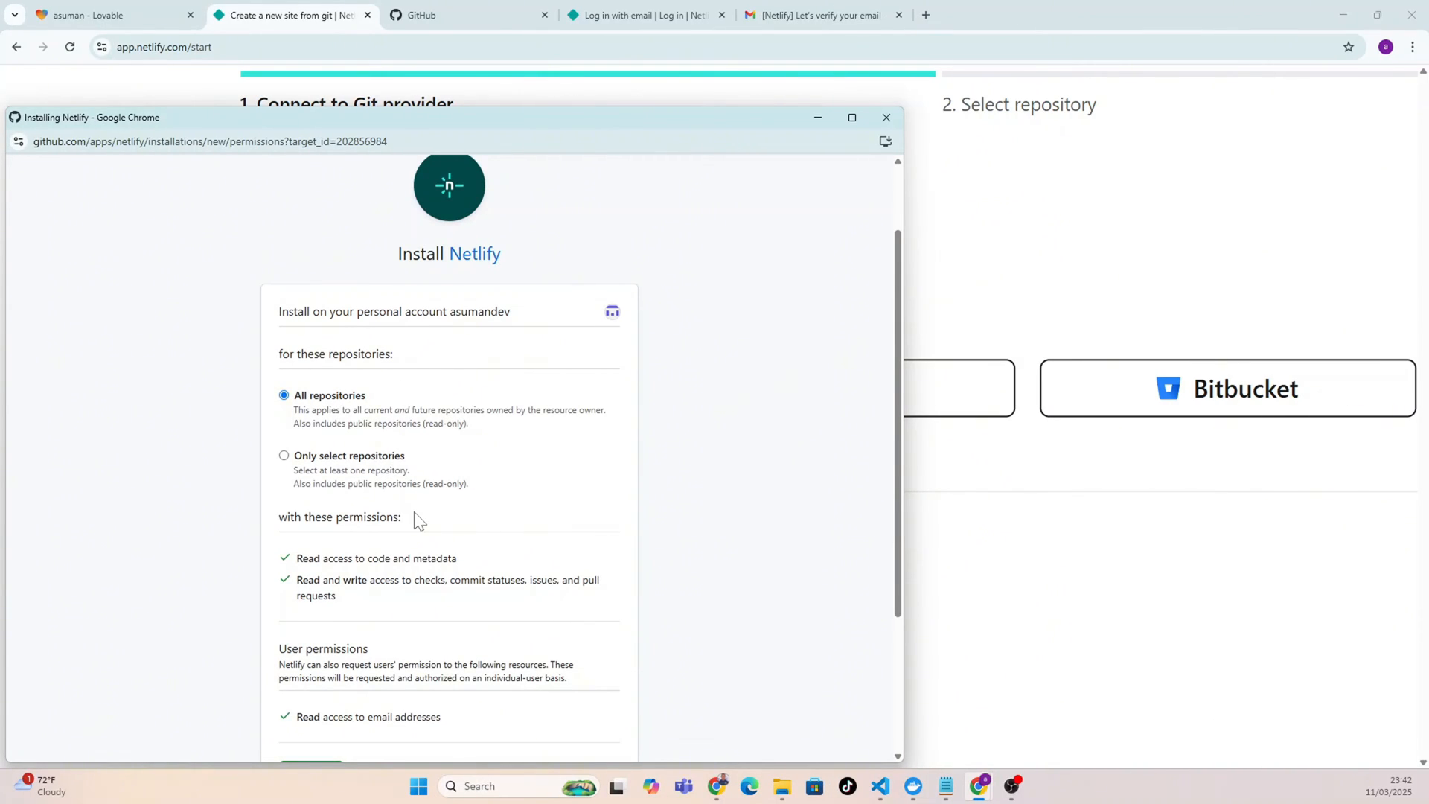
scroll("down", 3)
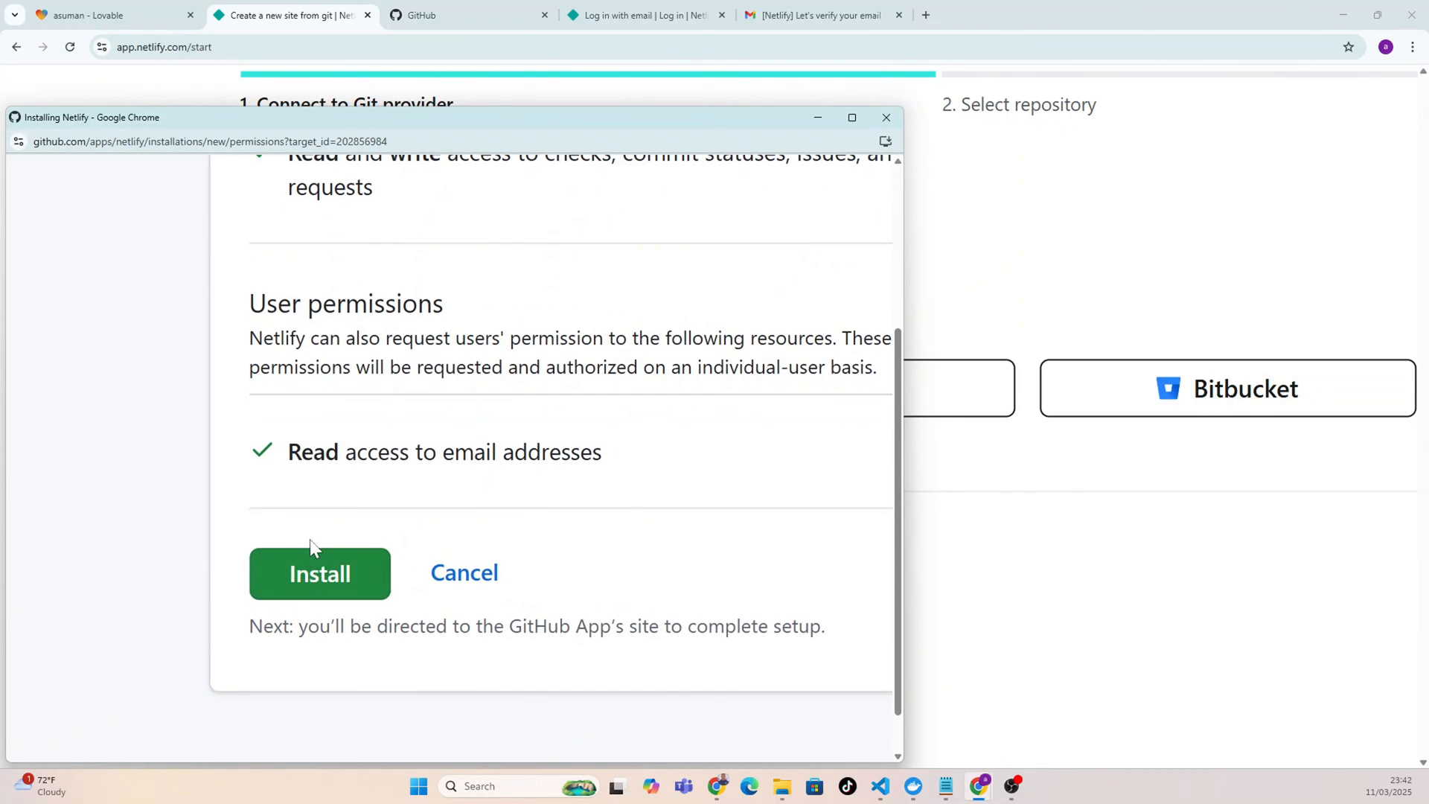
left_click(319, 573)
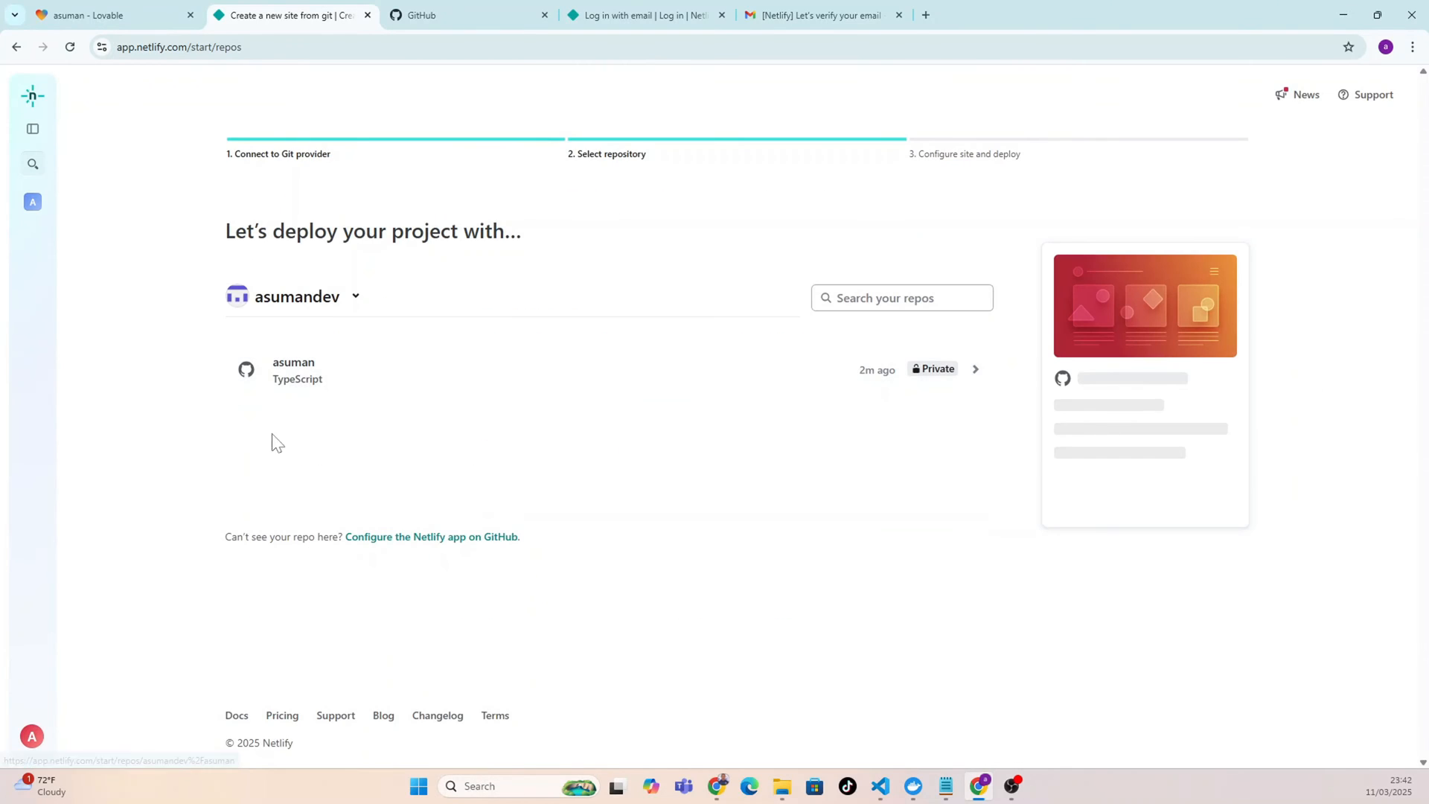
mouse_move(284, 385)
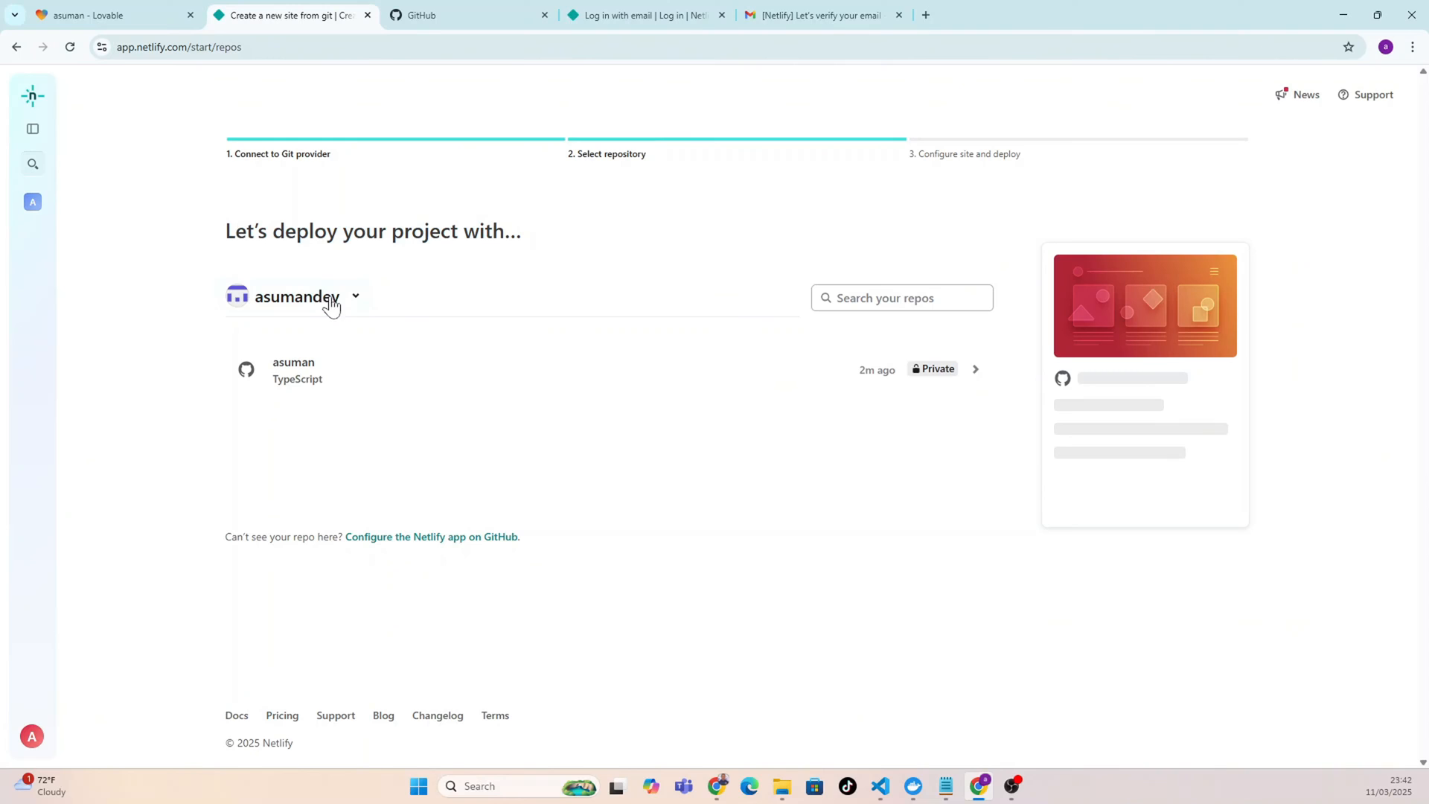
mouse_move(349, 382)
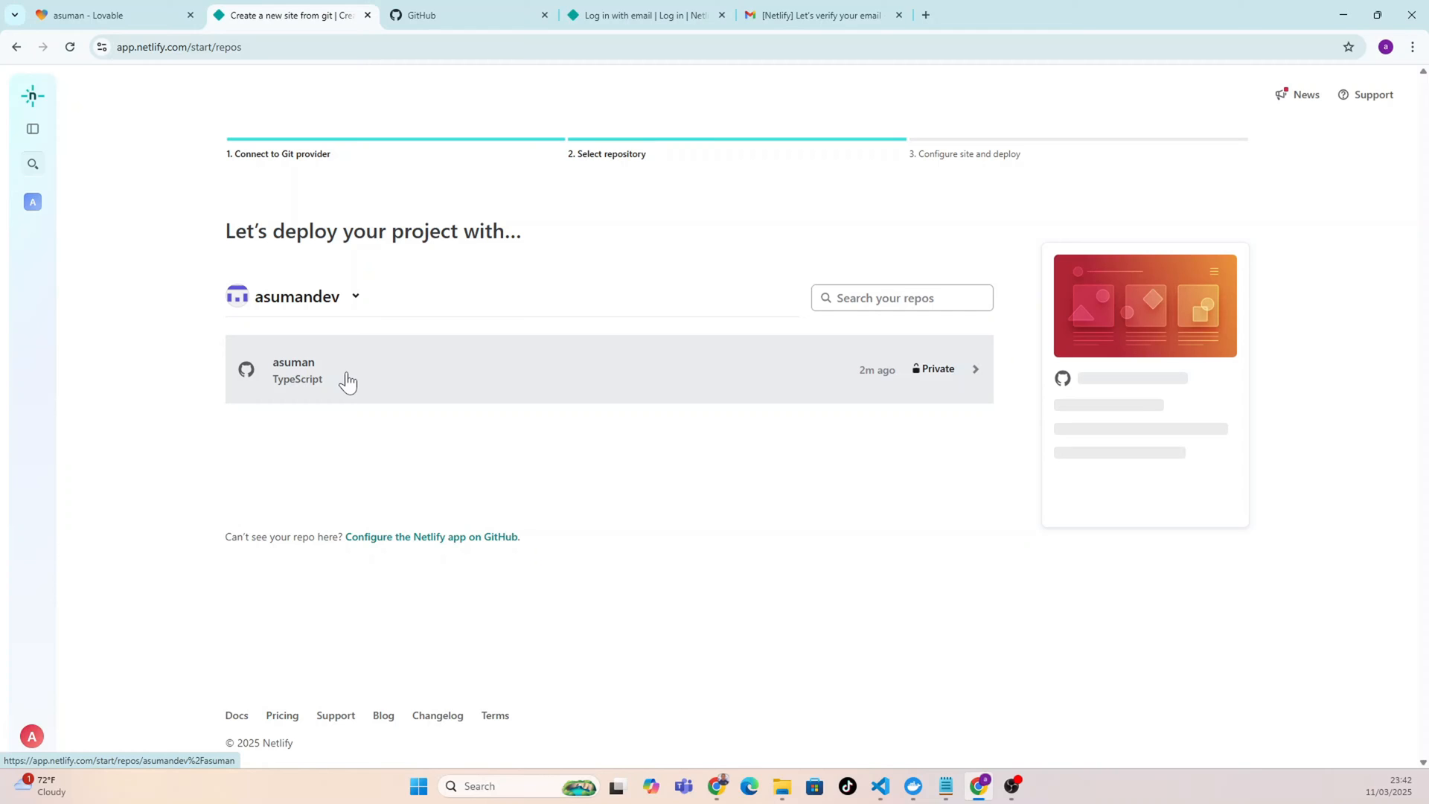
mouse_move(389, 516)
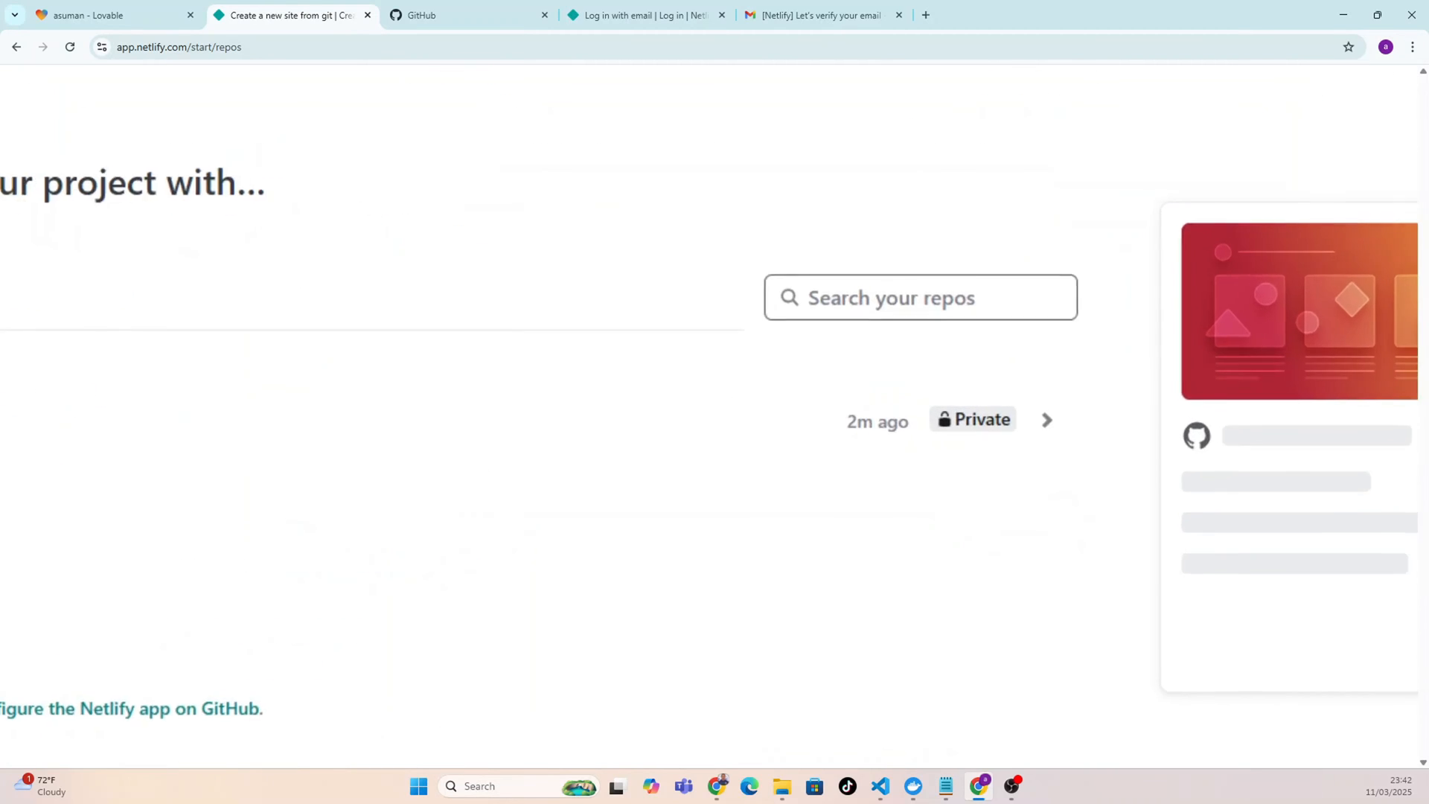
Check the repository search in Netlify, then switch to the Lovable project tab.
left_click(921, 298)
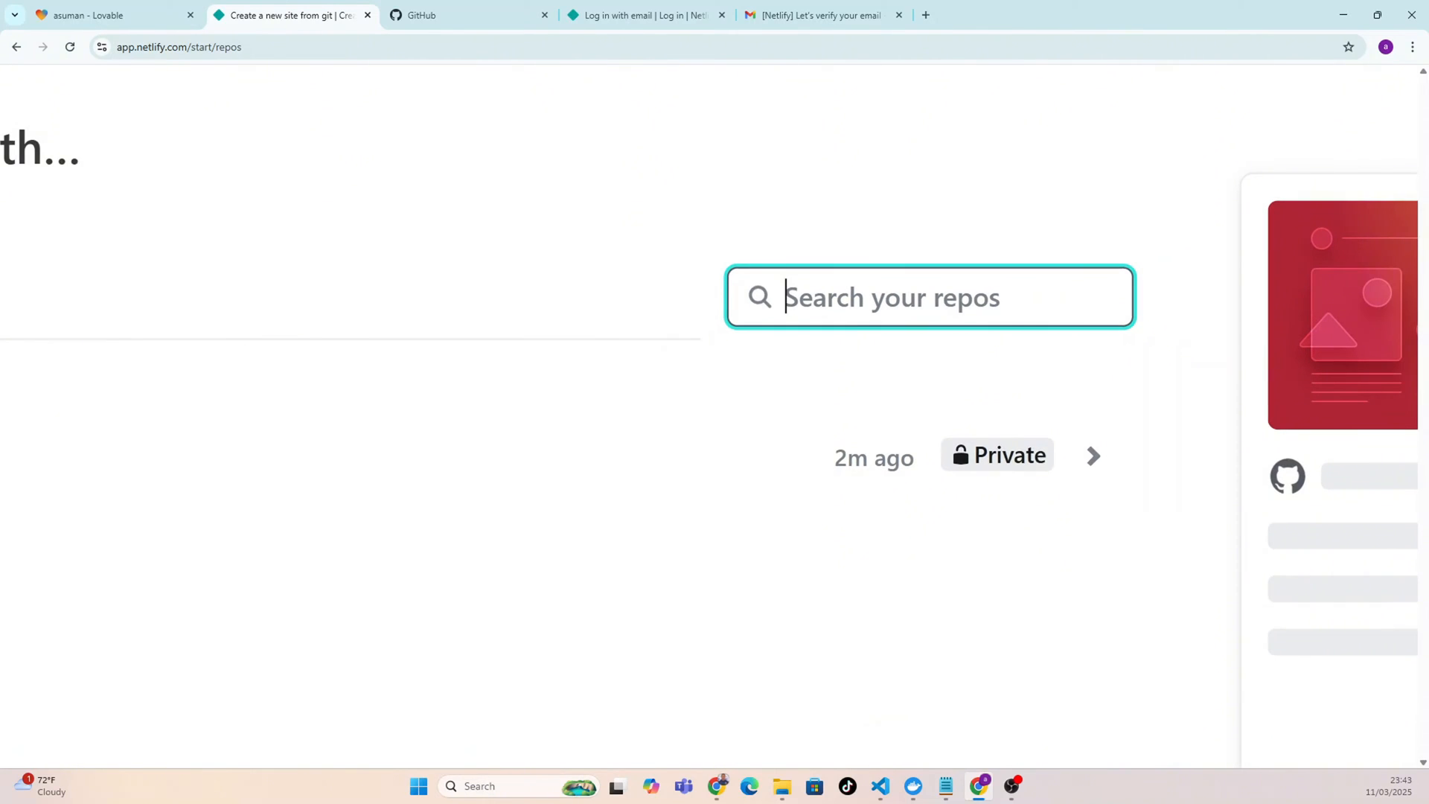
mouse_move(561, 392)
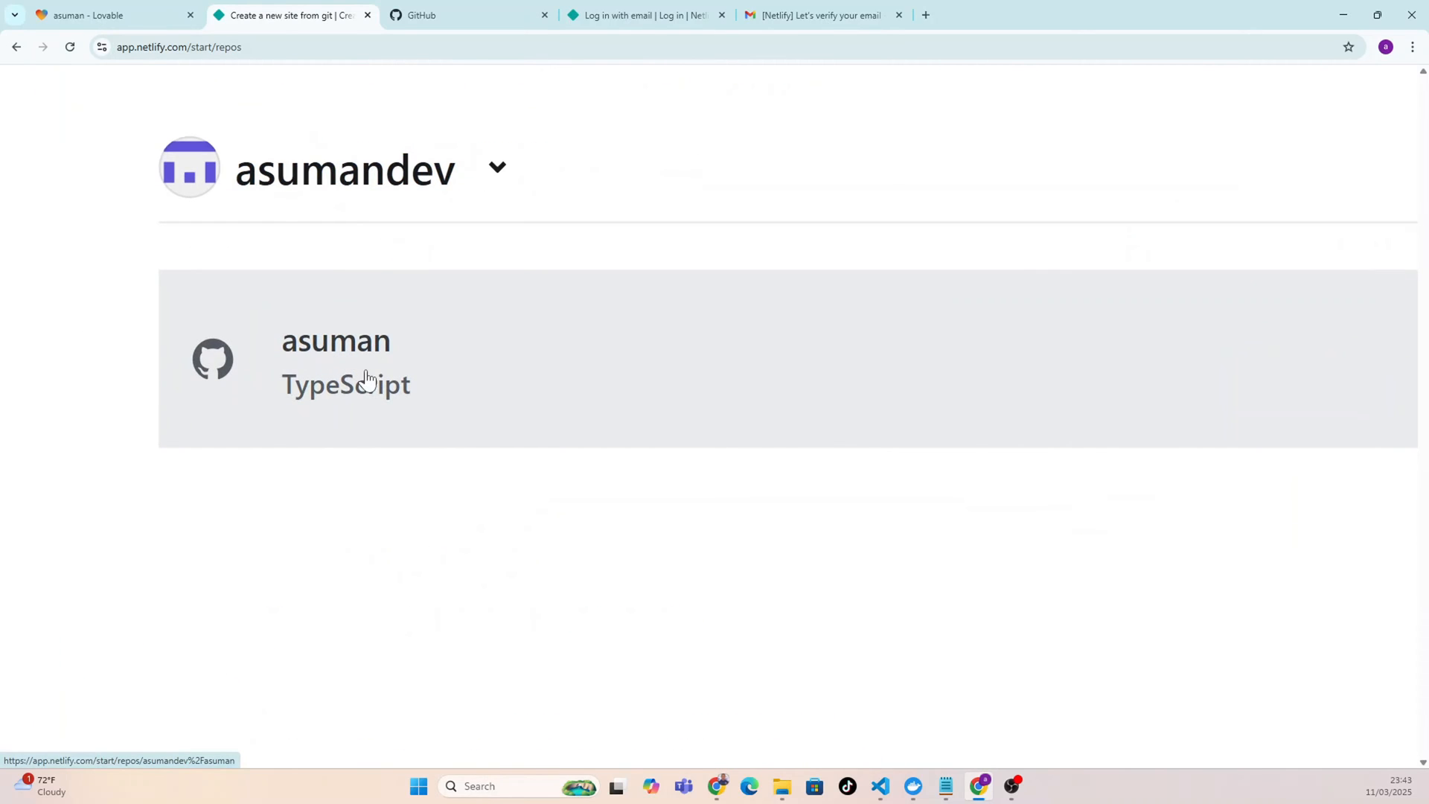
mouse_move(354, 365)
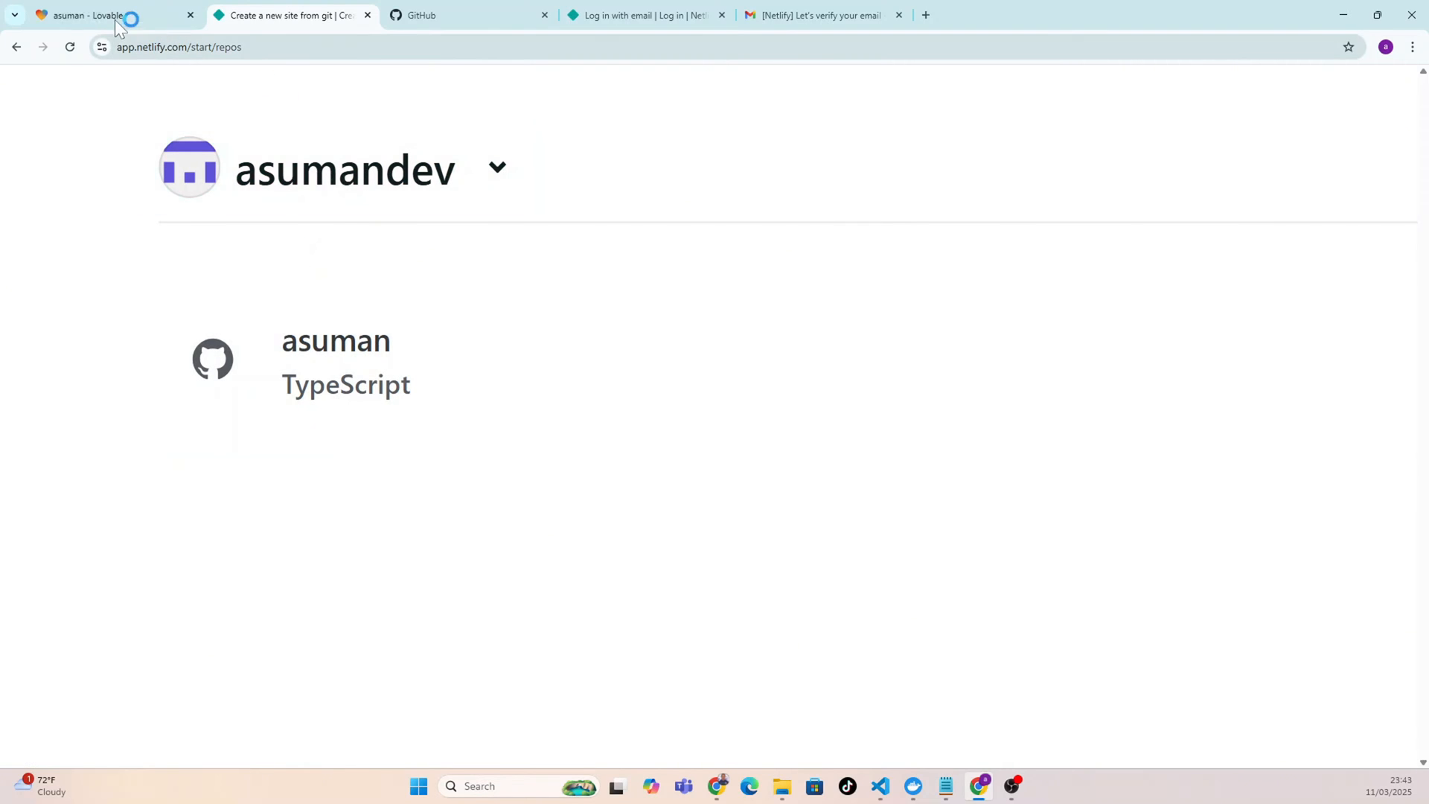
left_click(97, 17)
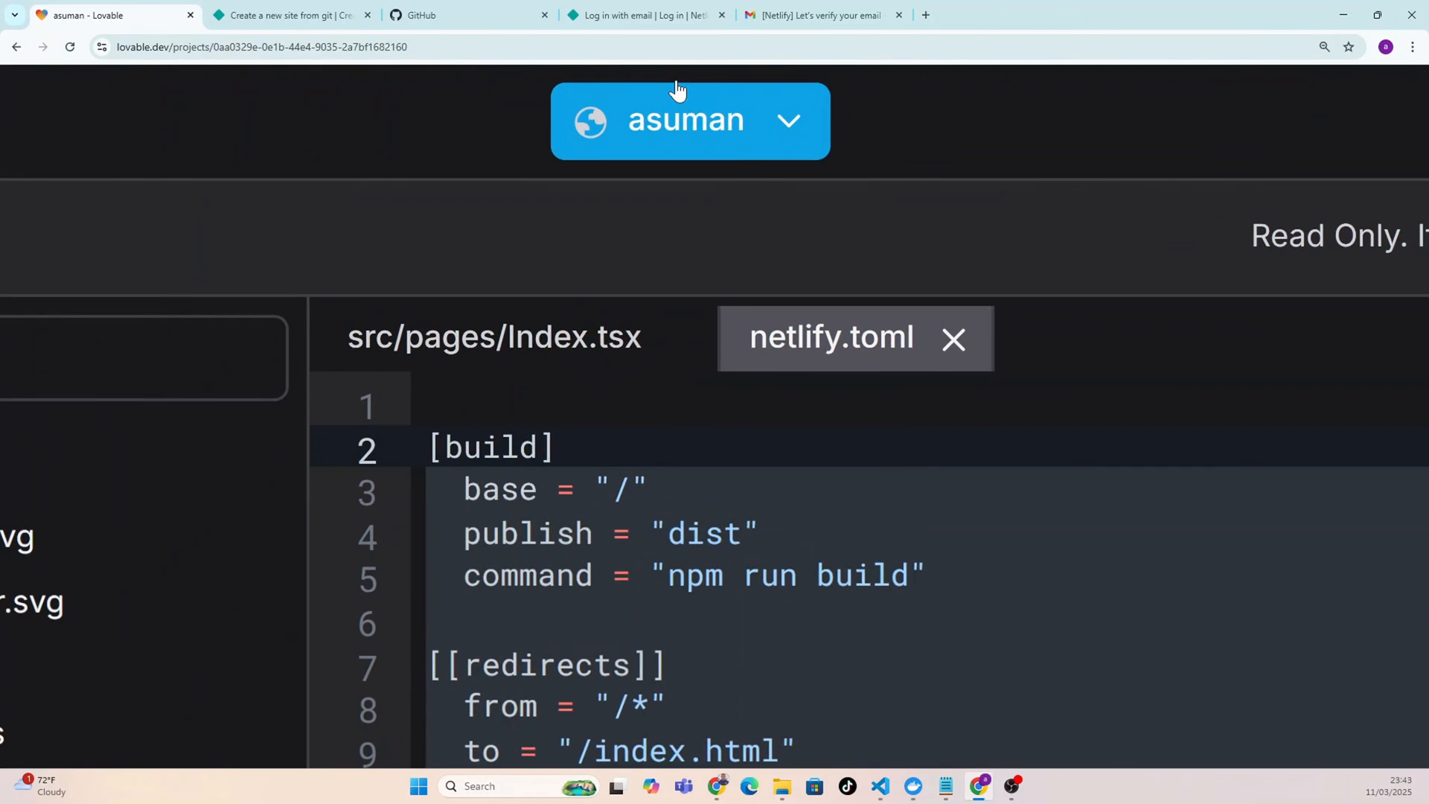
mouse_move(717, 134)
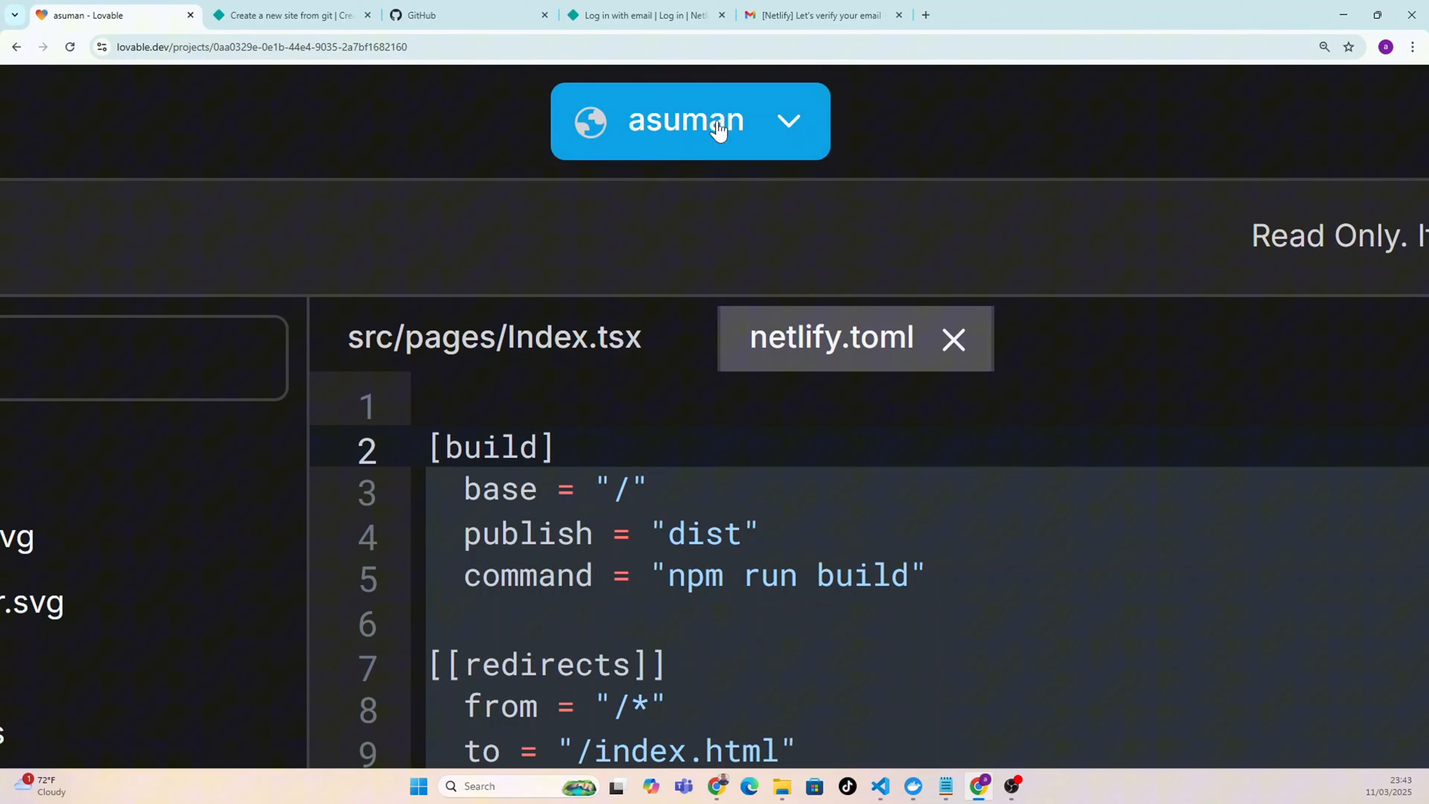
Return from Lovable's netlify.toml view to the Netlify repository list.
left_click(284, 15)
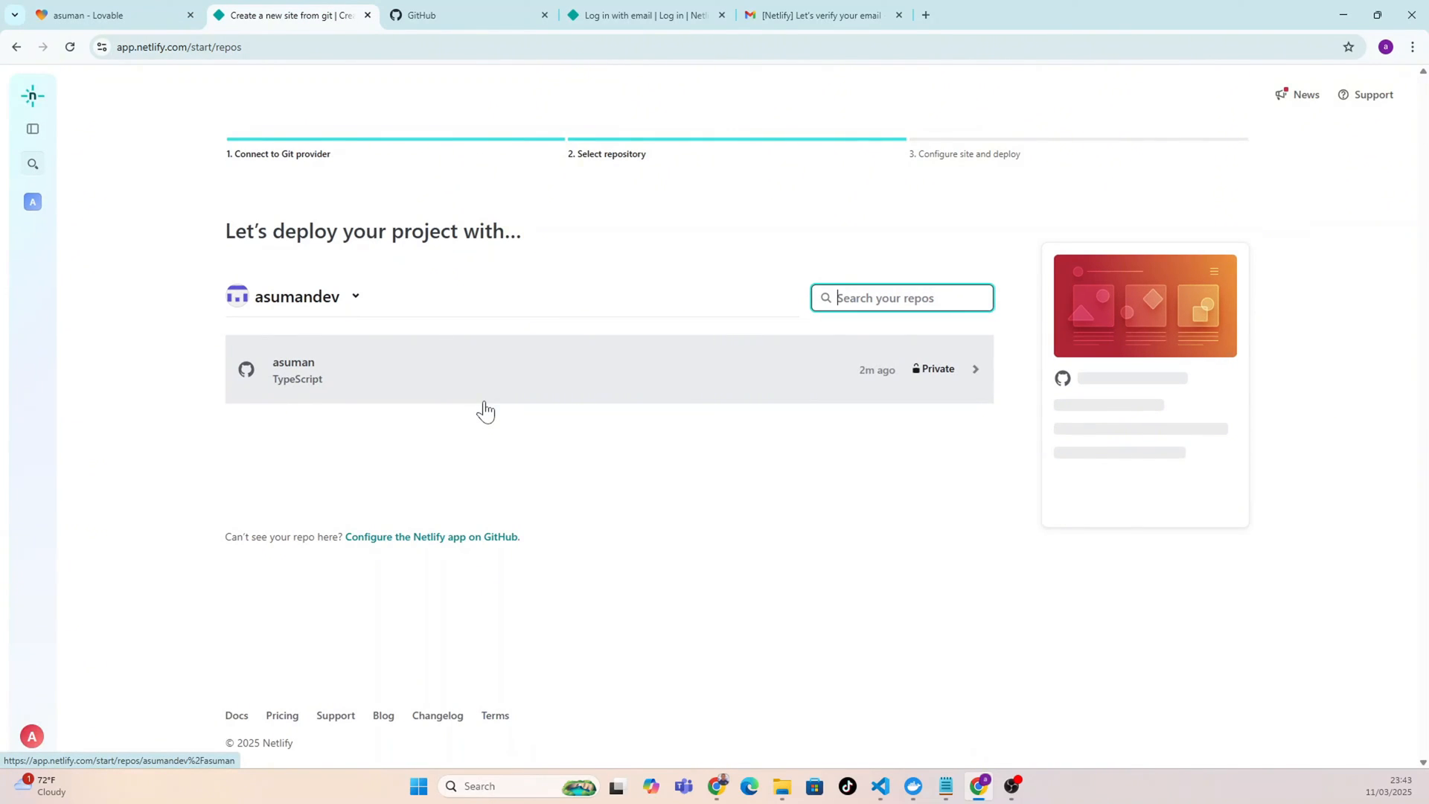
mouse_move(286, 253)
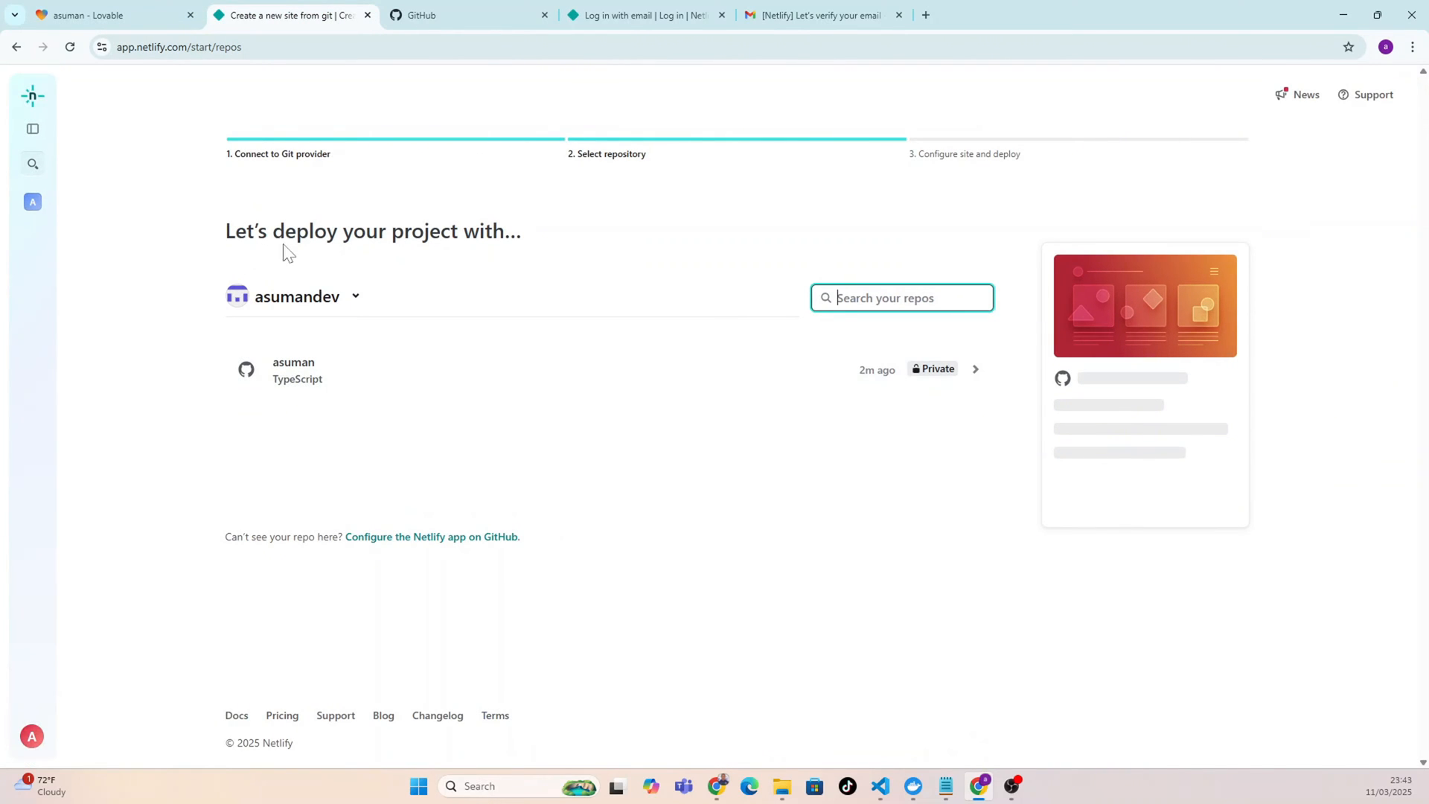
mouse_move(535, 233)
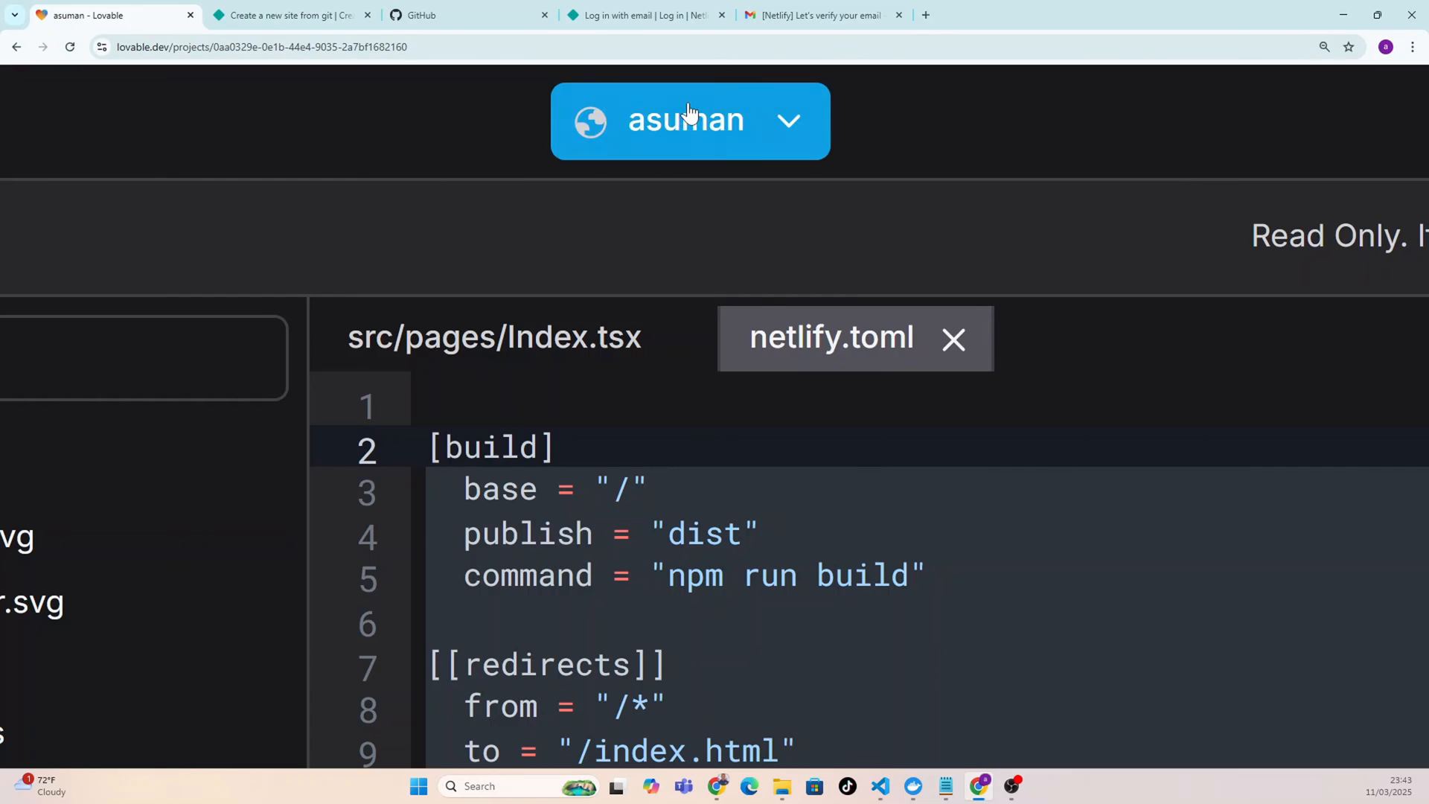
left_click(282, 15)
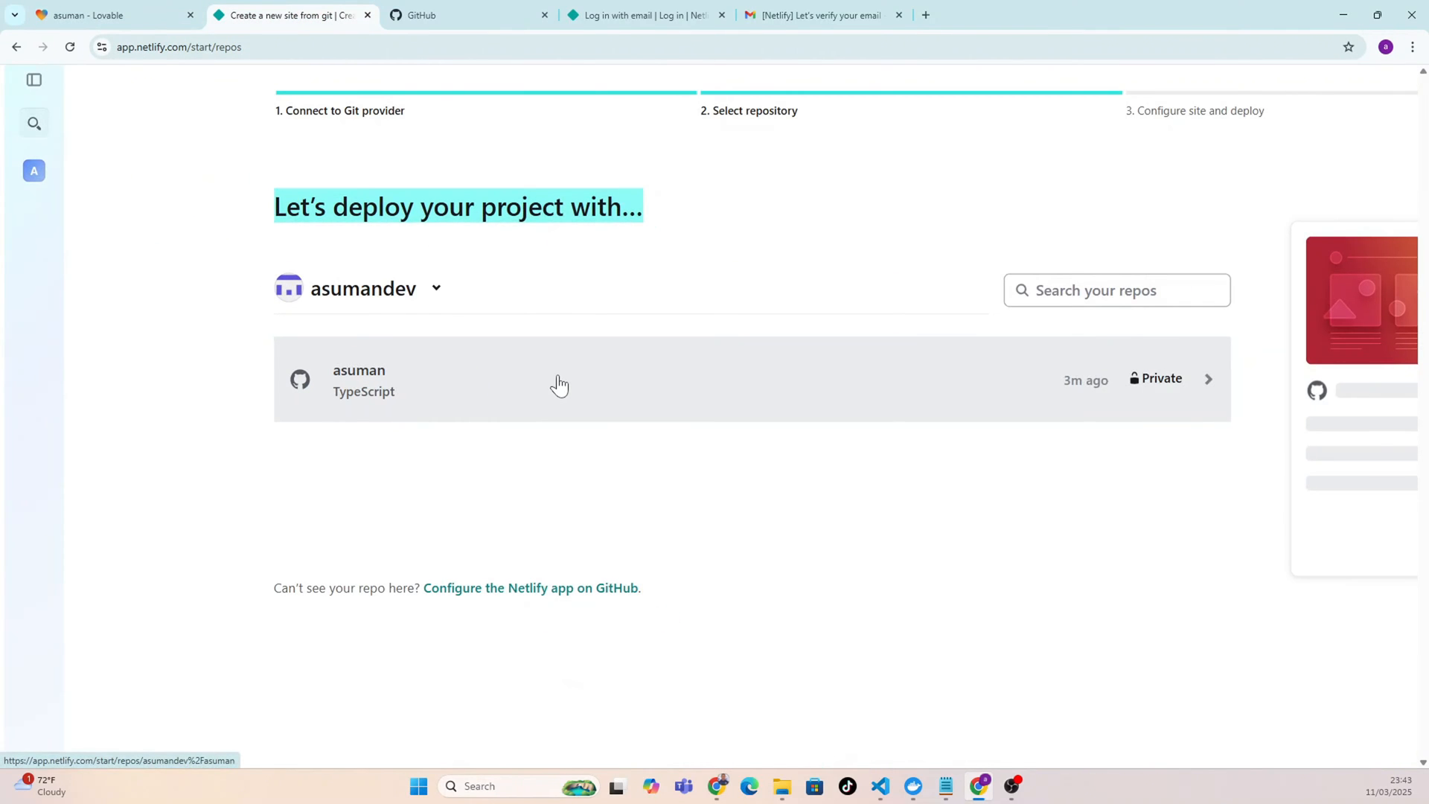
left_click(559, 384)
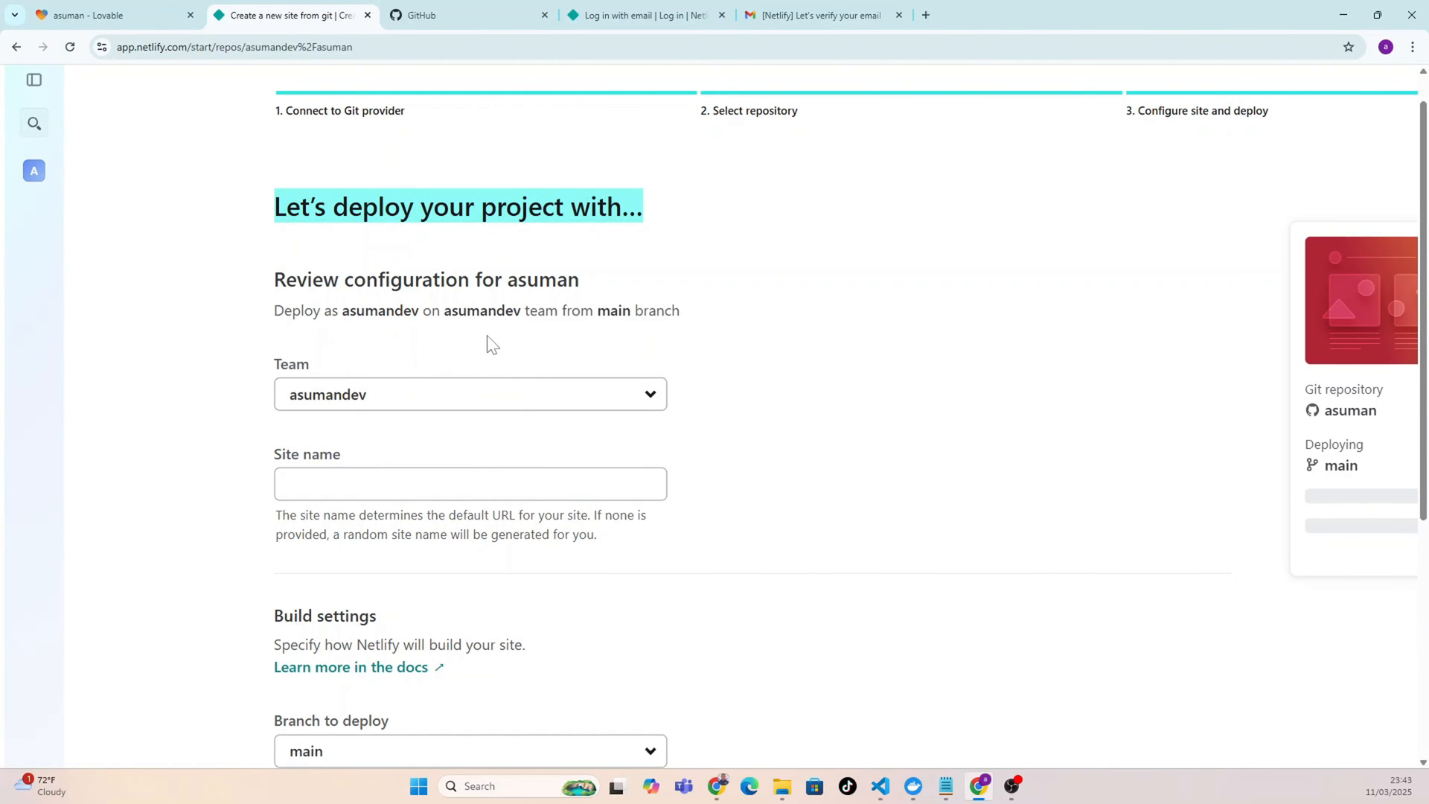
Review the asuman deploy configuration: main branch, npm run build, dist publish directory.
scroll("down", 3)
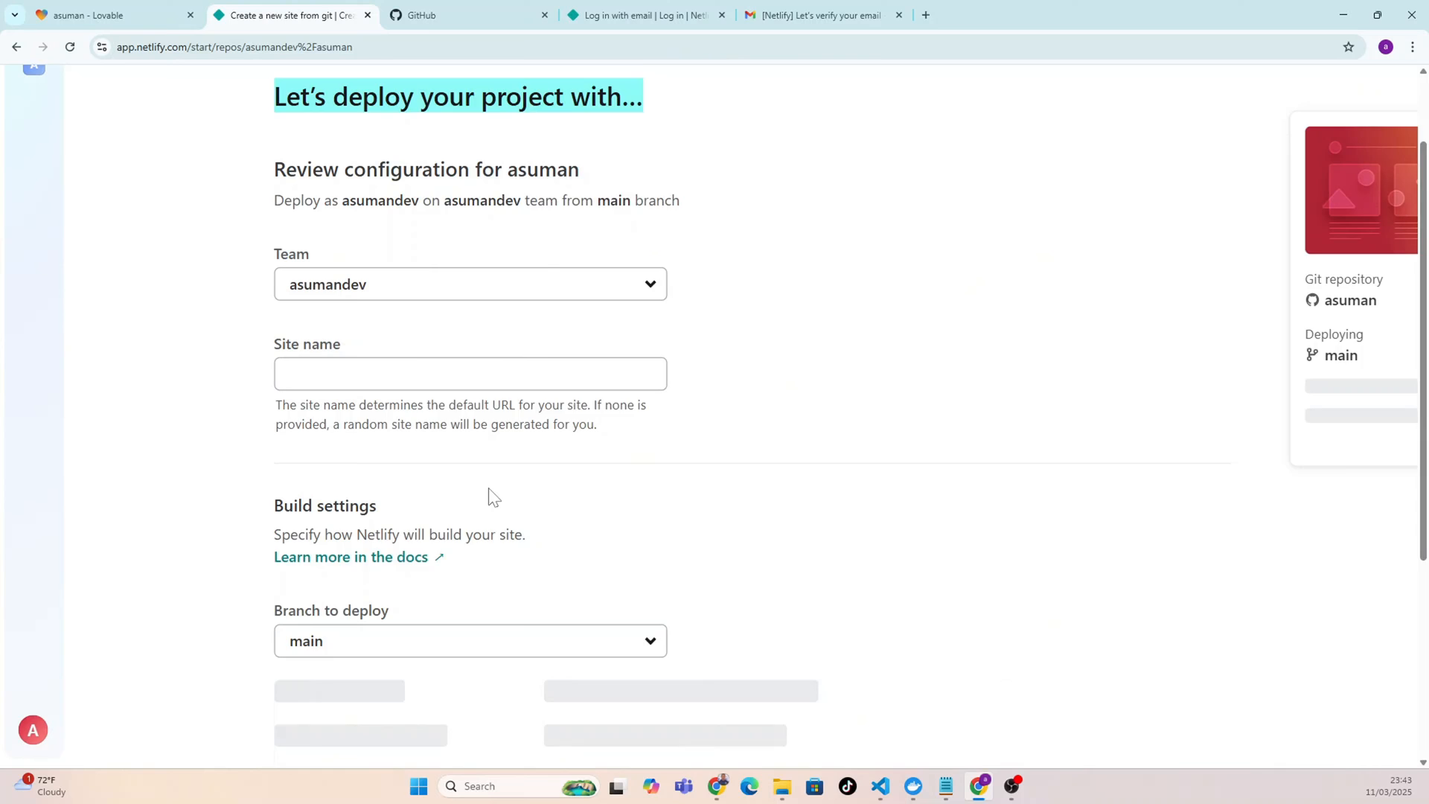
scroll("down", 3)
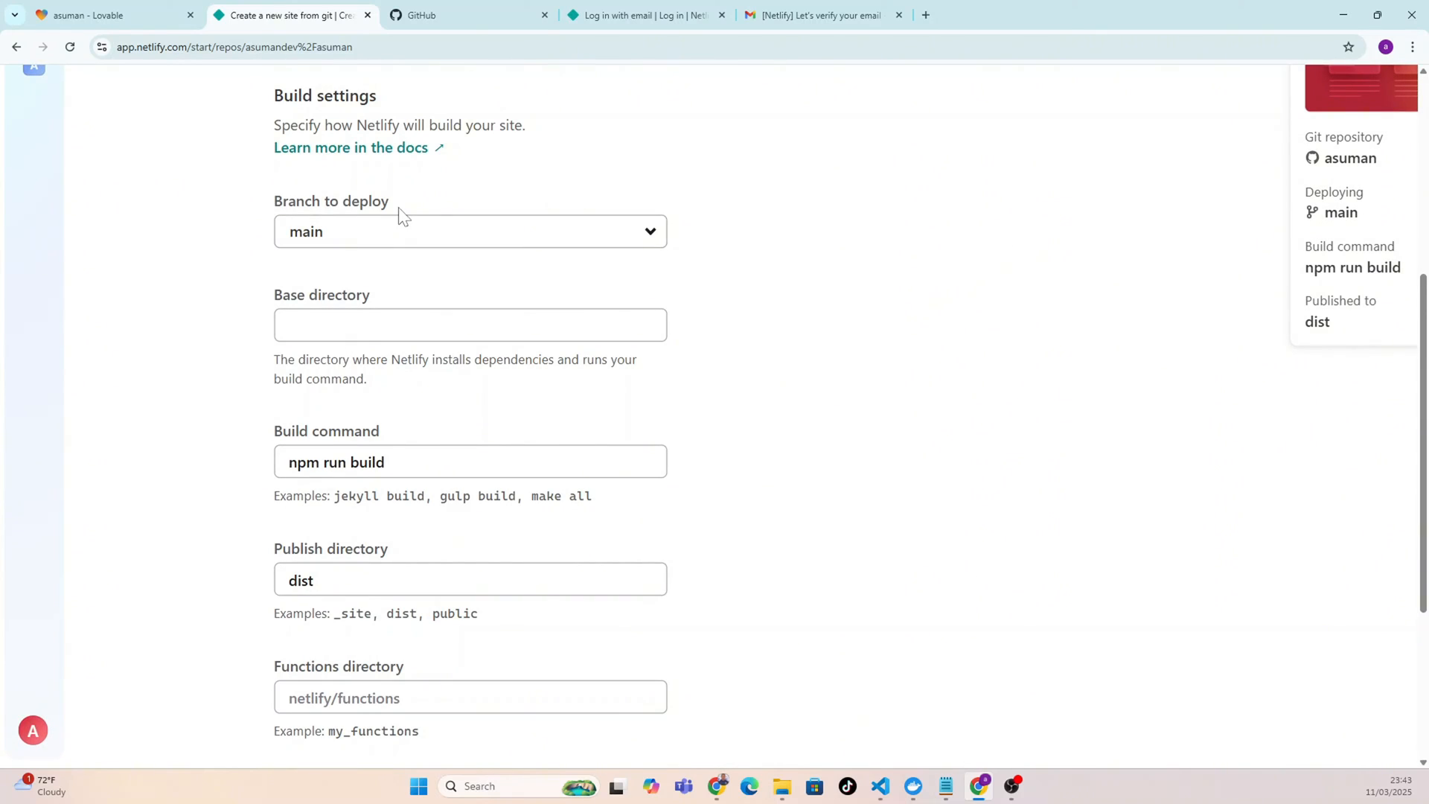
scroll("down", 3)
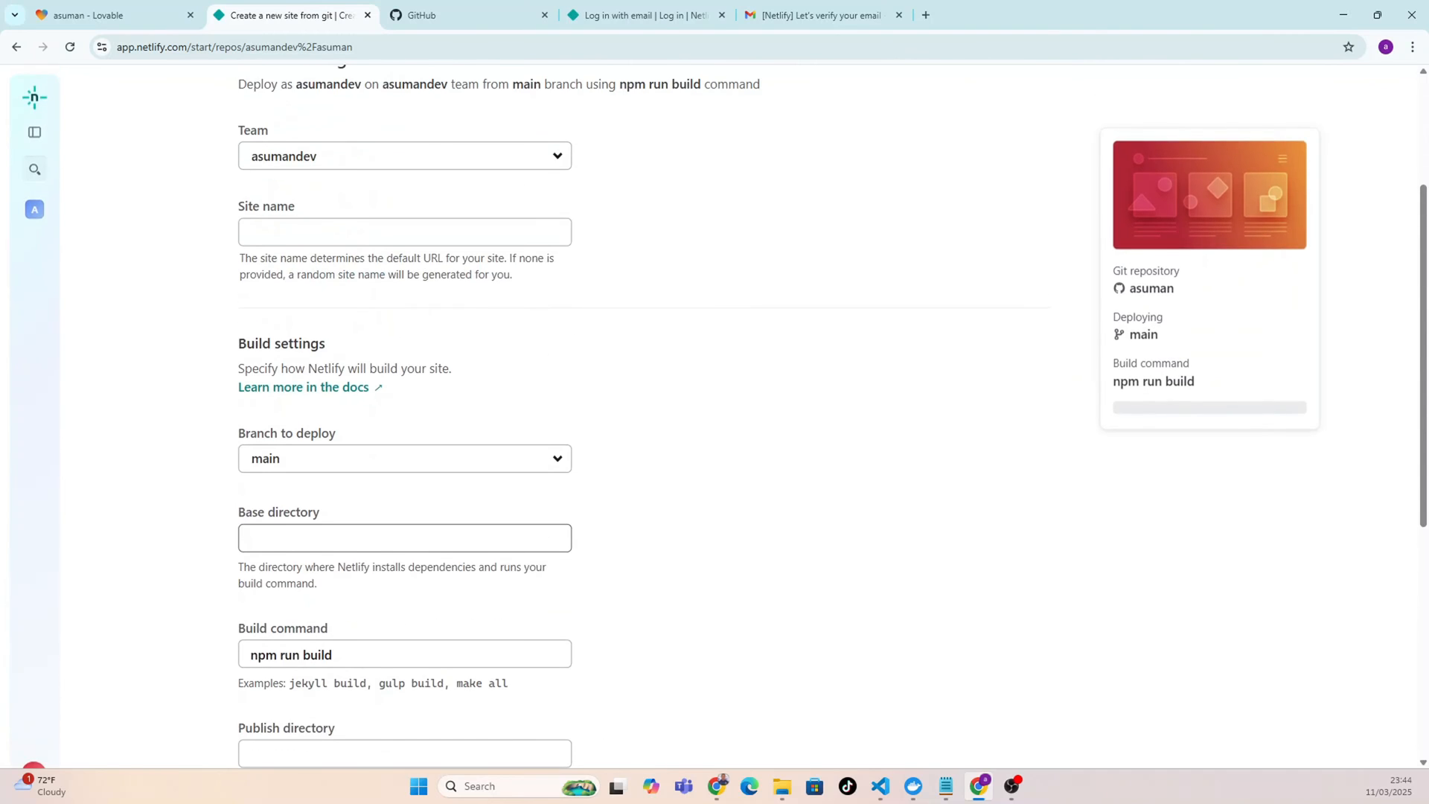
scroll("down", 3)
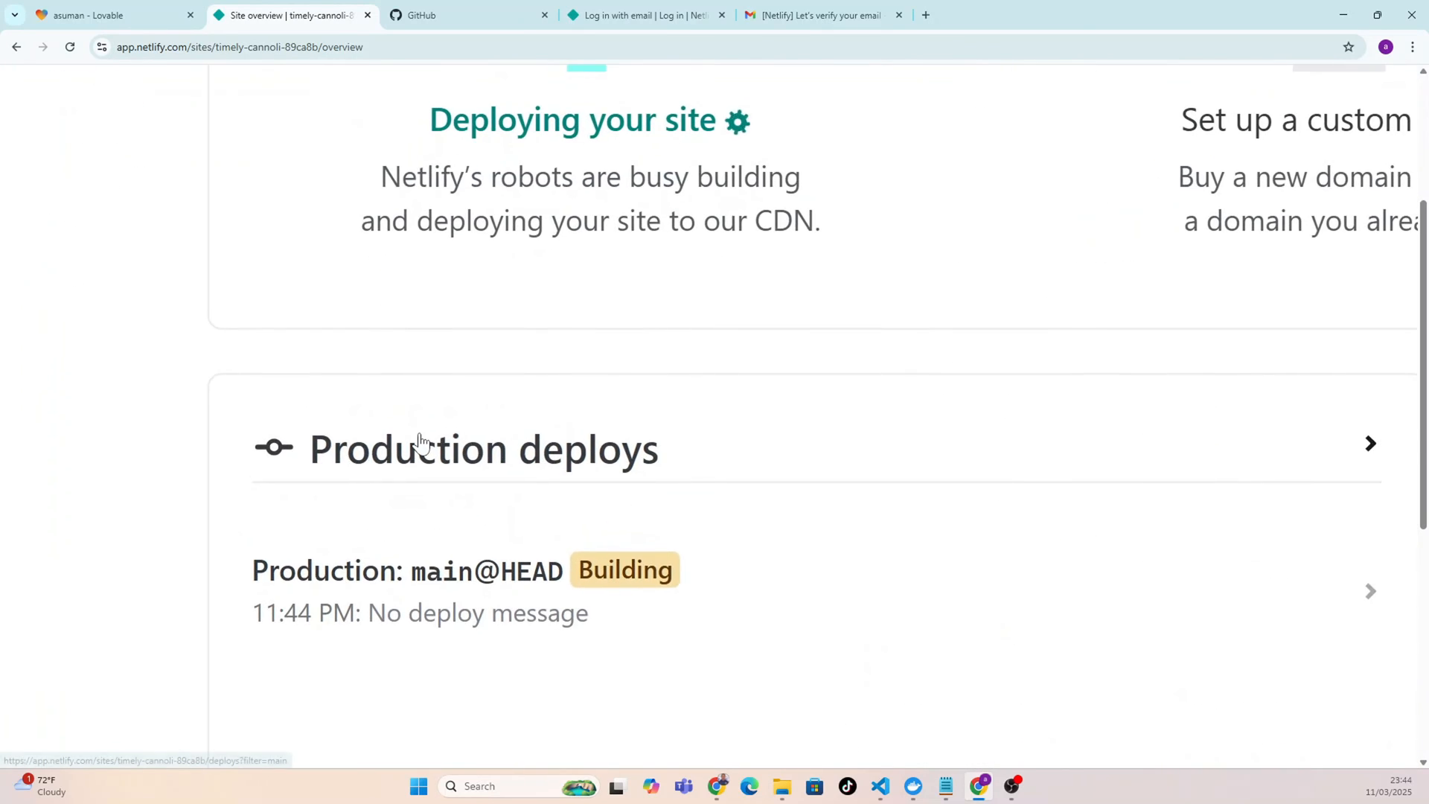
Watch the production deploy of timely-cannoli-89ca8b while it is Building.
scroll("down", 3)
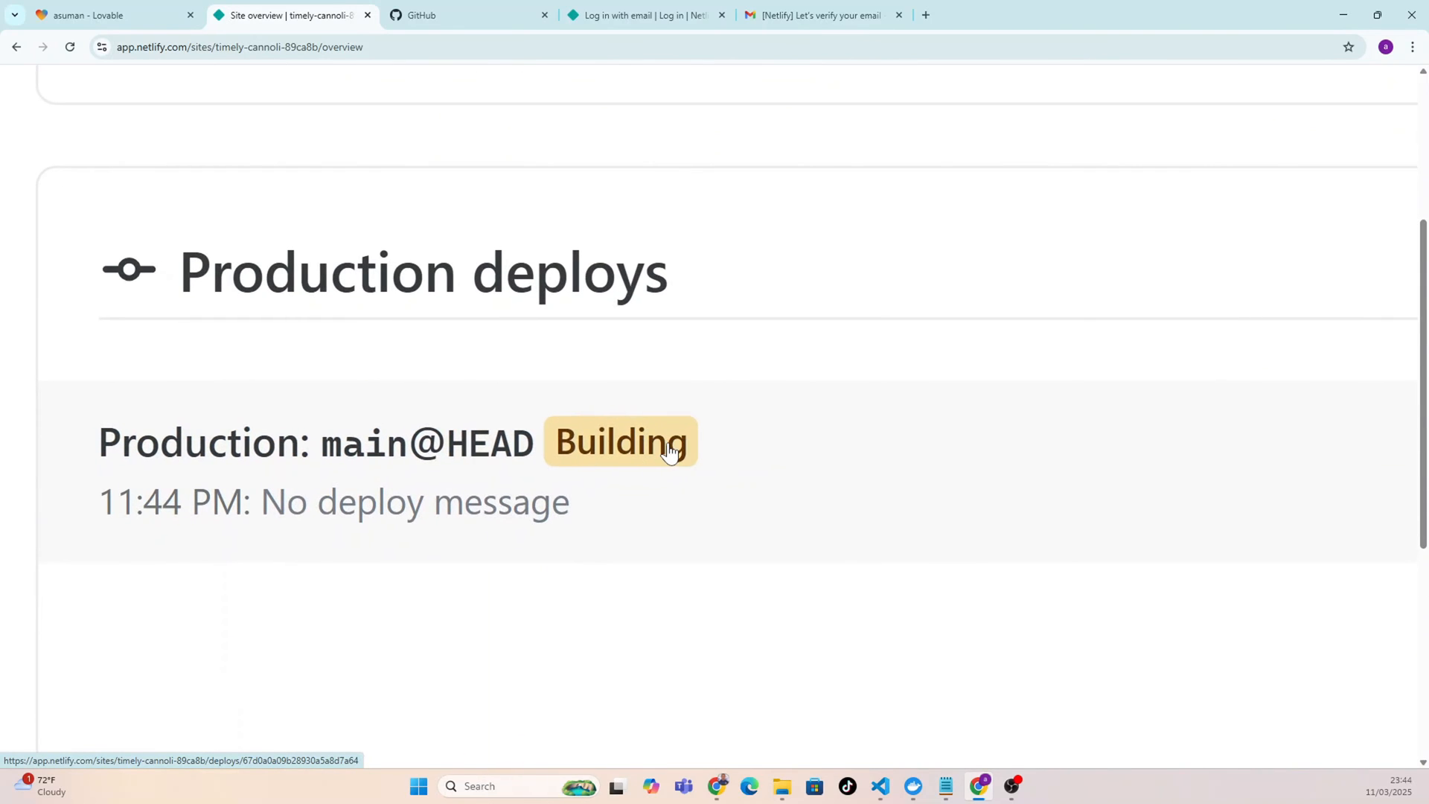
mouse_move(657, 508)
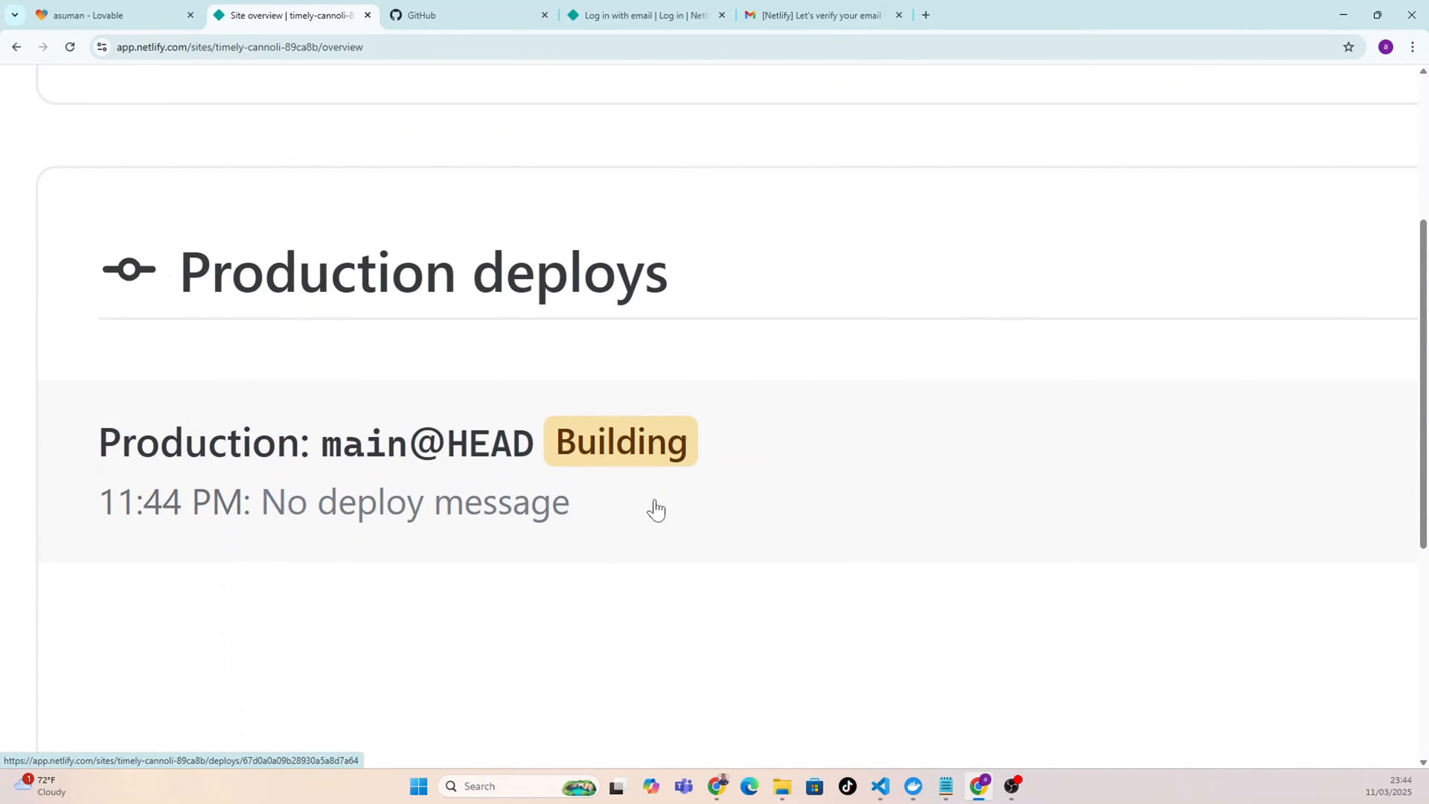
mouse_move(637, 514)
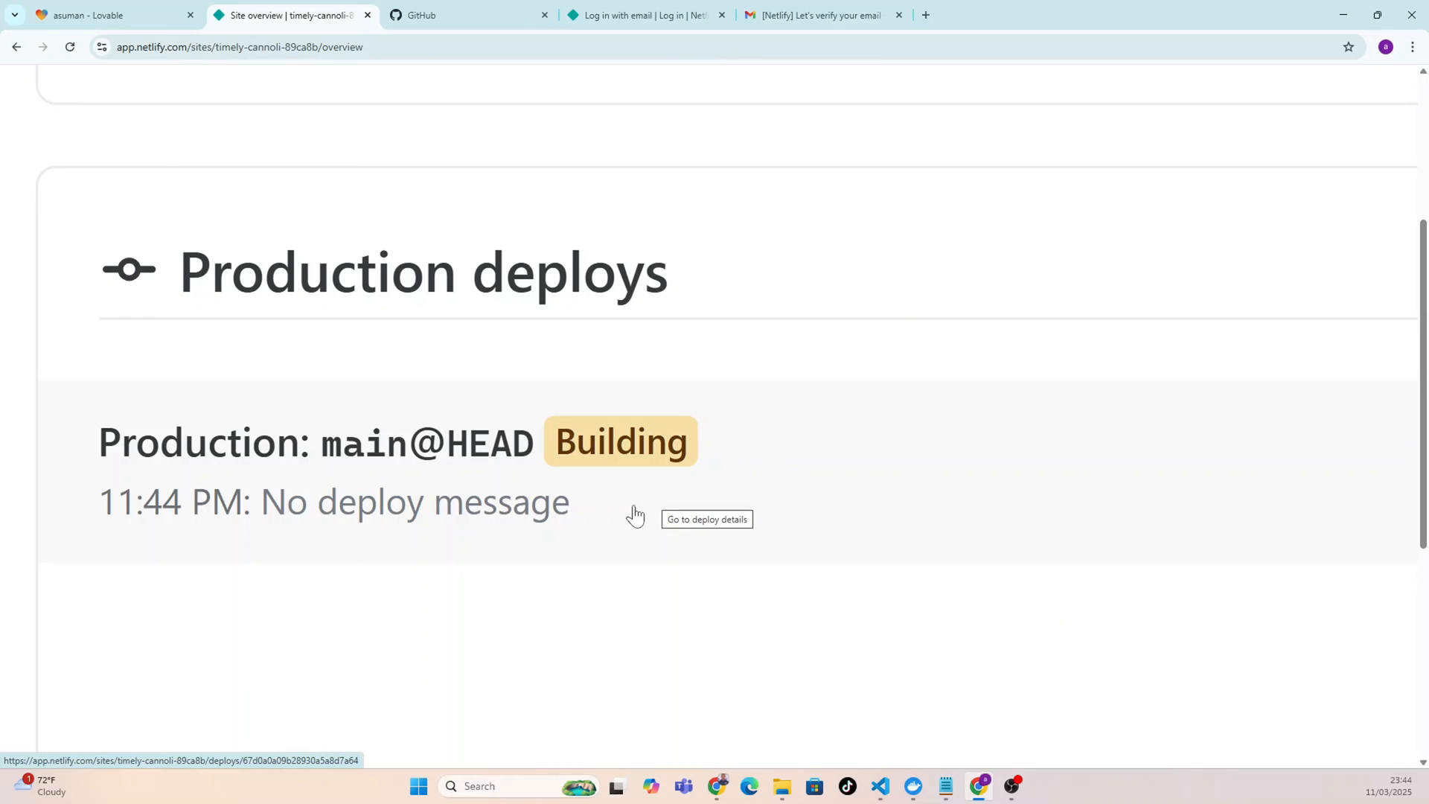
mouse_move(657, 463)
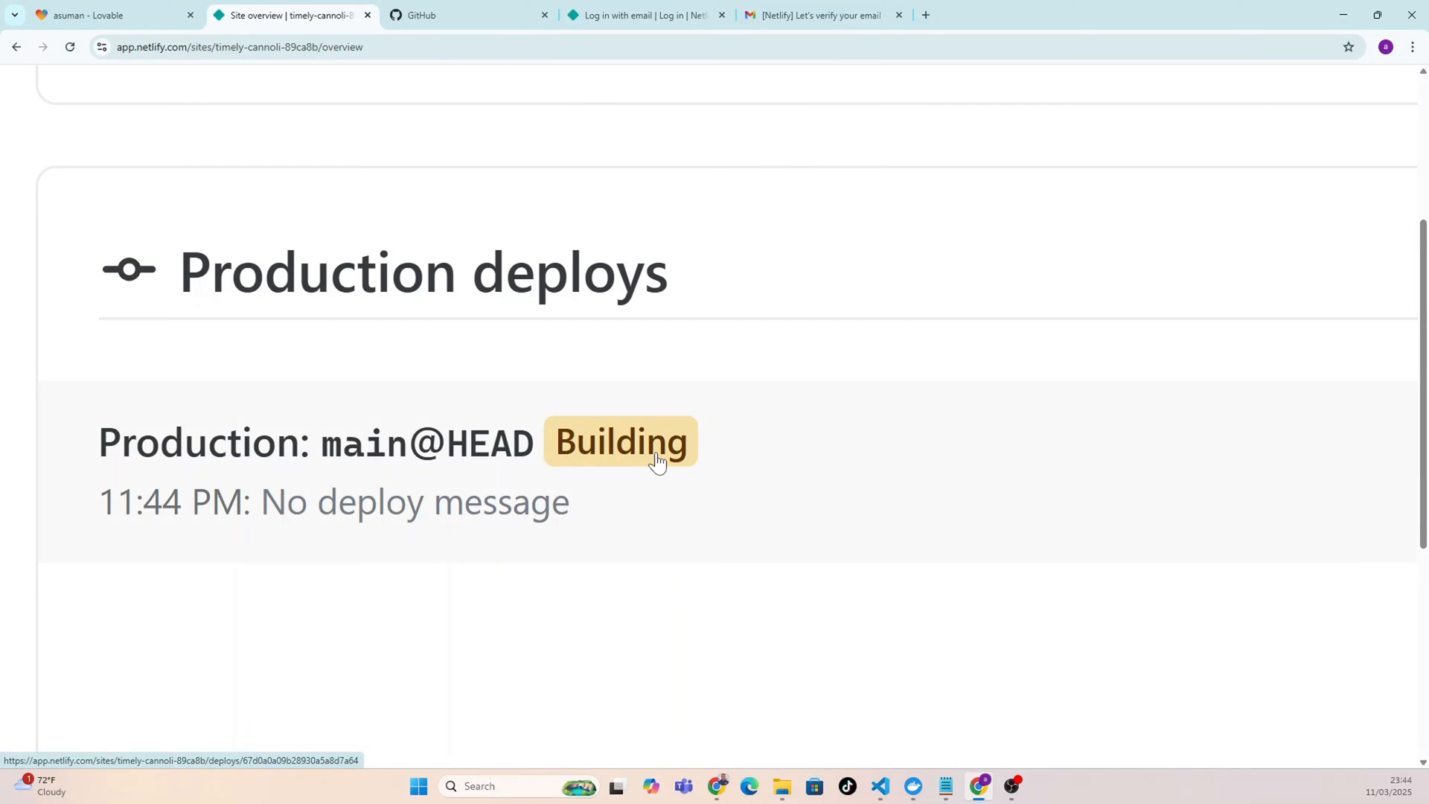
mouse_move(625, 466)
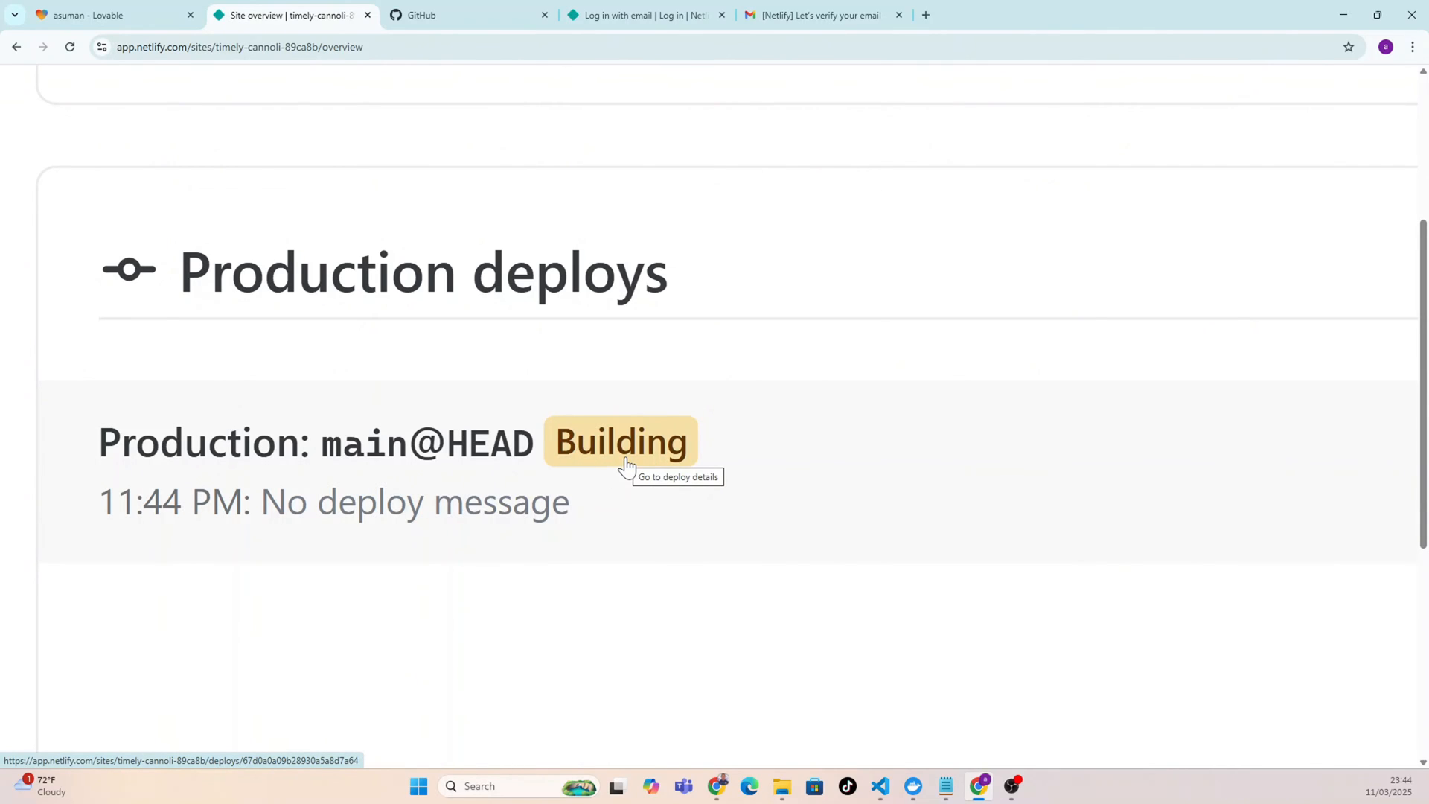
mouse_move(658, 501)
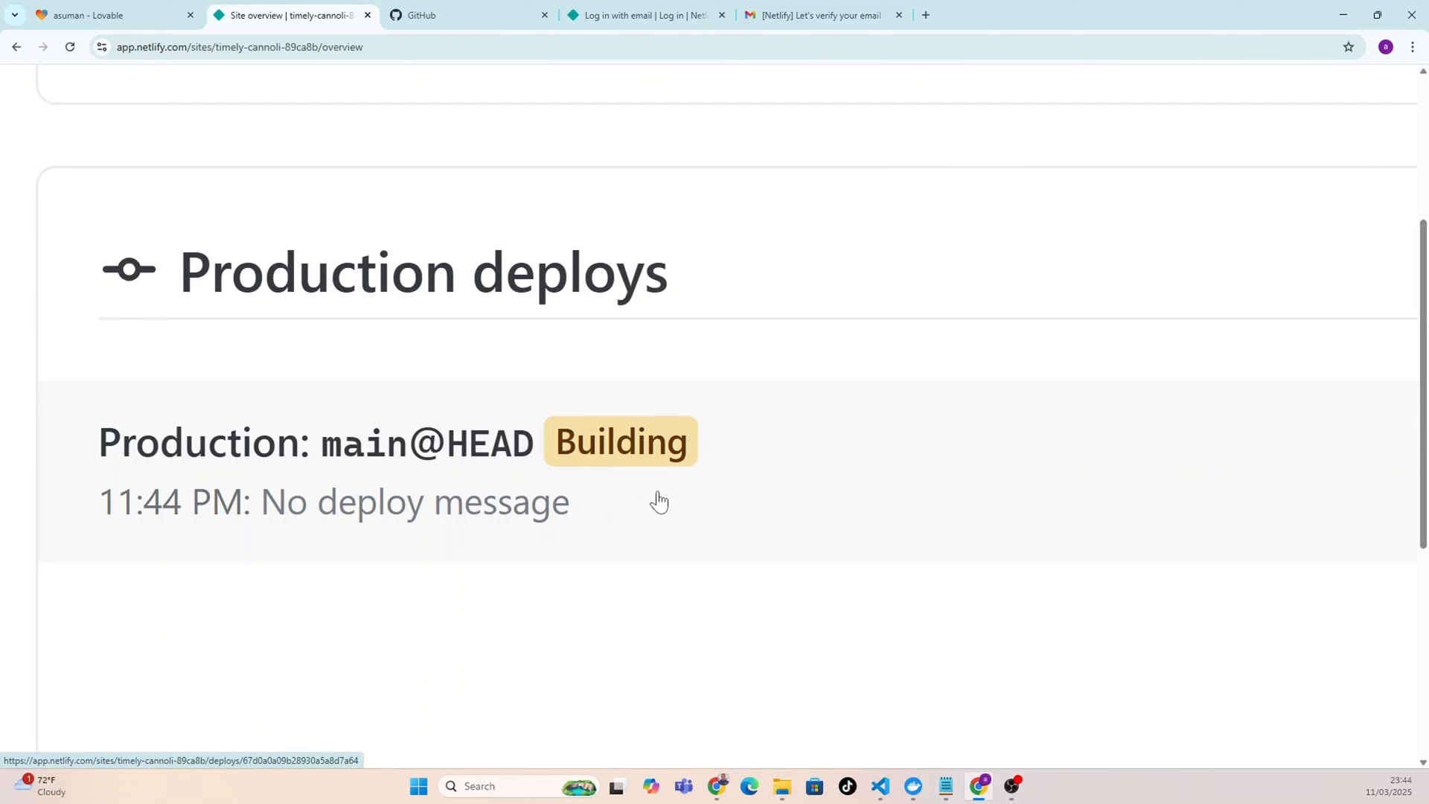
mouse_move(658, 501)
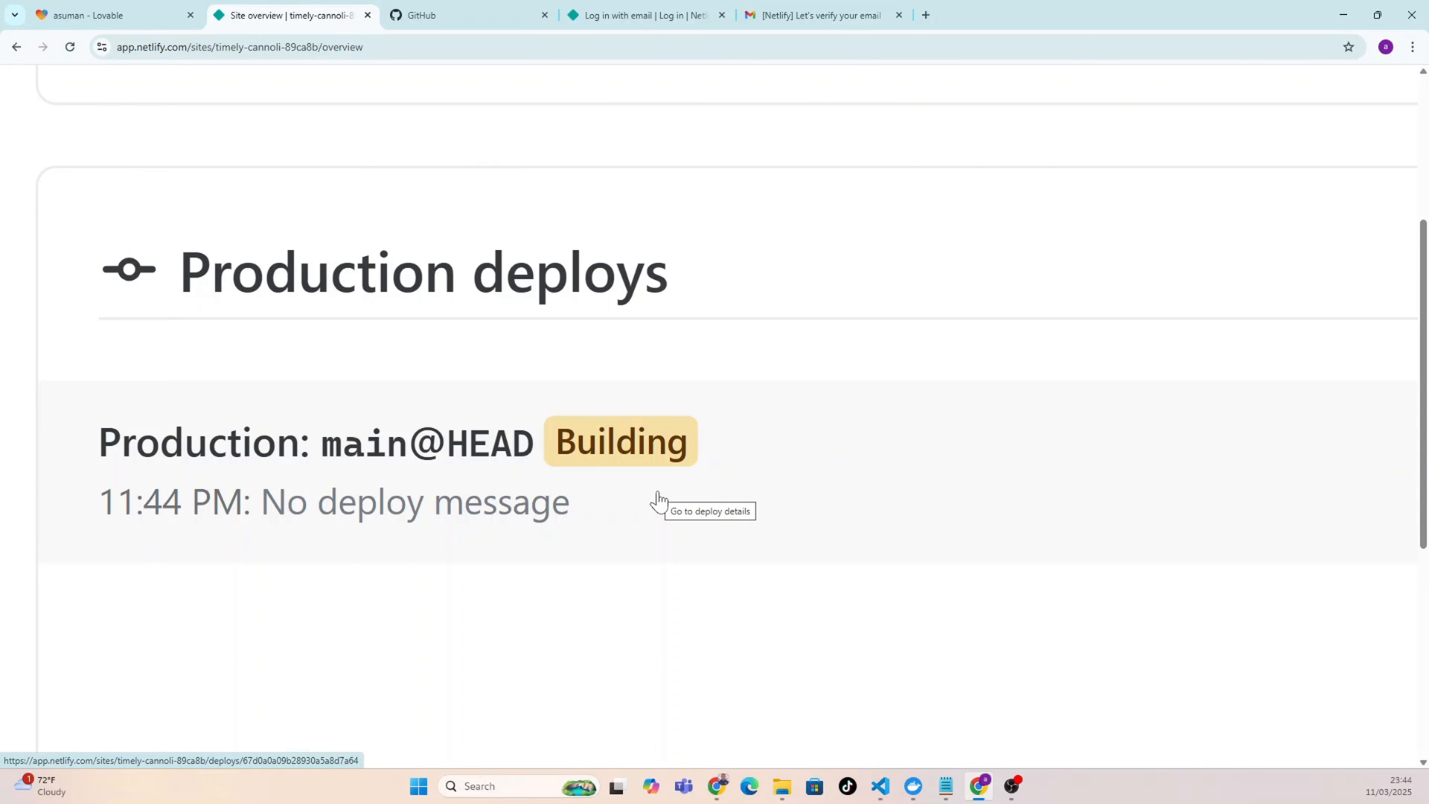
mouse_move(300, 528)
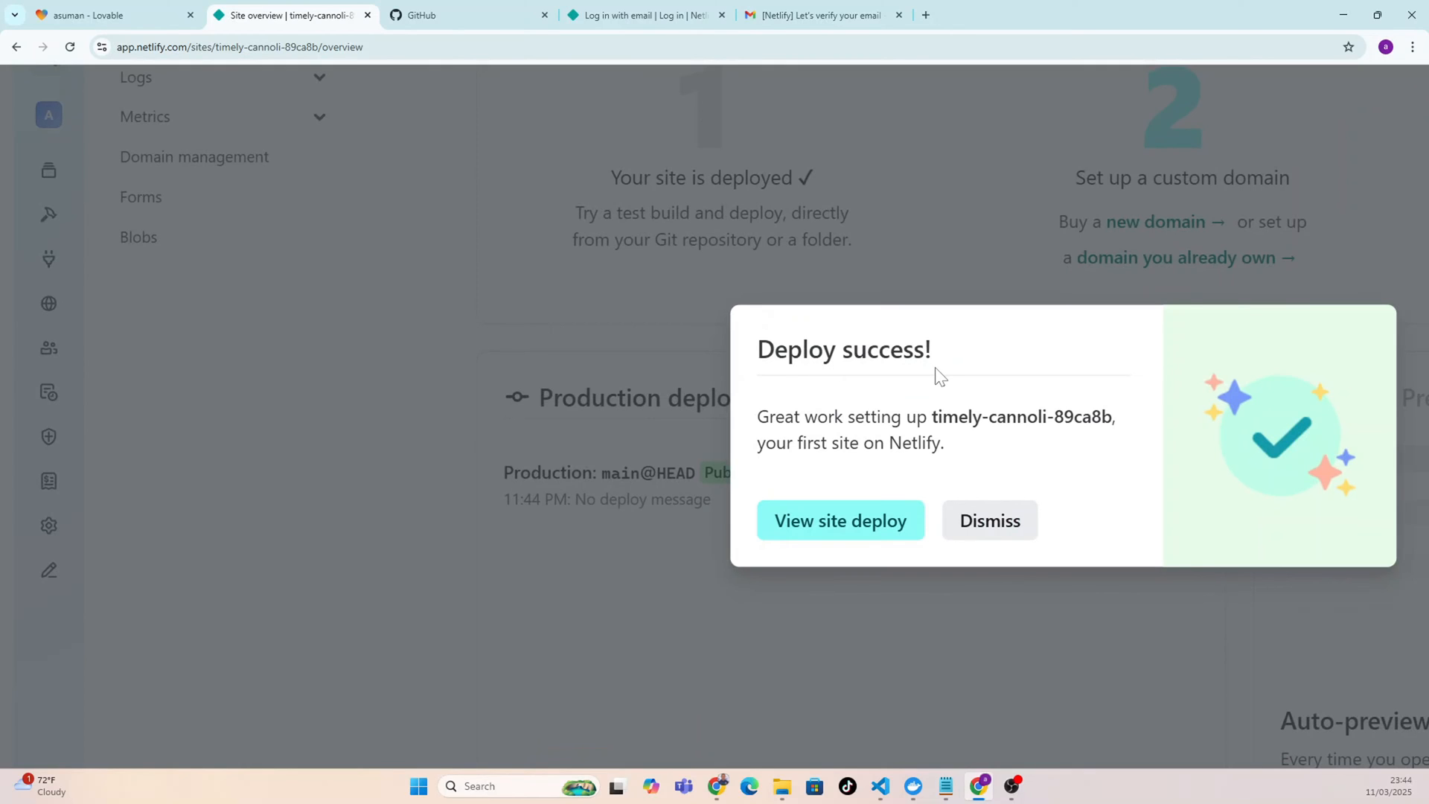
mouse_move(995, 533)
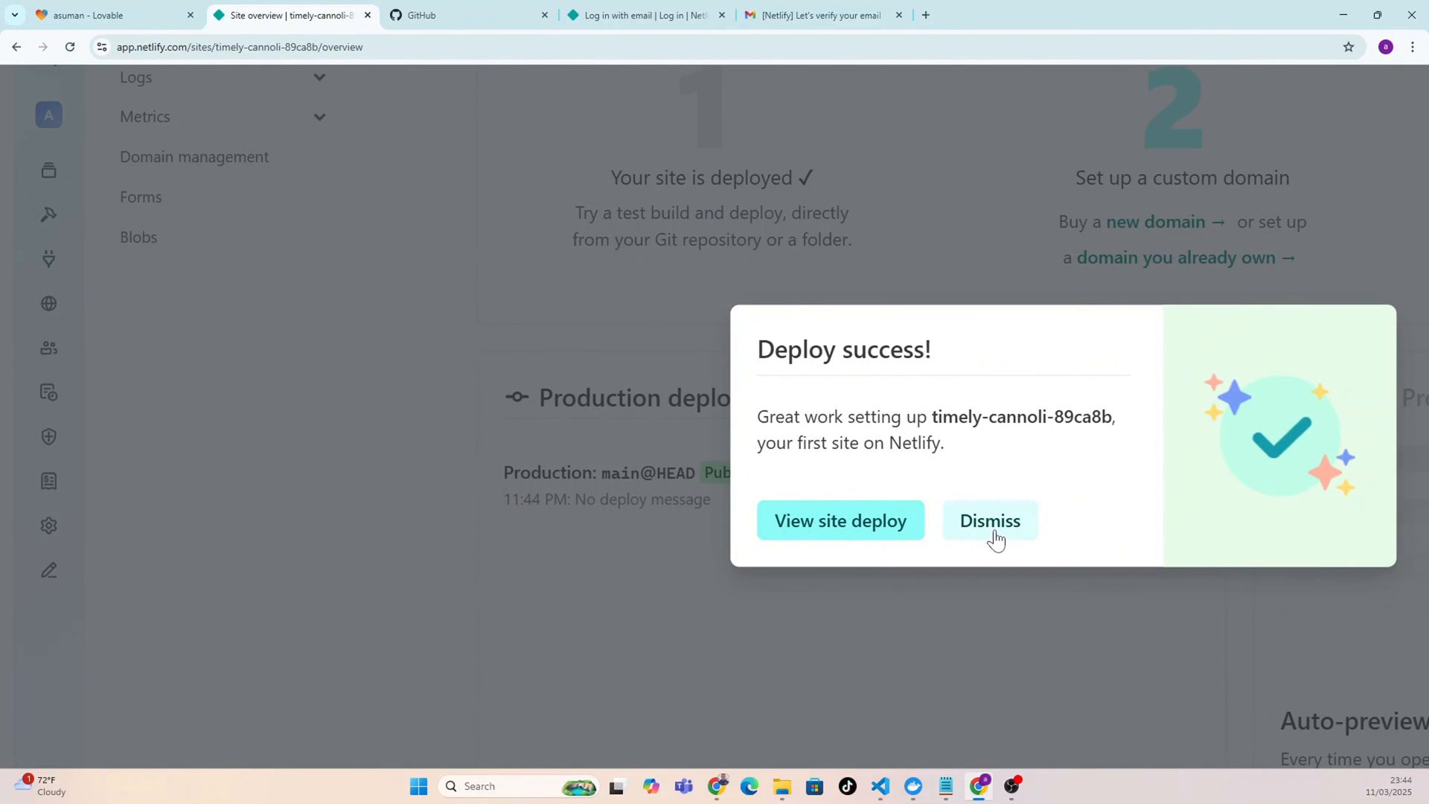
Dismiss the deploy success notice, leaving the main@HEAD deploy shown as Published.
left_click(990, 520)
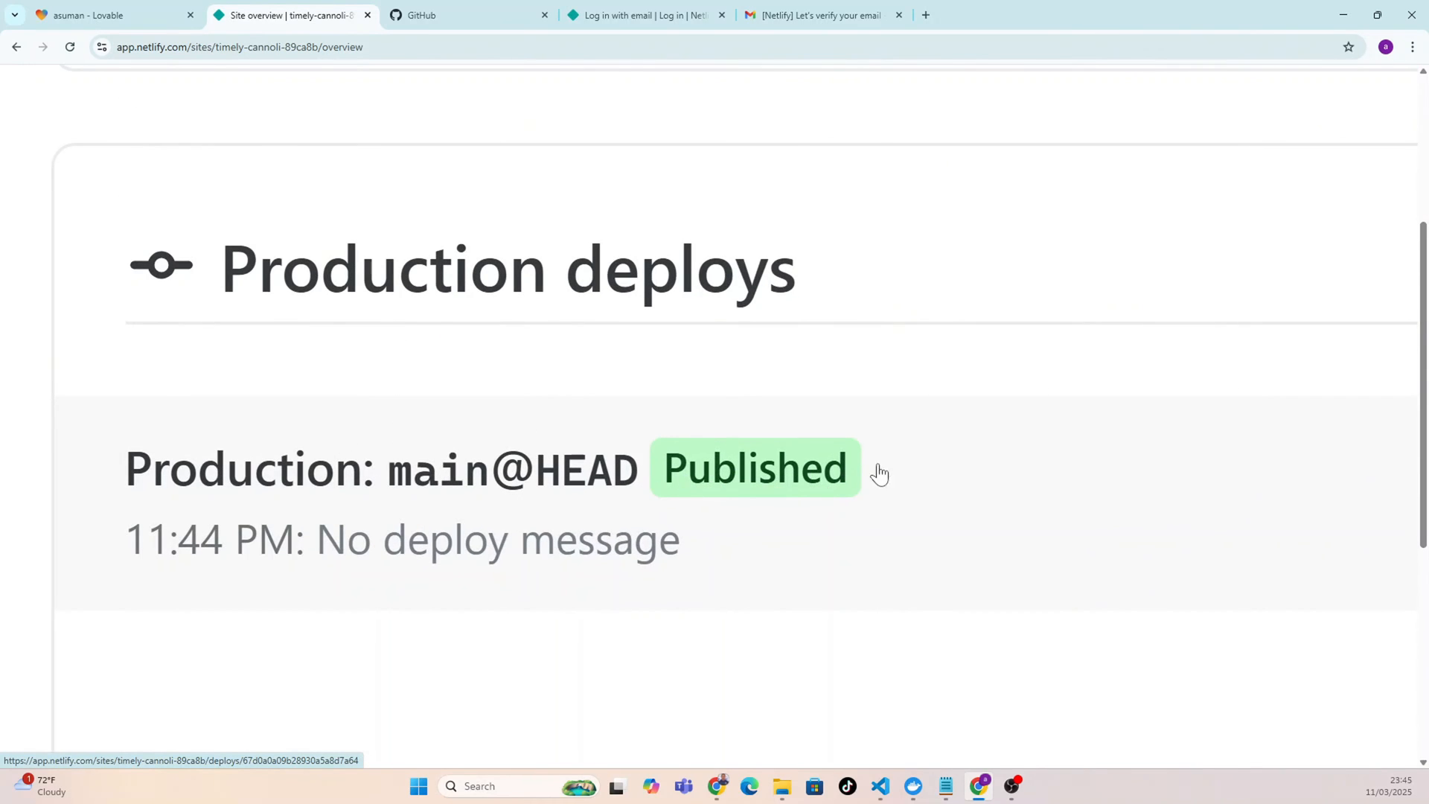
mouse_move(690, 501)
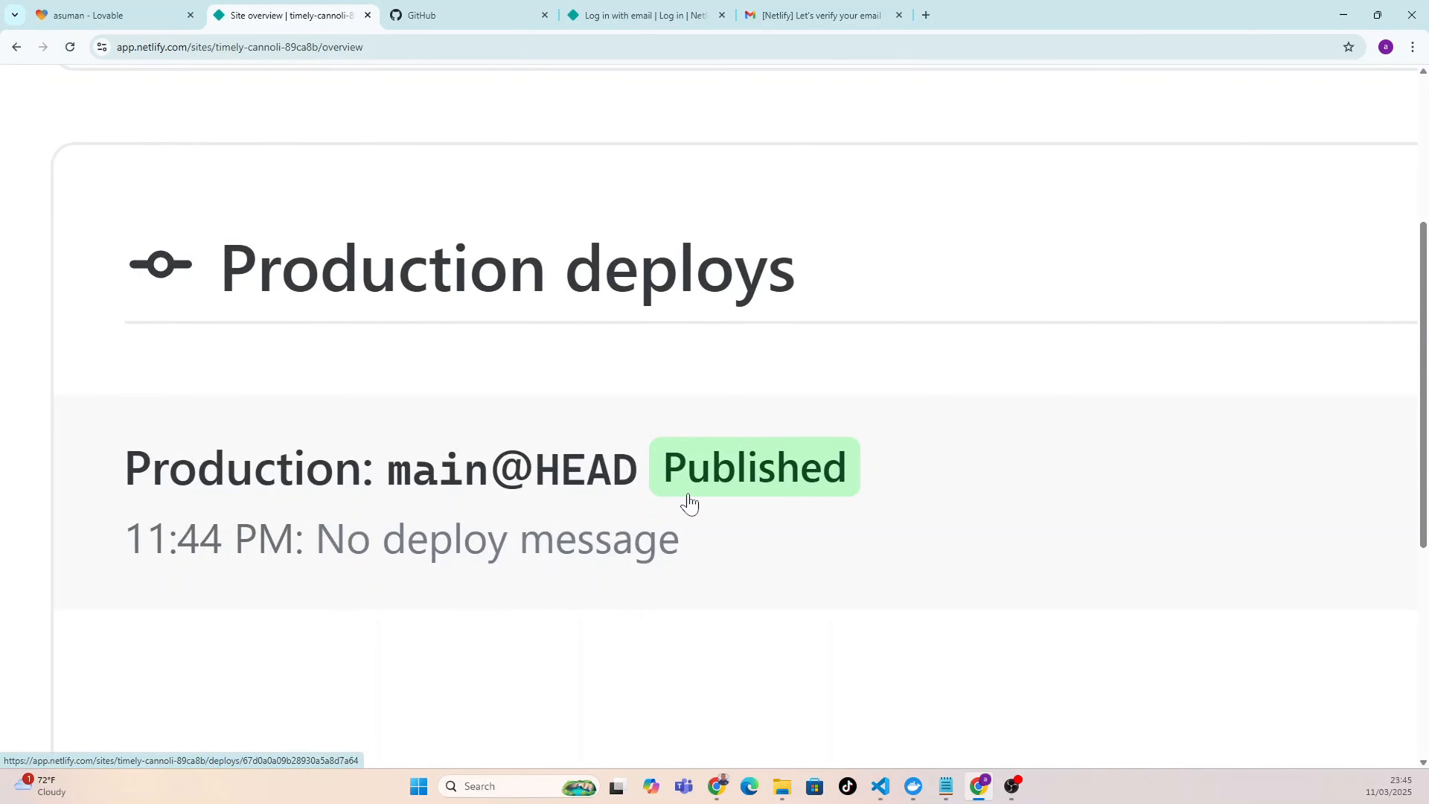
mouse_move(690, 503)
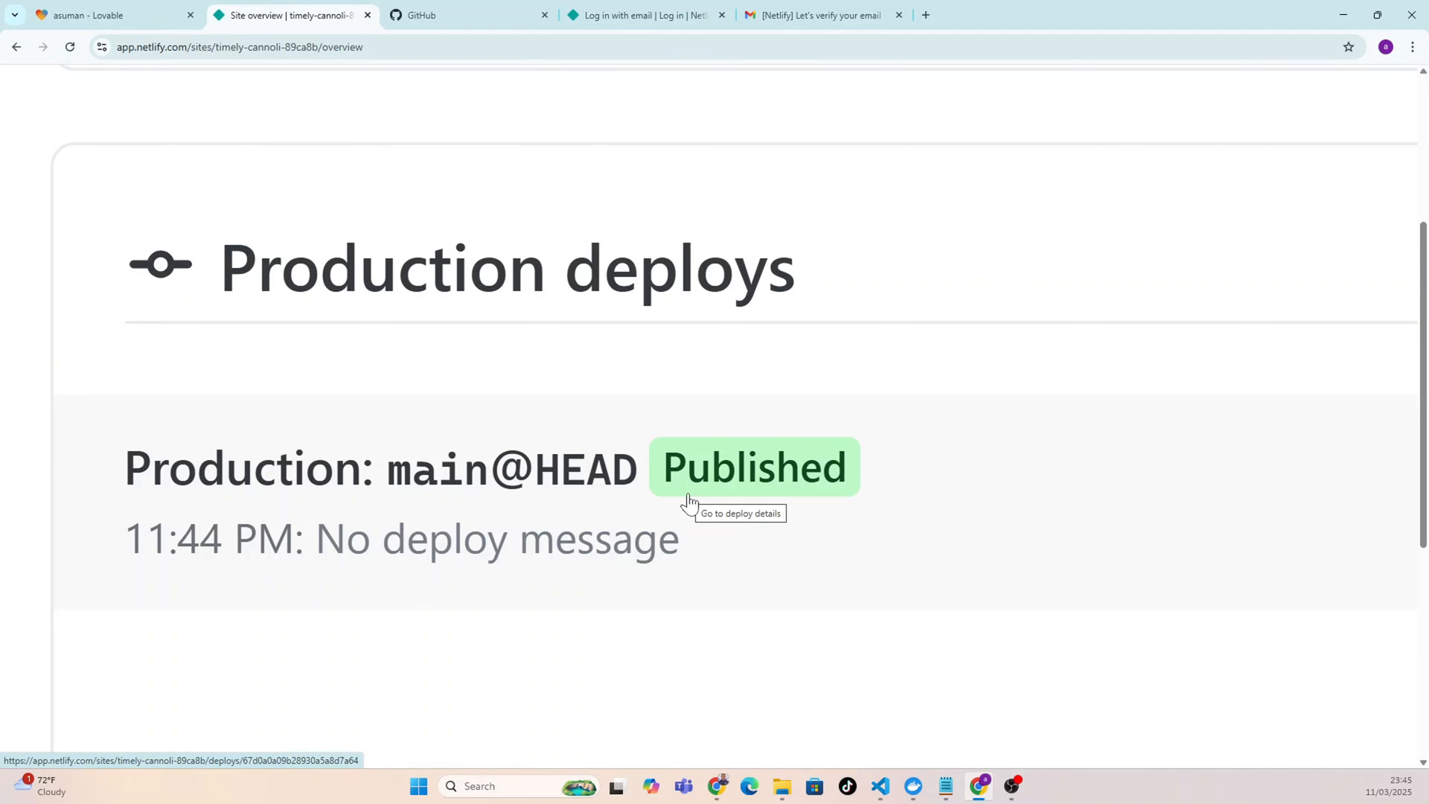
mouse_move(761, 496)
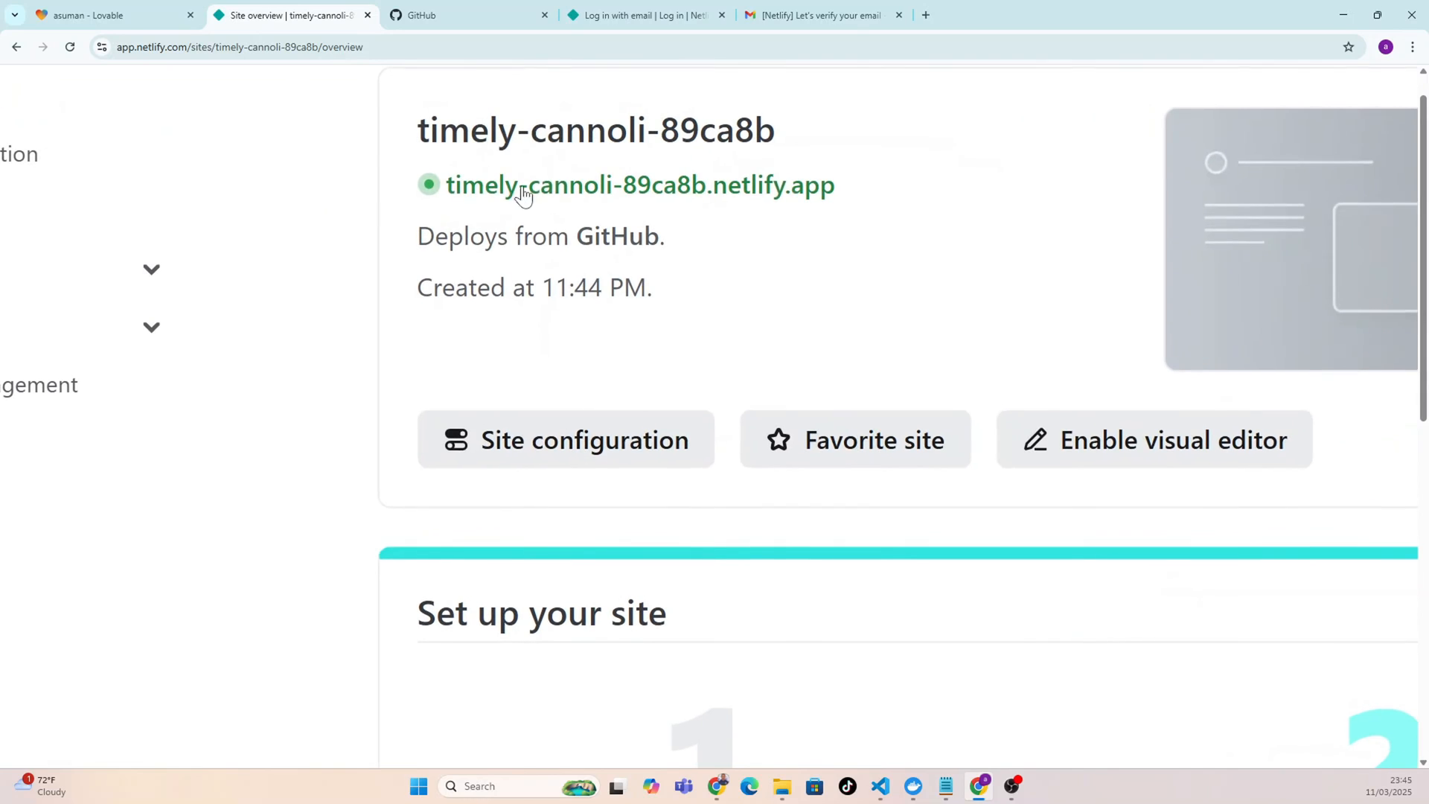
mouse_move(513, 201)
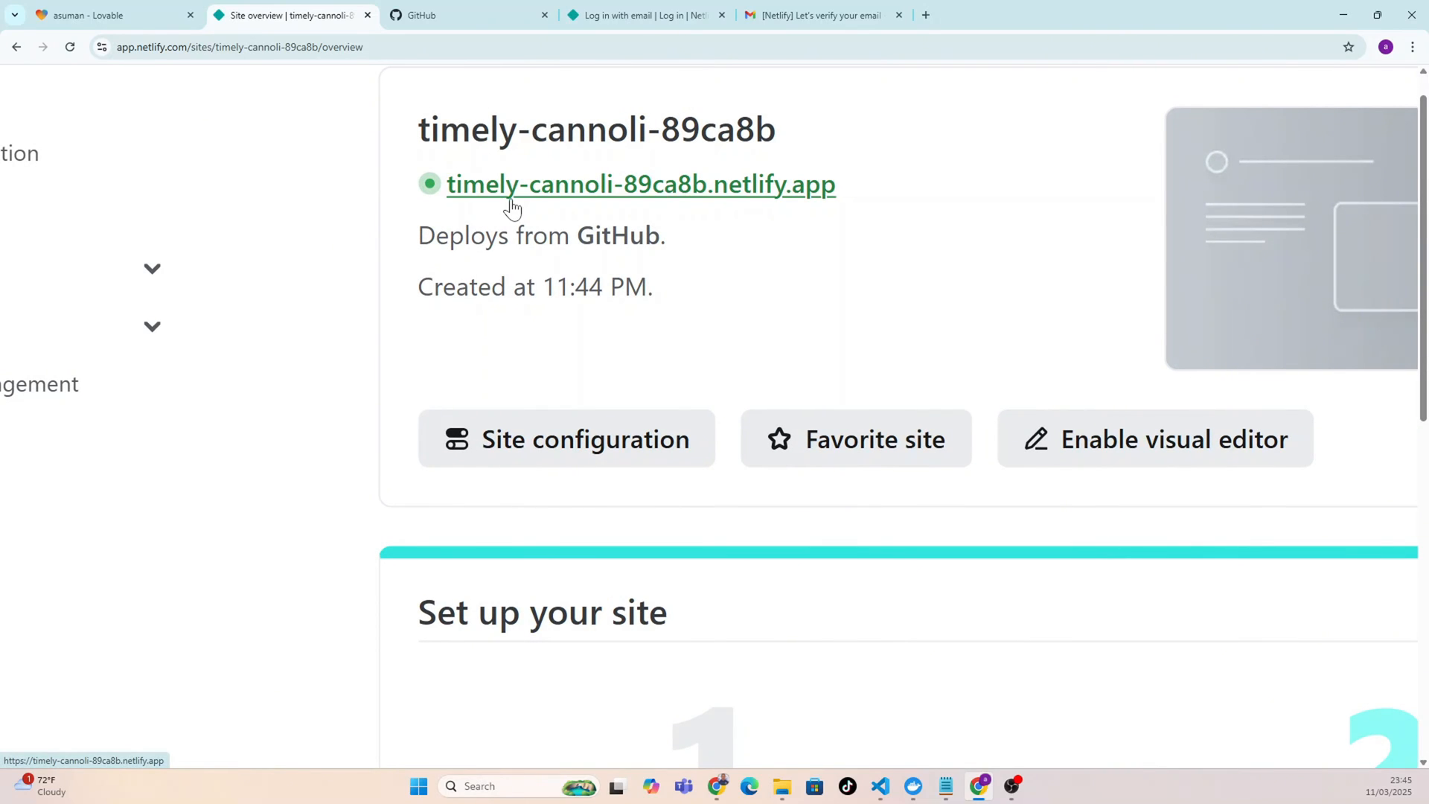
Open Site configuration and view the Site information panel for timely-cannoli-89ca8b.
left_click(566, 438)
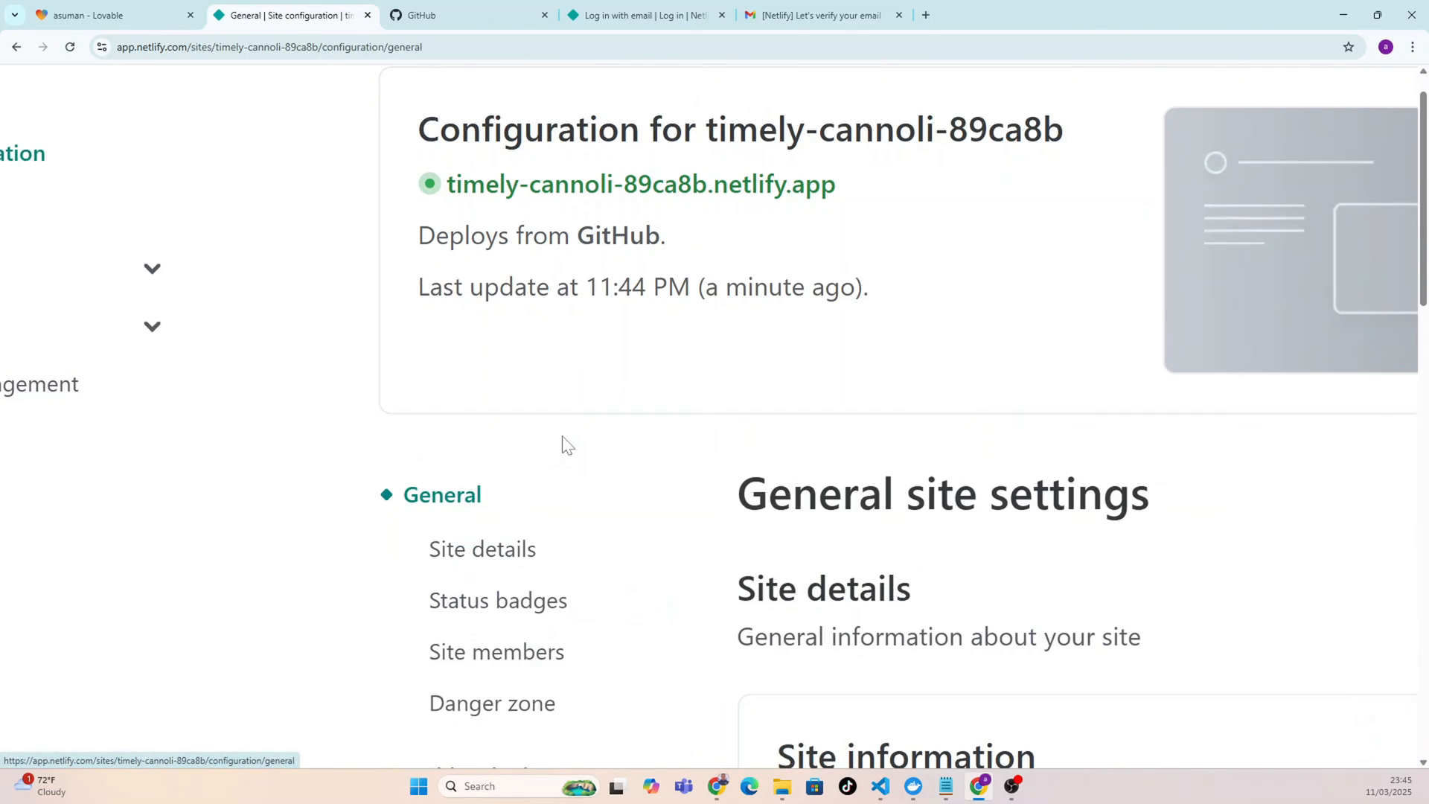
scroll("down", 3)
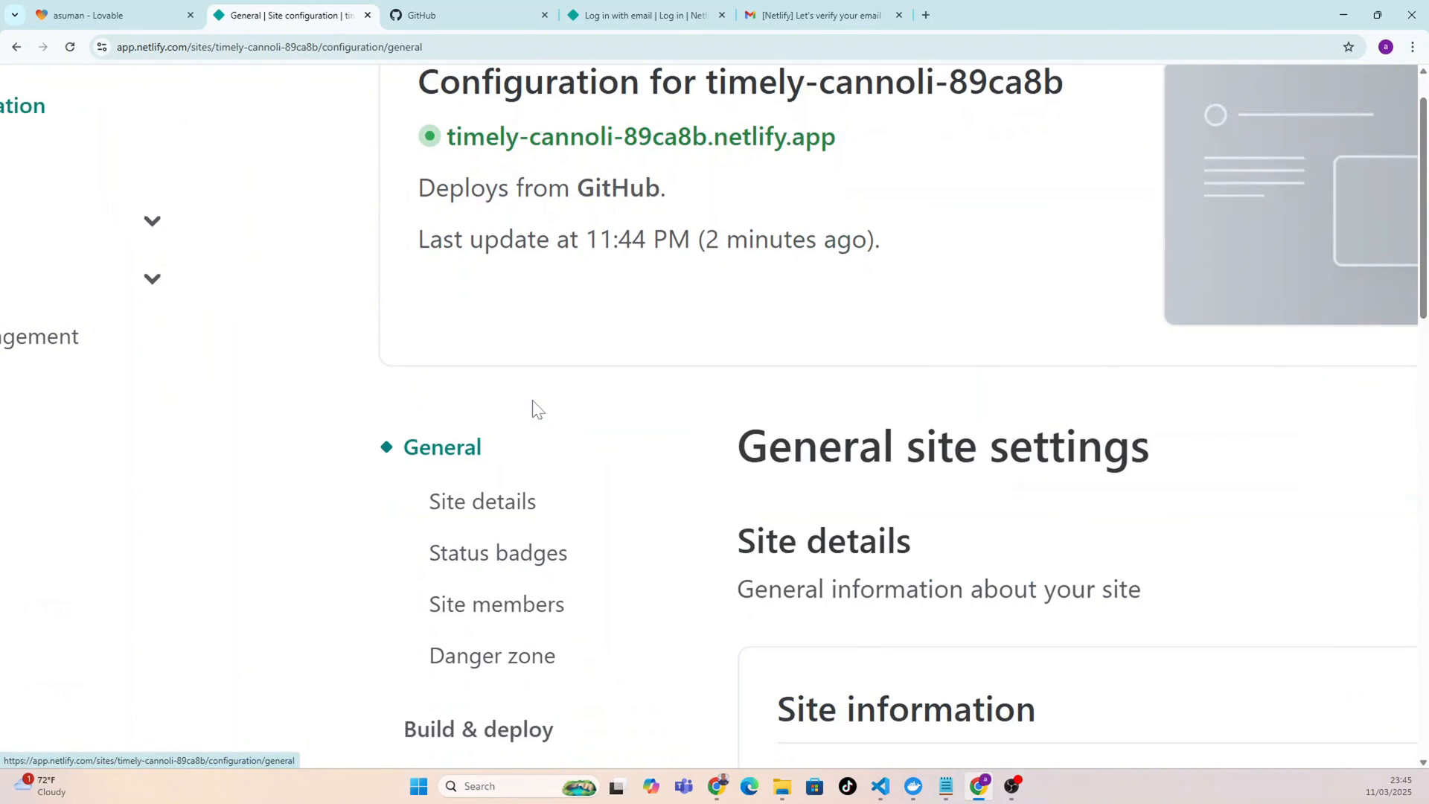
scroll("down", 3)
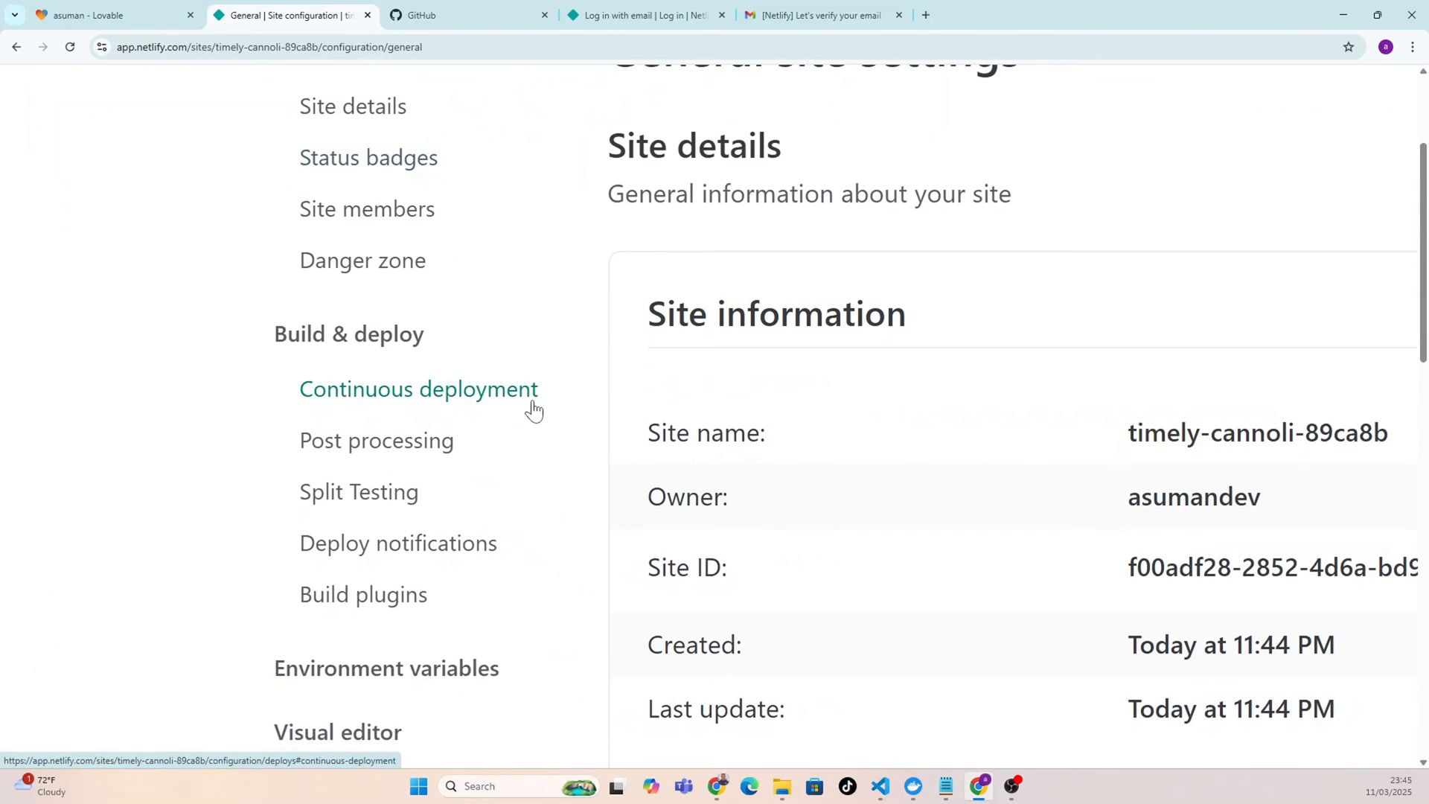
scroll("down", 3)
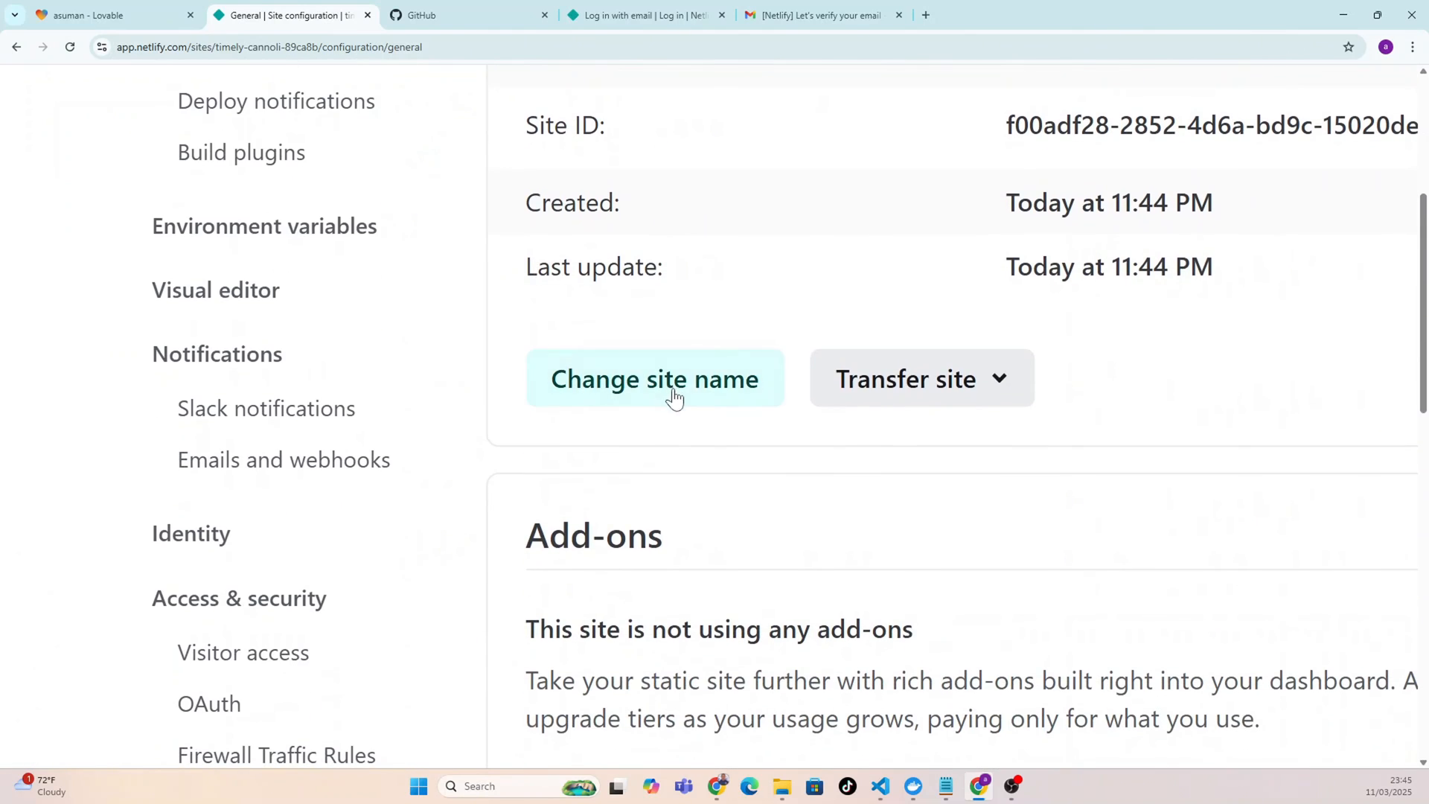
mouse_move(654, 386)
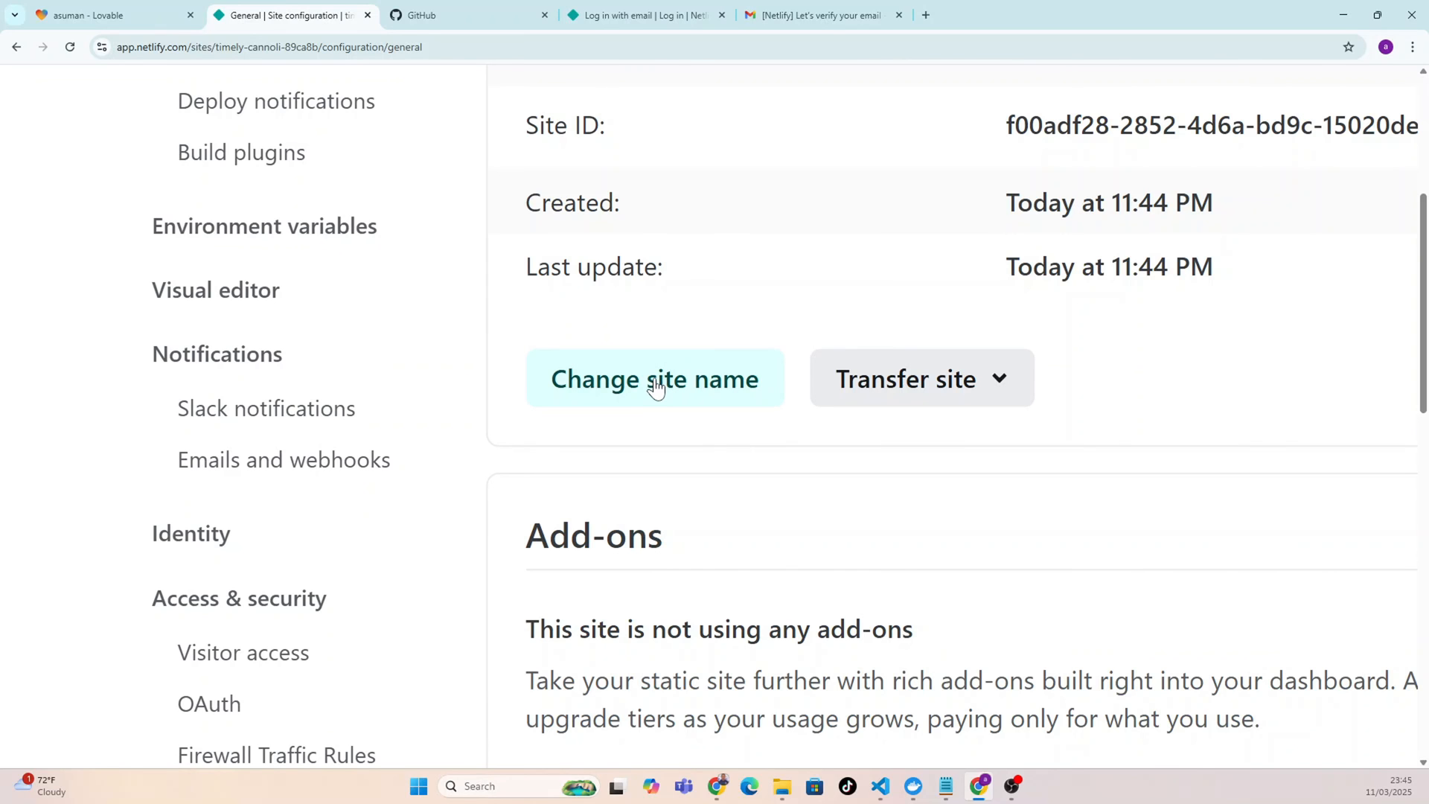
Rename the site to asuman so it is served at asuman.netlify.app.
left_click(654, 379)
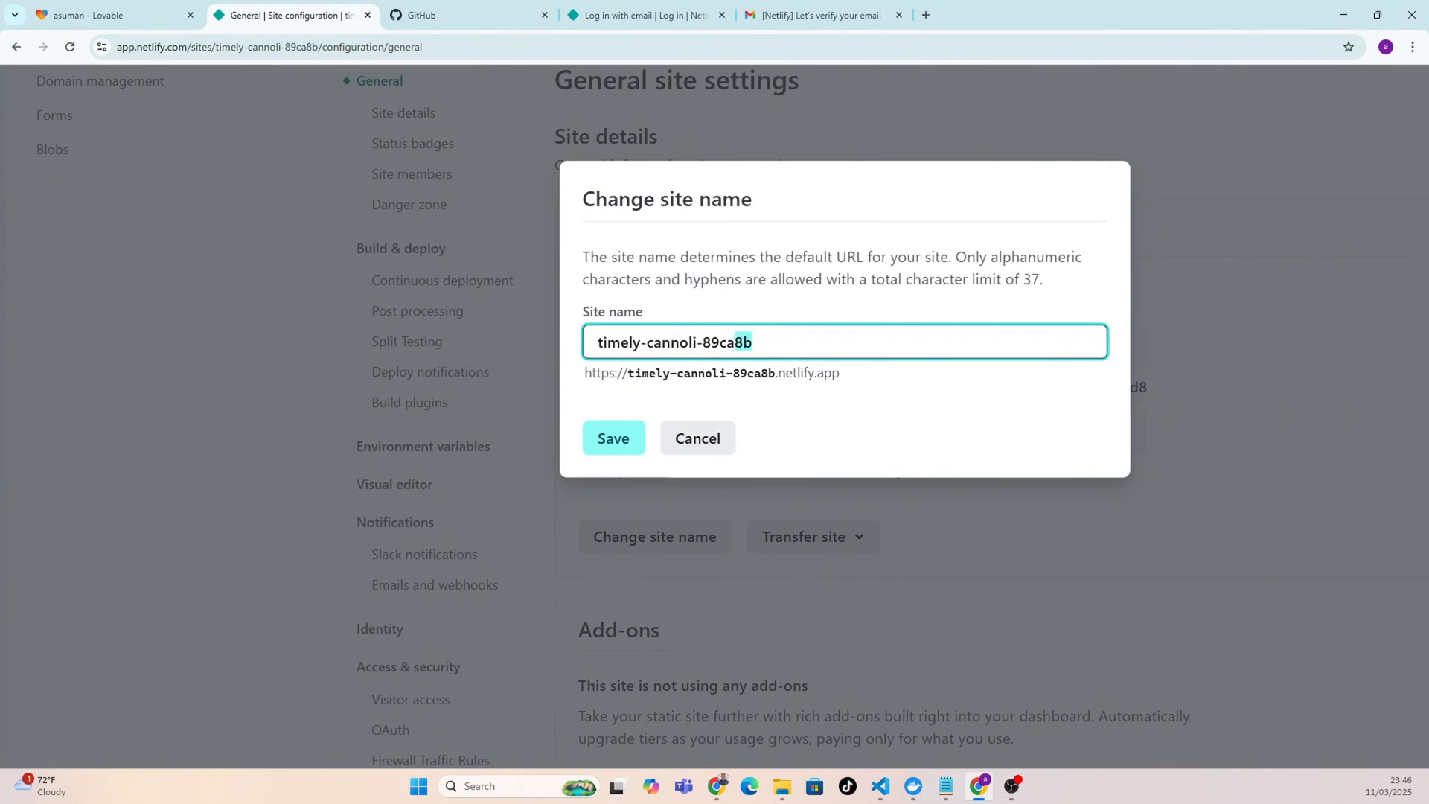
type("asuma")
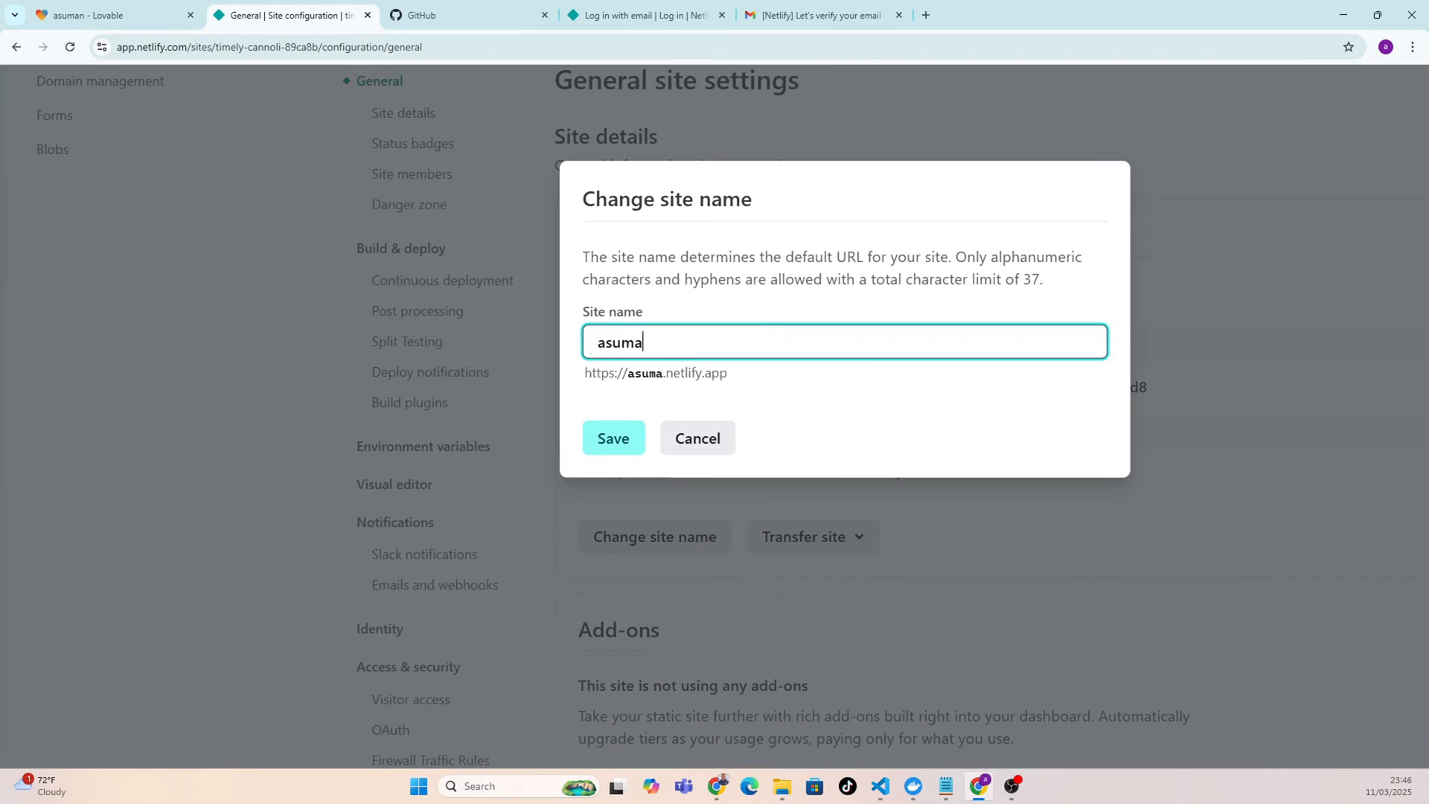
type("n")
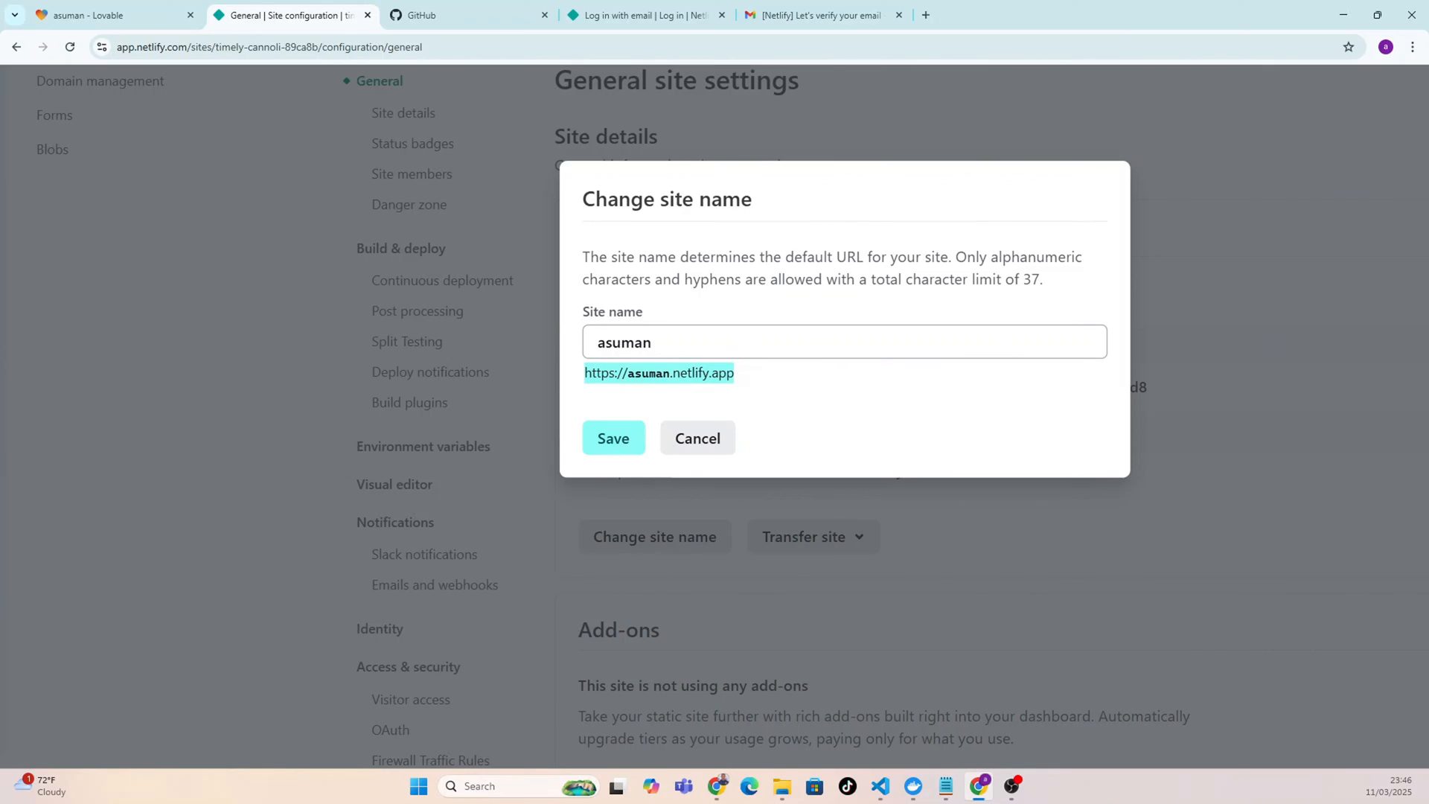
mouse_move(613, 442)
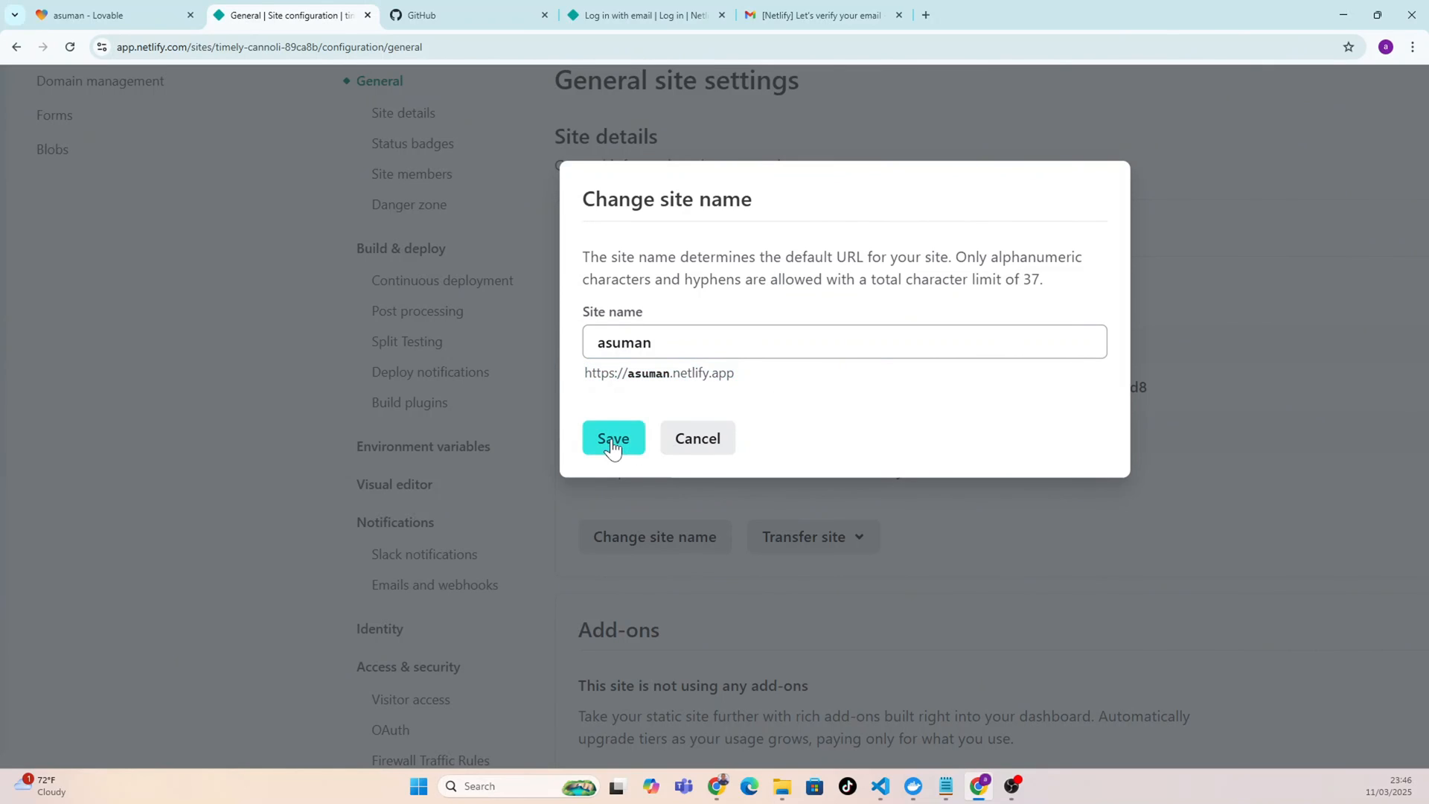
left_click(613, 438)
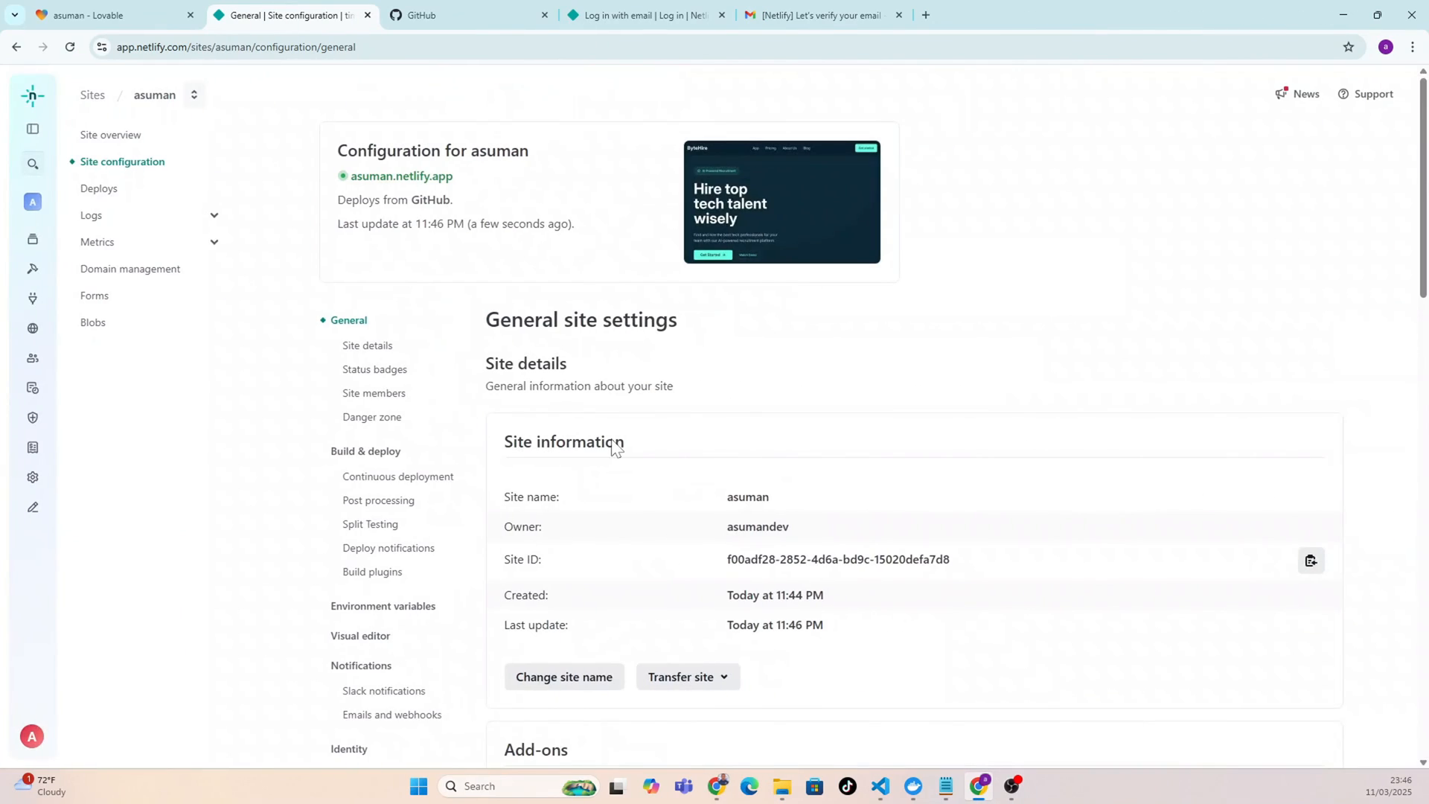
mouse_move(387, 184)
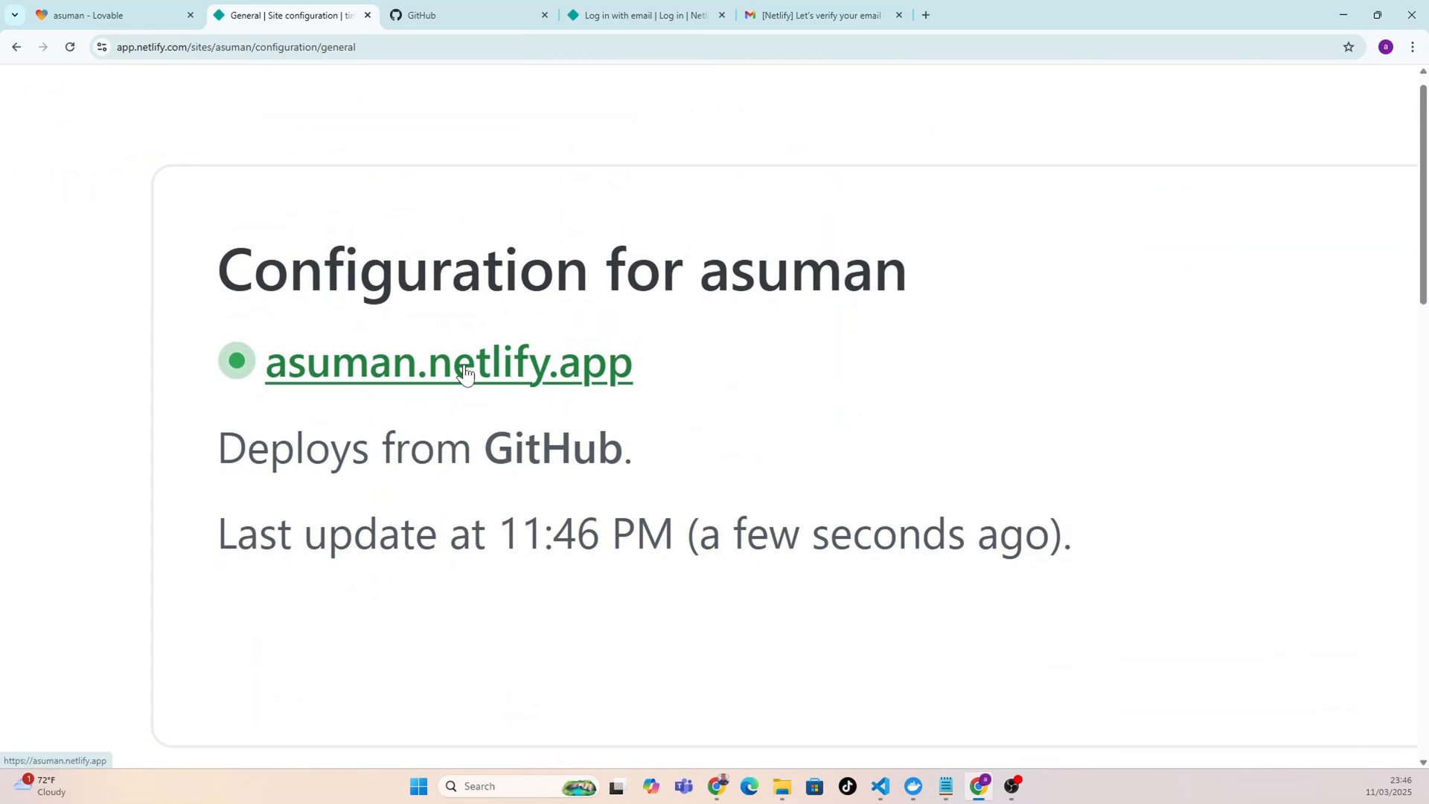
Copy the asuman.netlify.app link address from the site overview.
right_click(465, 367)
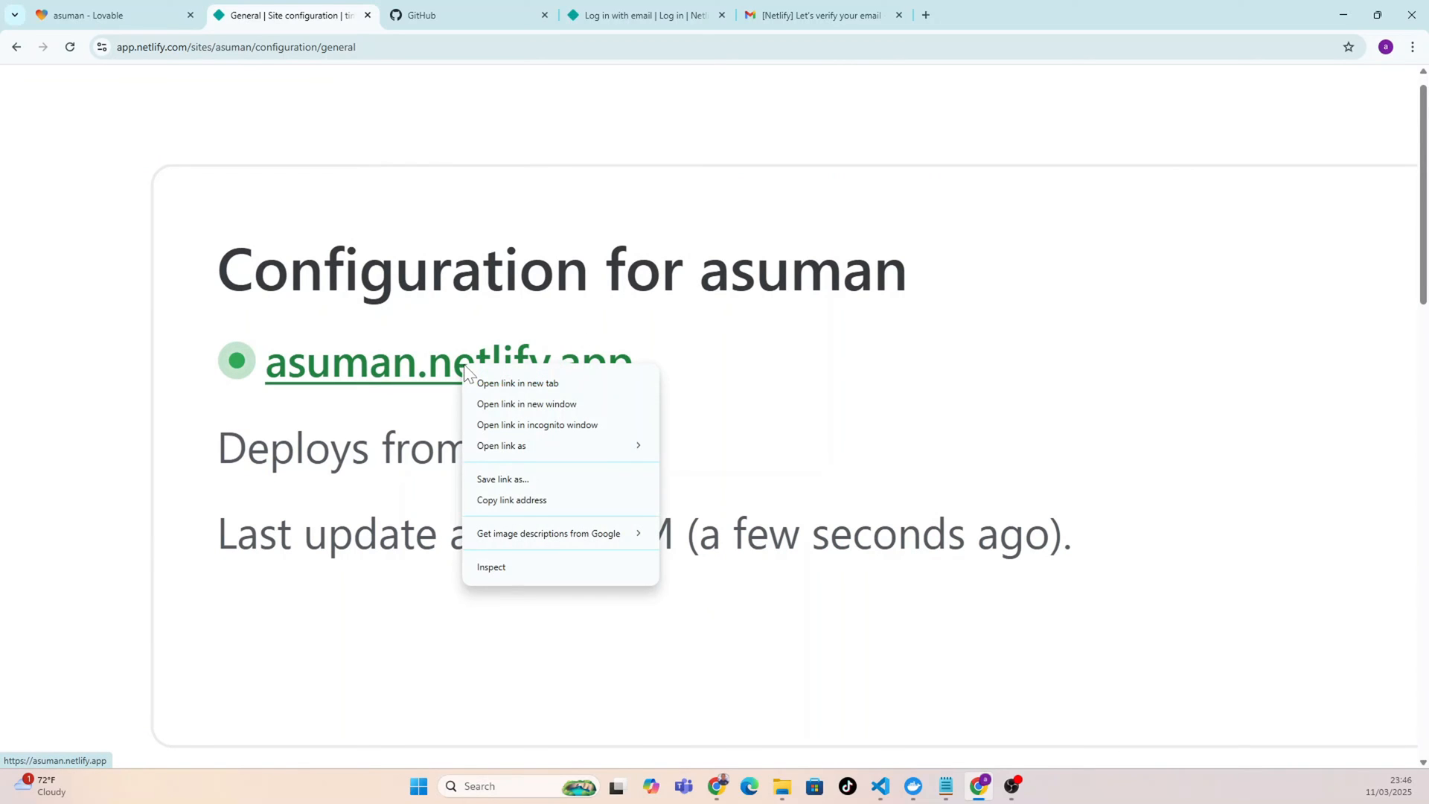
mouse_move(511, 510)
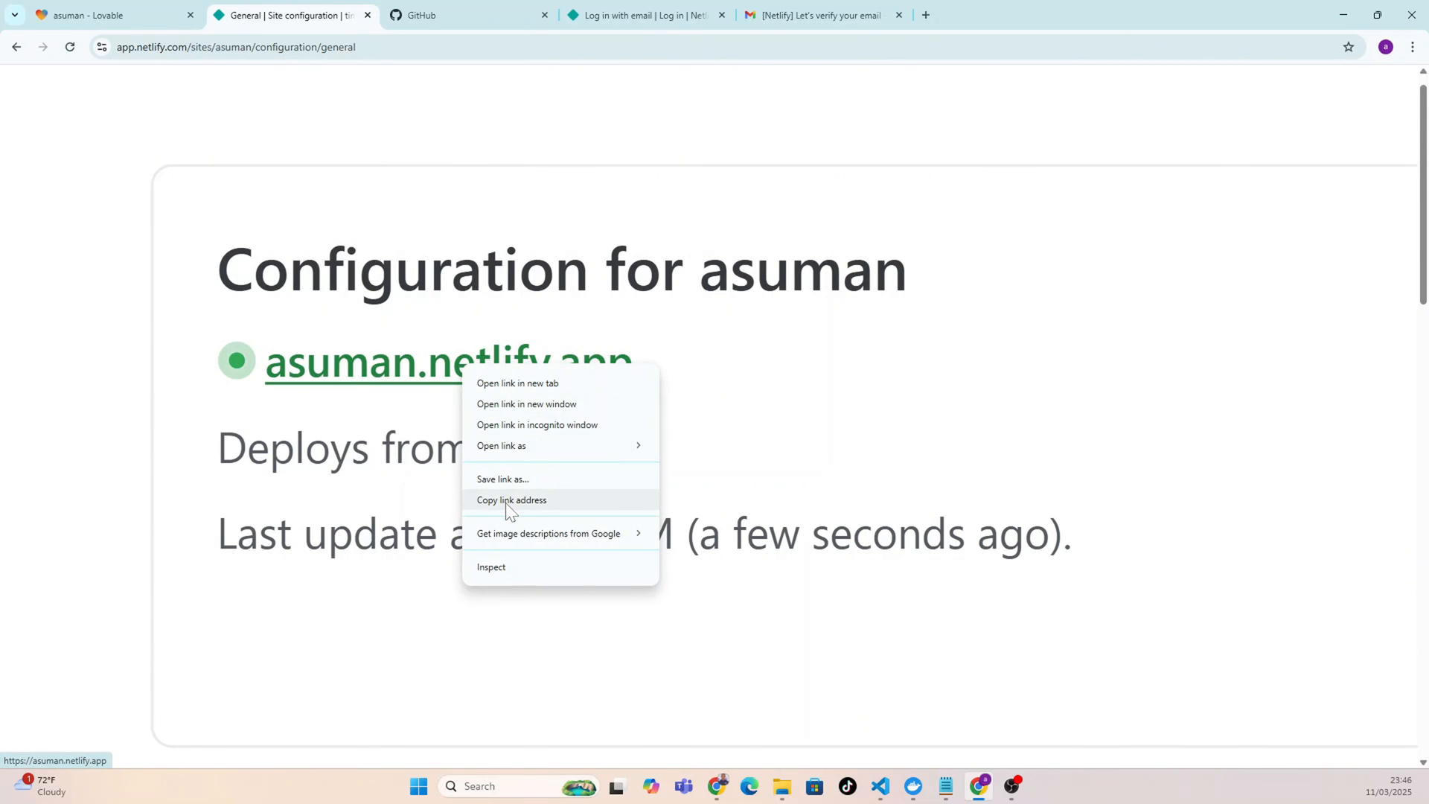
left_click(512, 501)
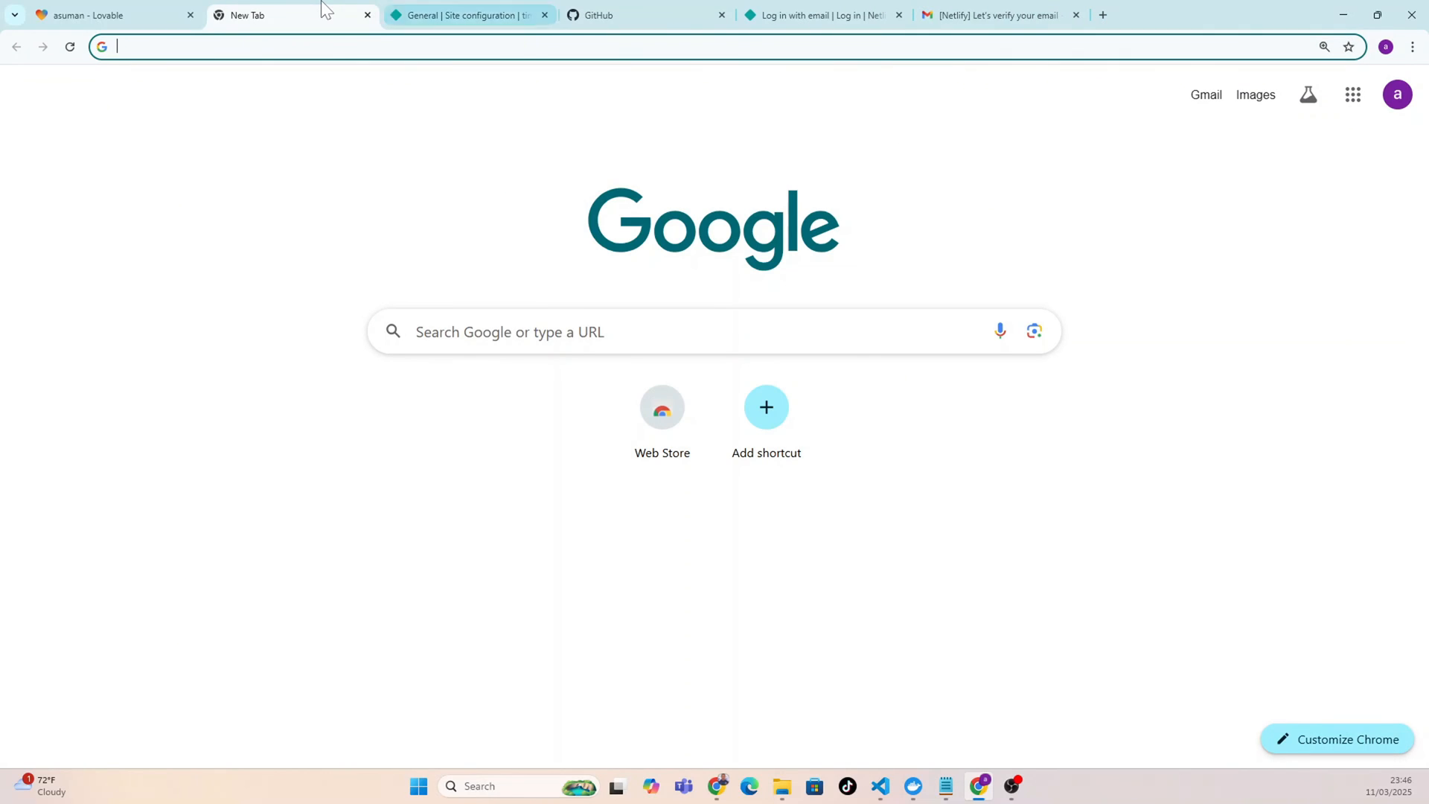
Load asuman.netlify.app, browse the live ByteHire page to the footer, then return to Netlify.
type("asuman.netlify.app")
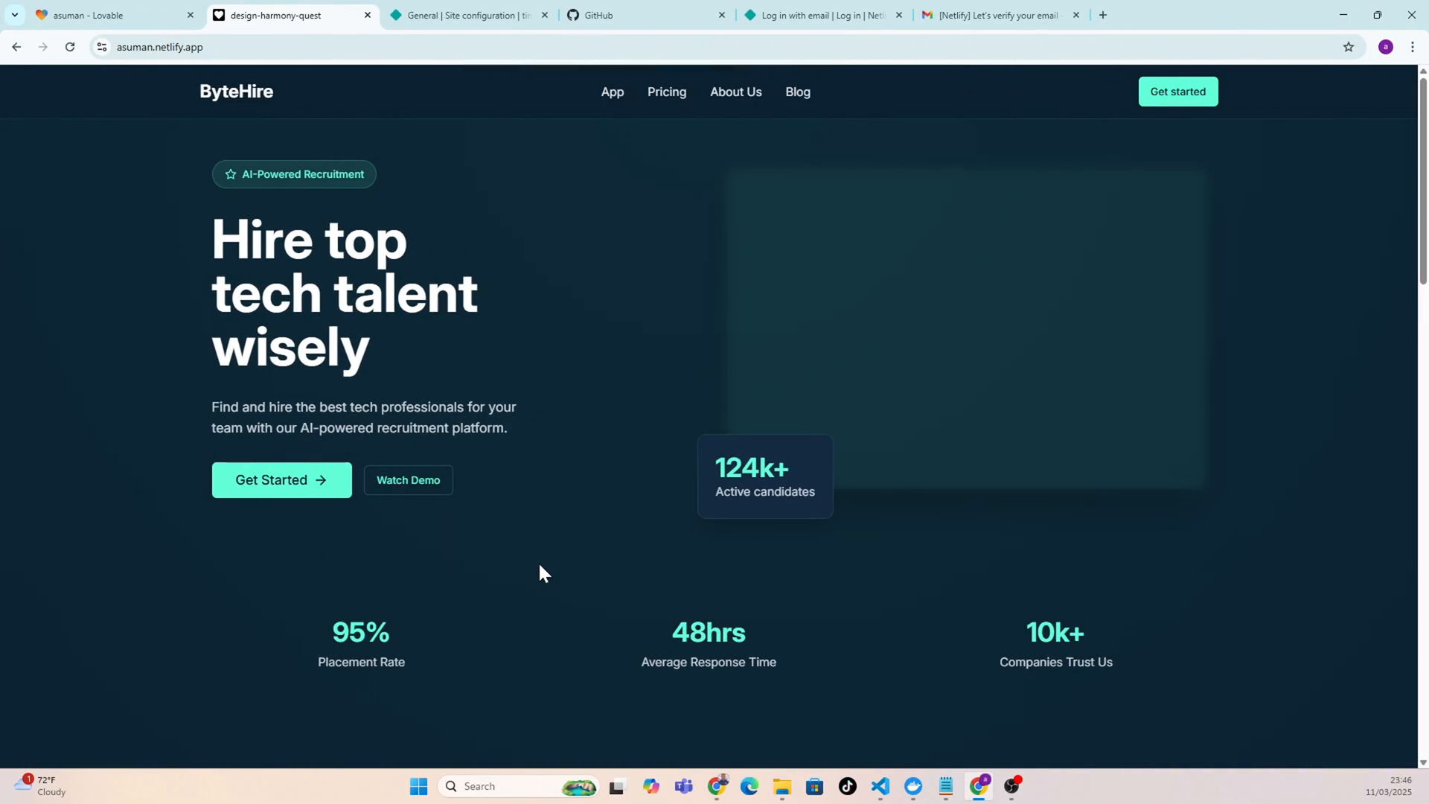
scroll("down", 3)
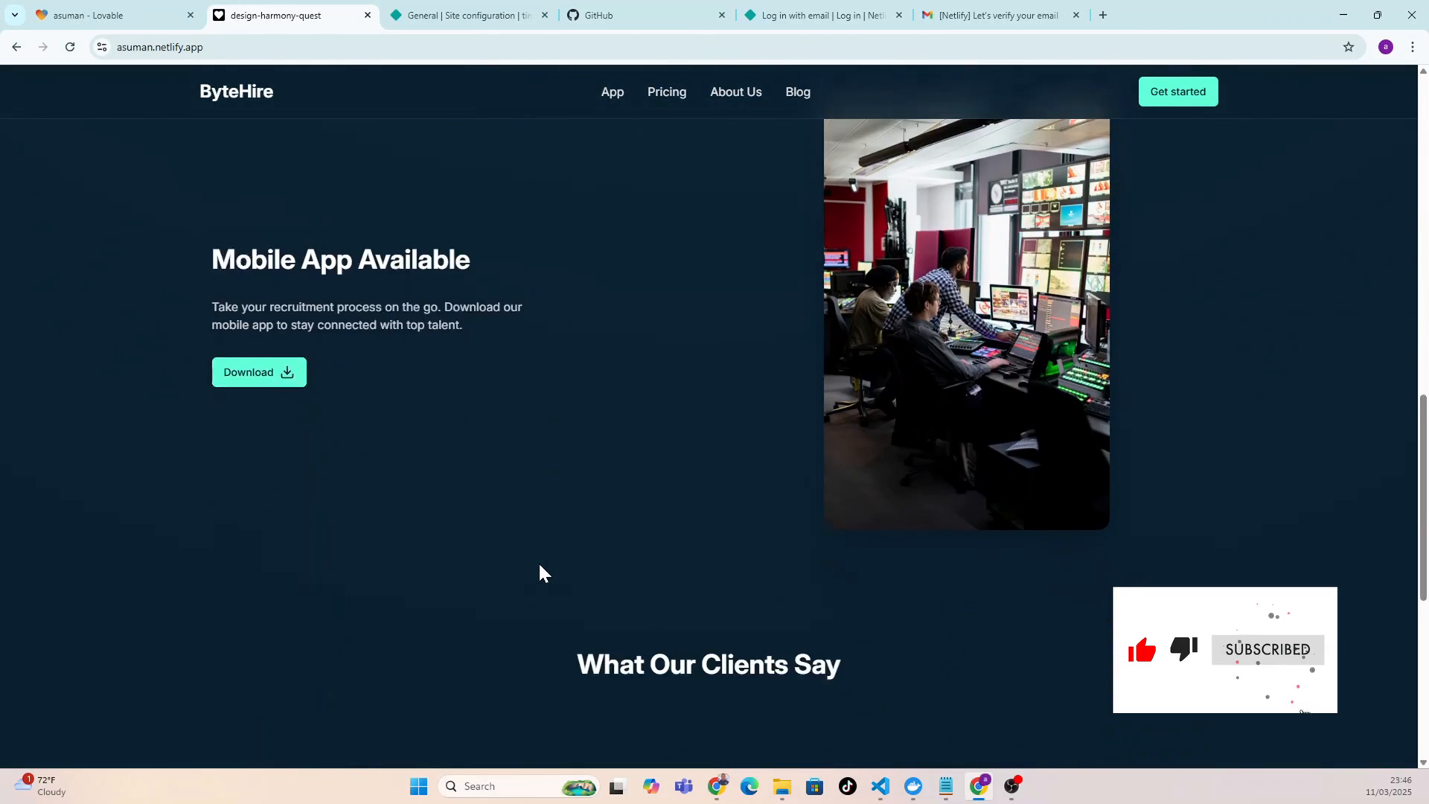
scroll("down", 3)
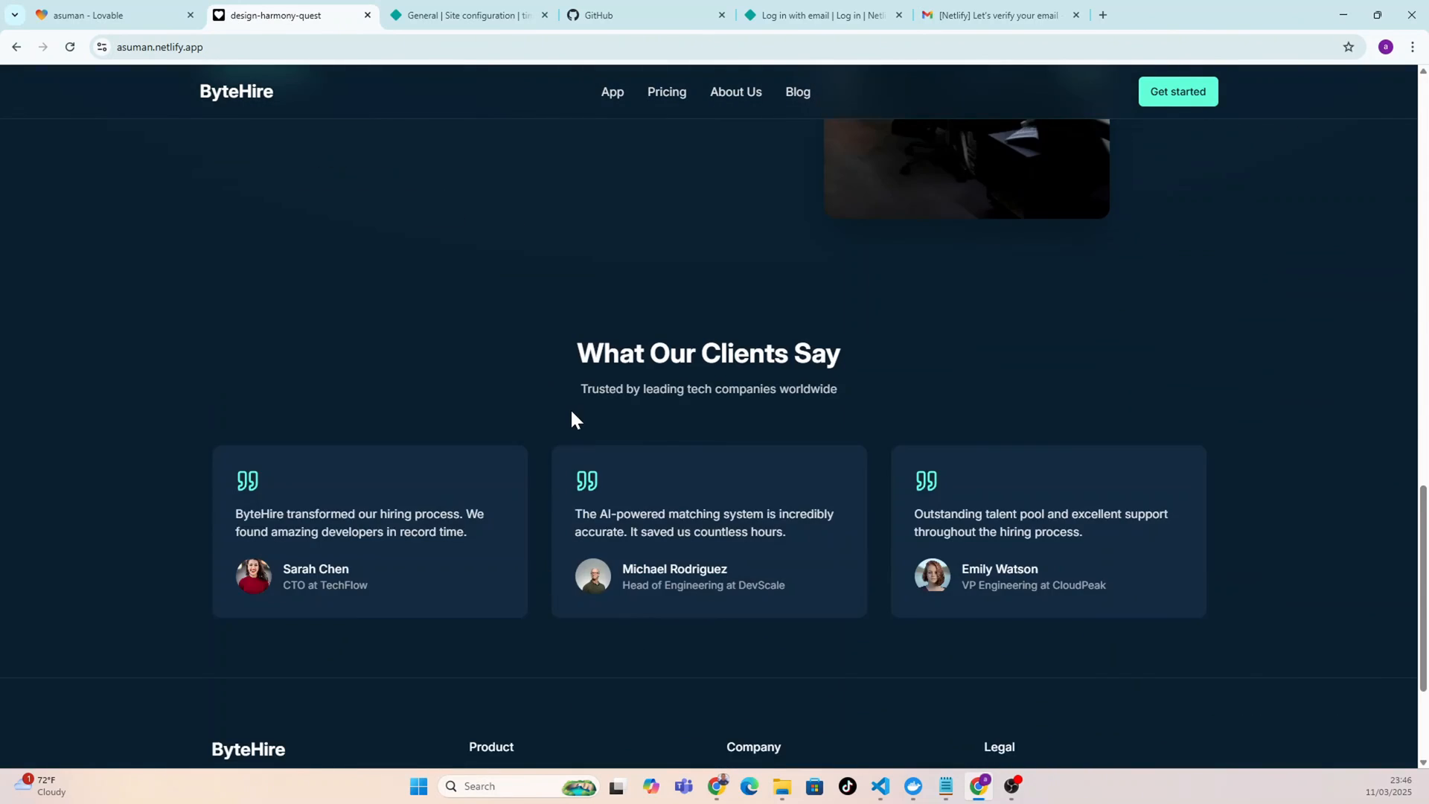
scroll("down", 3)
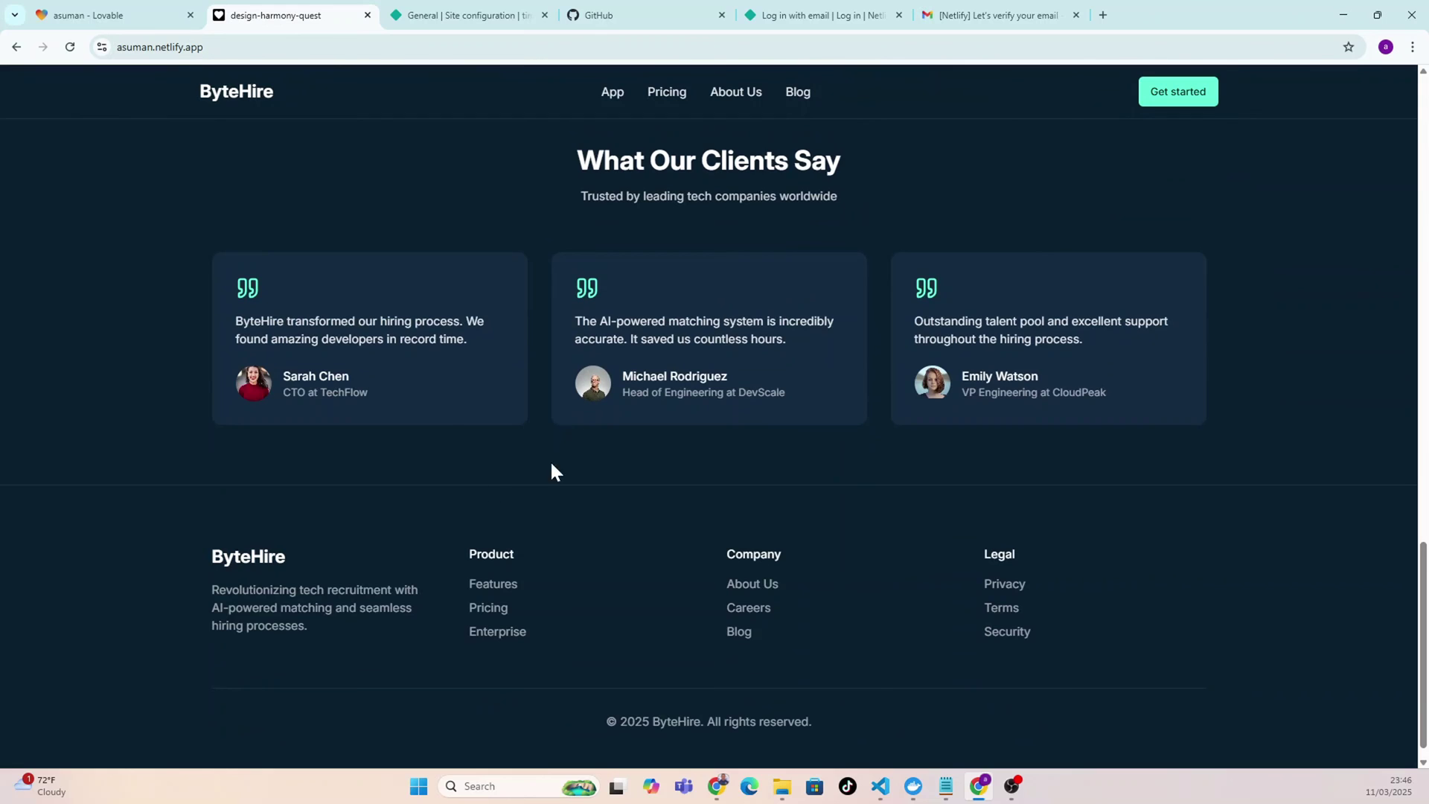
scroll("up", 3)
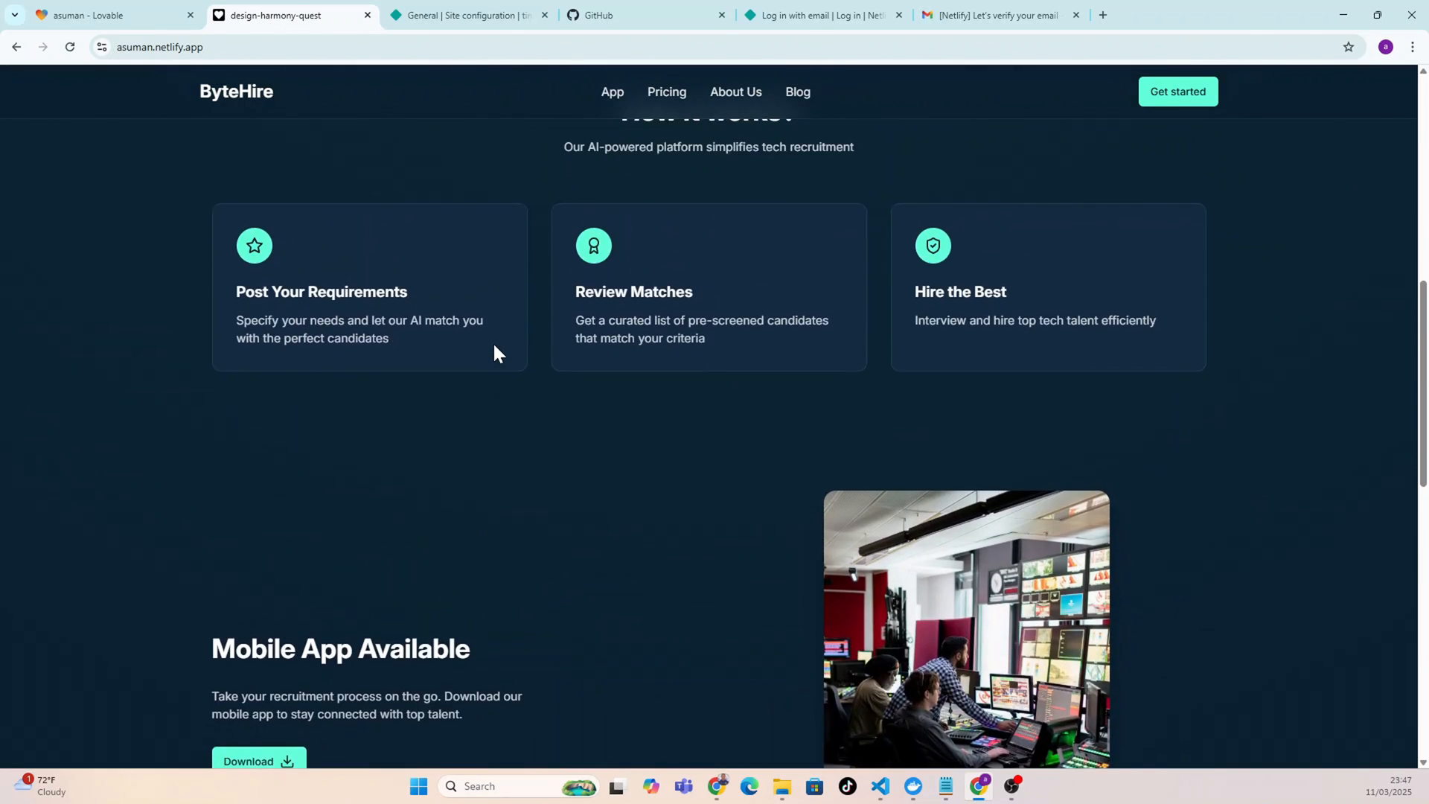
scroll("up", 3)
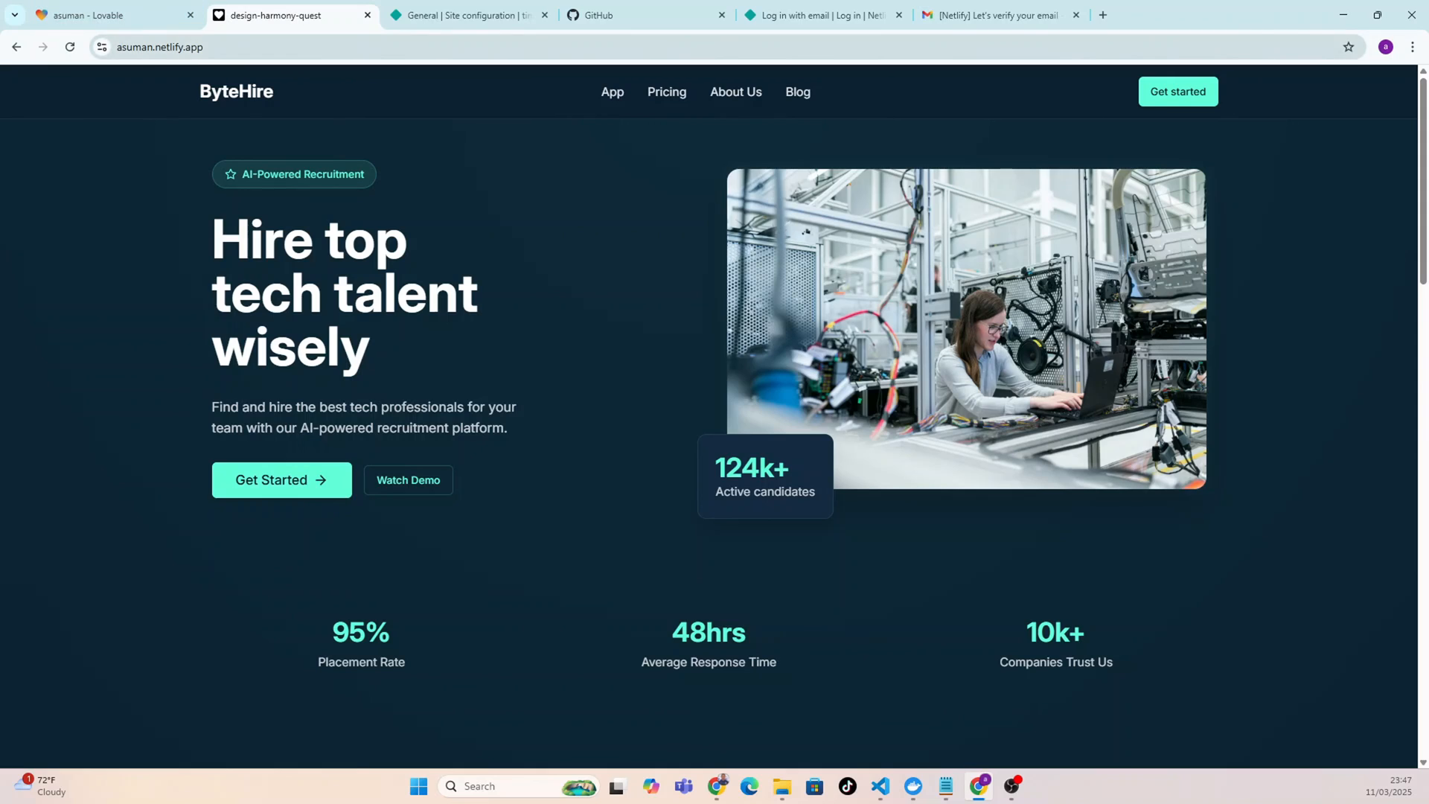
left_click(164, 47)
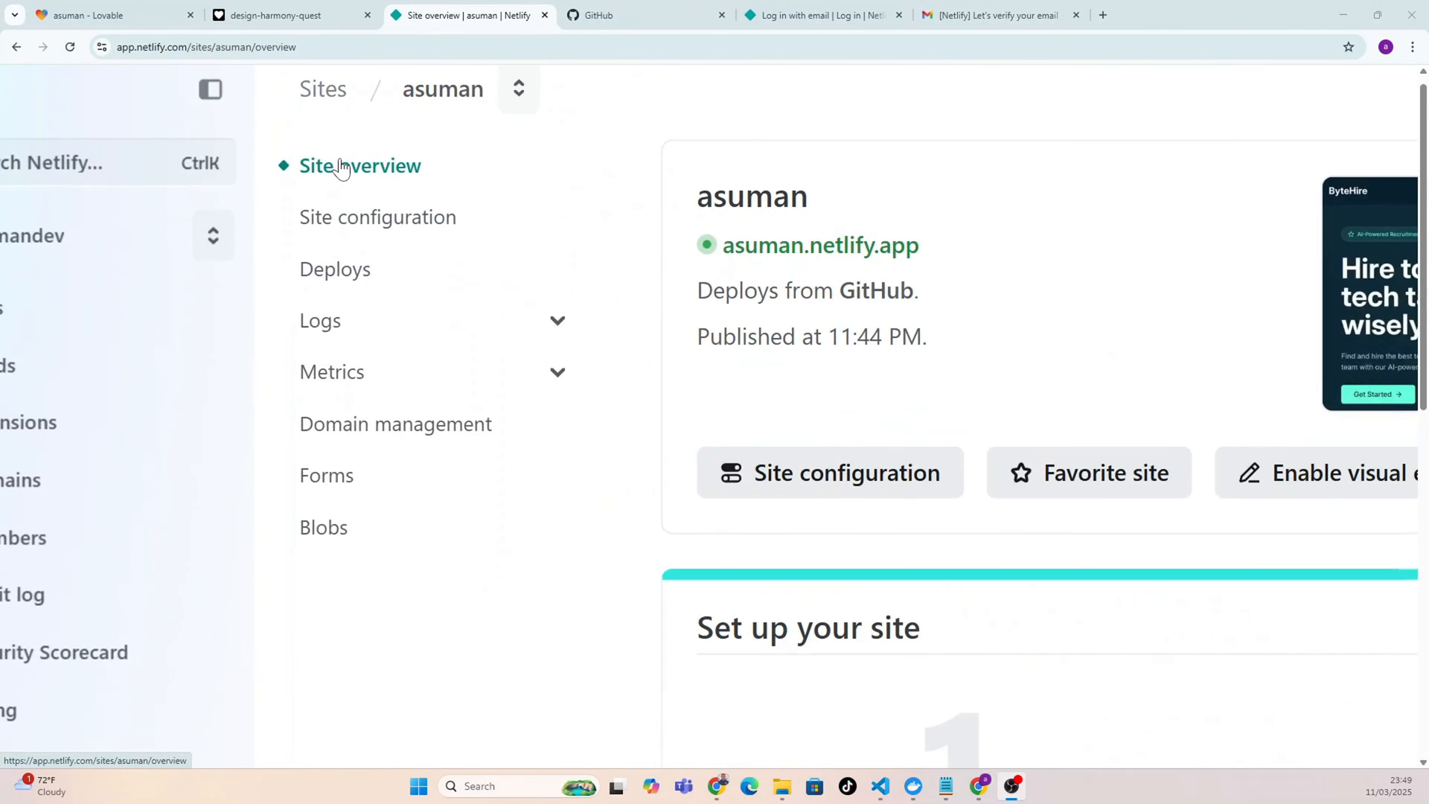
mouse_move(403, 171)
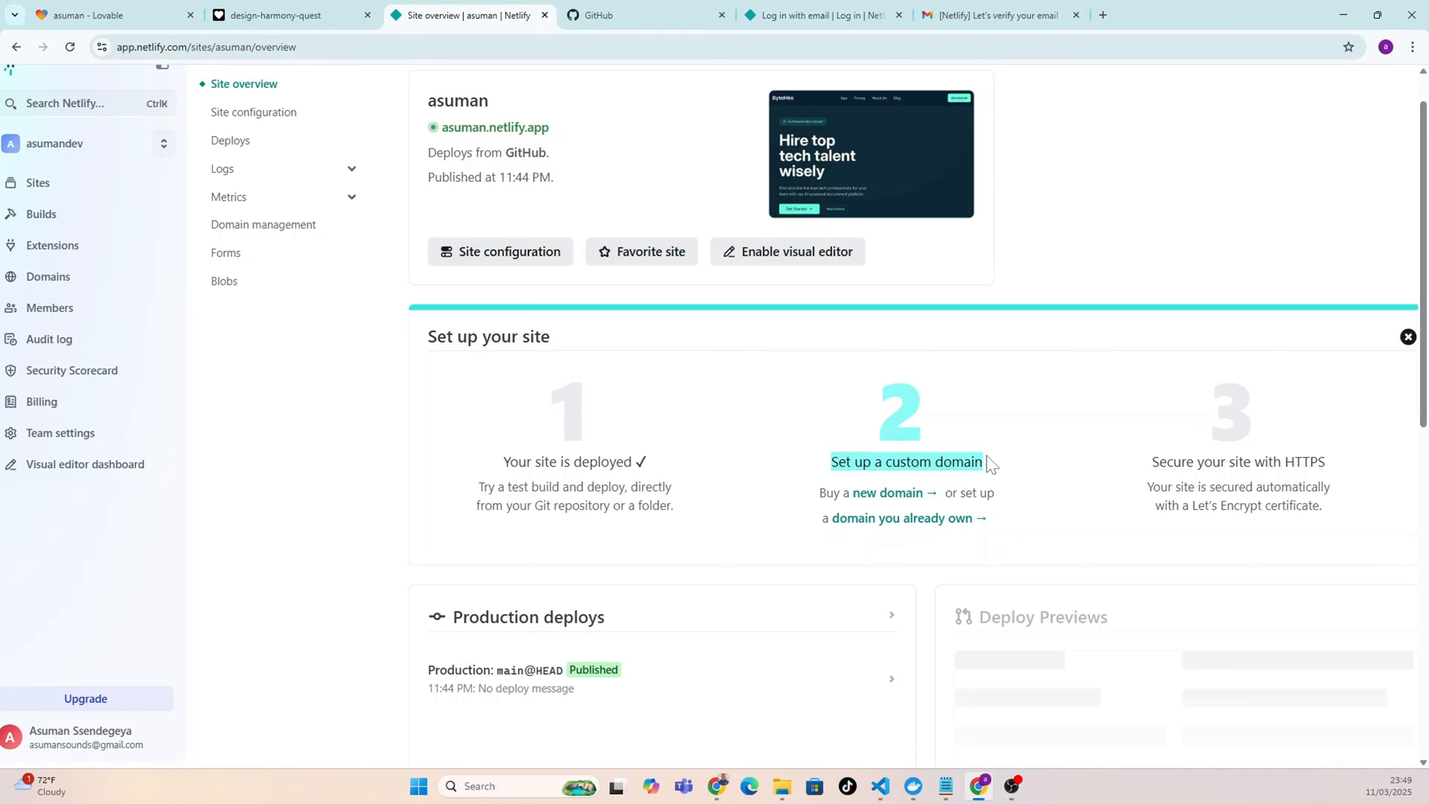
mouse_move(883, 501)
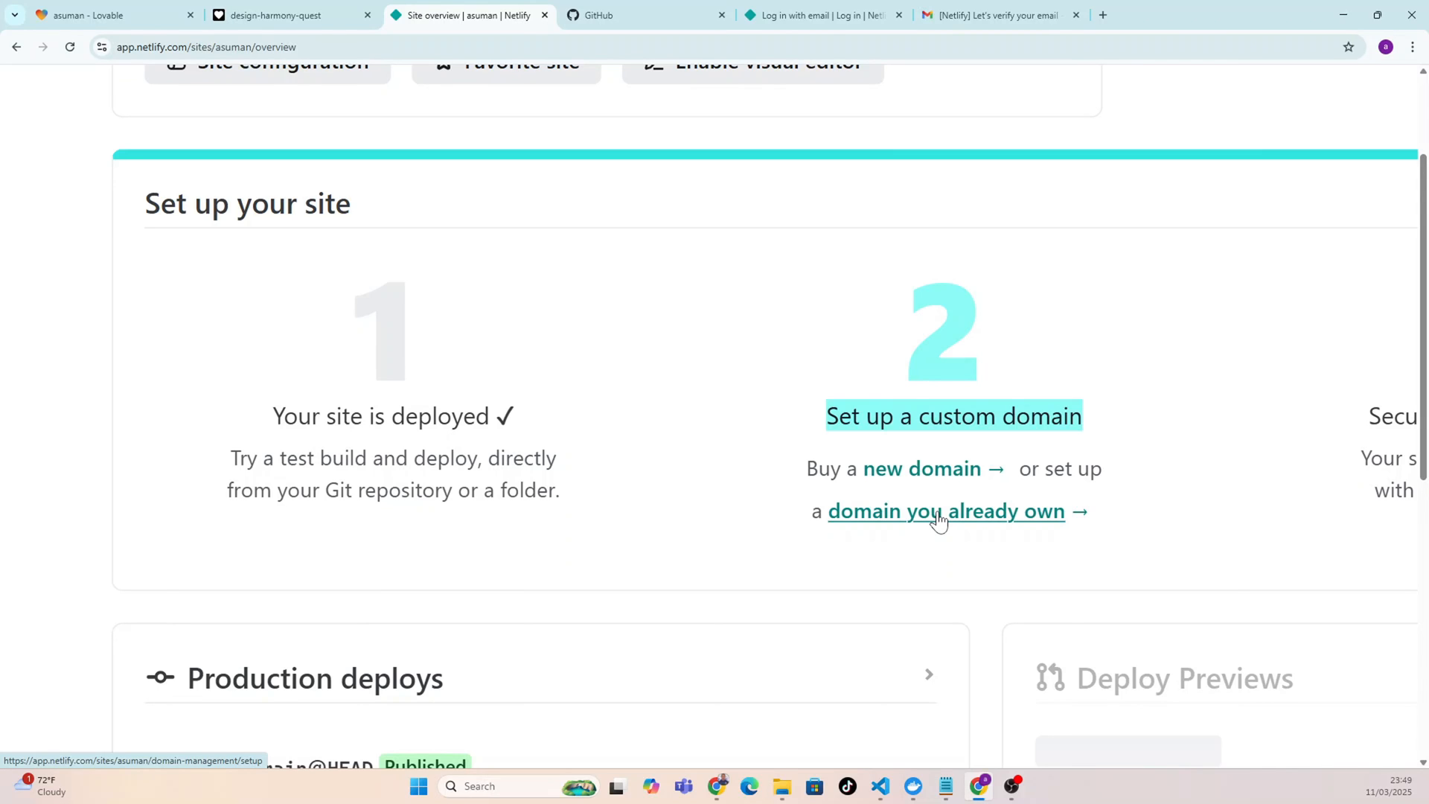
mouse_move(926, 518)
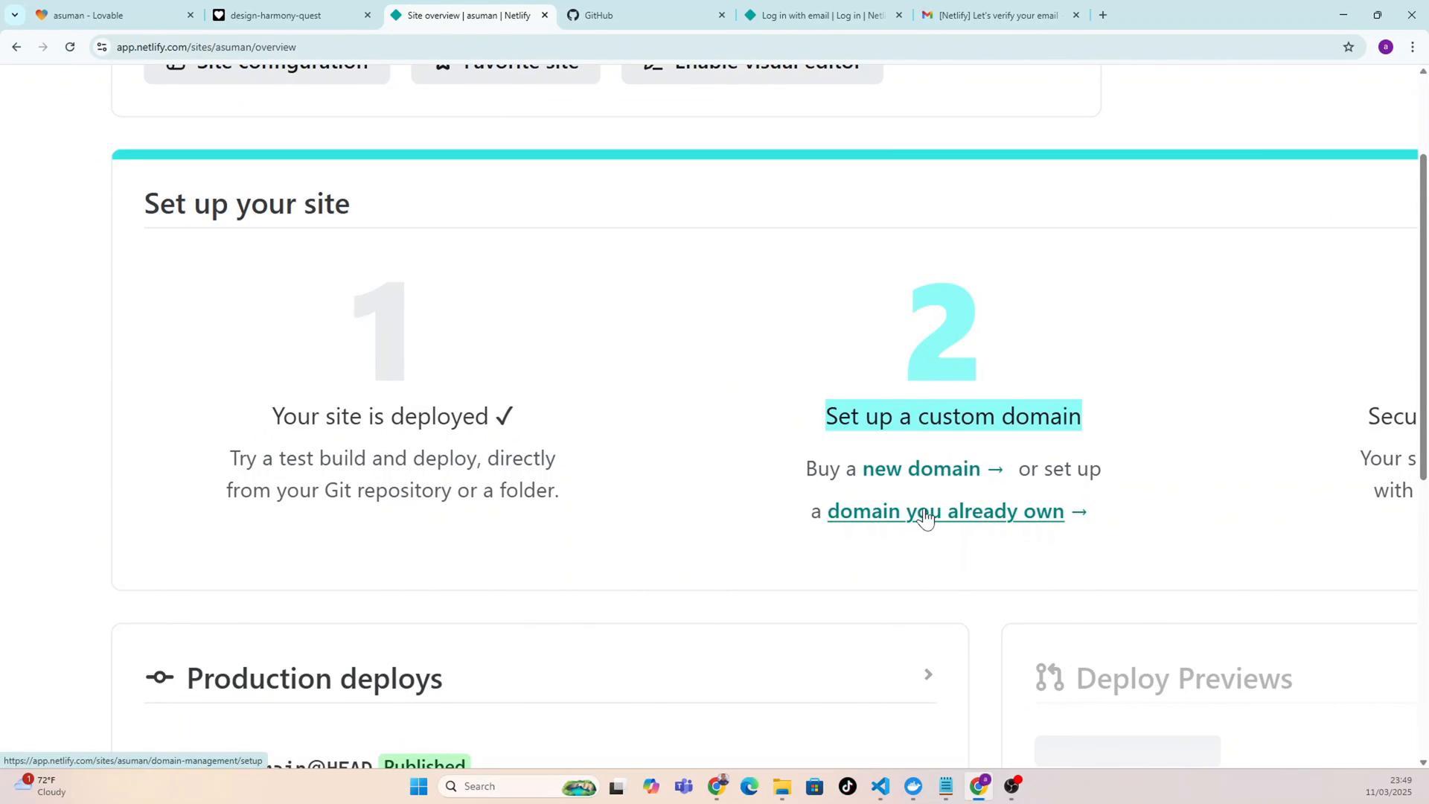
mouse_move(935, 525)
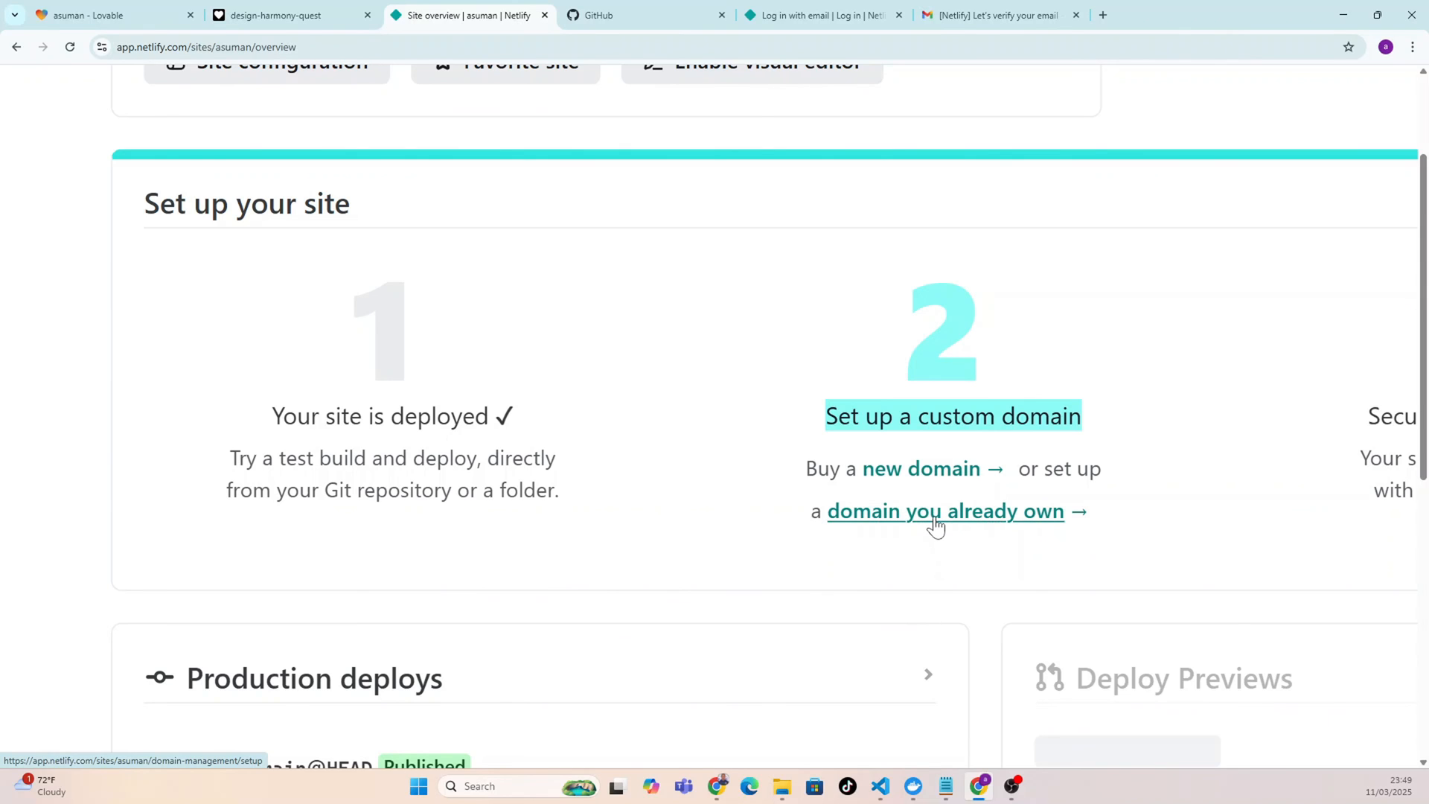
Start adding a domain you already own to the asuman site.
left_click(945, 512)
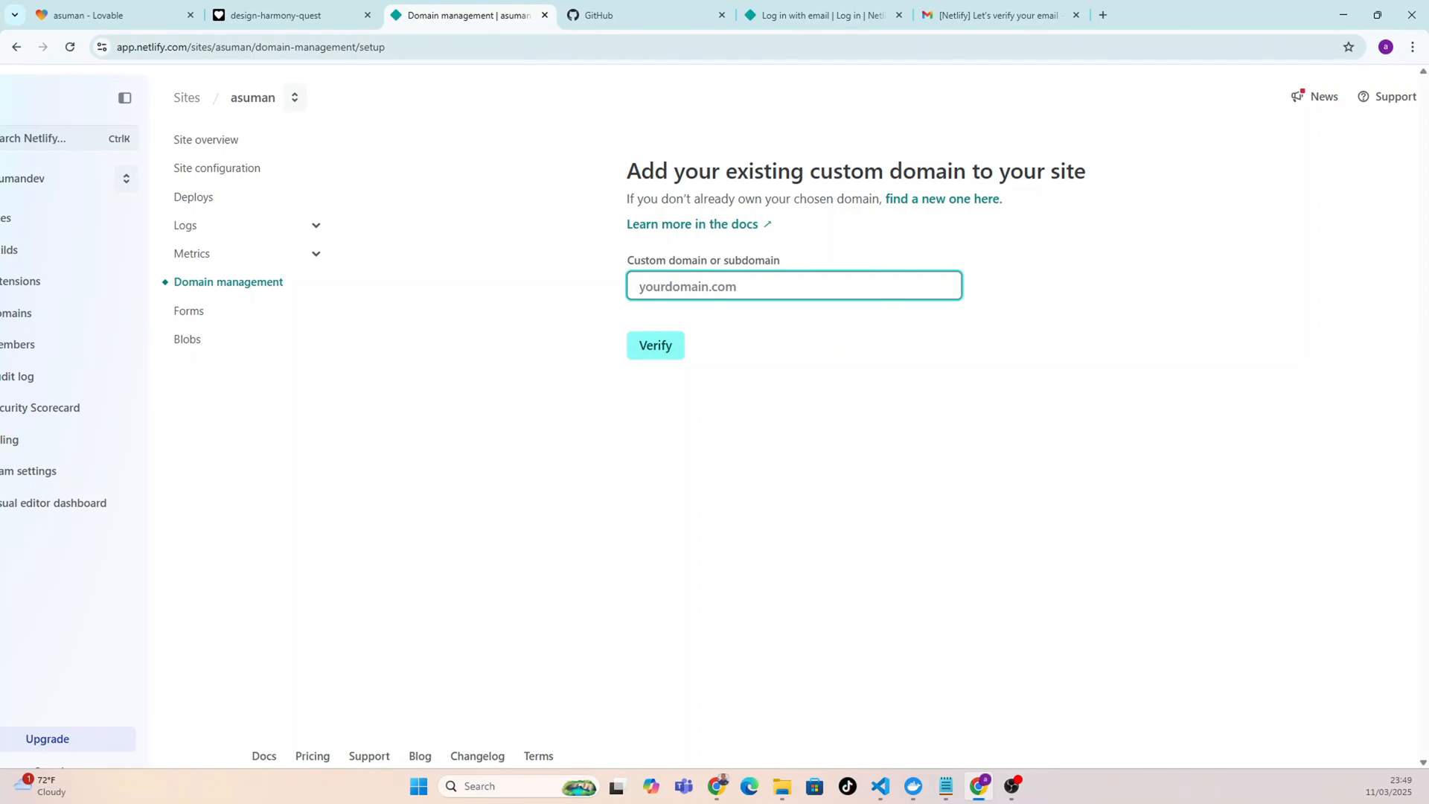
Check the live ByteHire page, then return to the asuman site overview in Netlify.
left_click(268, 15)
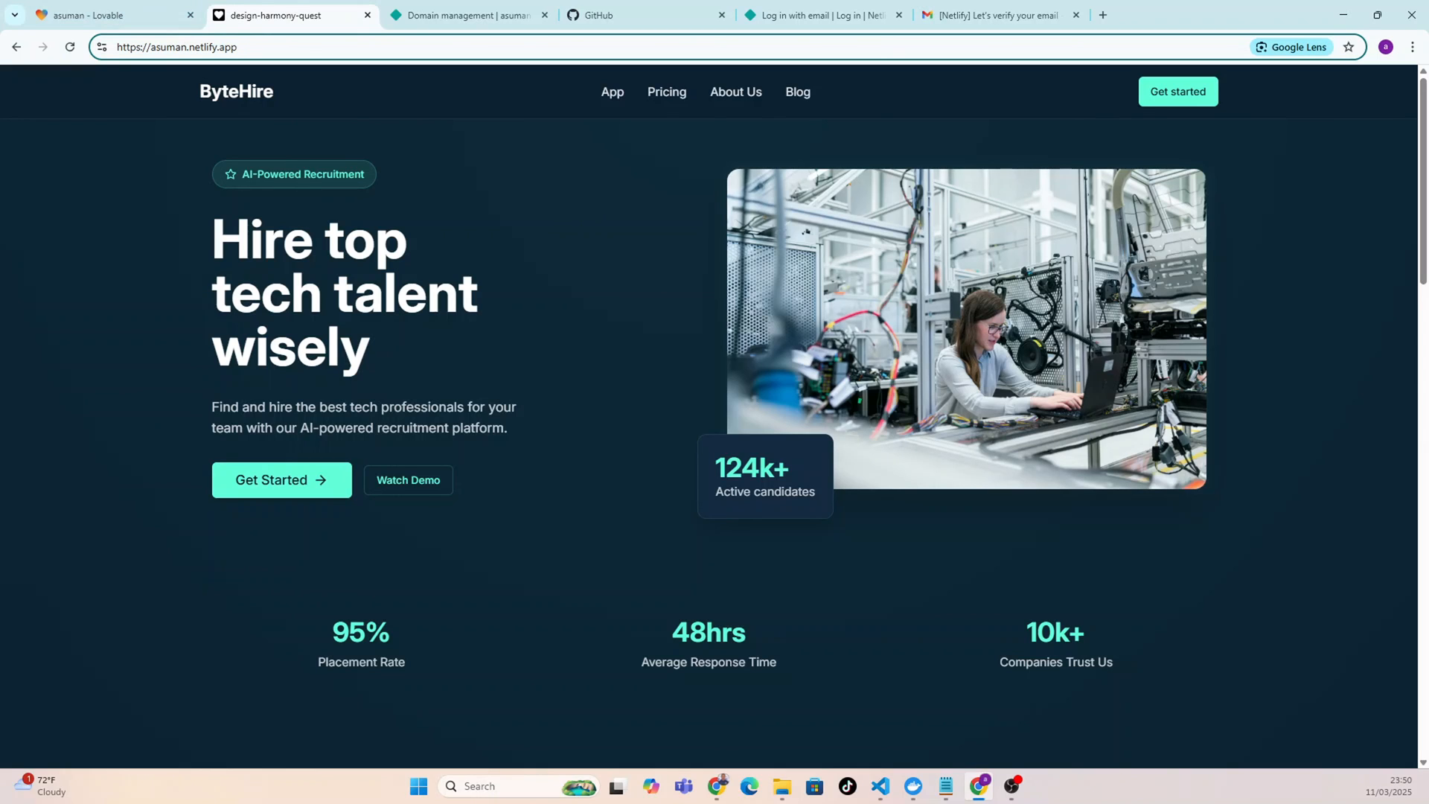
left_click(478, 15)
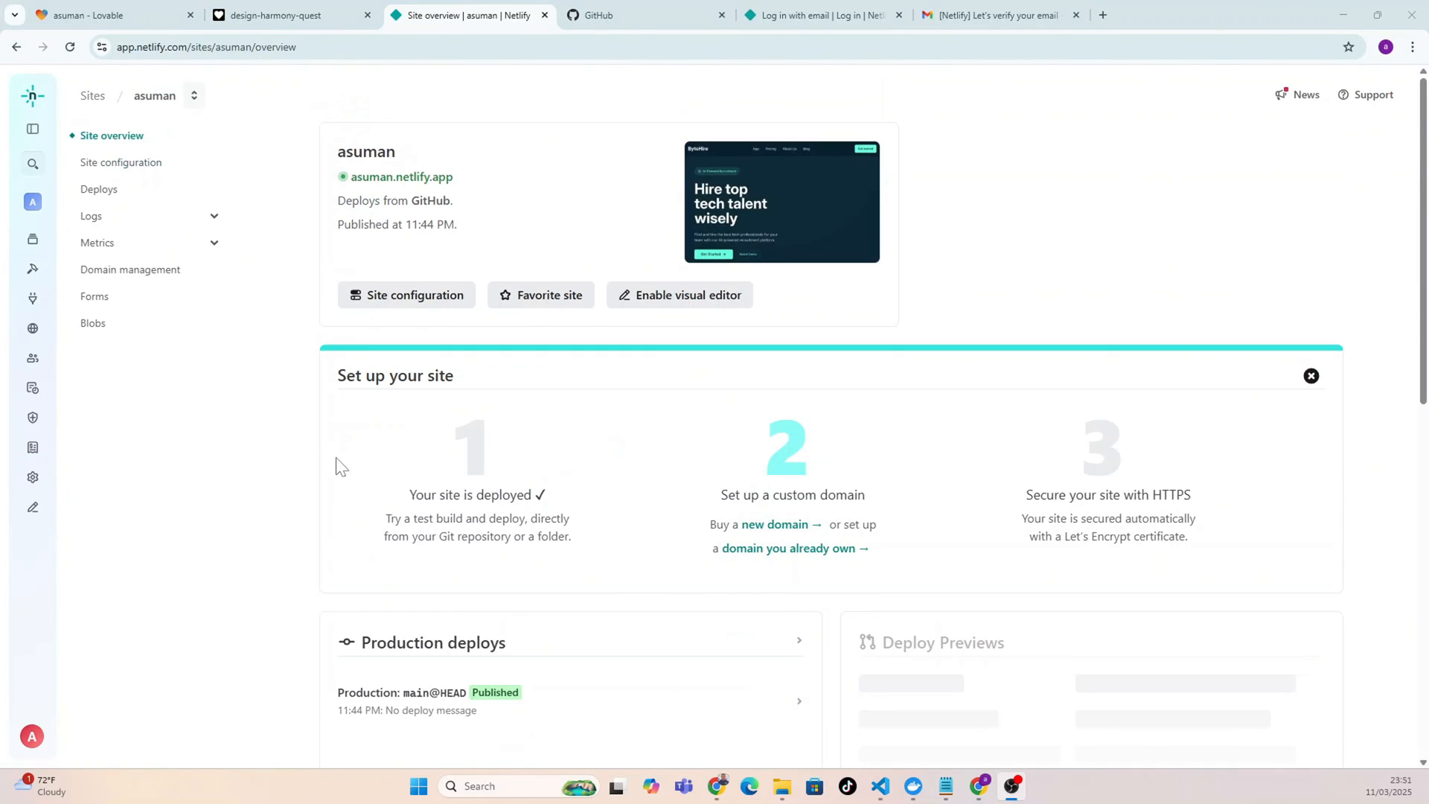
mouse_move(320, 309)
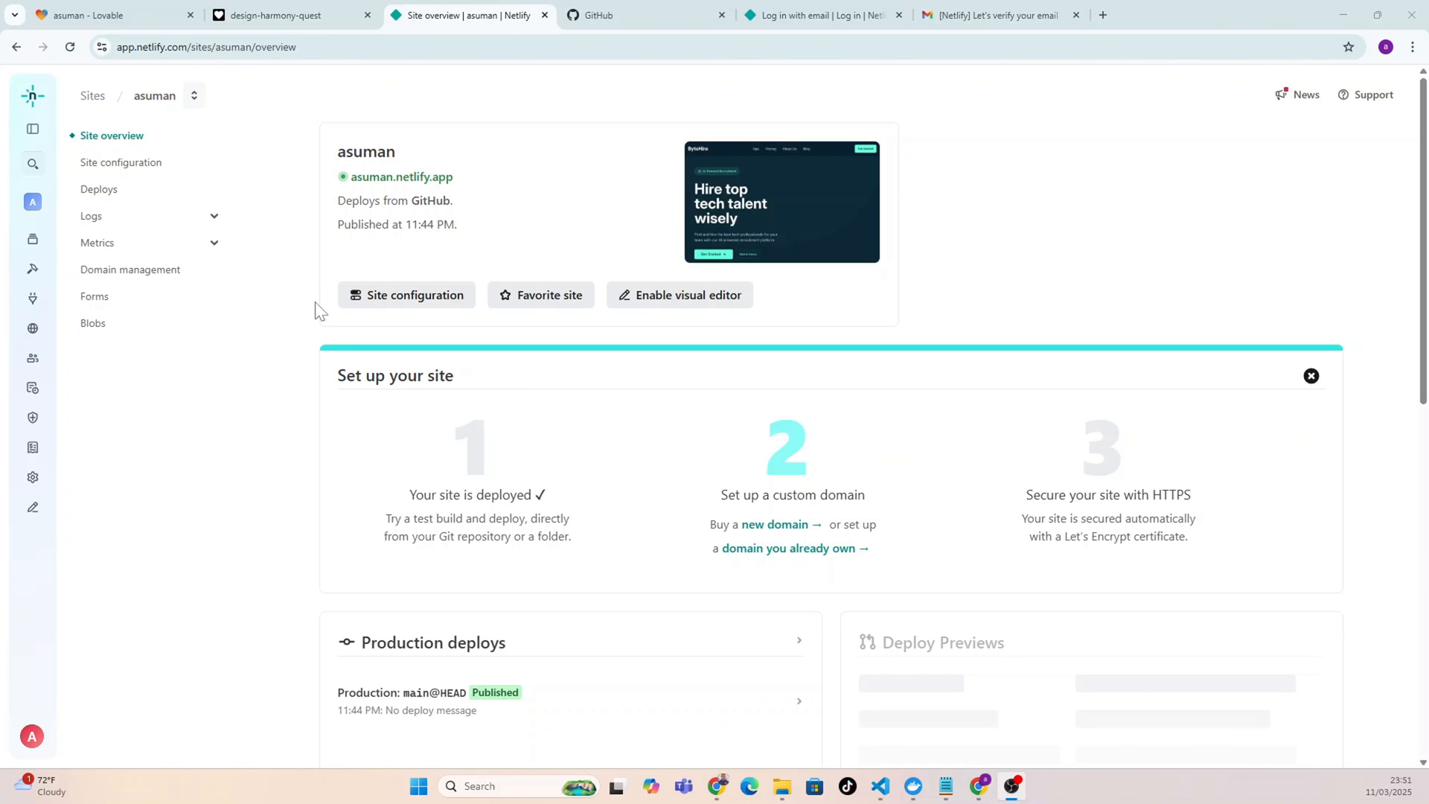
mouse_move(402, 177)
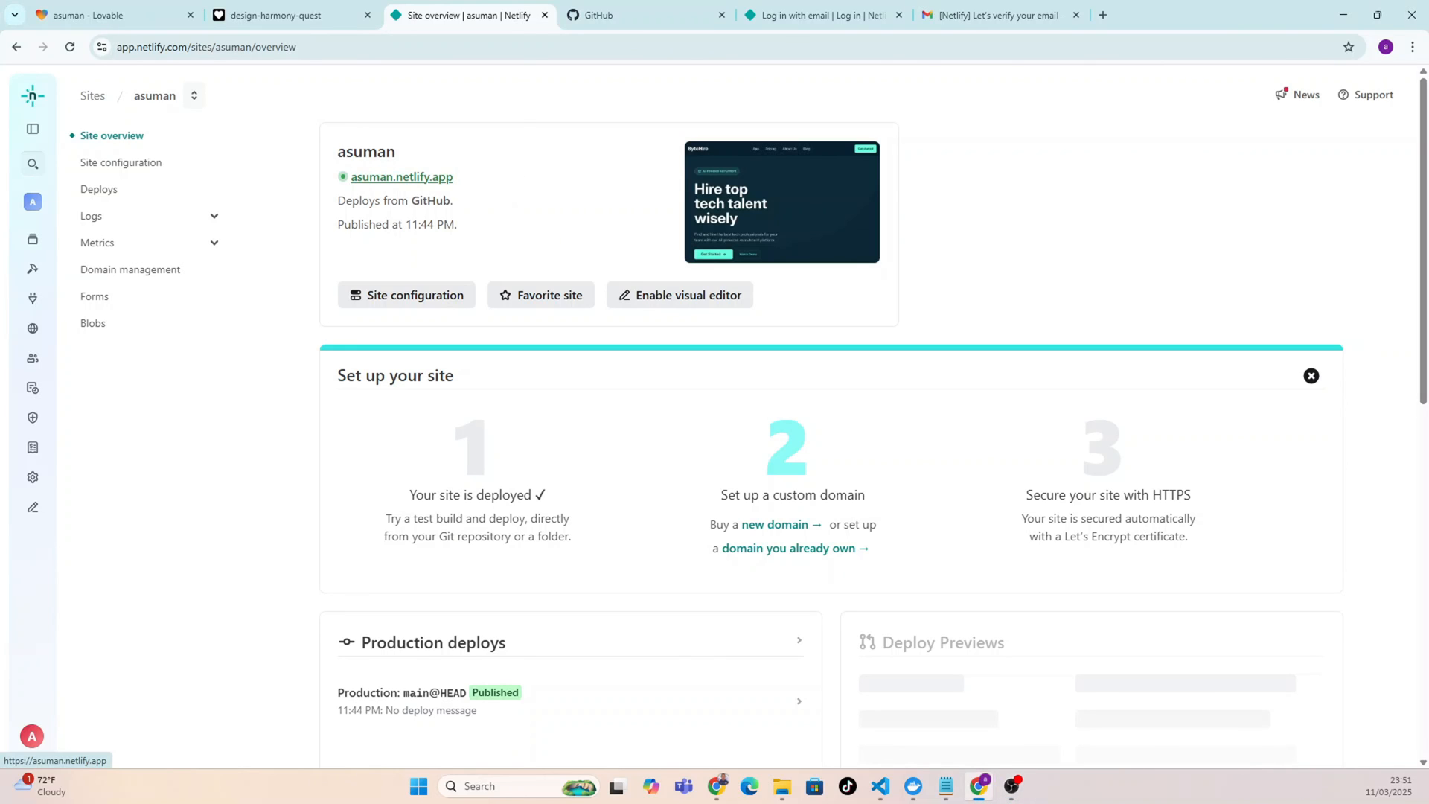
mouse_move(577, 206)
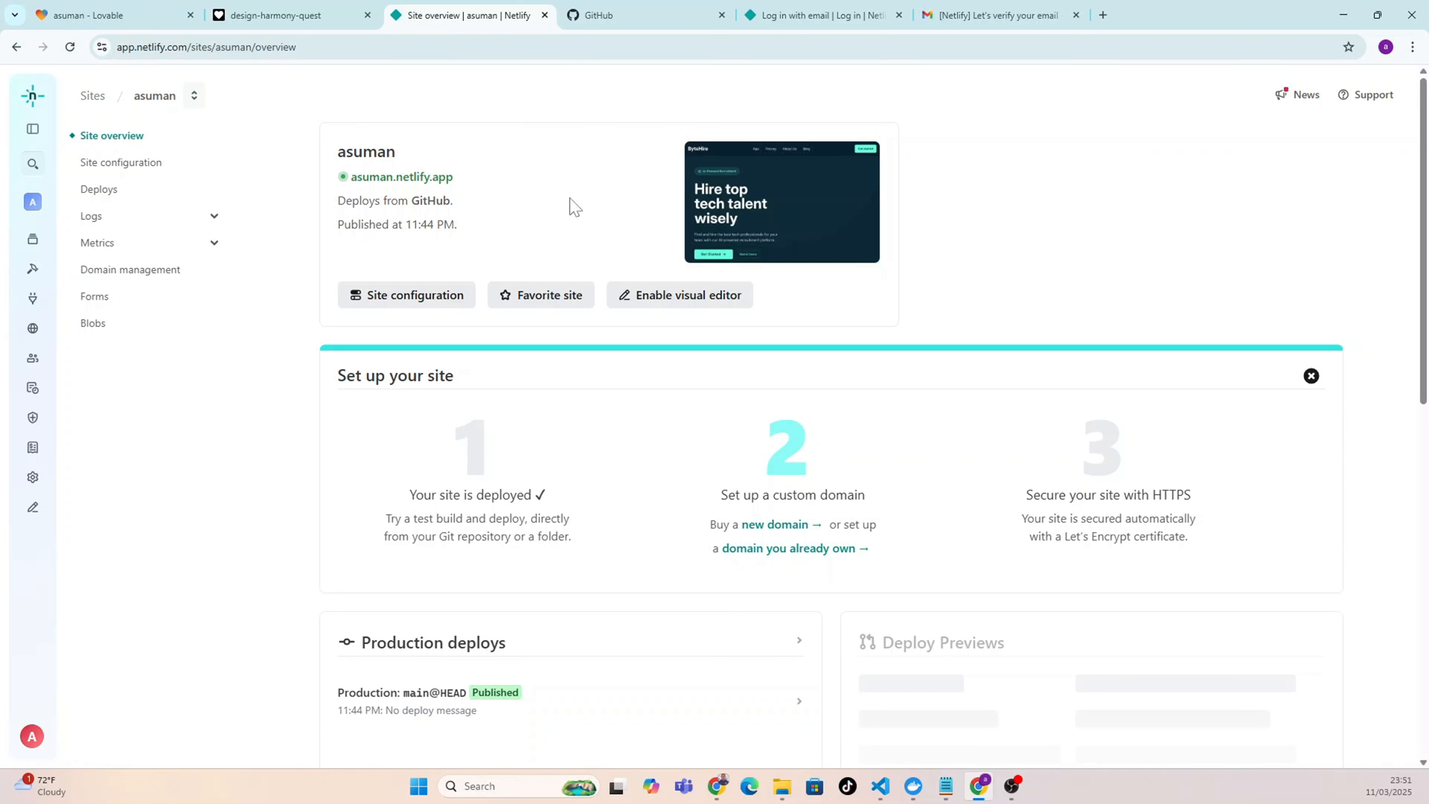
Reach the asuman site's build and deploy settings and the Manage repository options.
left_click(99, 189)
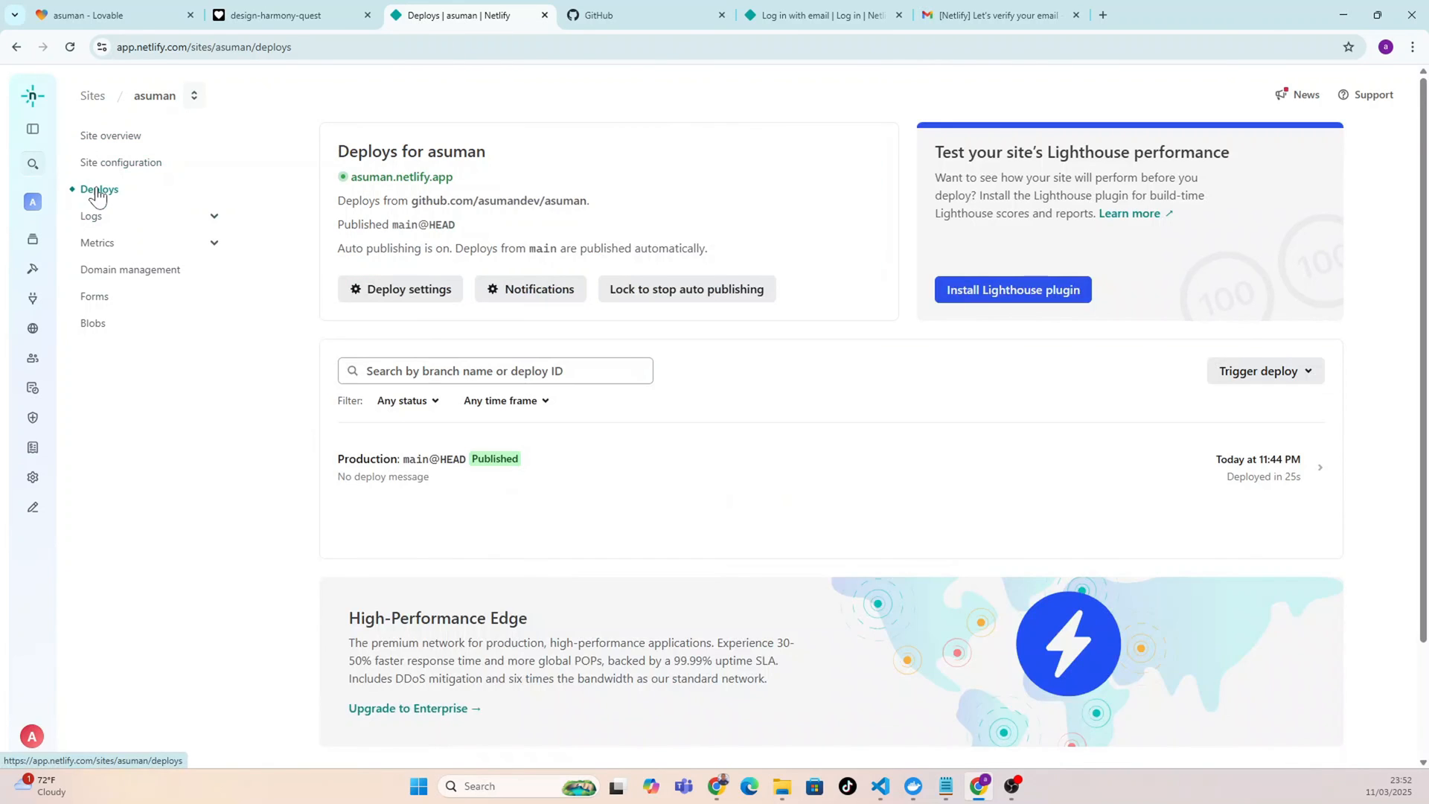
mouse_move(409, 303)
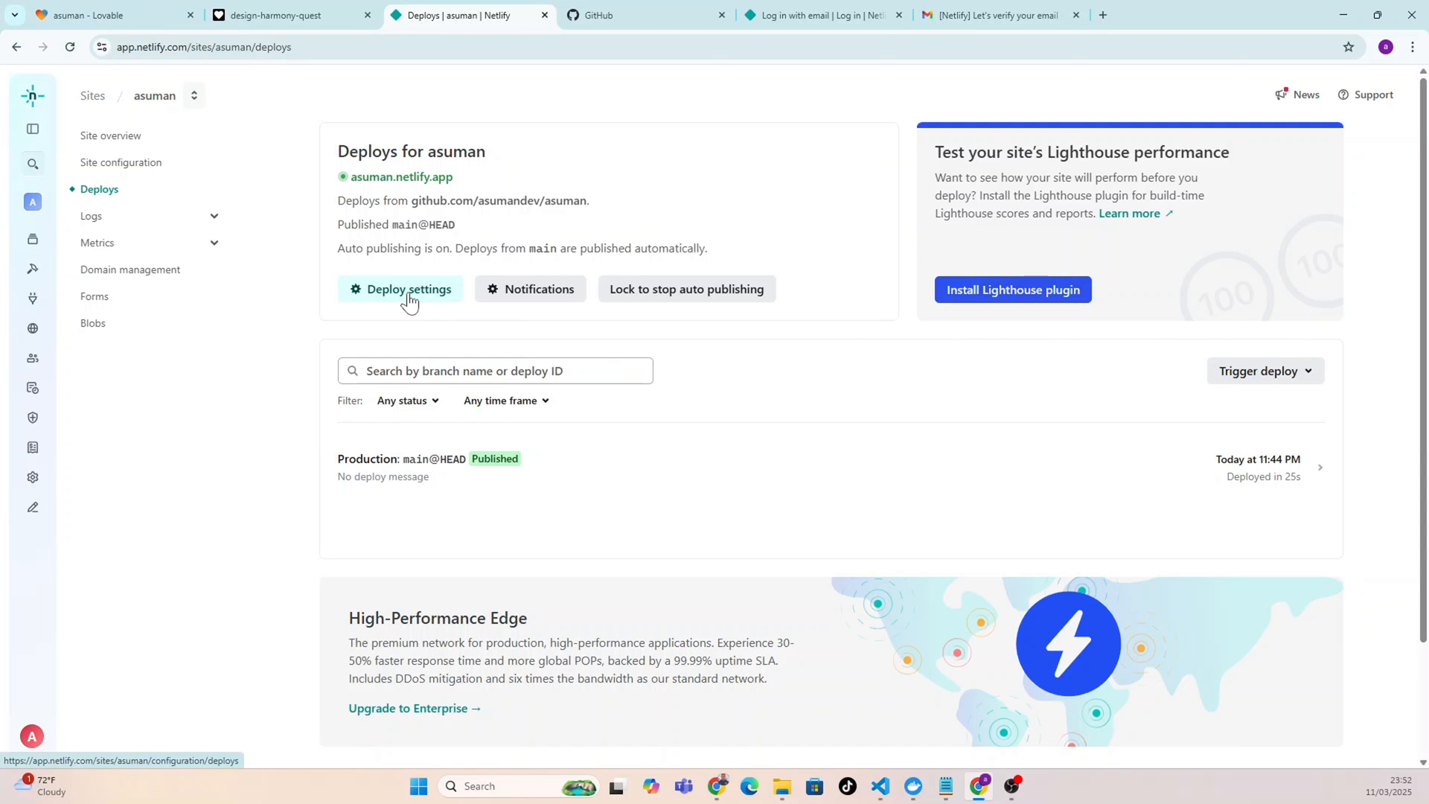
left_click(401, 289)
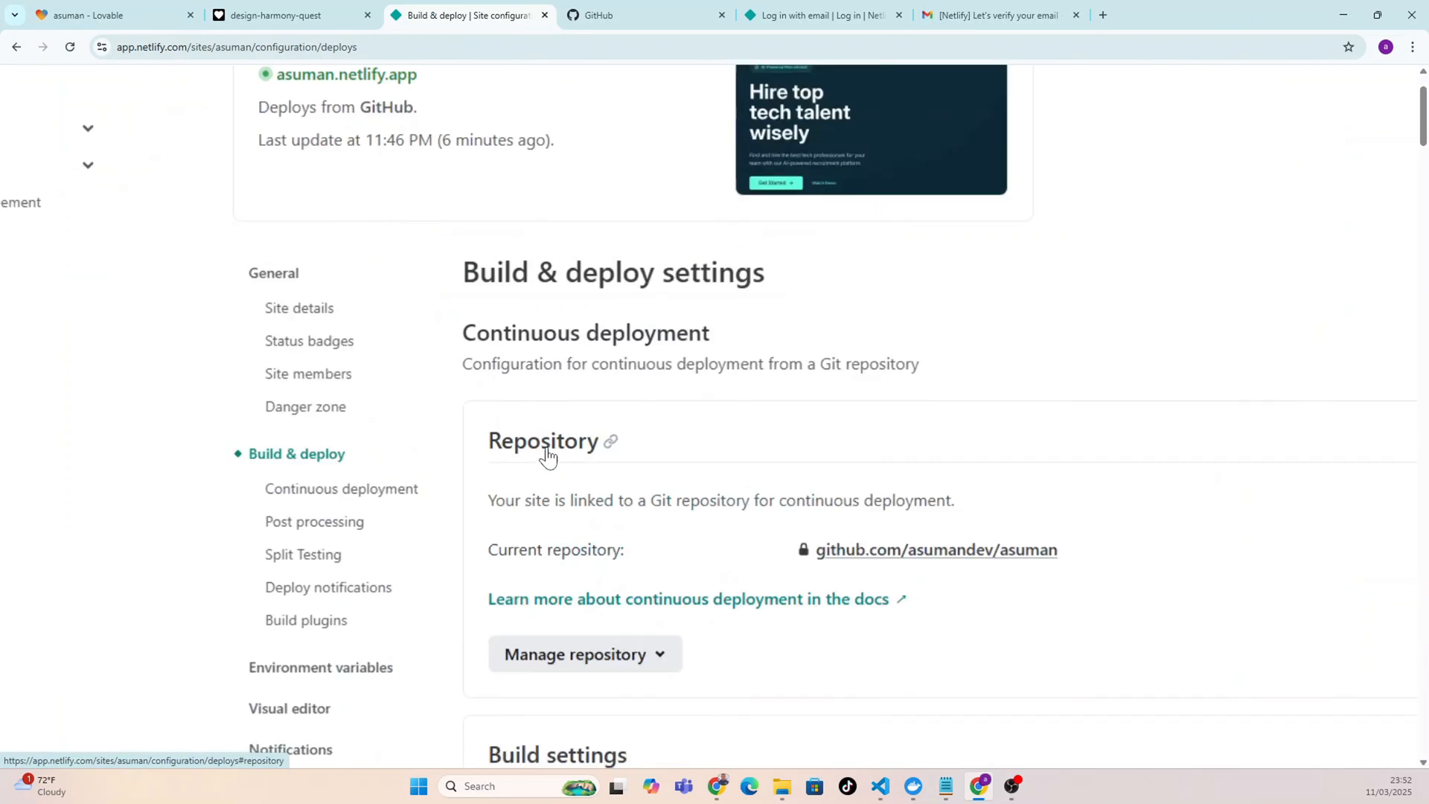
scroll("down", 3)
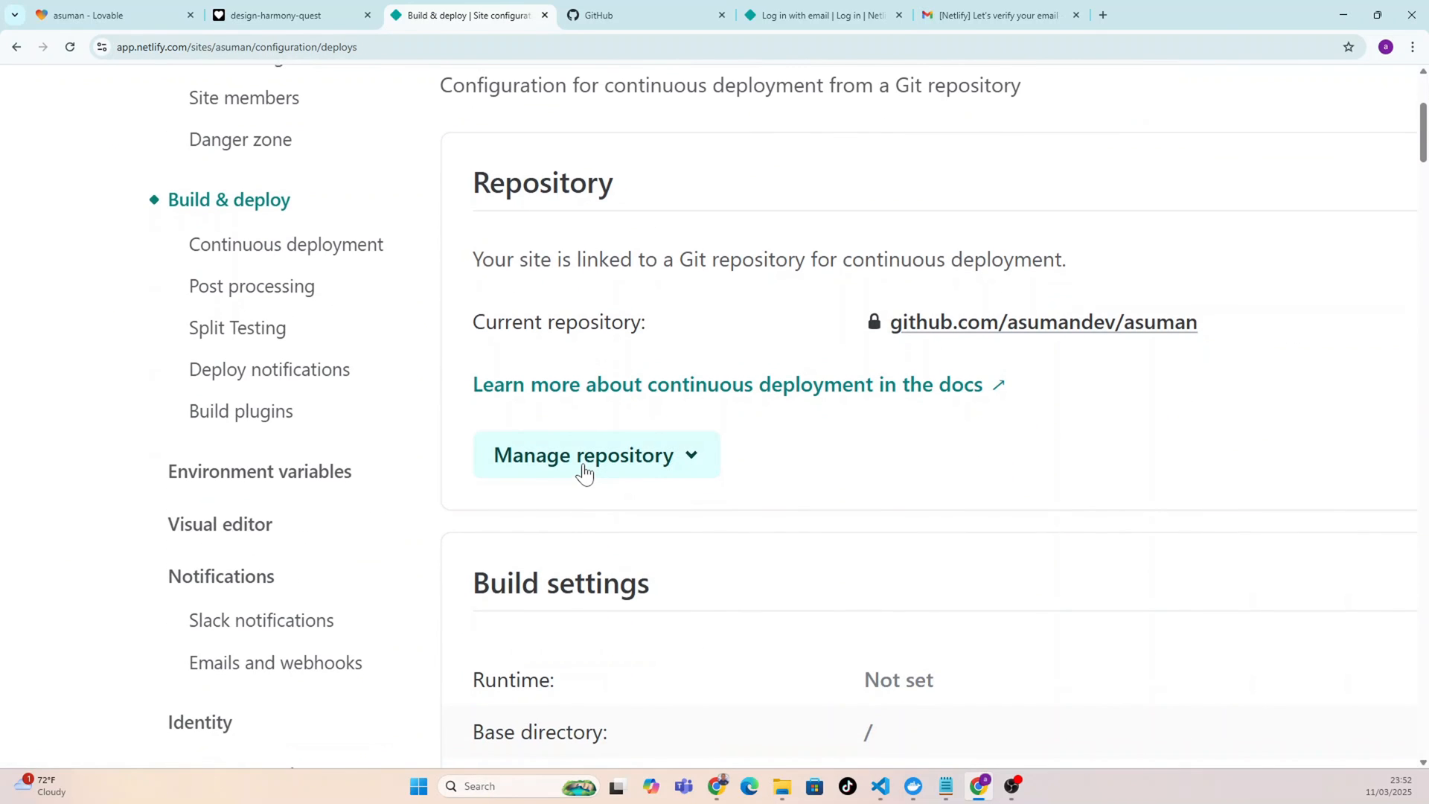
left_click(589, 456)
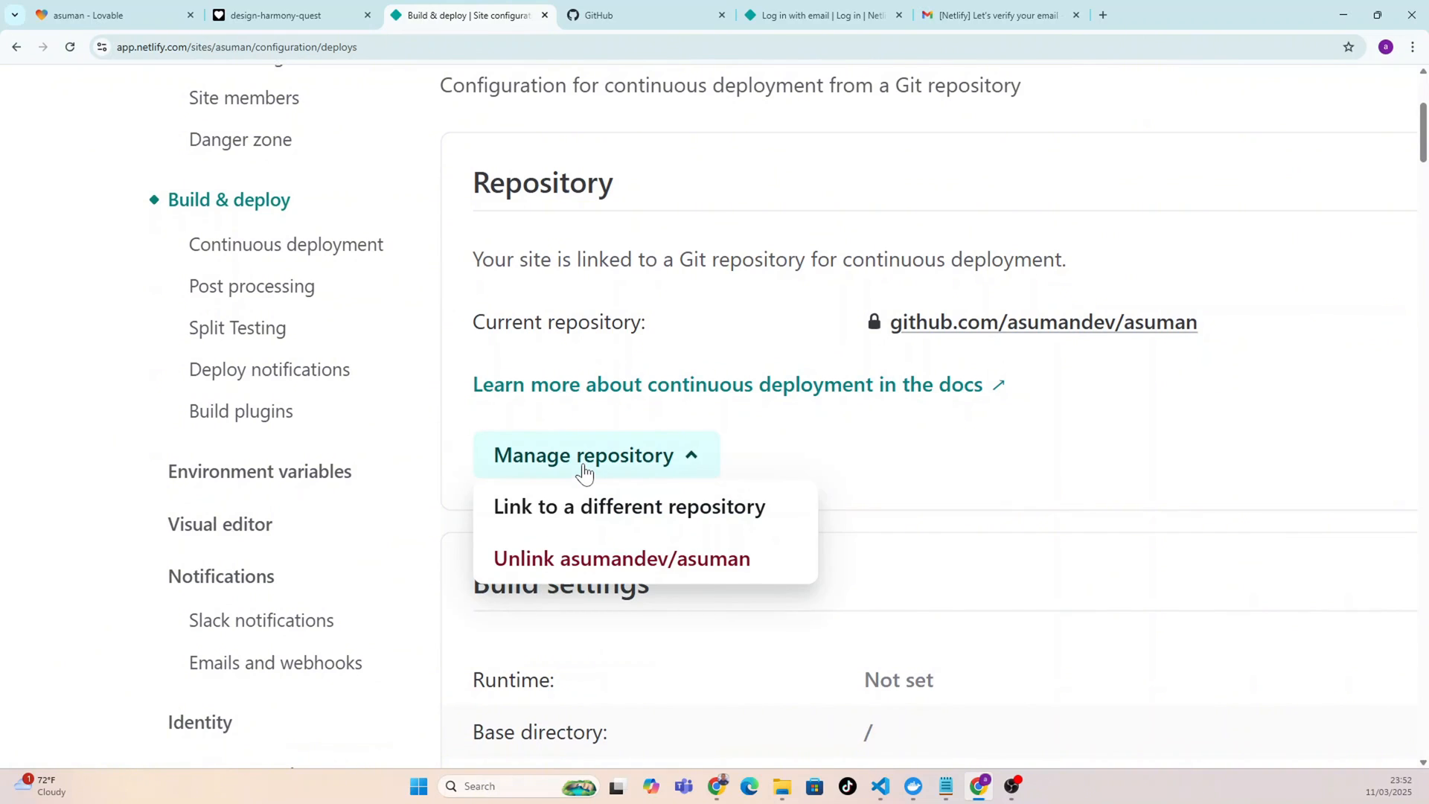
mouse_move(547, 521)
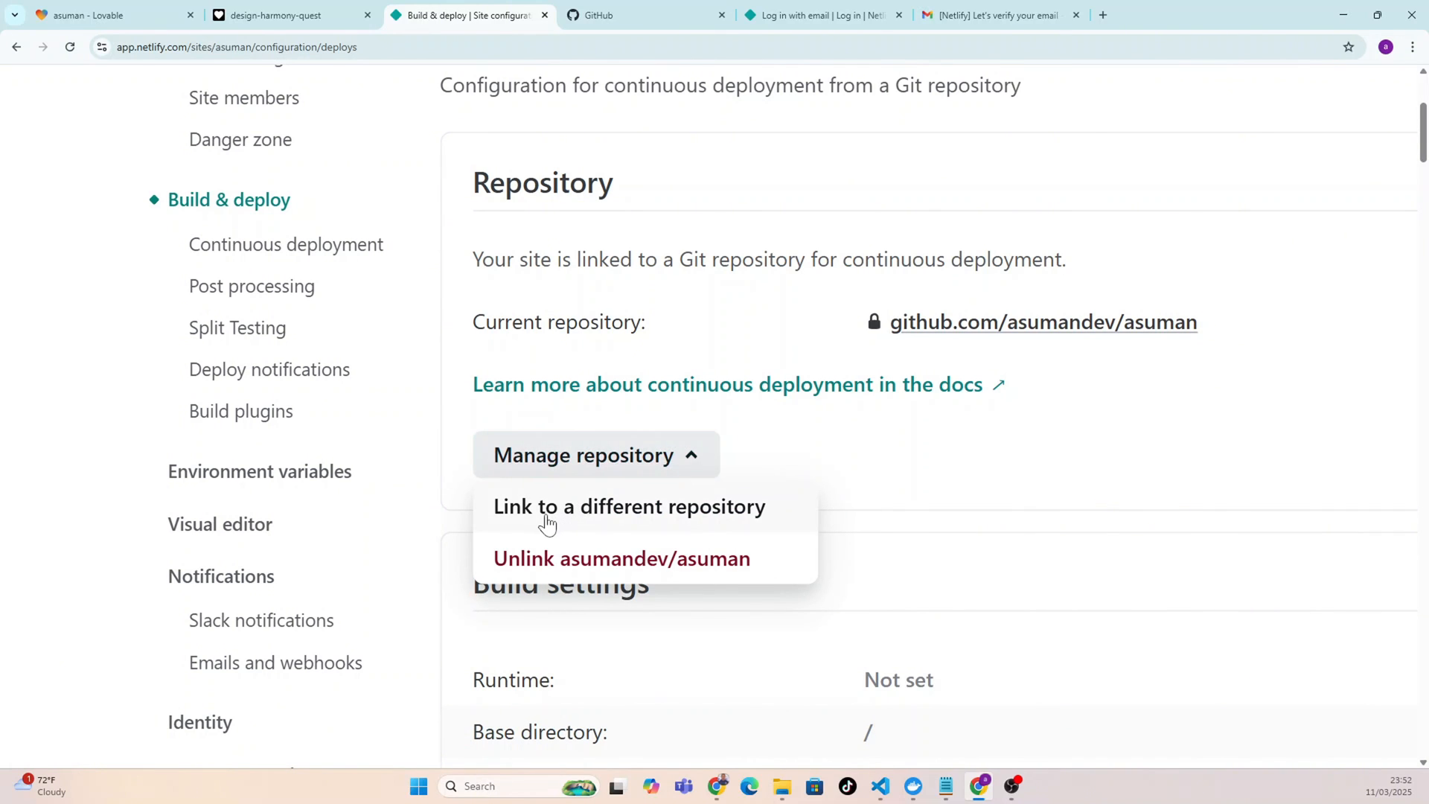
Begin linking to a different repository, choosing GitHub to list its repositories.
left_click(629, 507)
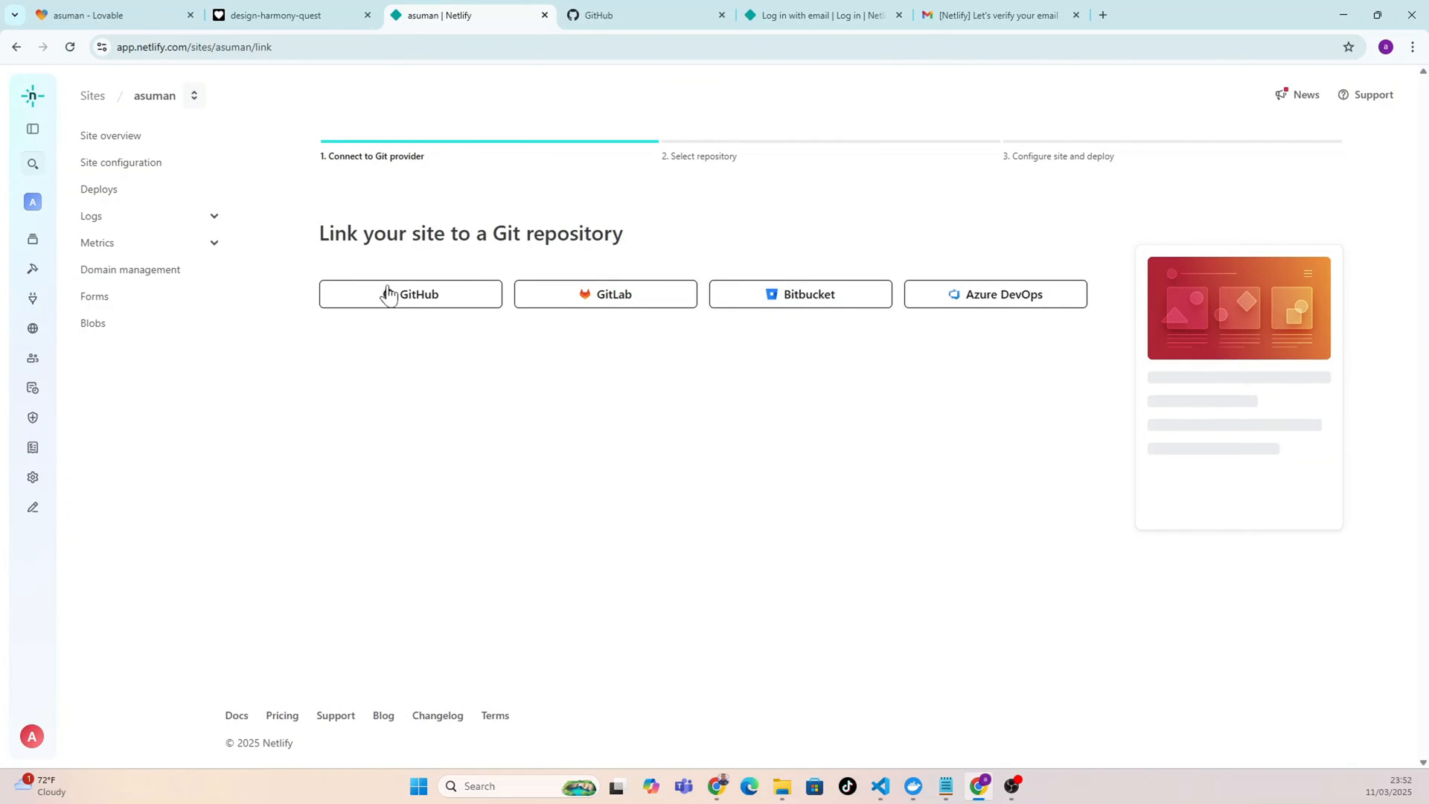
left_click(410, 294)
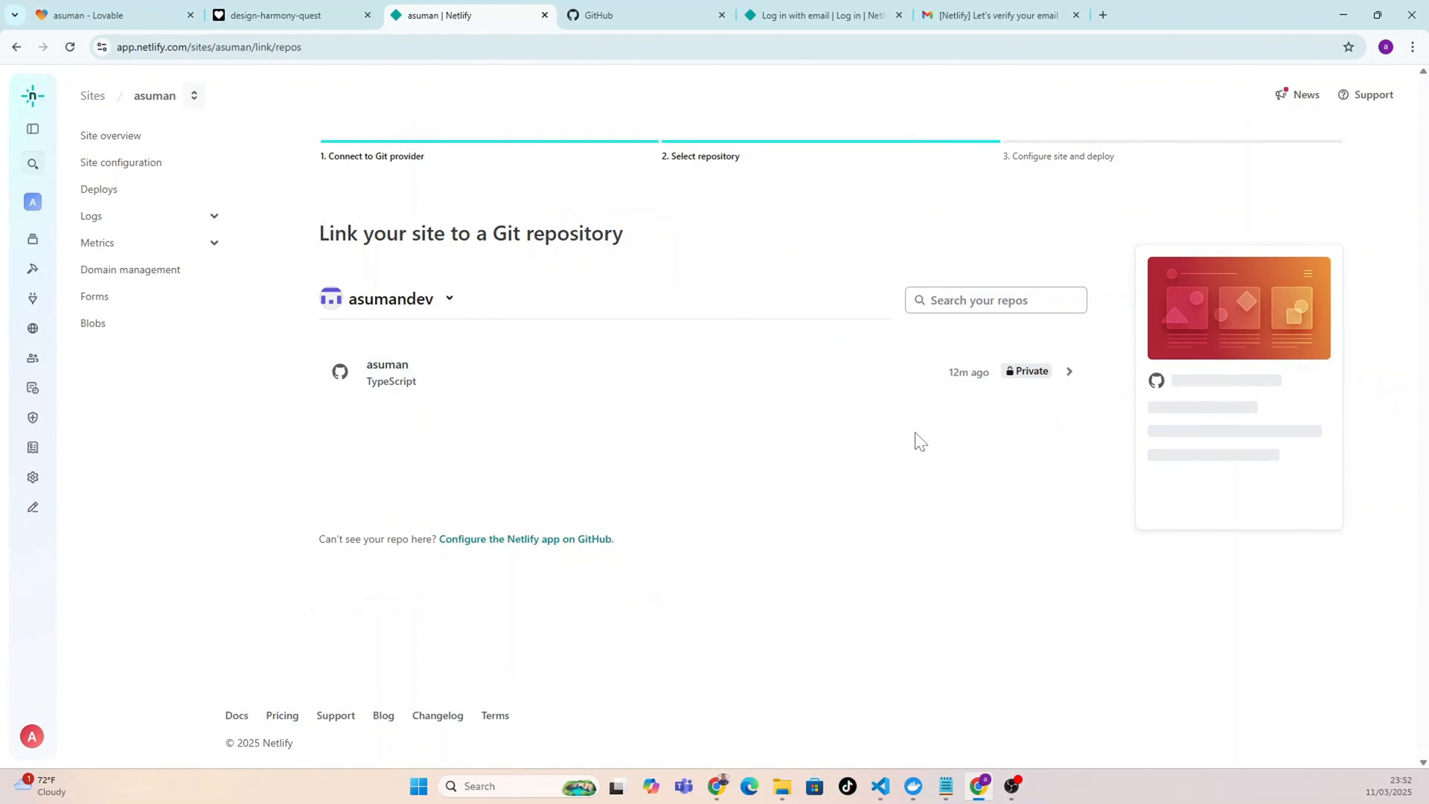
mouse_move(466, 355)
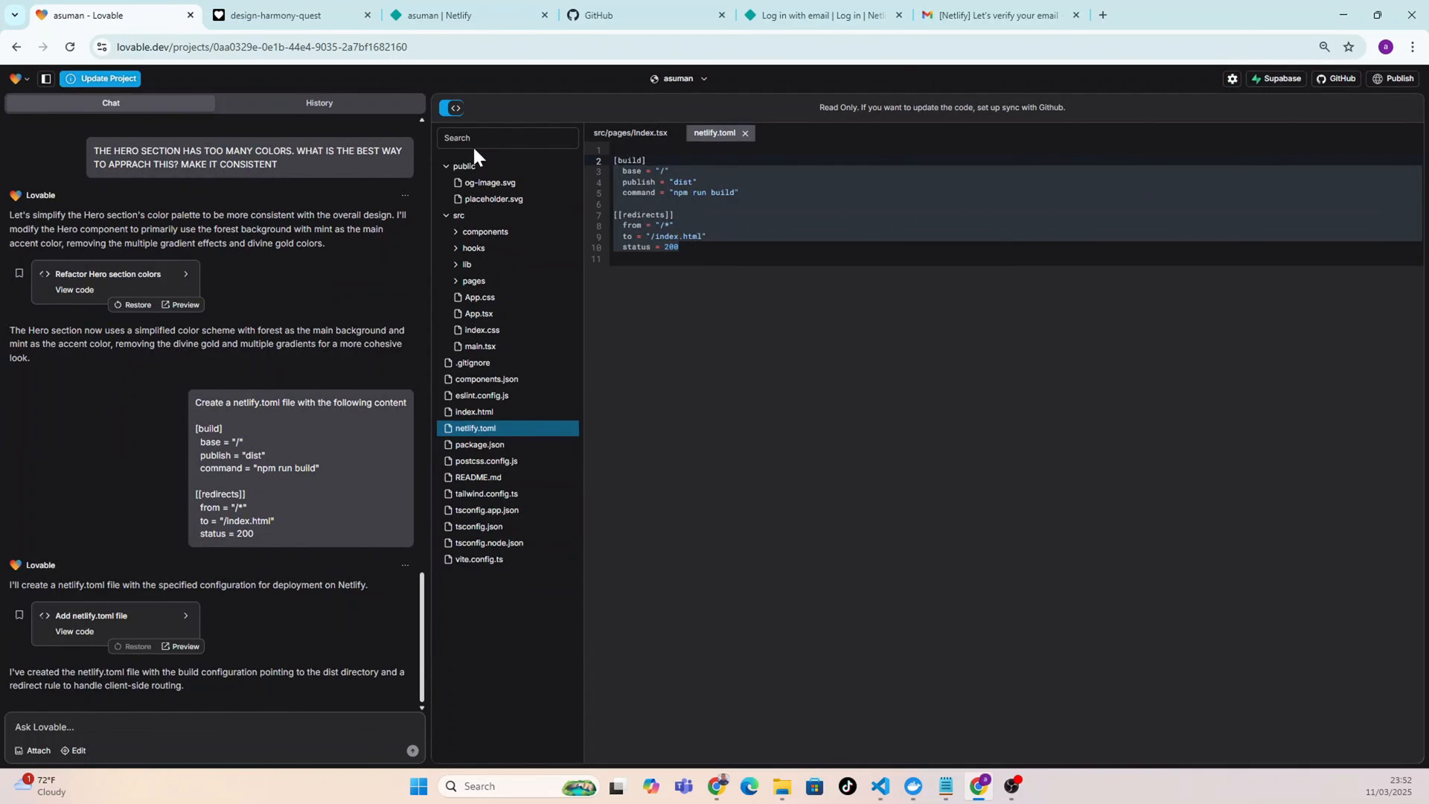
Switch to visual editing and colour the hero h1 heading red-950.
left_click(454, 108)
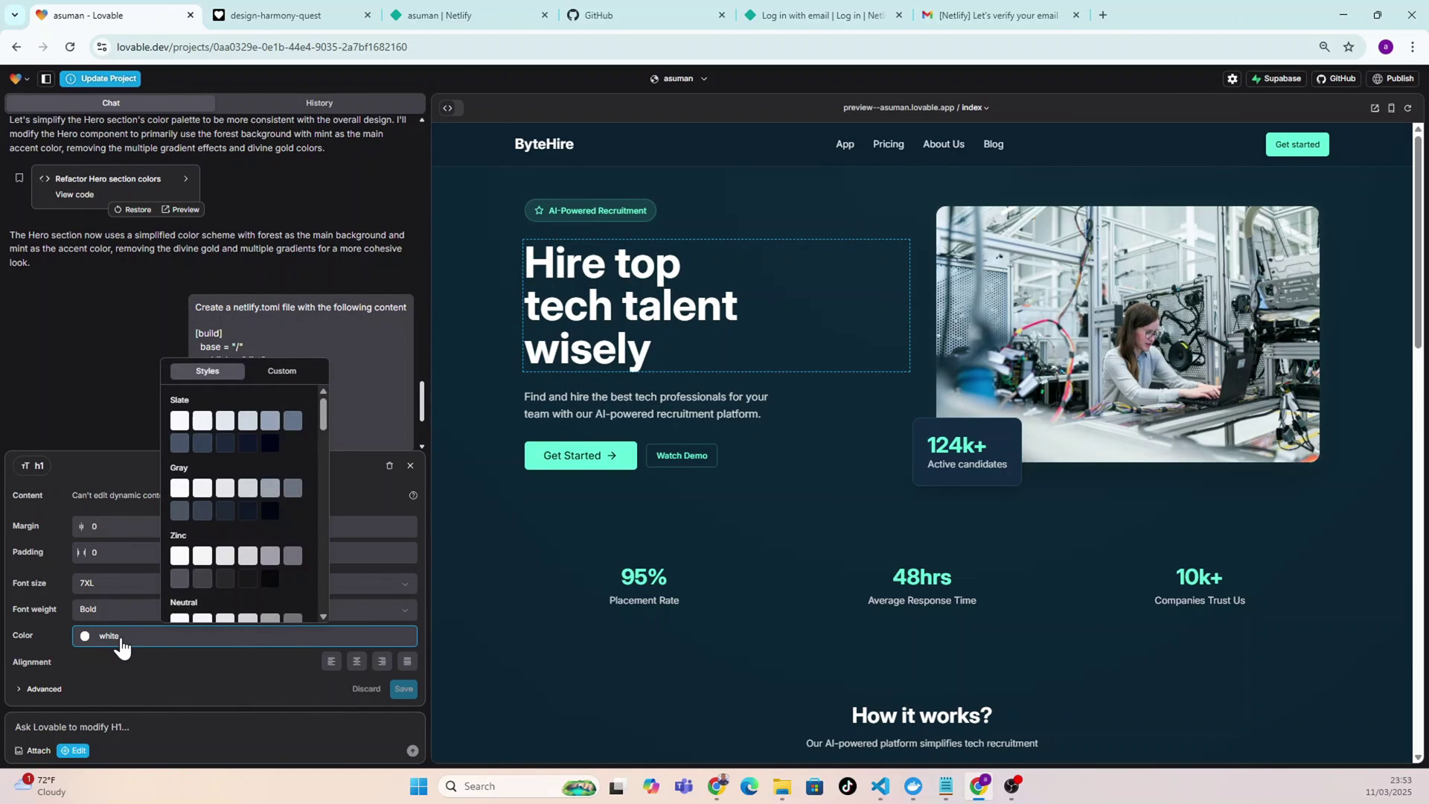
scroll("down", 3)
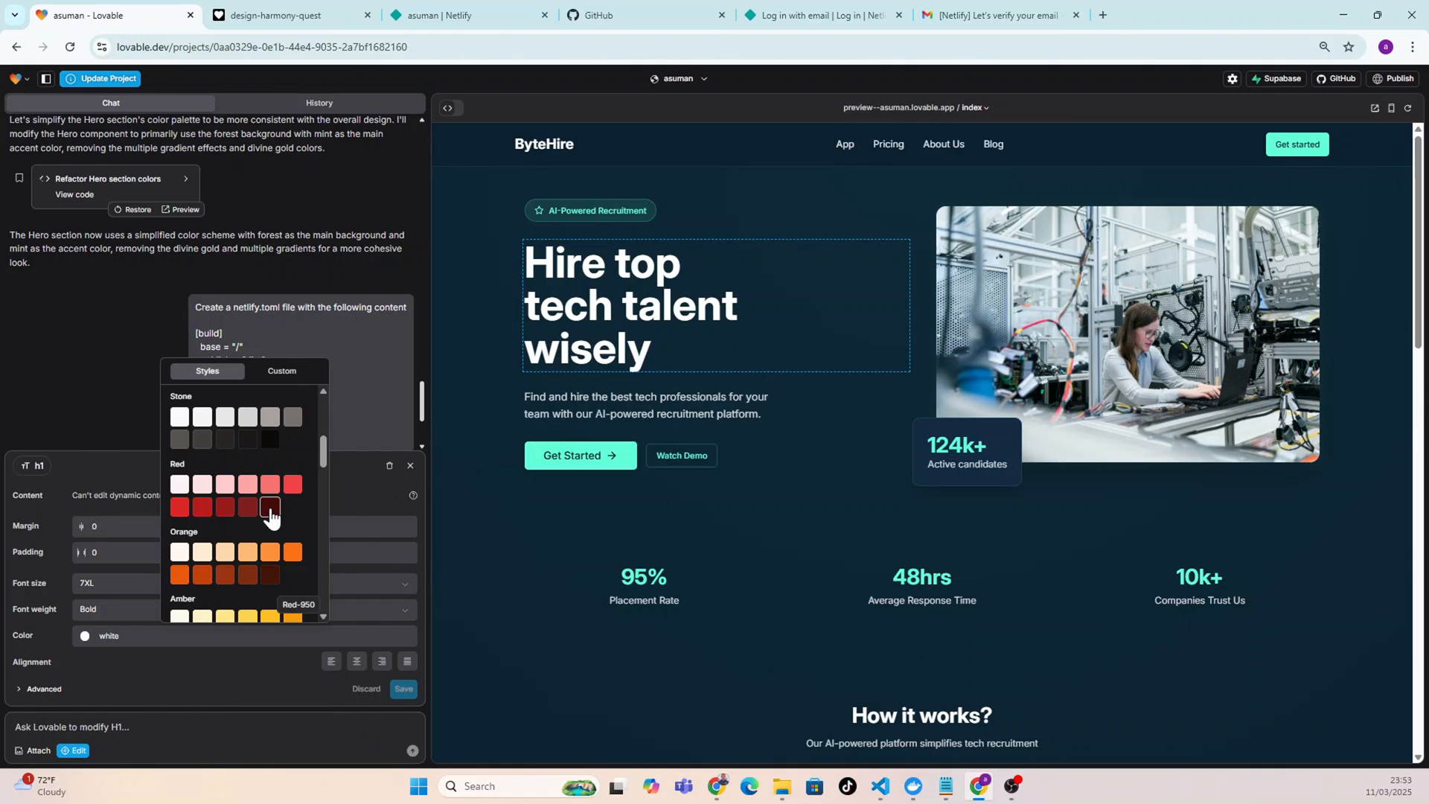
left_click(270, 507)
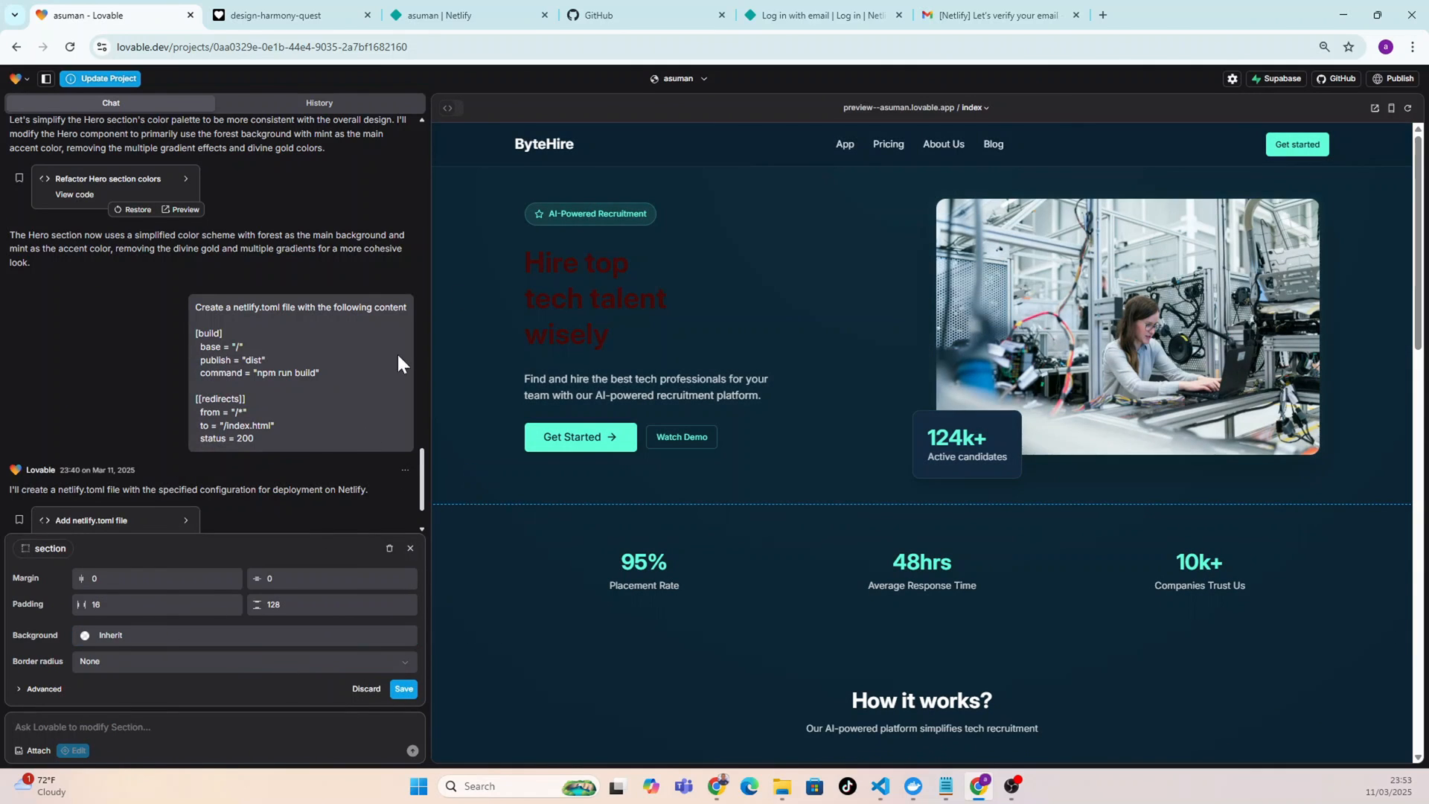
Change the heading font size from 7XL to 3XL and save the visual edit.
left_click(576, 298)
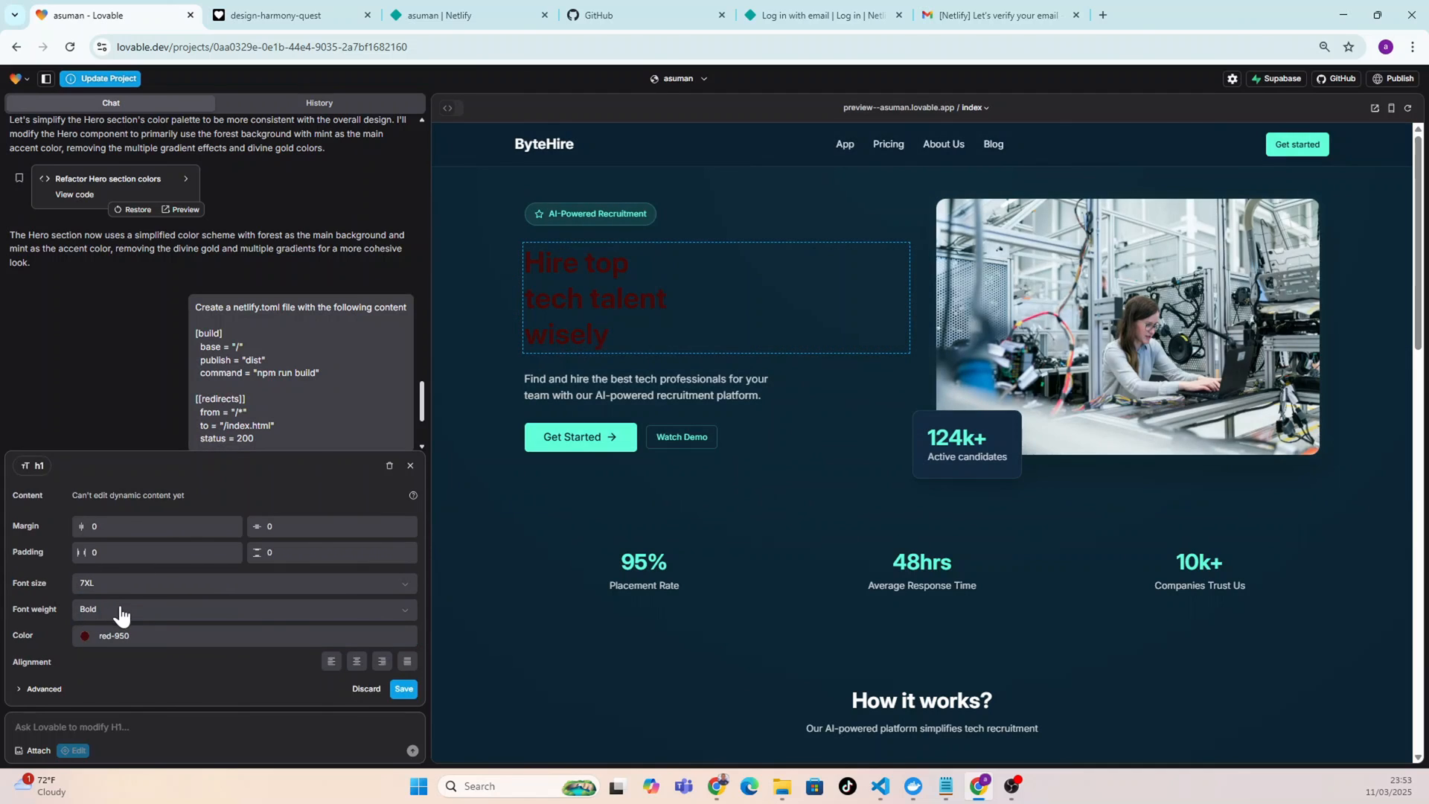
left_click(244, 584)
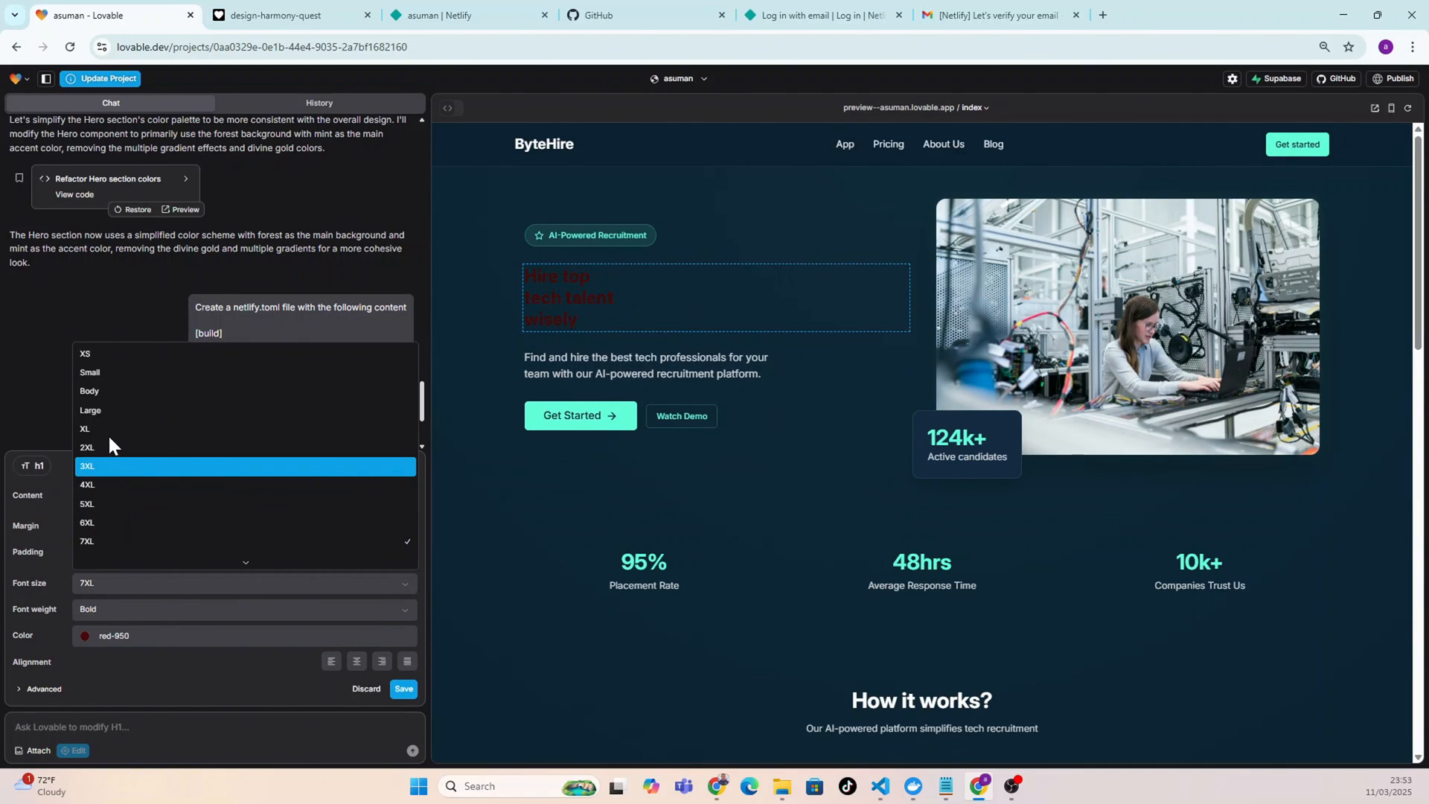
mouse_move(112, 474)
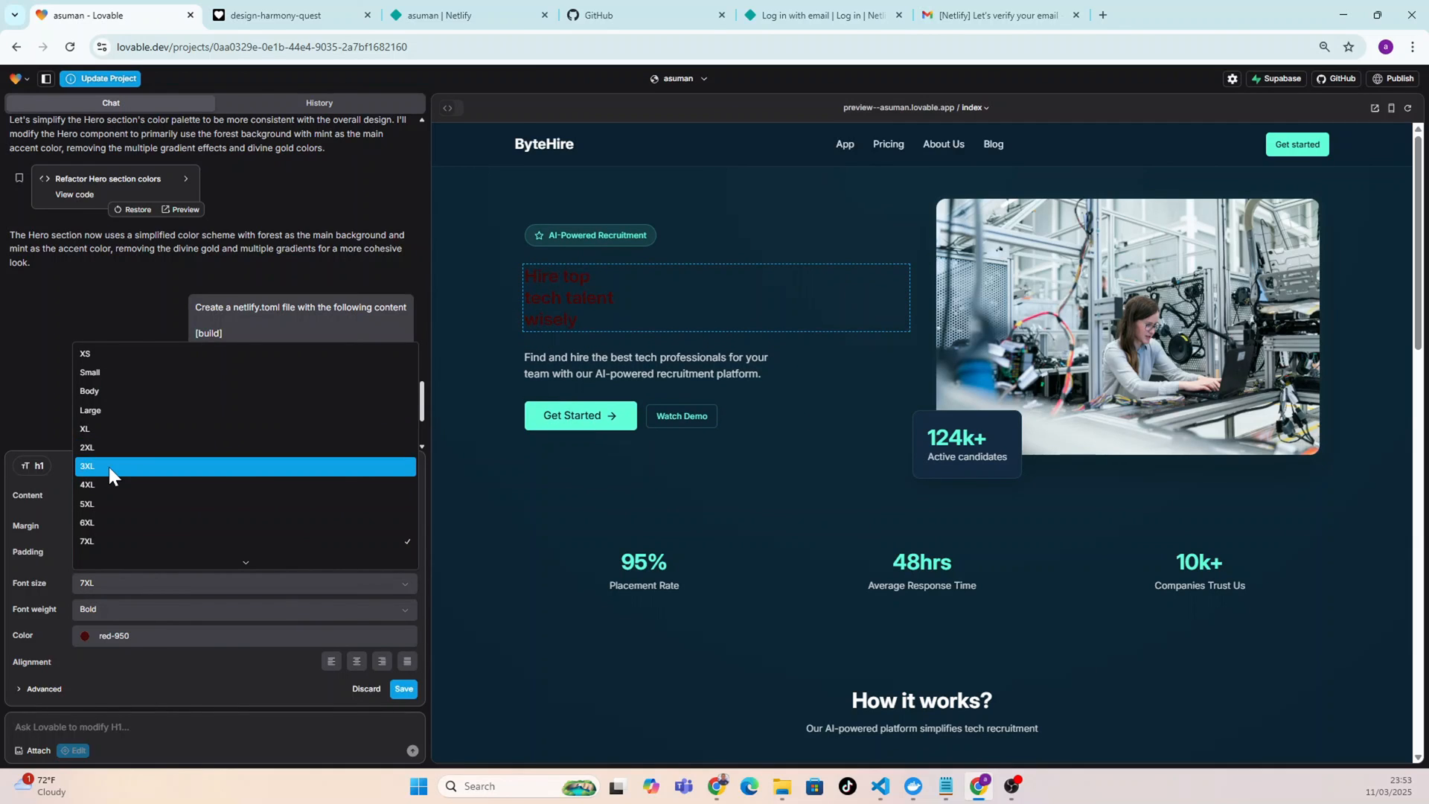
left_click(87, 466)
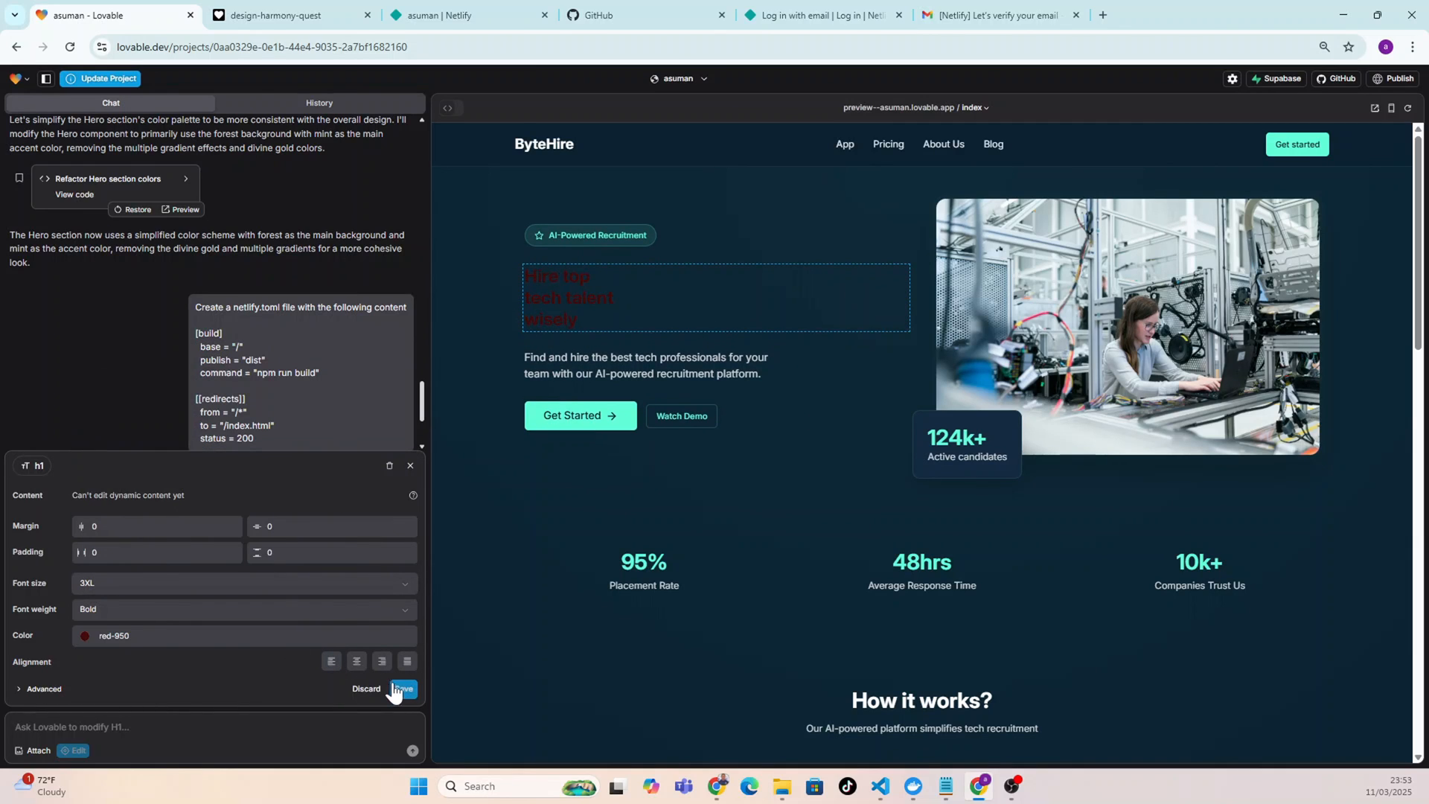
left_click(402, 689)
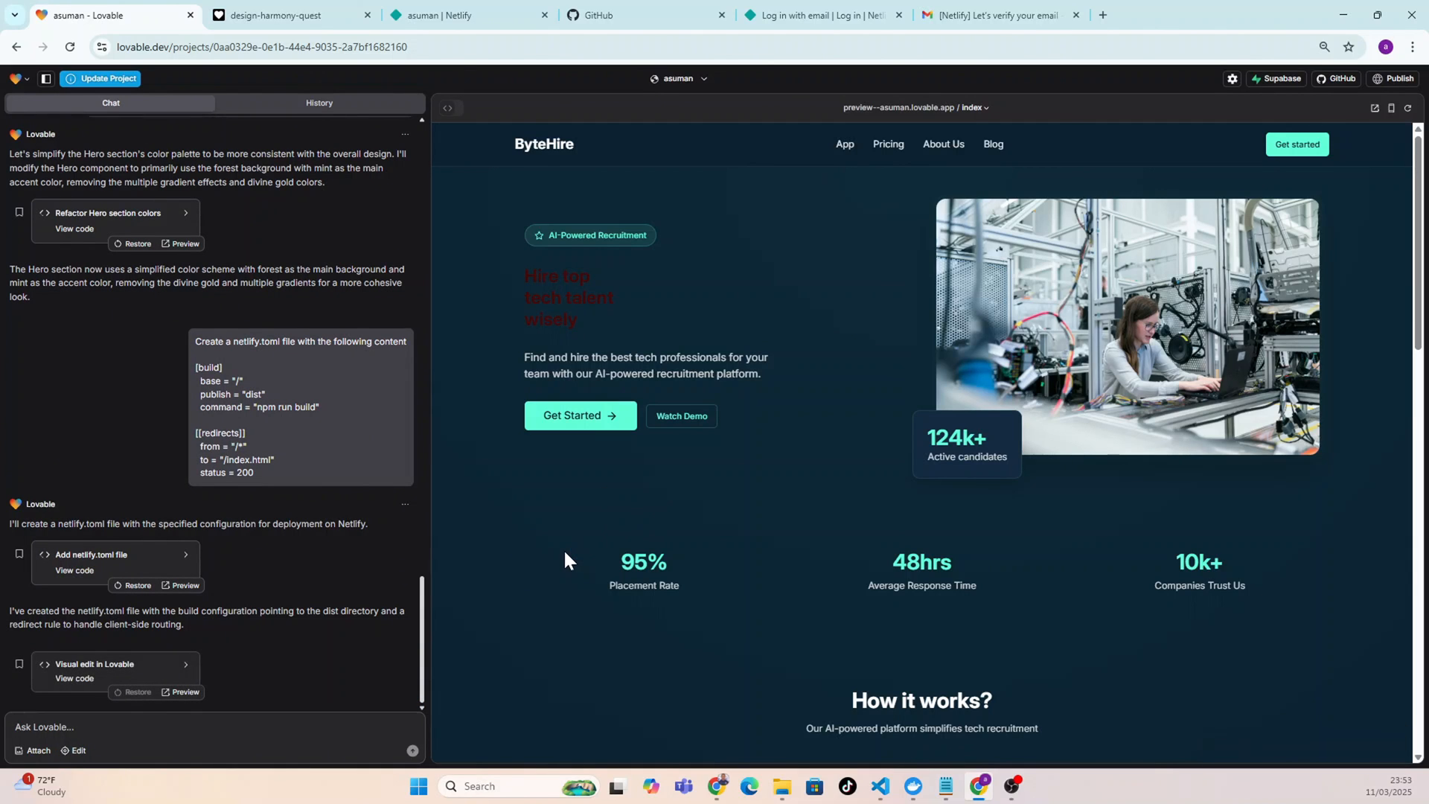
mouse_move(732, 261)
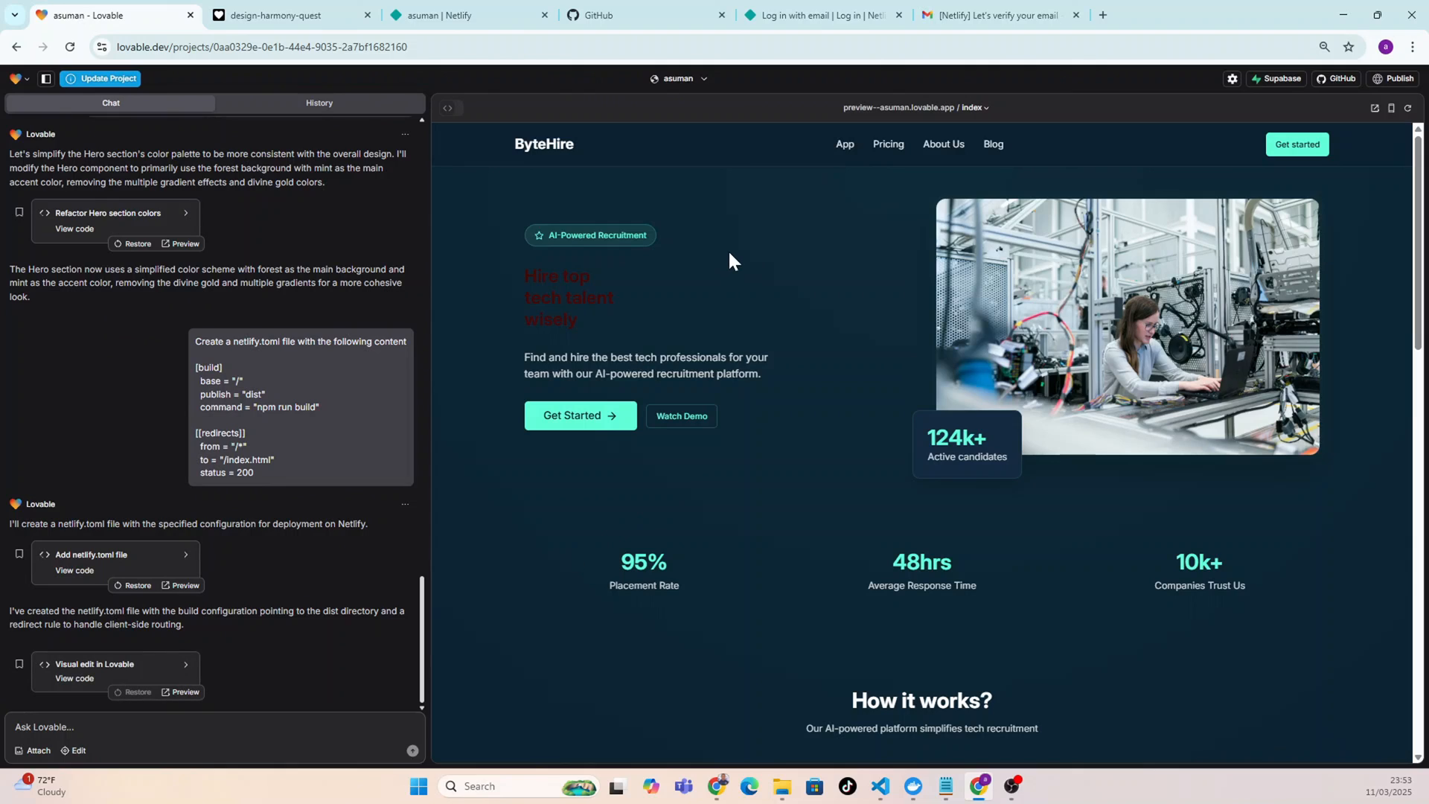
mouse_move(474, 202)
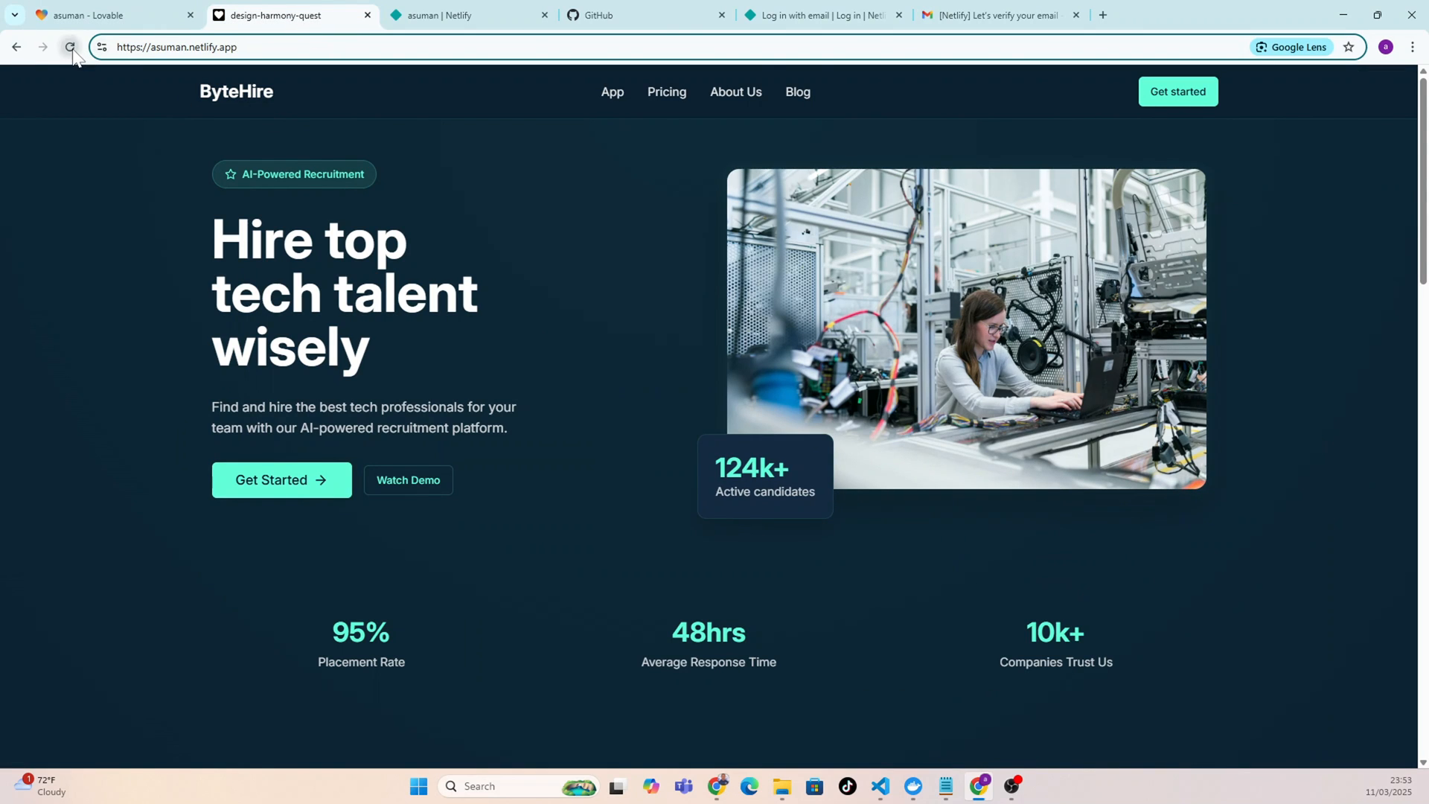
Reload asuman.netlify.app to show the smaller dark red hero heading.
left_click(69, 47)
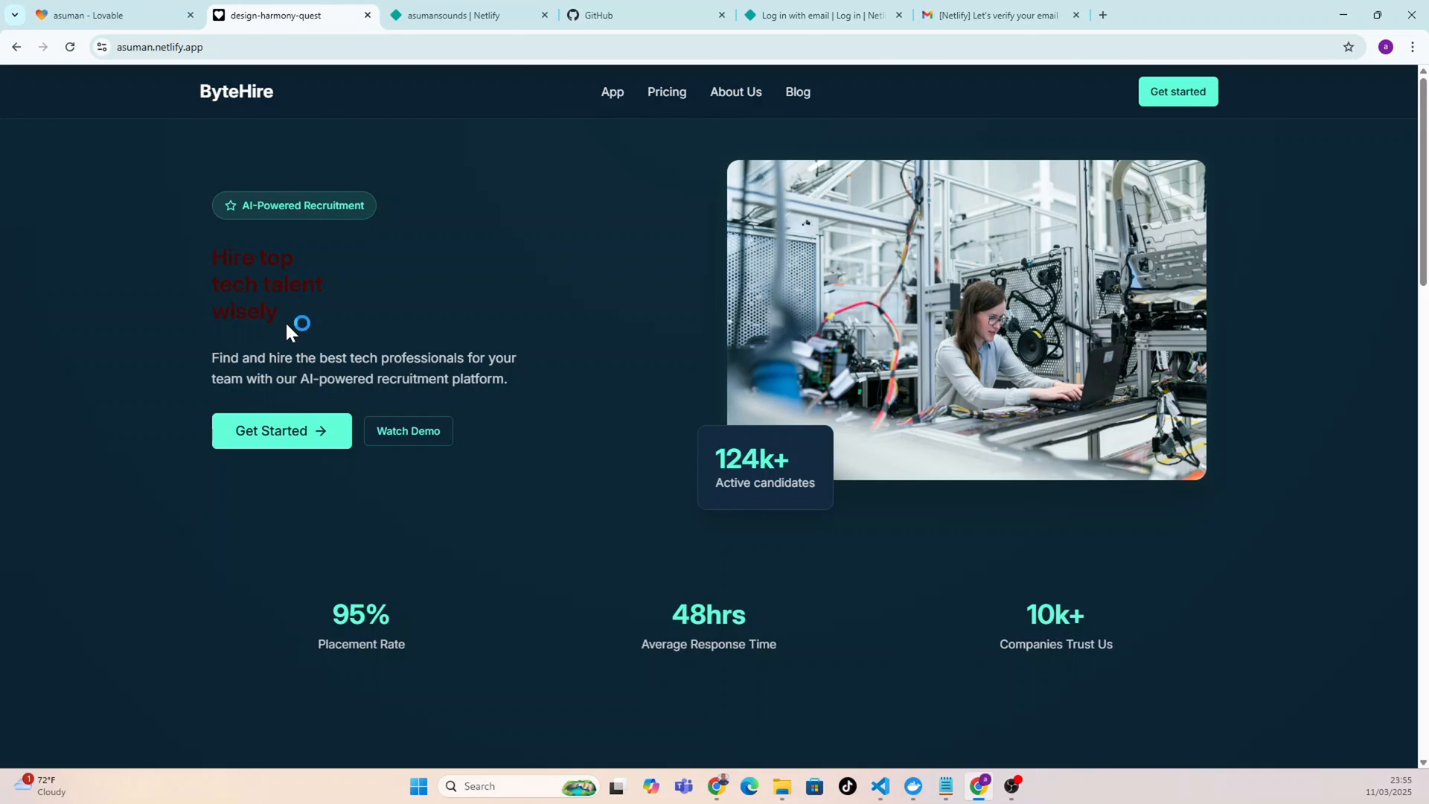
mouse_move(337, 306)
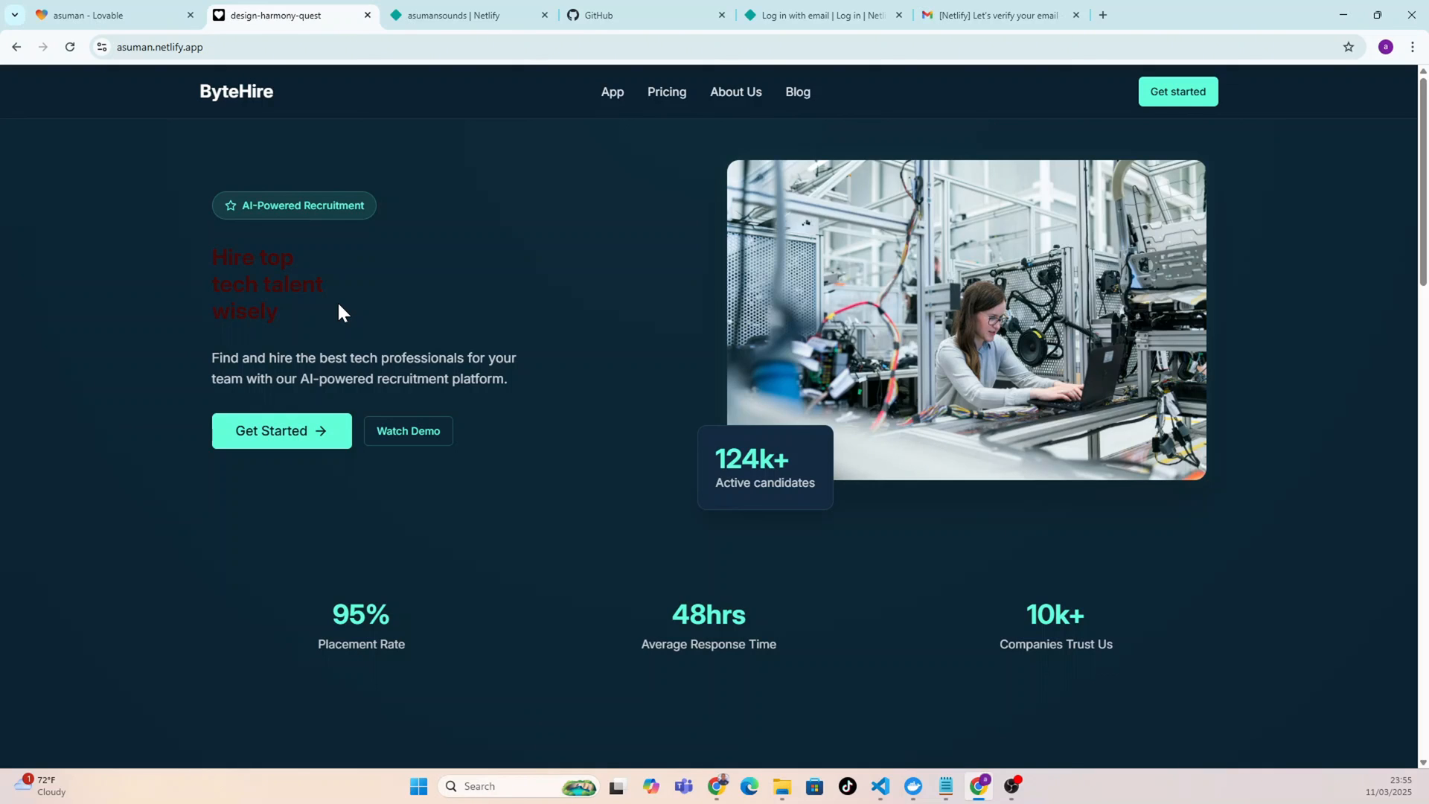
mouse_move(307, 322)
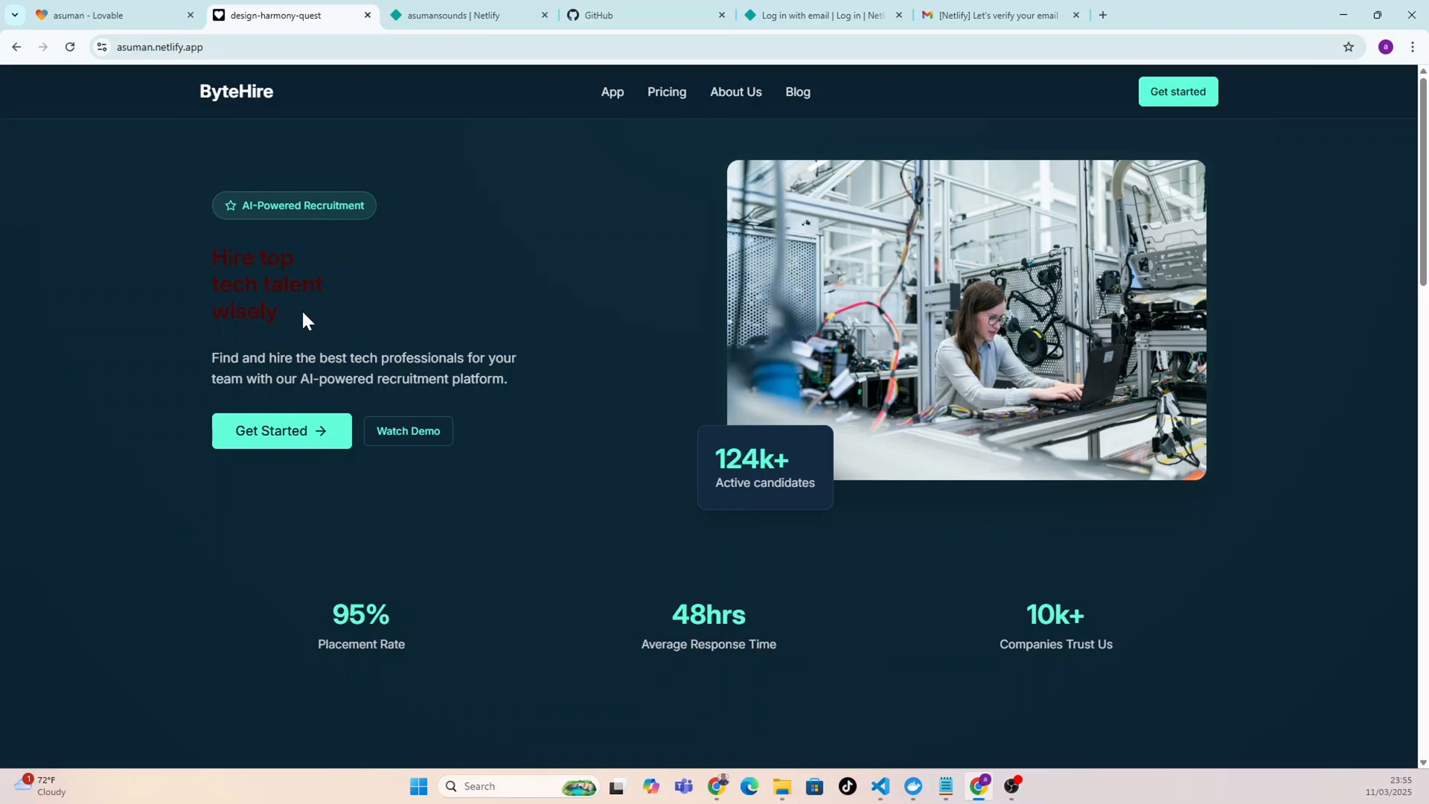